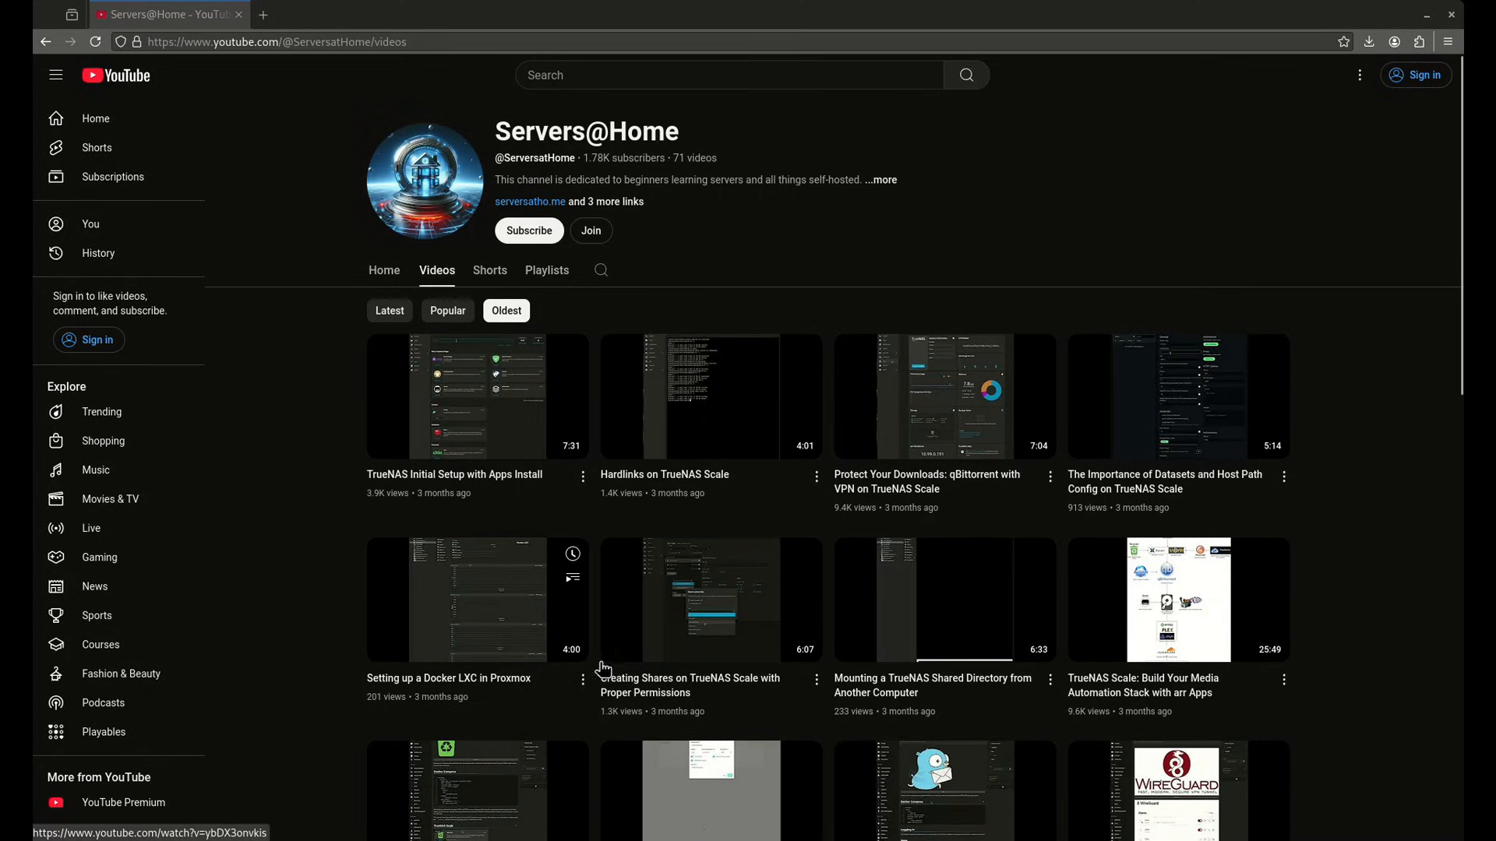
mouse_move(556, 468)
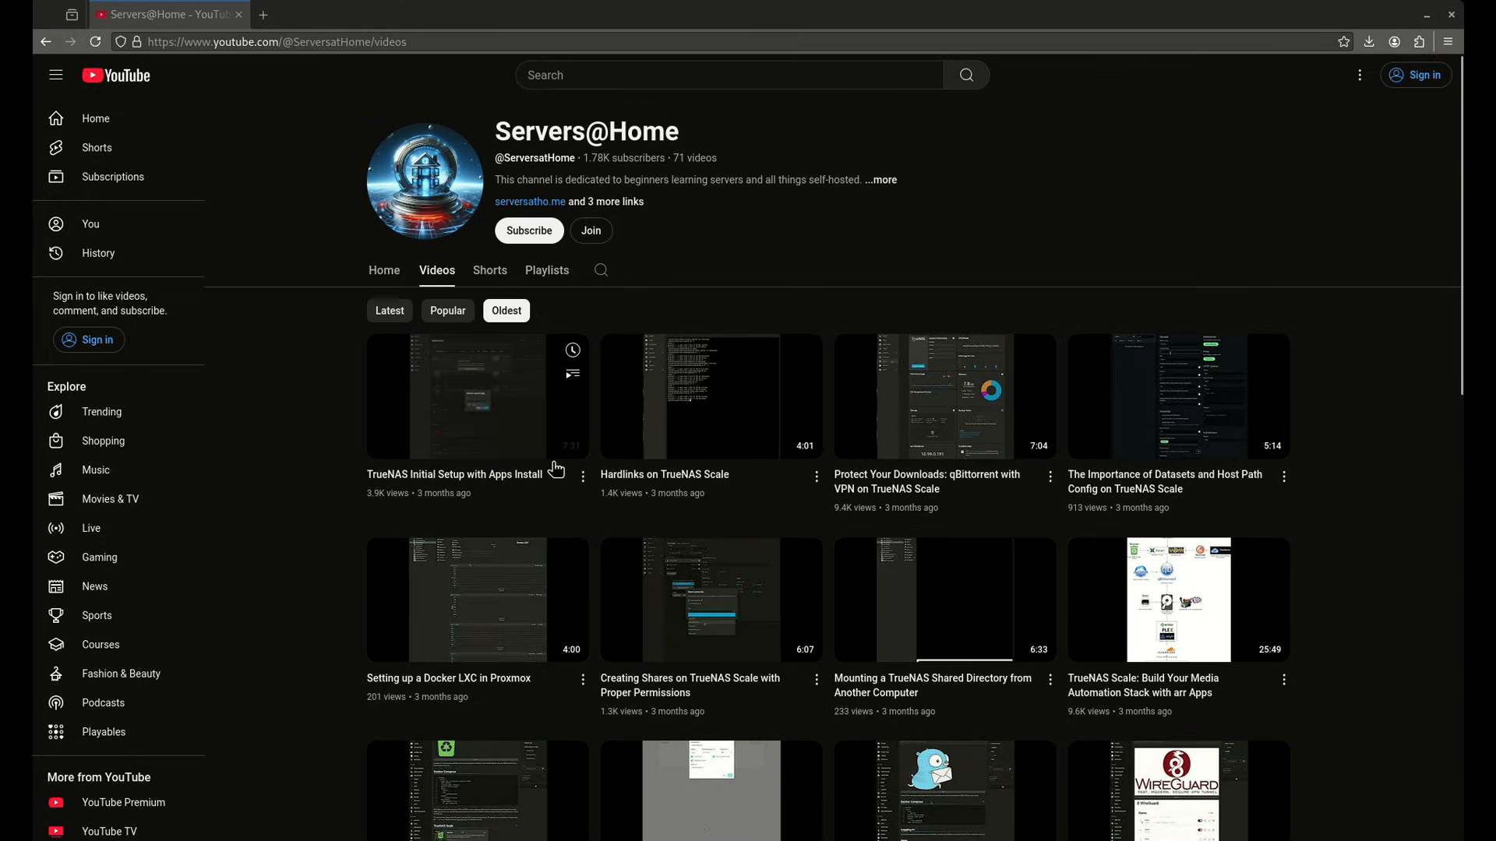
mouse_move(492, 416)
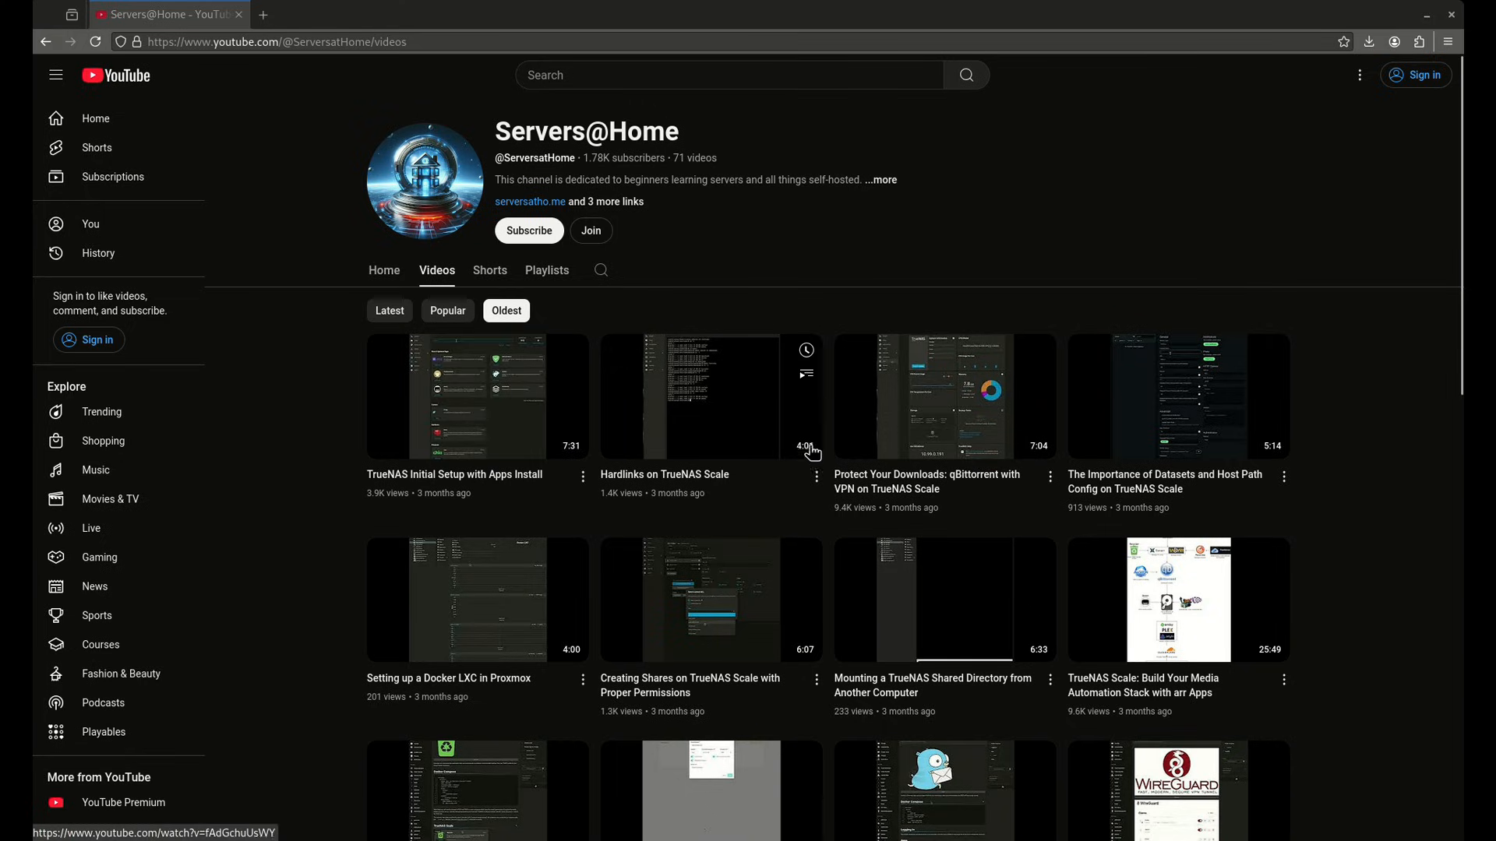
mouse_move(1187, 476)
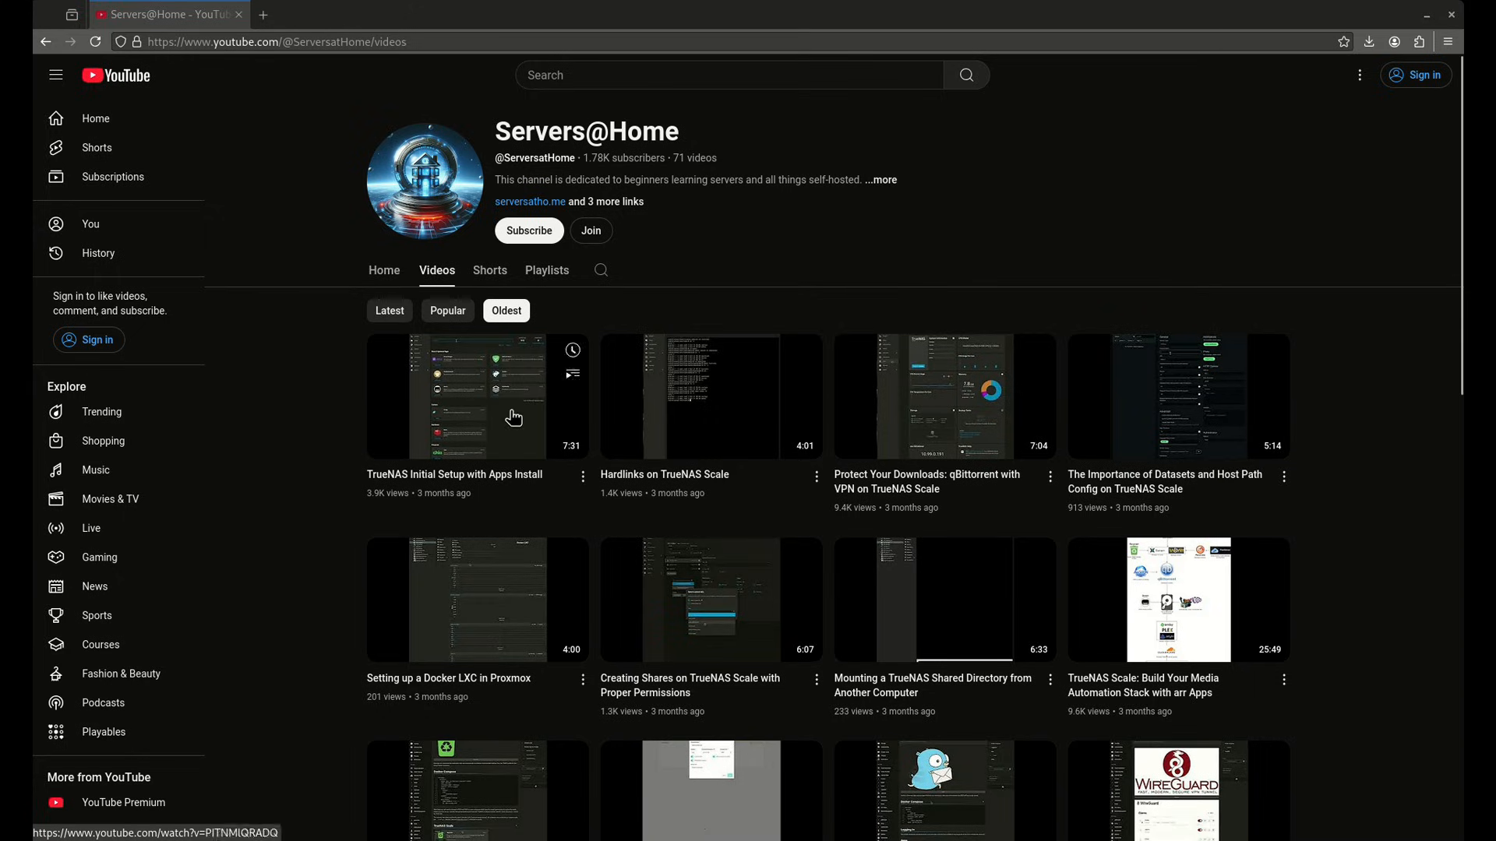
mouse_move(706, 504)
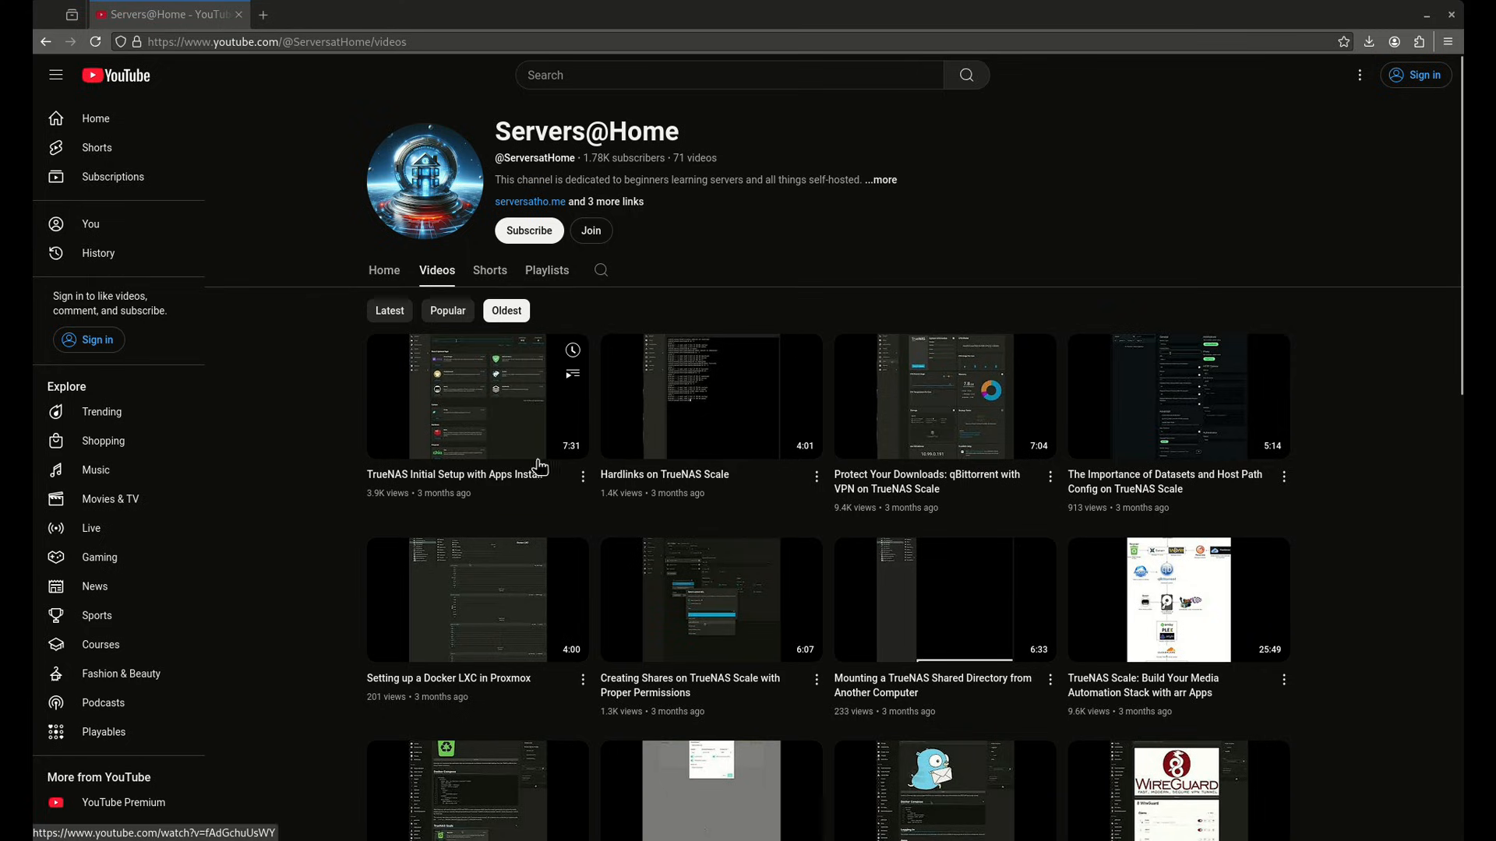
mouse_move(525, 463)
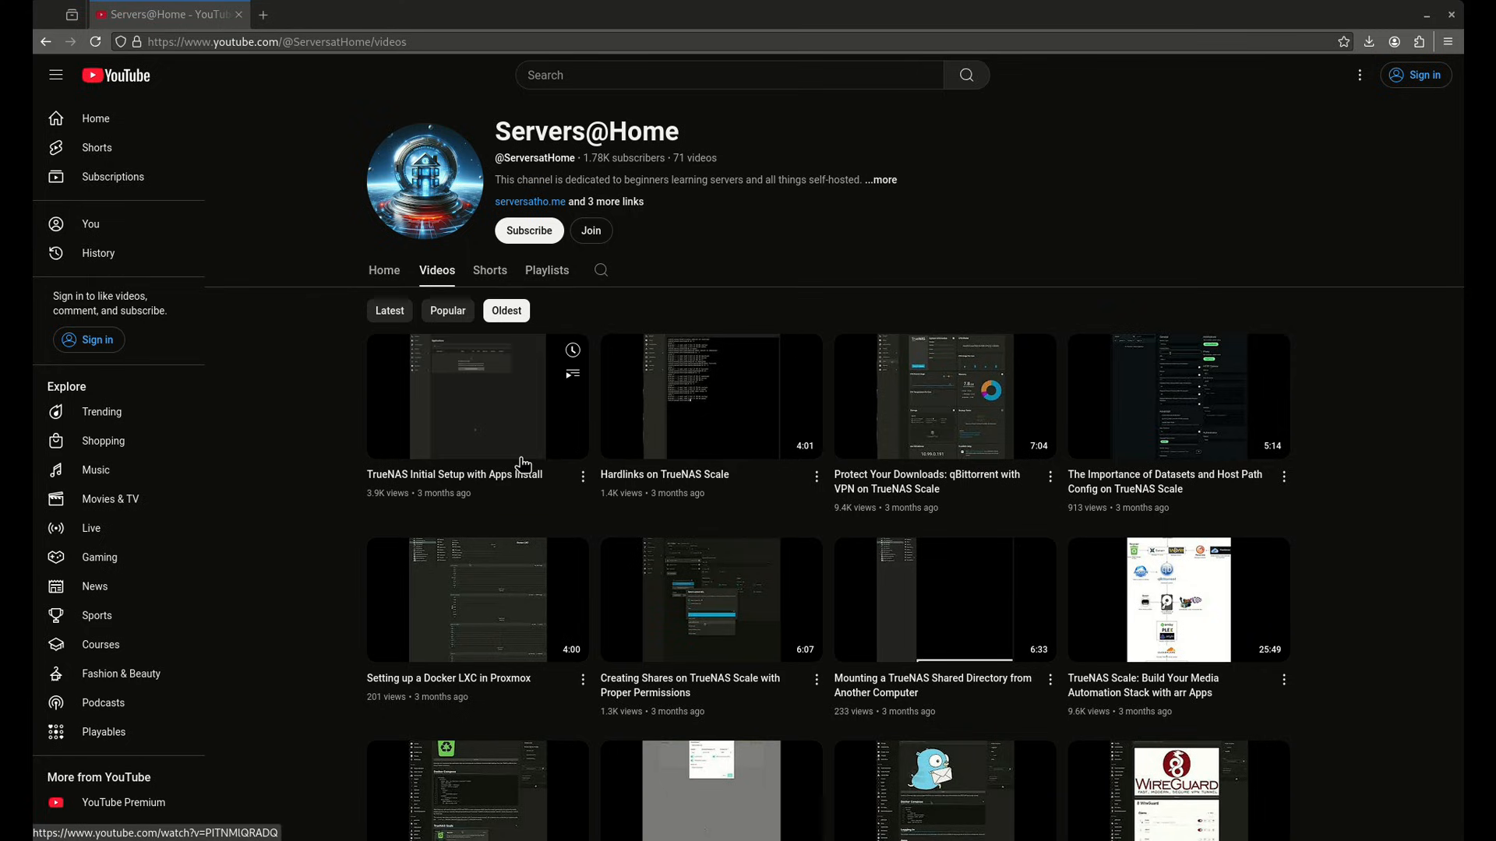
mouse_move(679, 516)
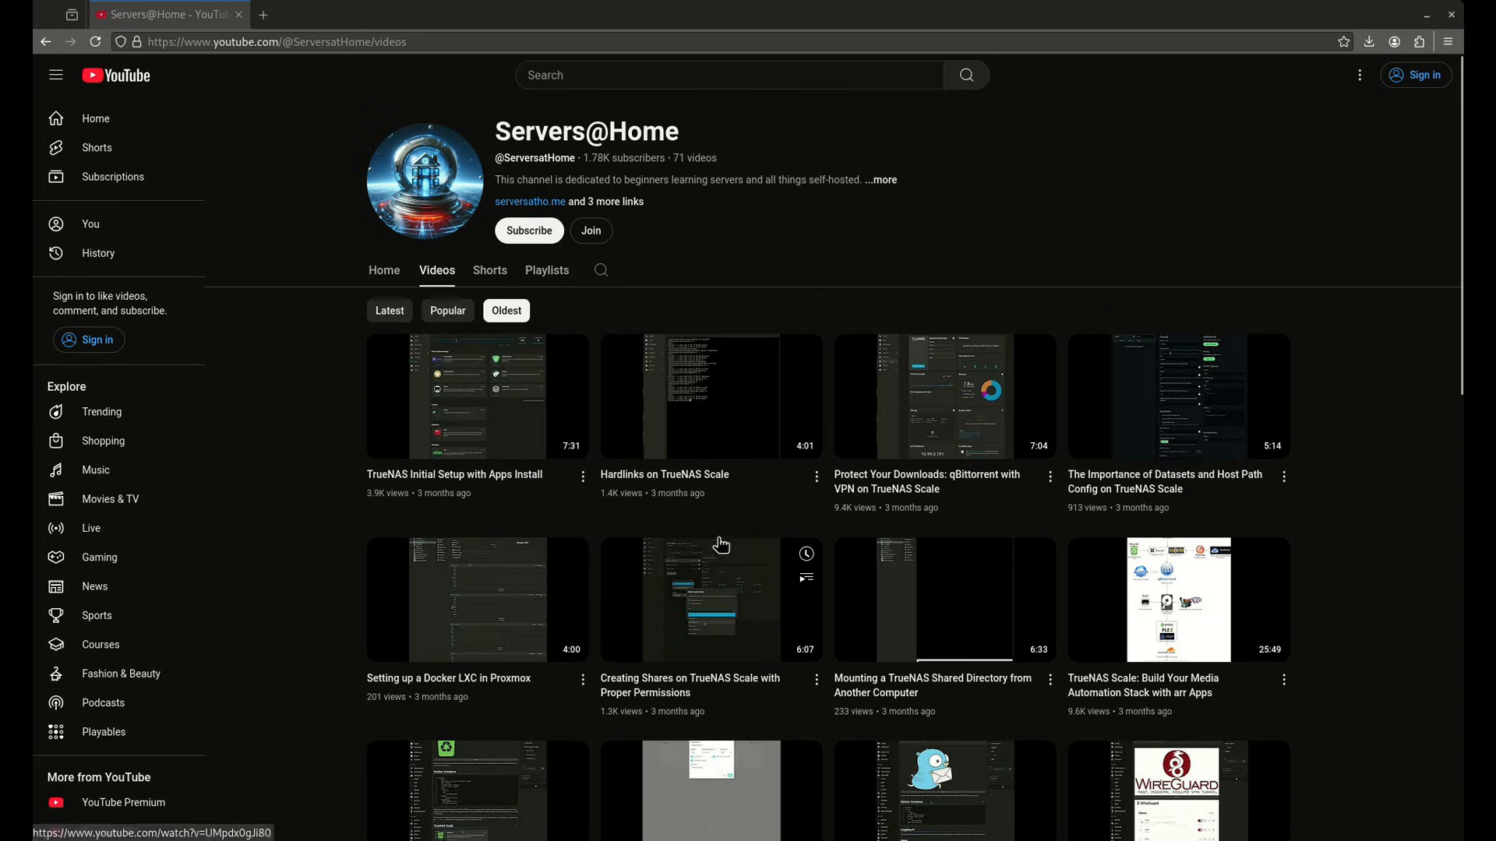
mouse_move(676, 504)
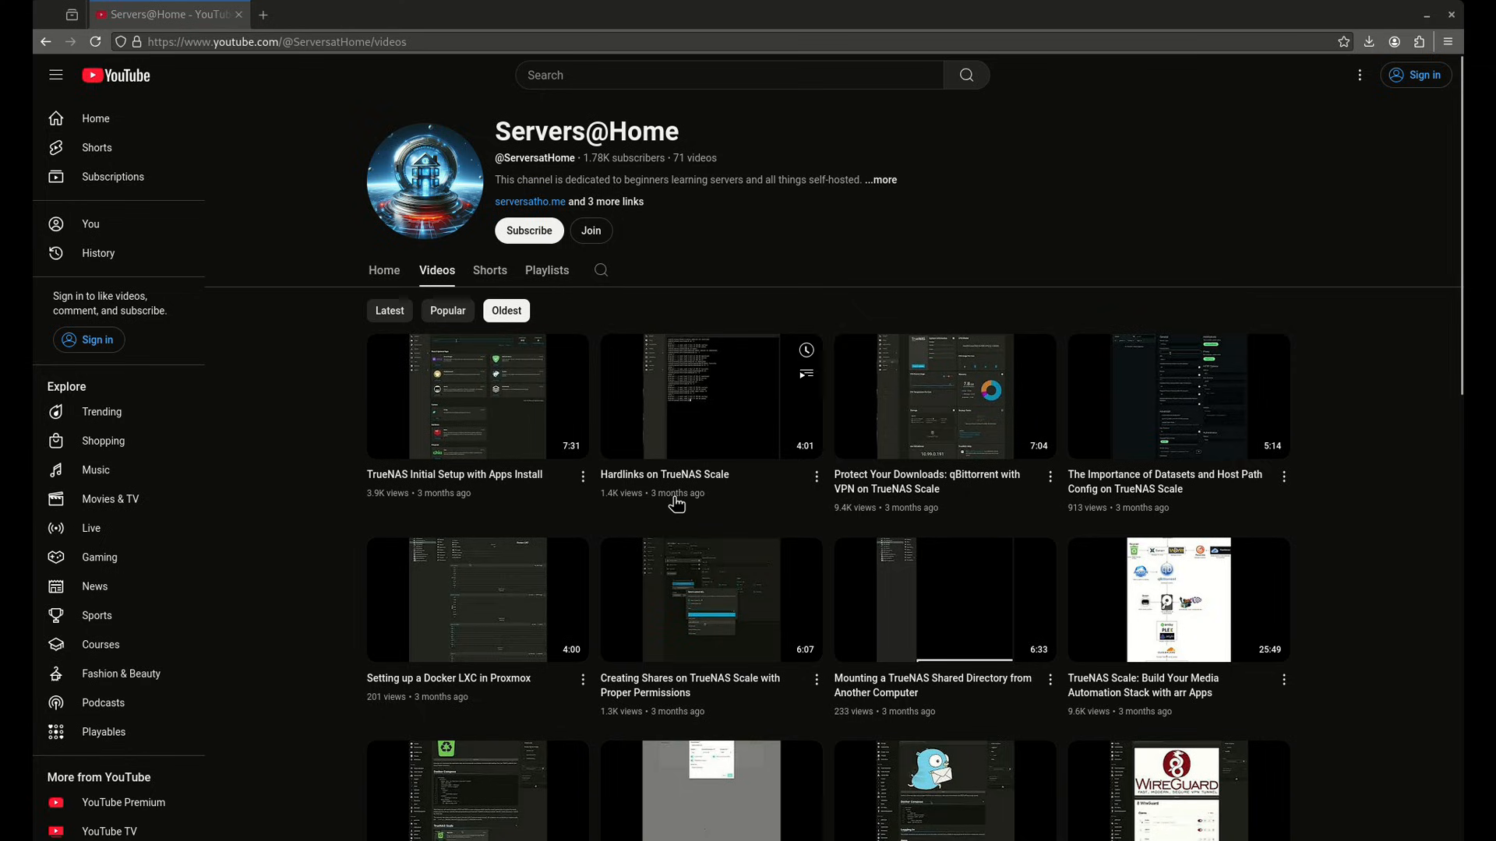
mouse_move(758, 471)
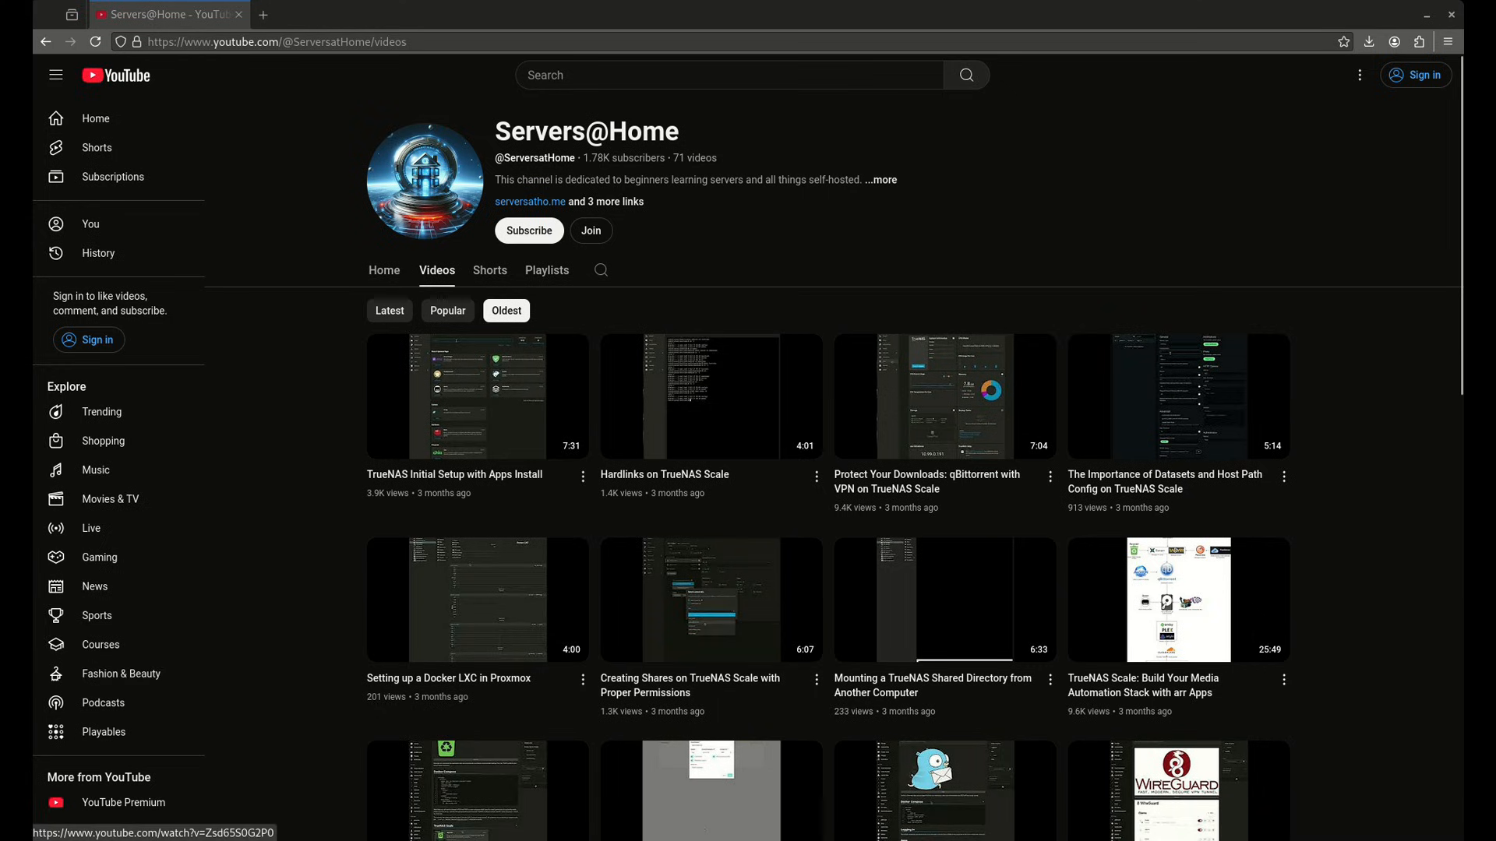
mouse_move(441, 623)
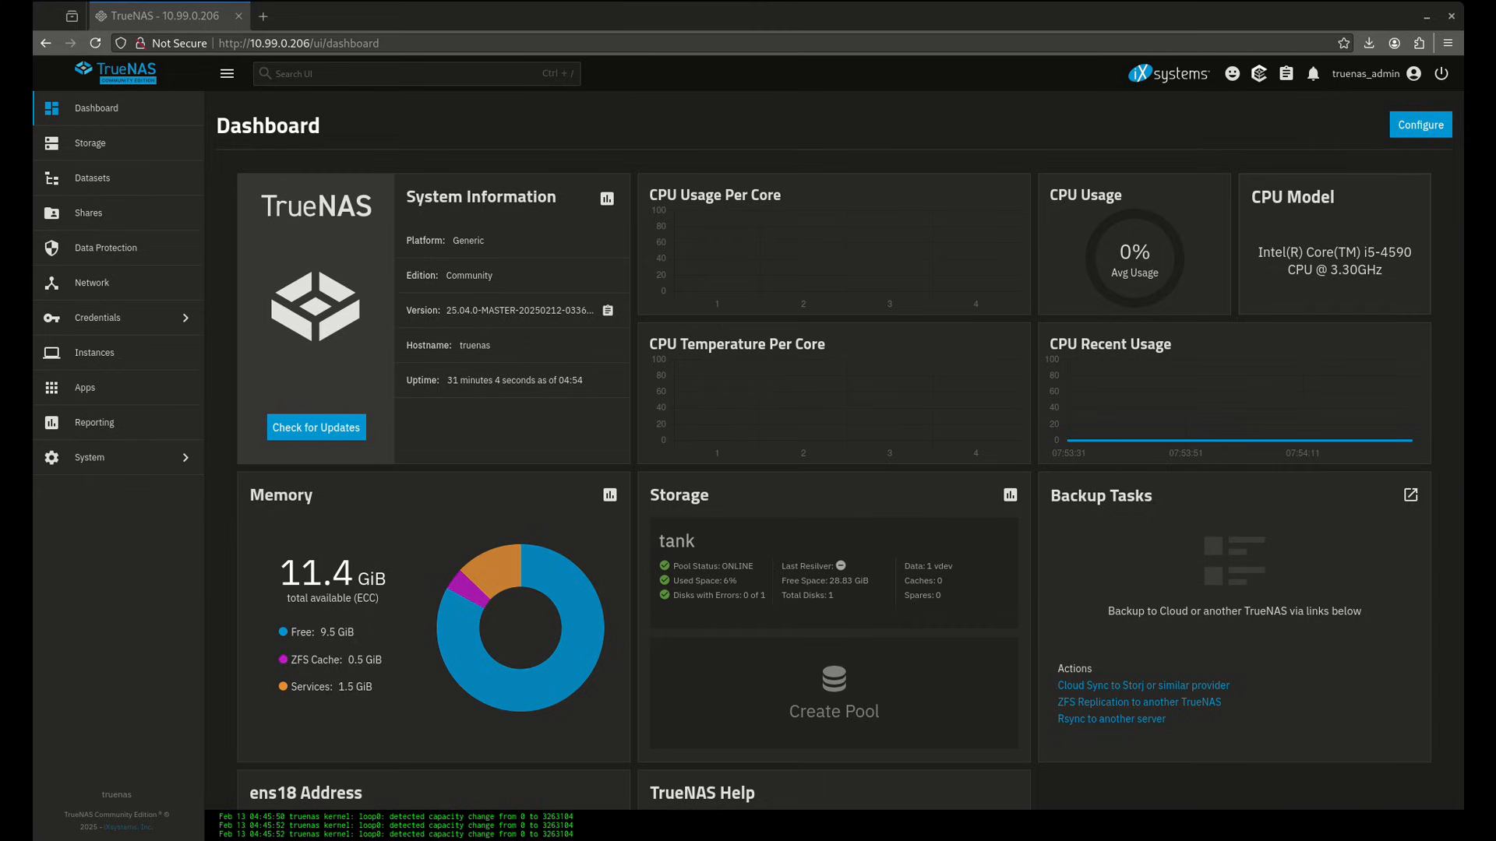
mouse_move(139, 408)
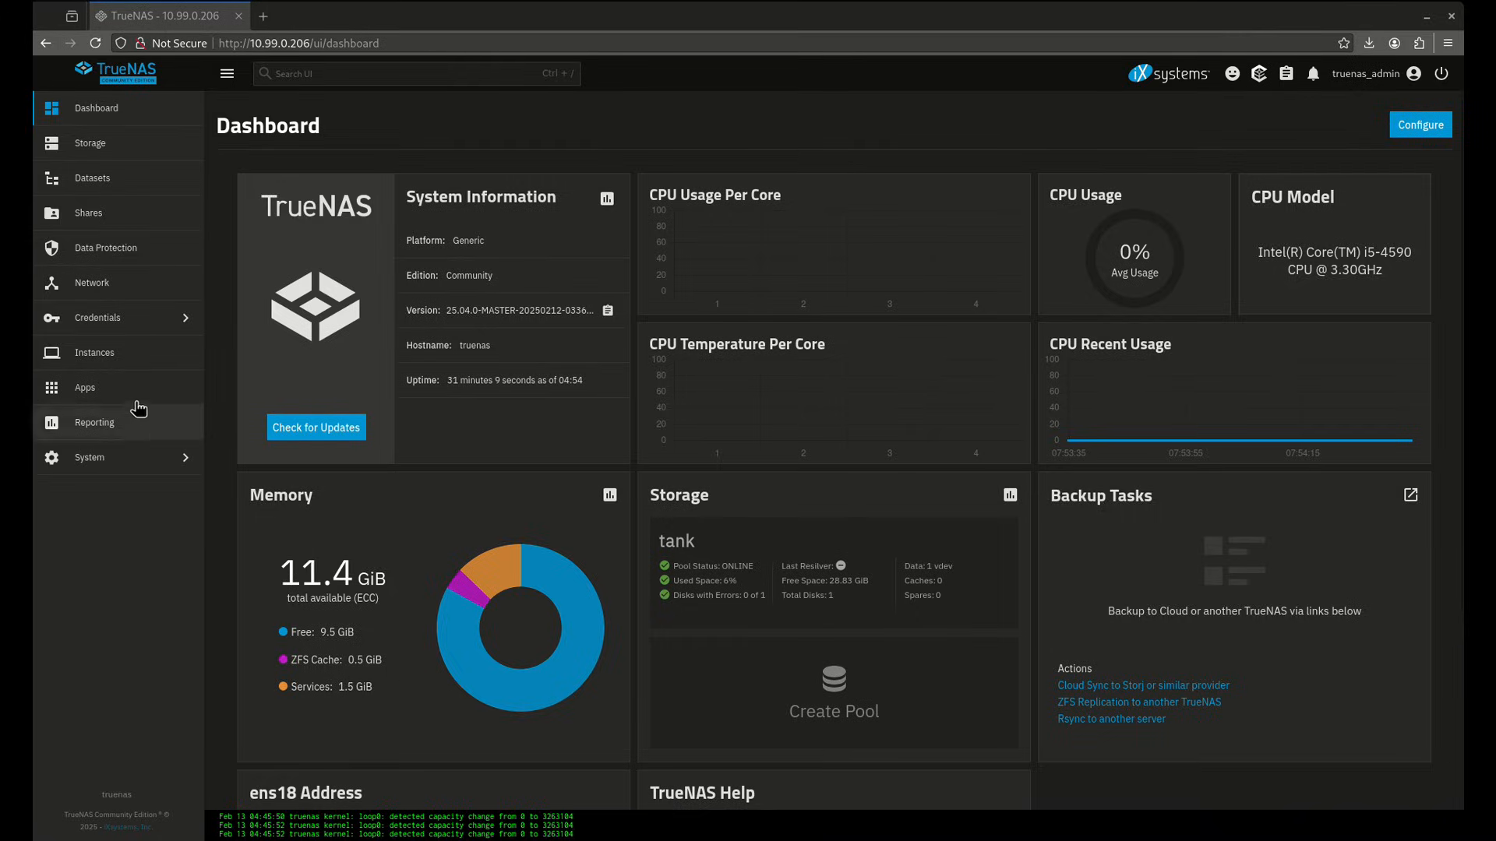
- Go to Apps and browse the Discover catalog of 153 available apps
click(85, 388)
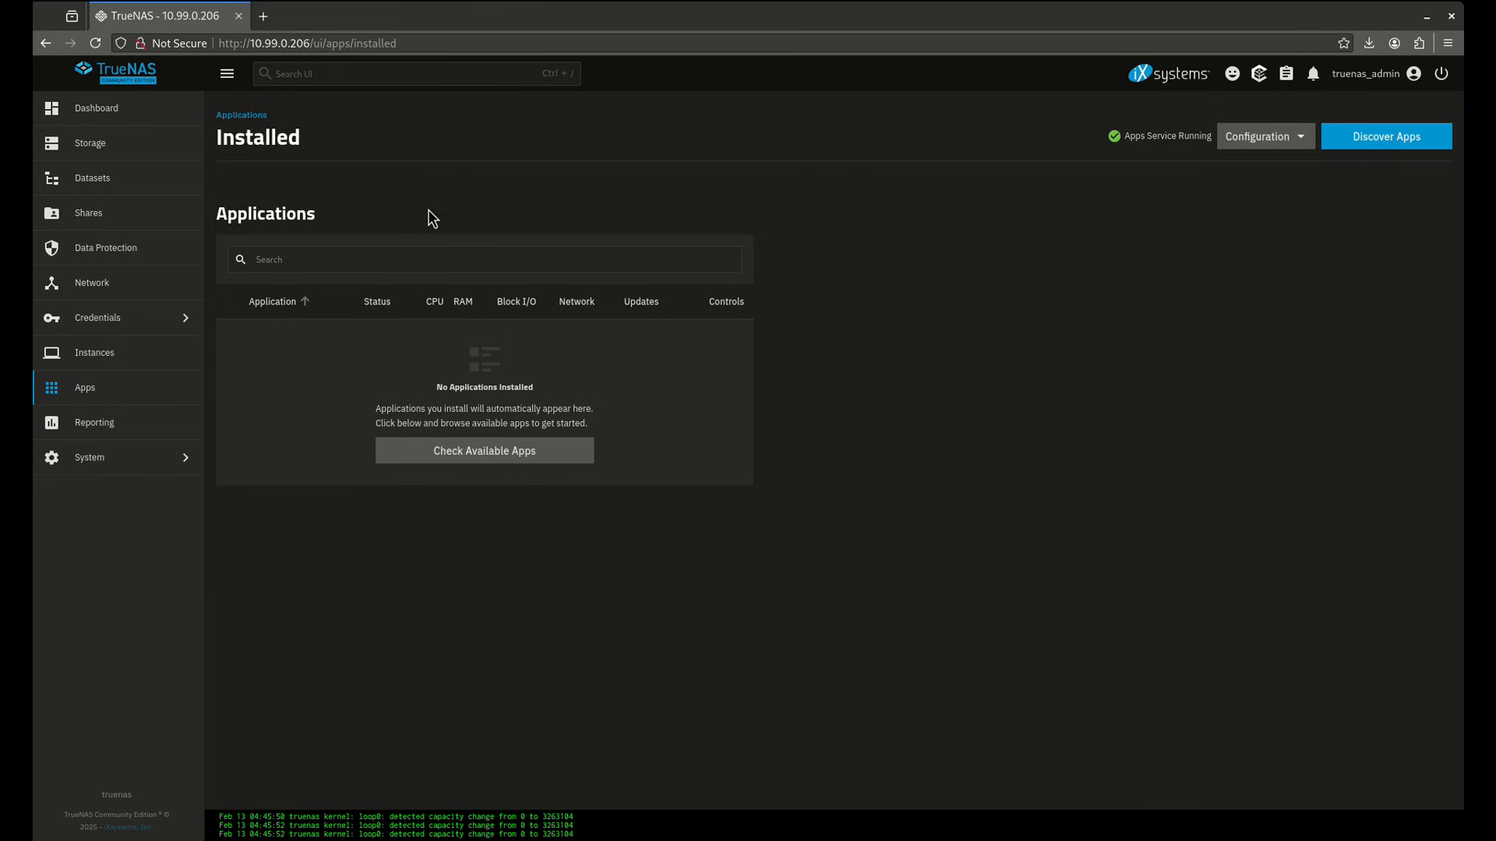
mouse_move(1347, 187)
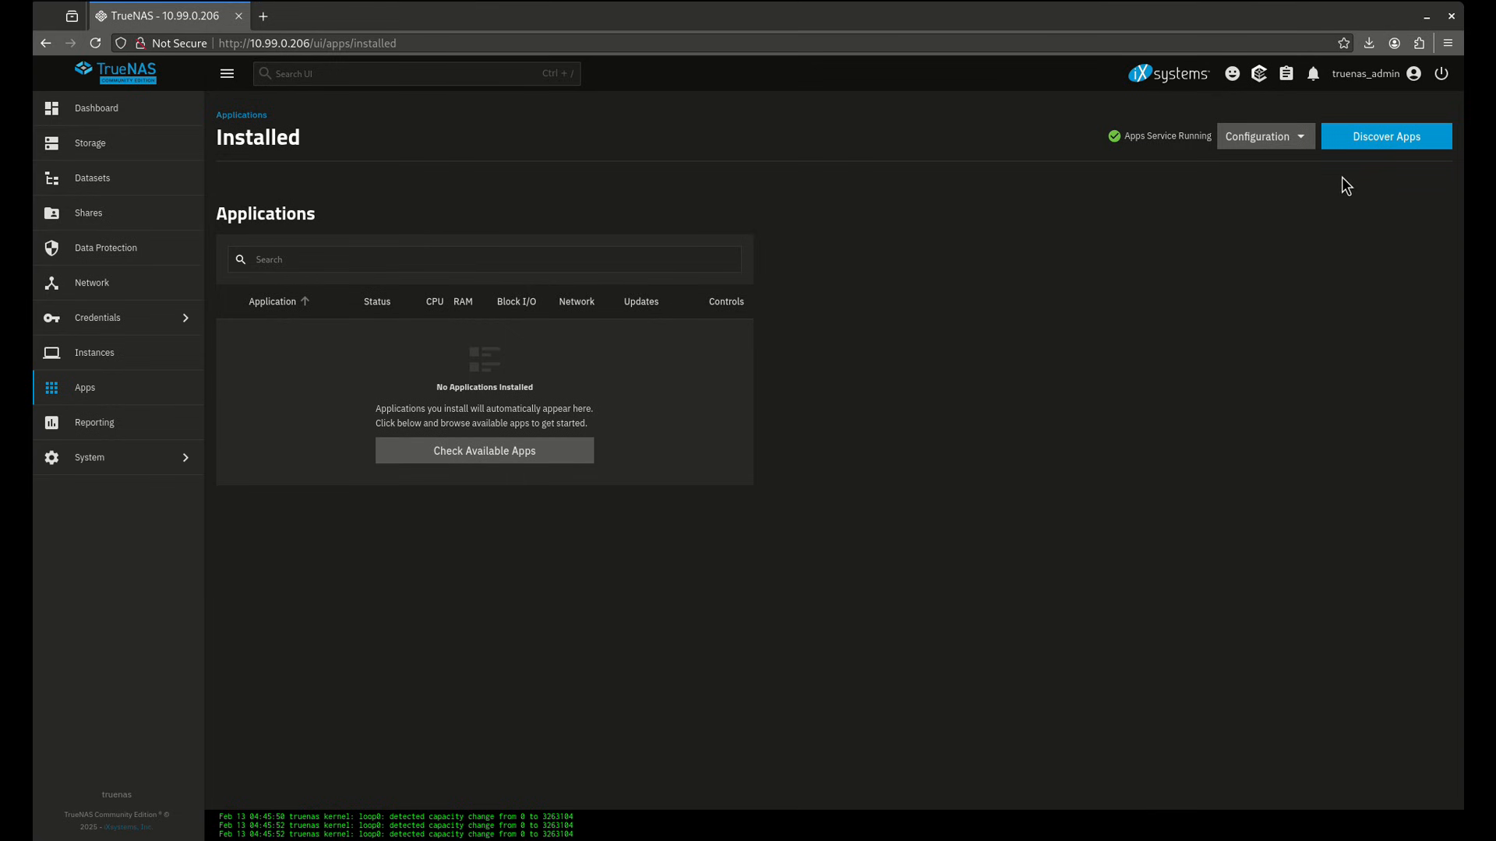
click(1386, 137)
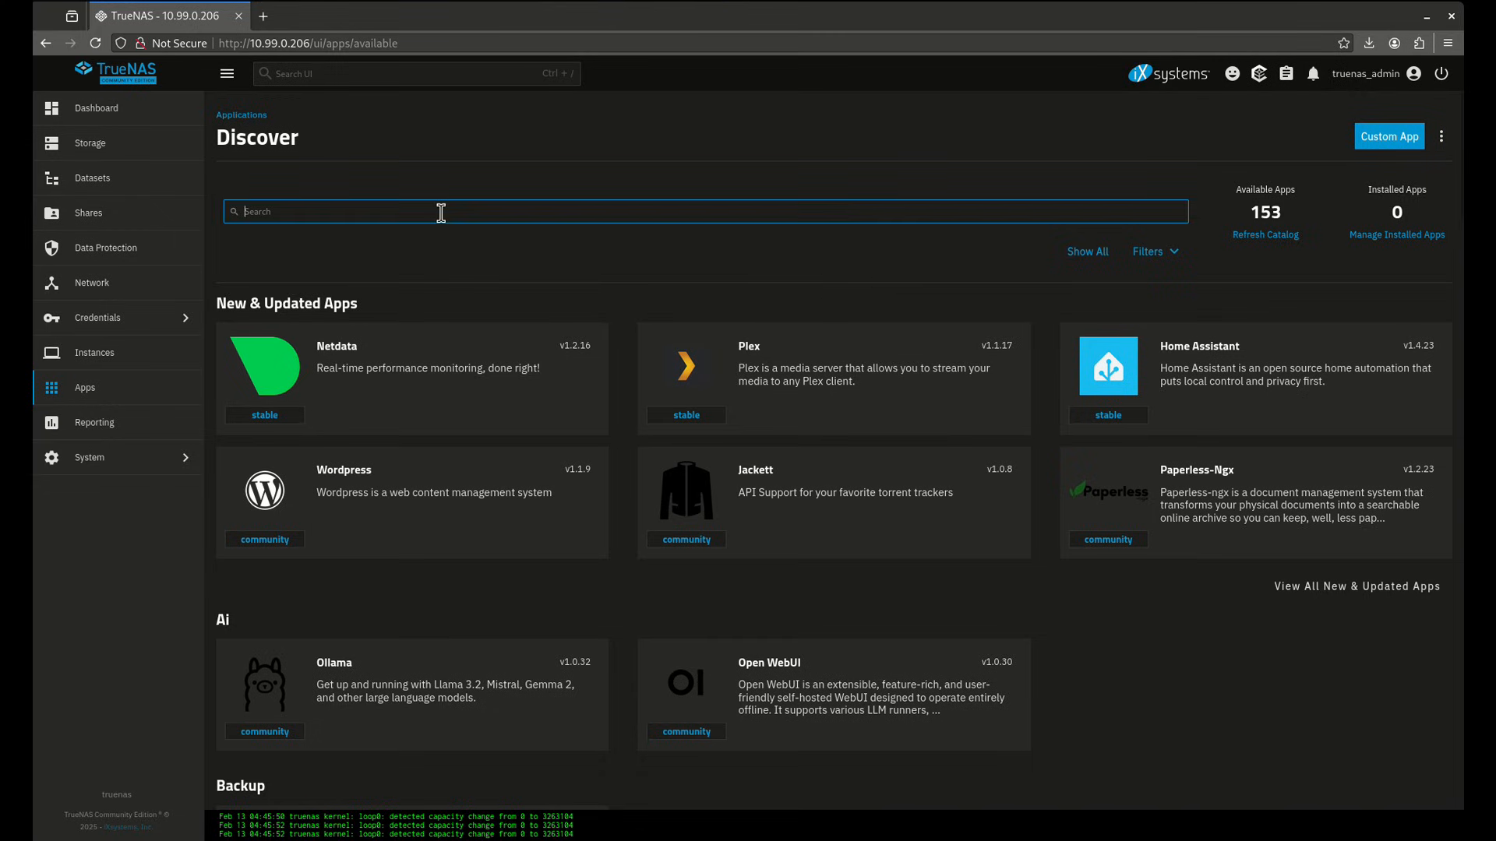
mouse_move(502, 392)
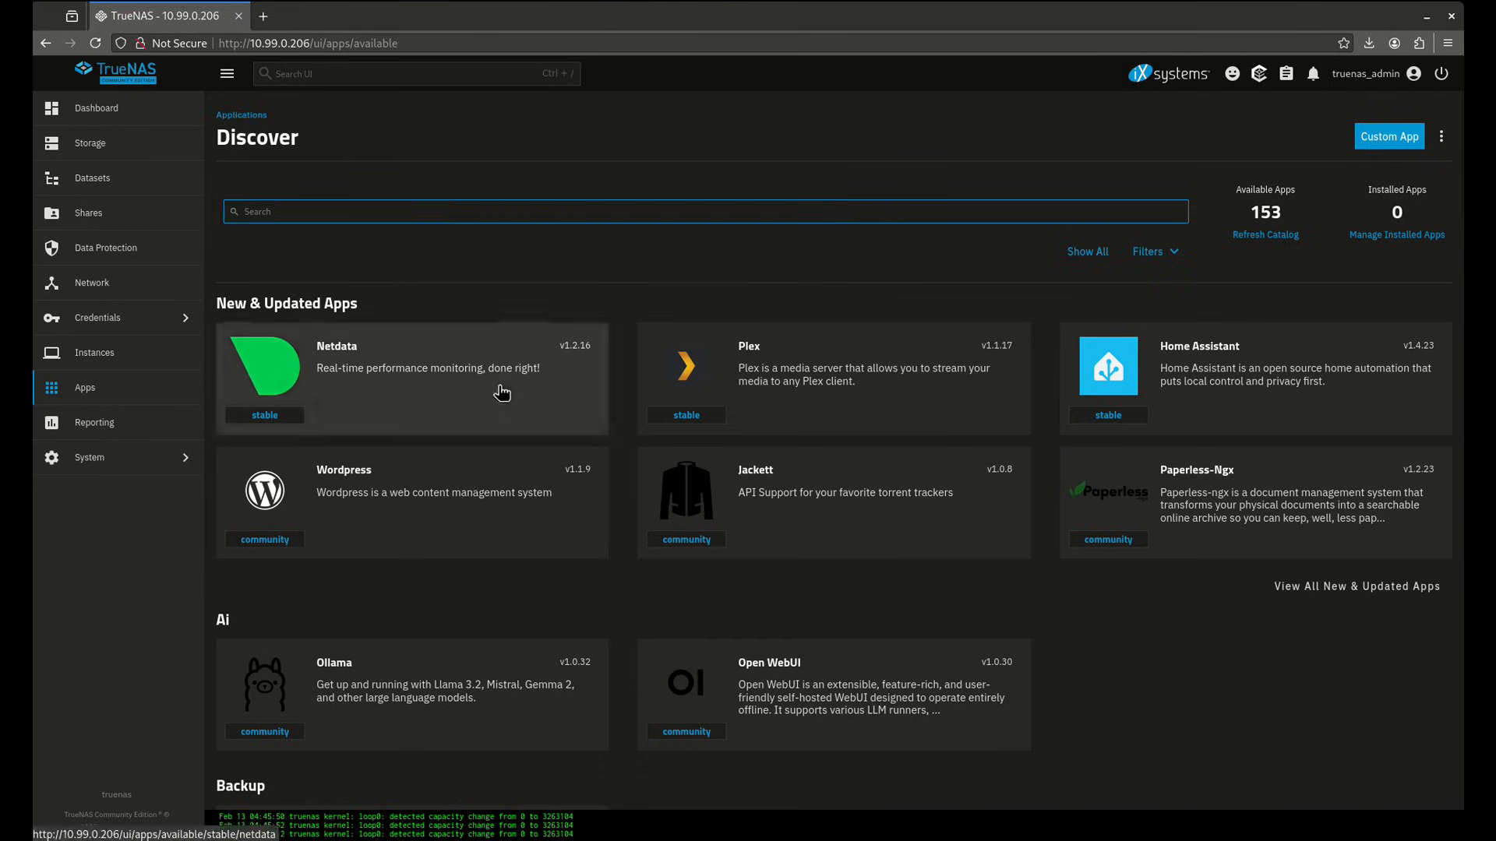
- Search for radarr and review the Install Radarr form defaults (port 30025, 2 CPUs)
text(radarr)
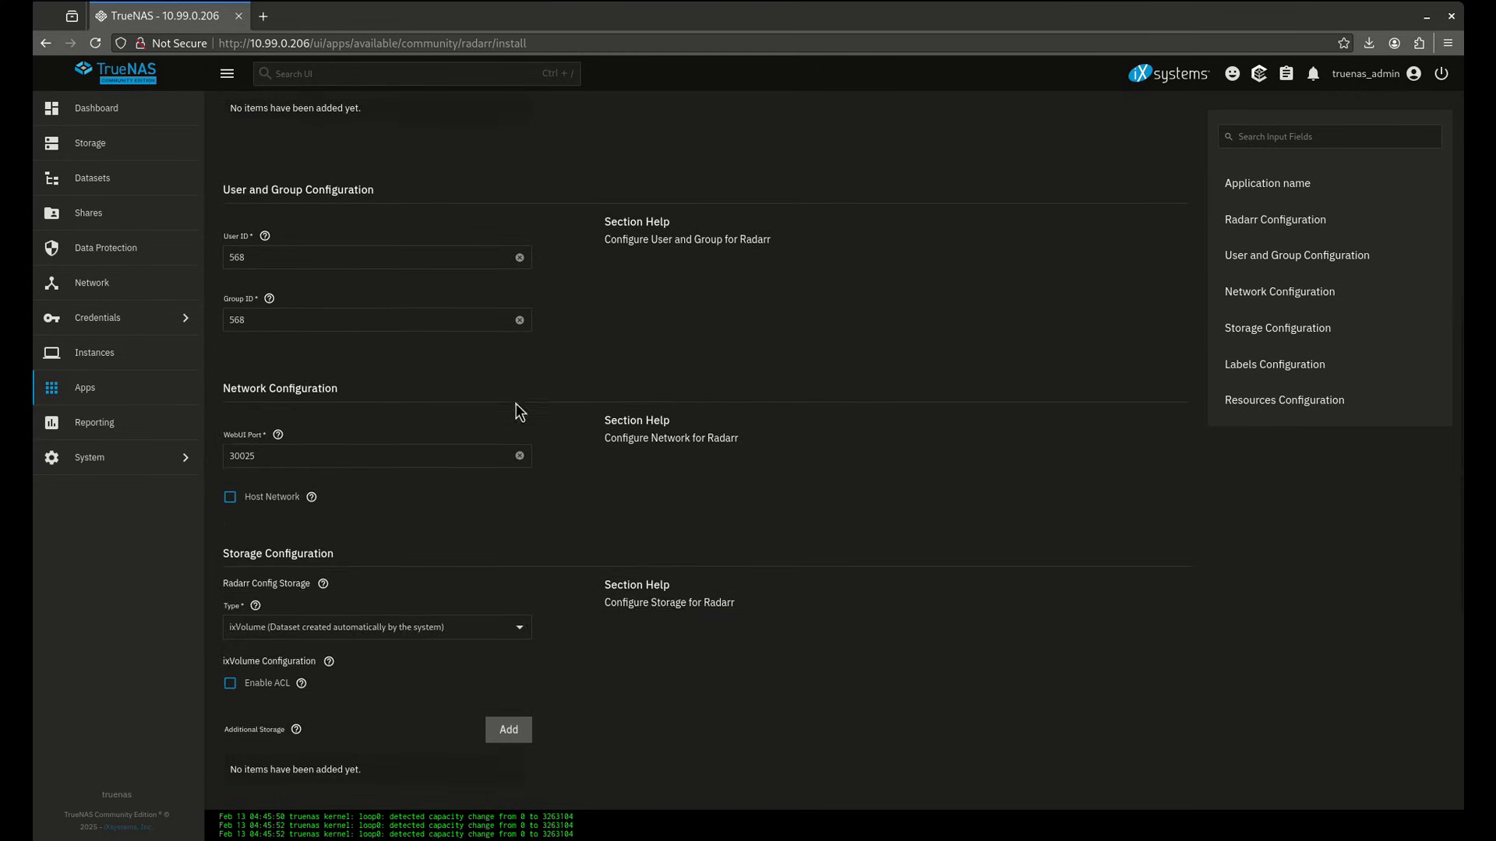
scroll(down, 3)
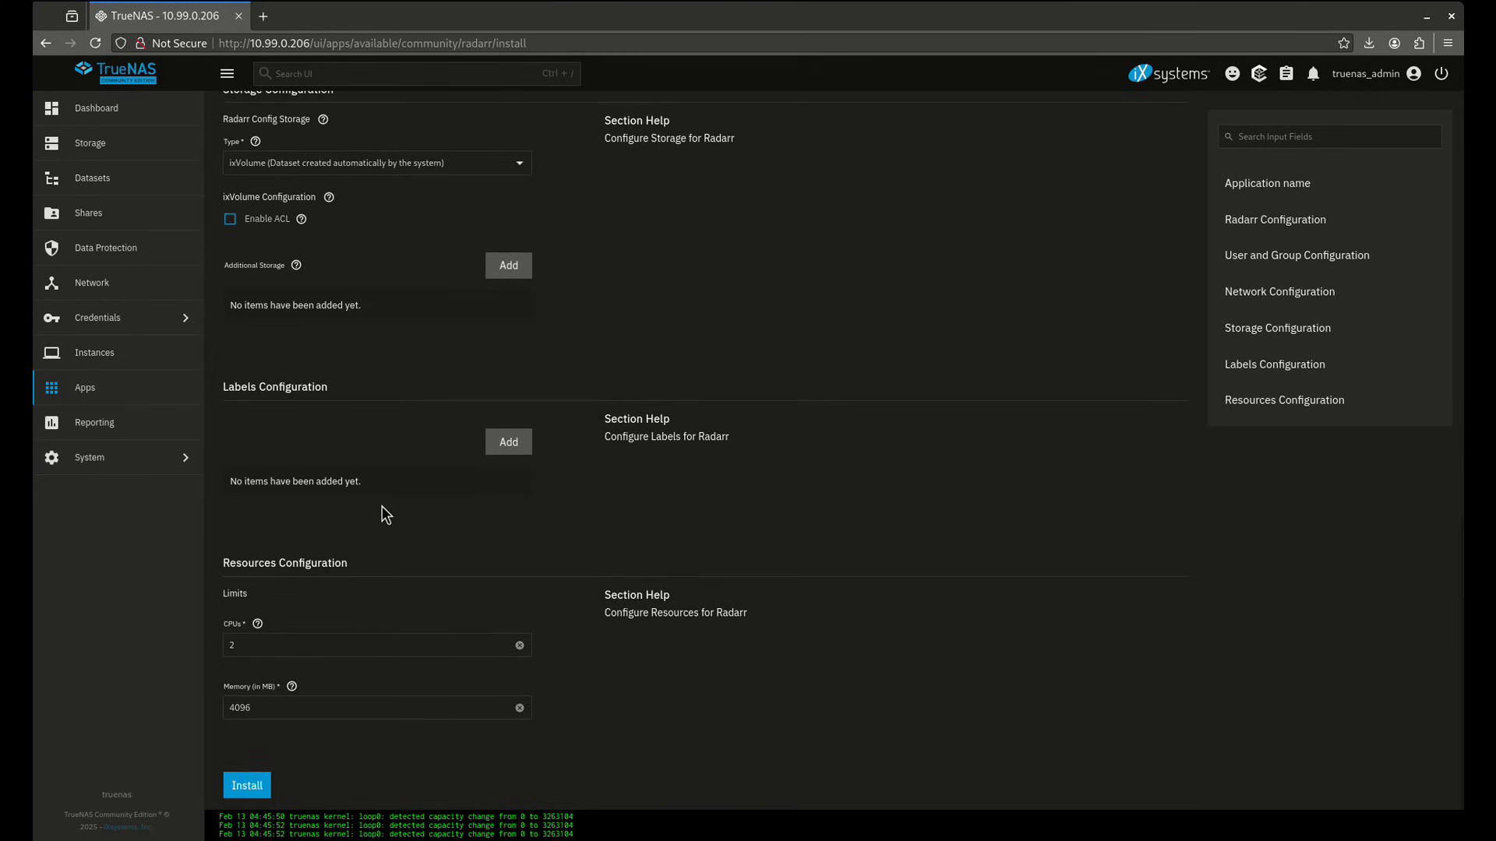
mouse_move(401, 493)
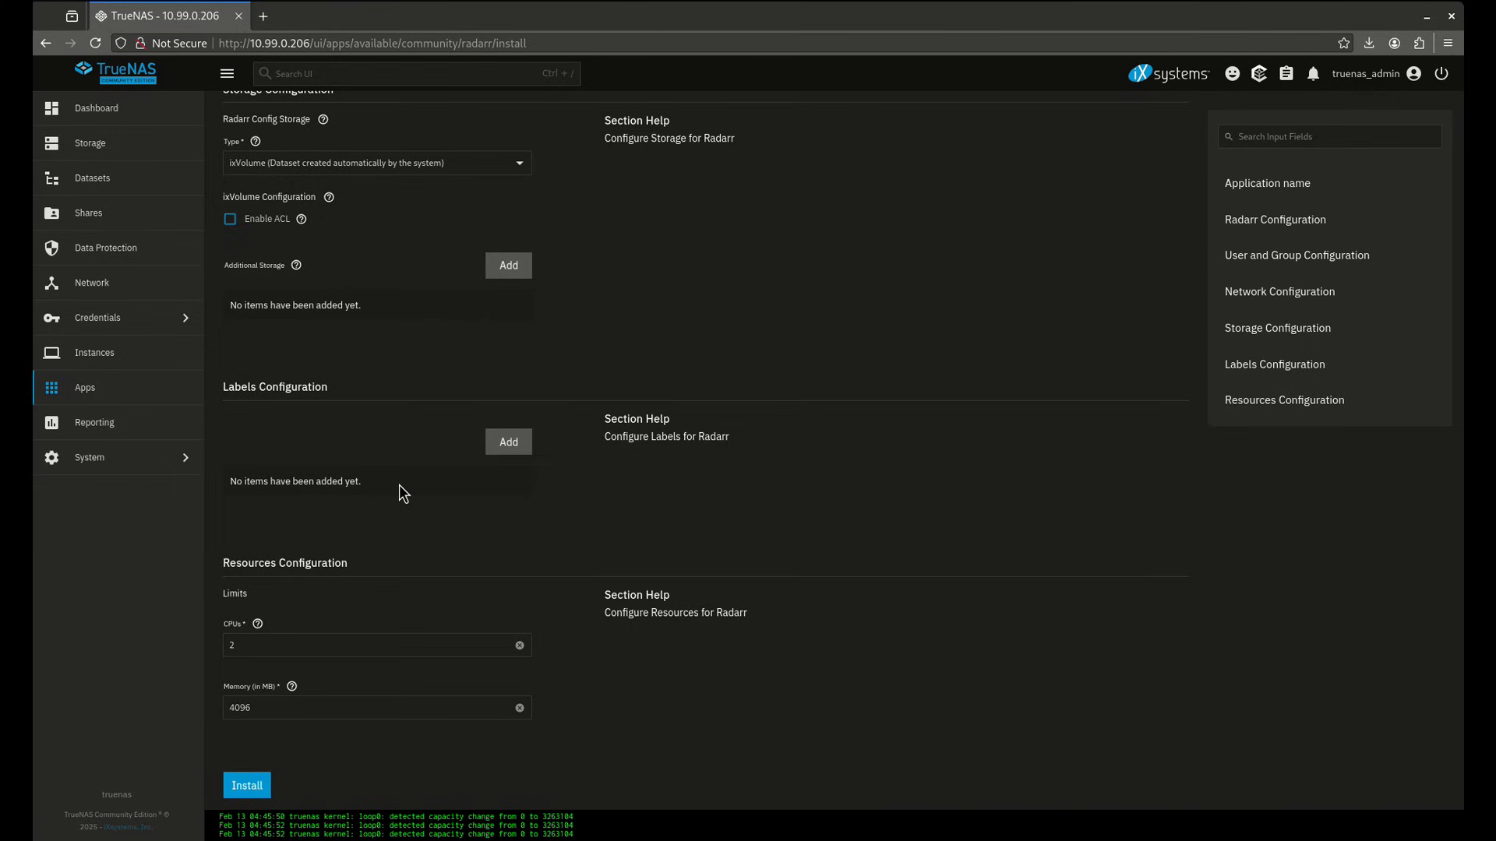
mouse_move(309, 552)
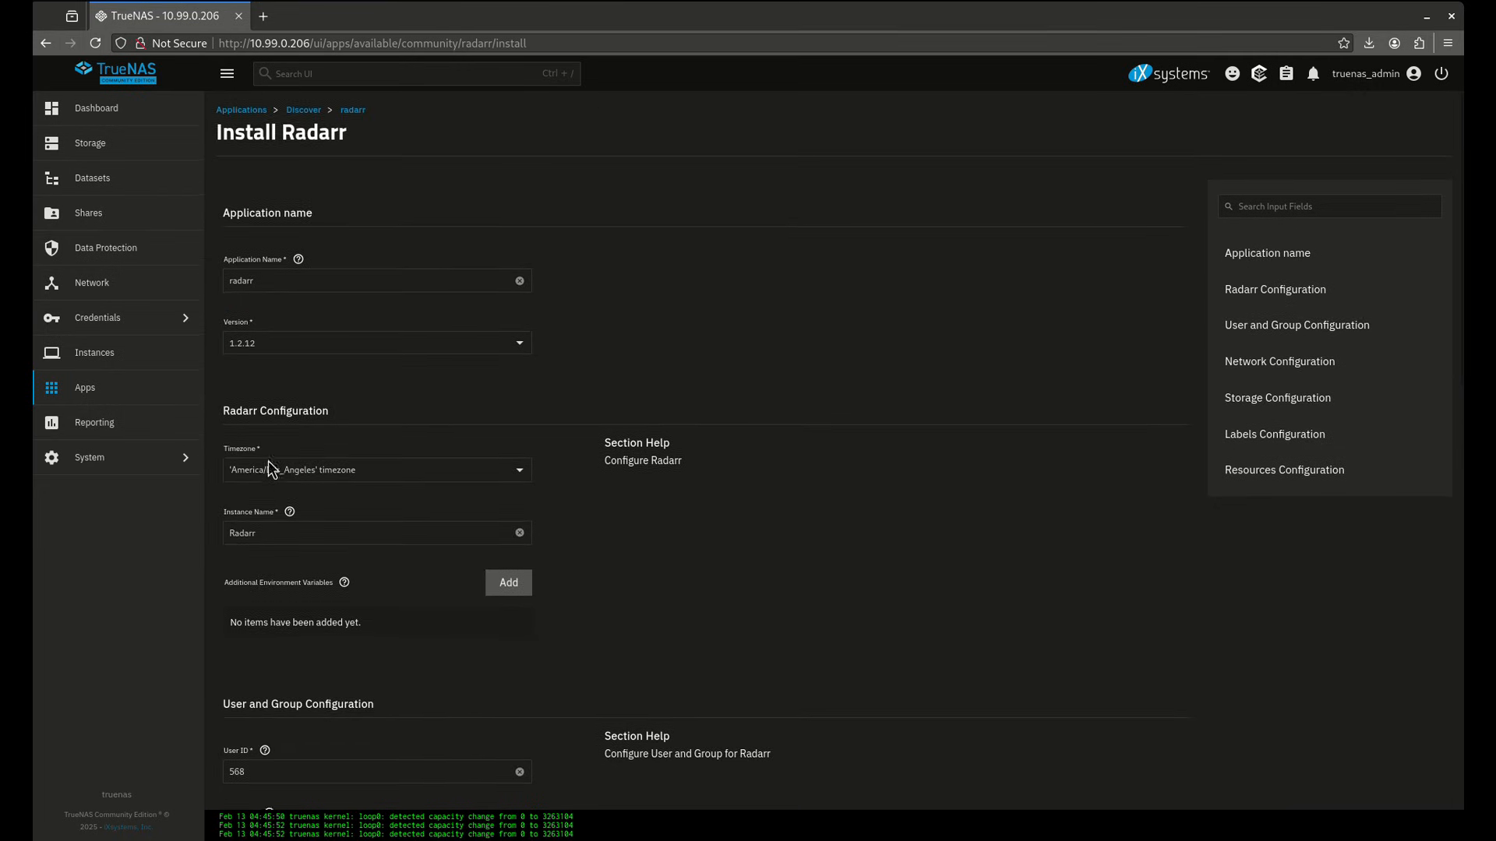
scroll(down, 3)
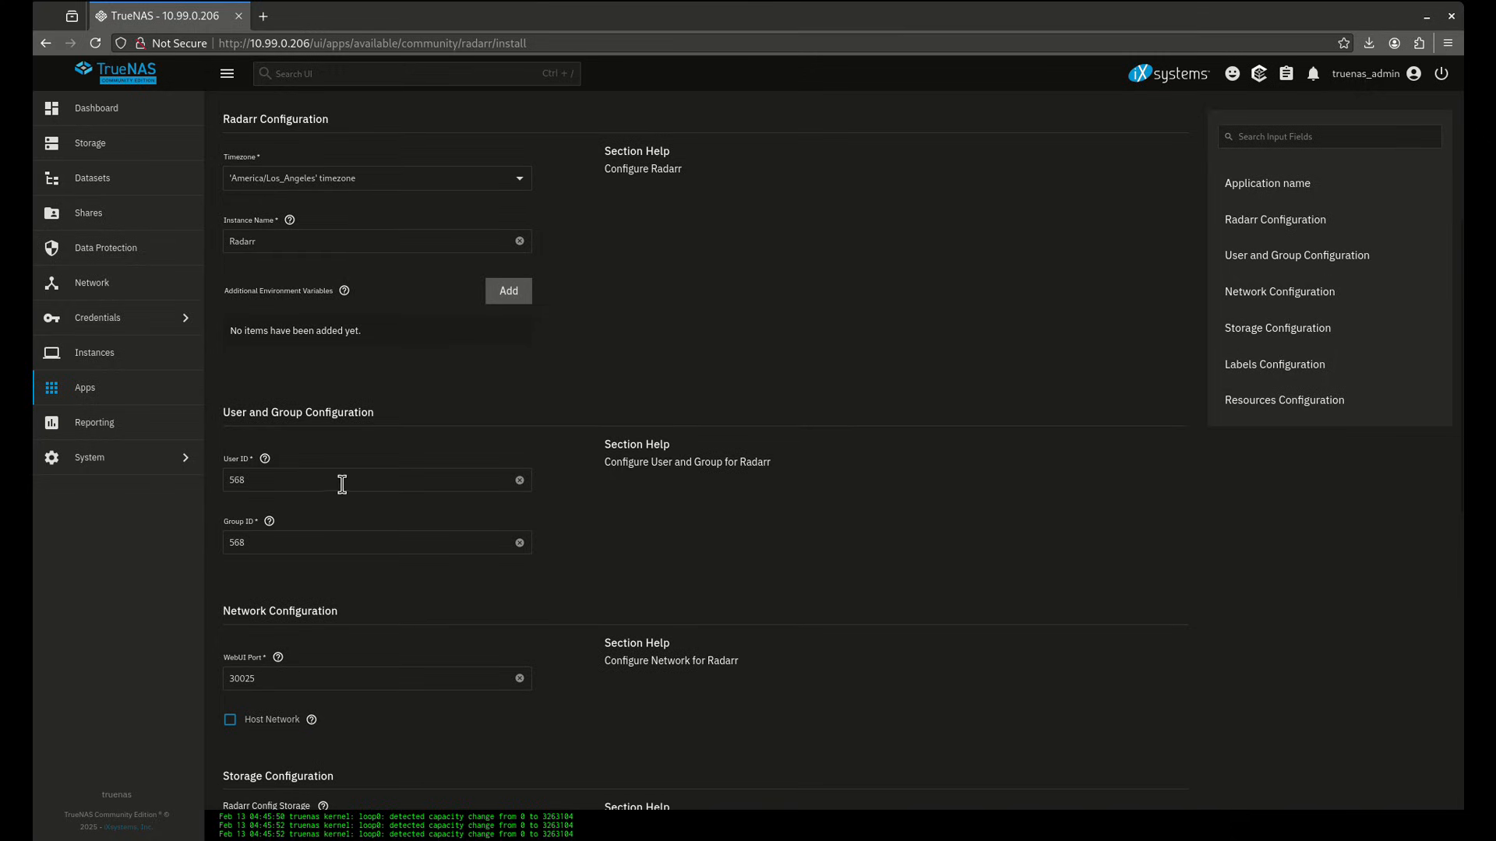
mouse_move(166, 394)
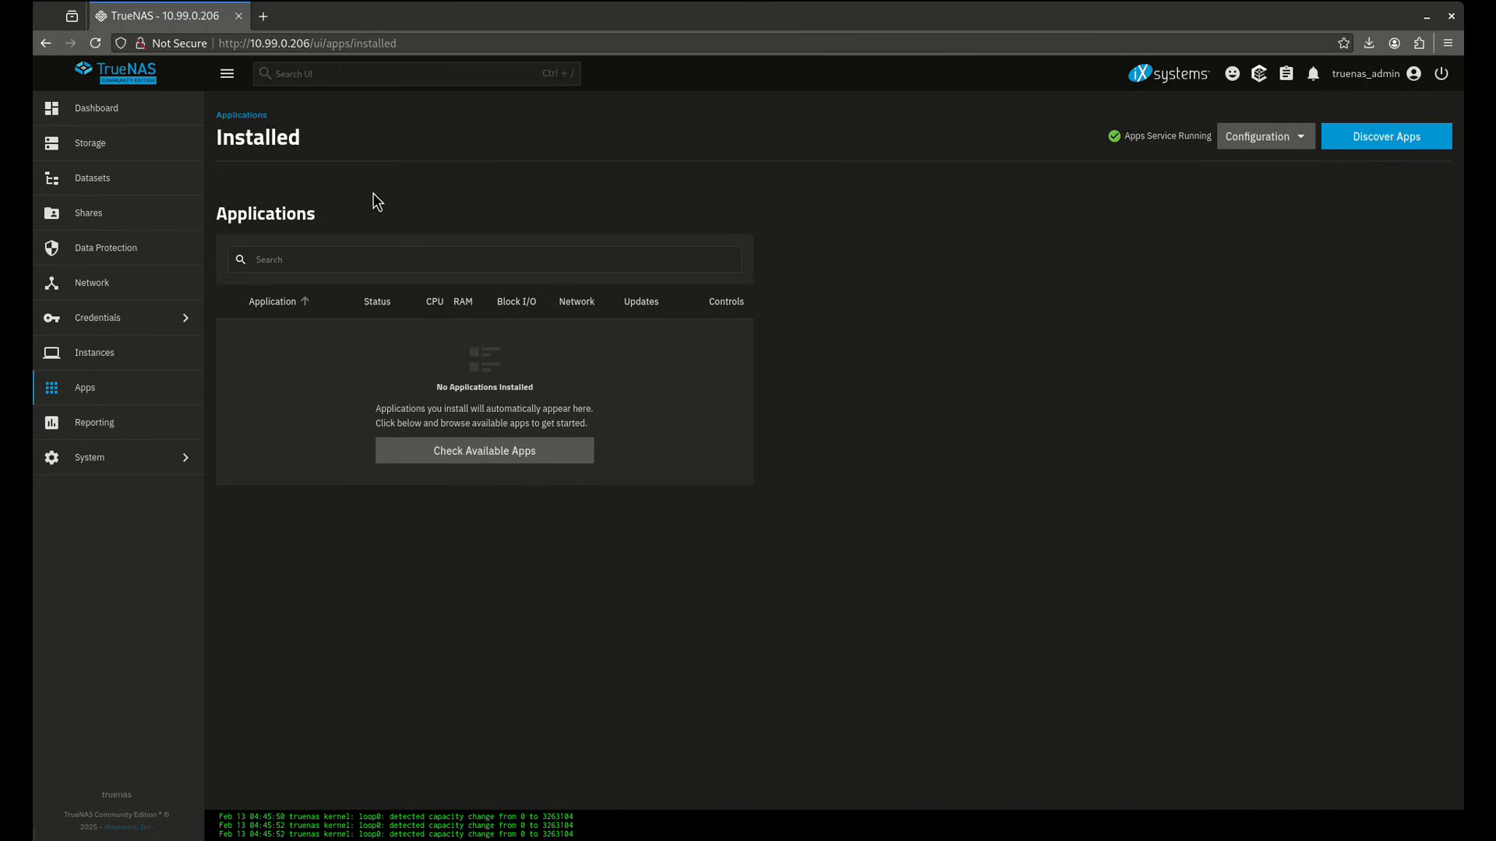
- Browse tank's child datasets configs and stacks, ending on the configs details
click(91, 178)
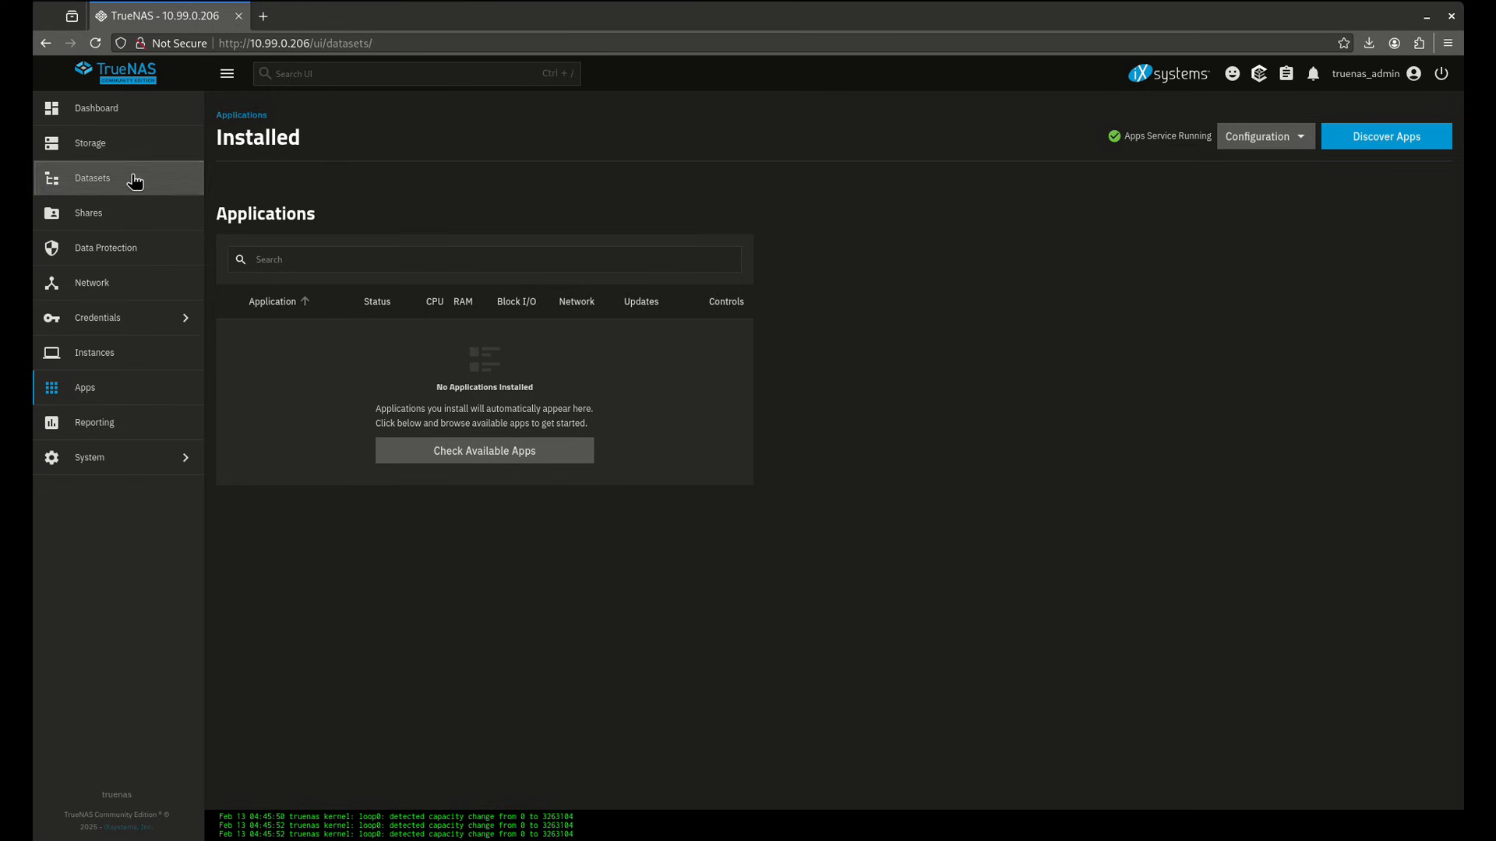
click(92, 177)
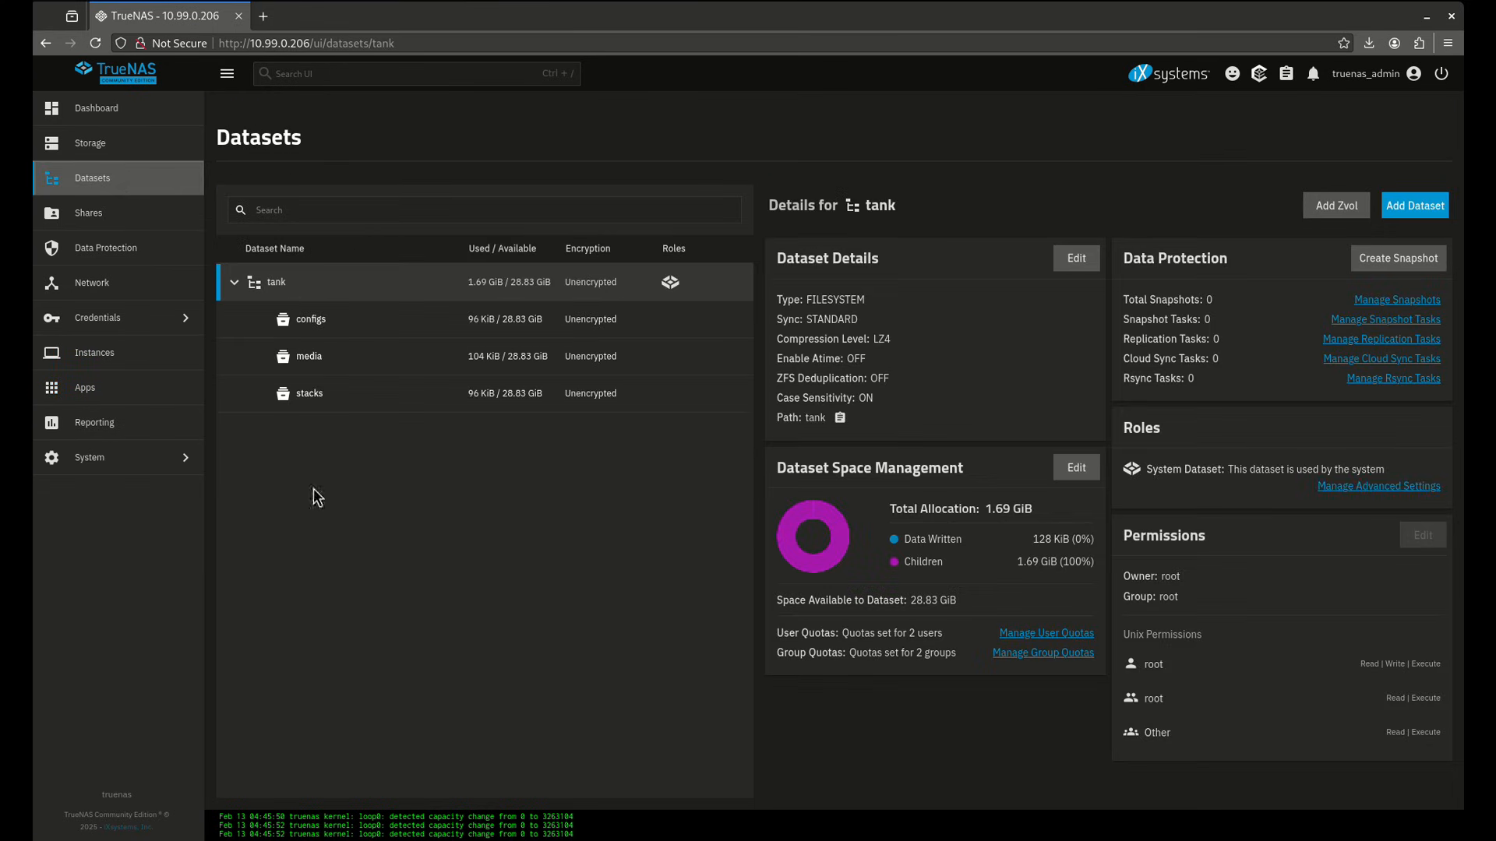
click(310, 319)
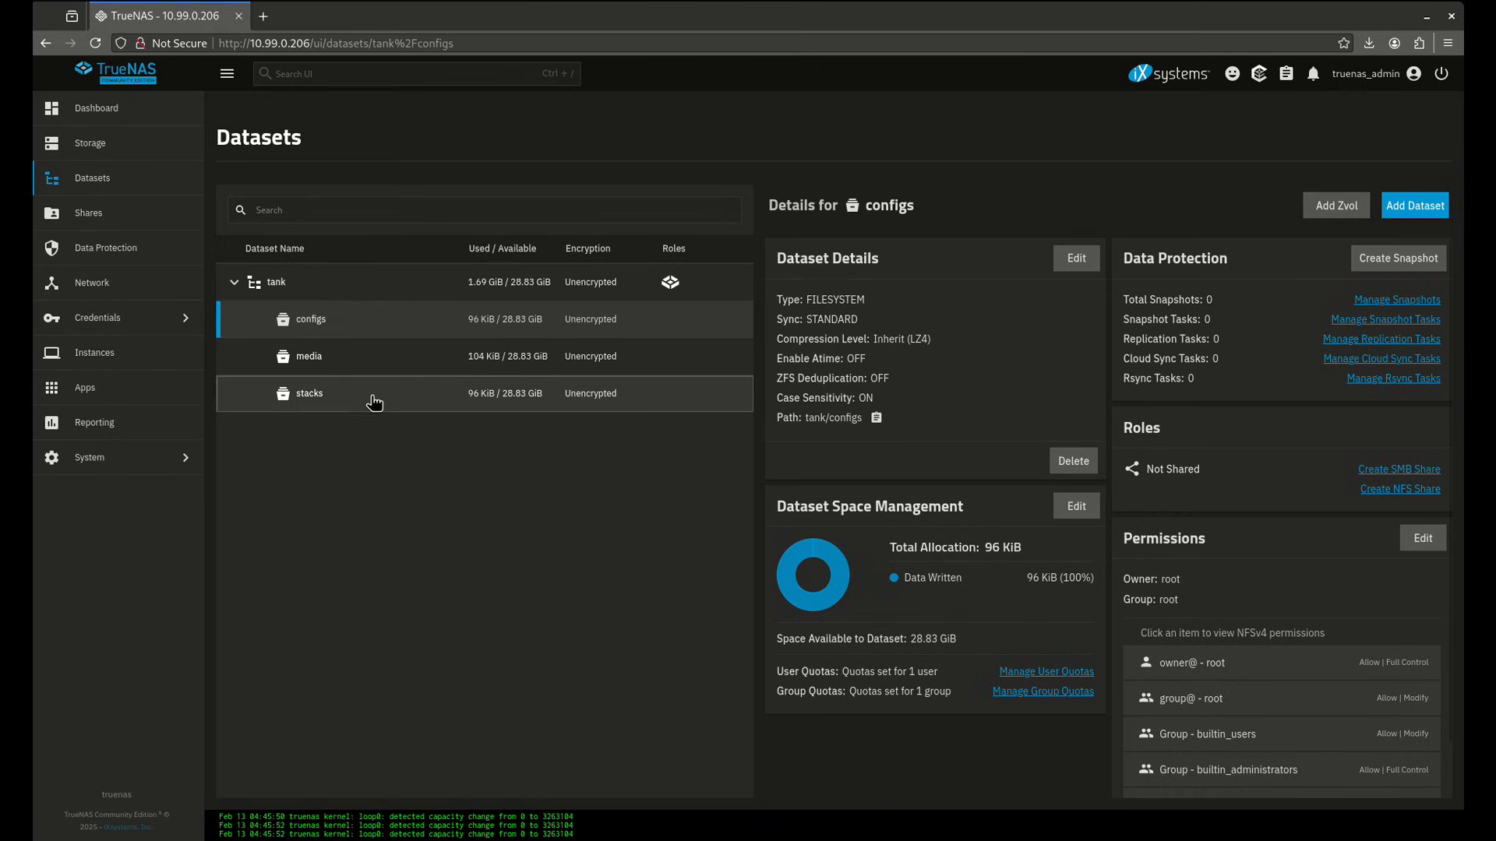
click(309, 392)
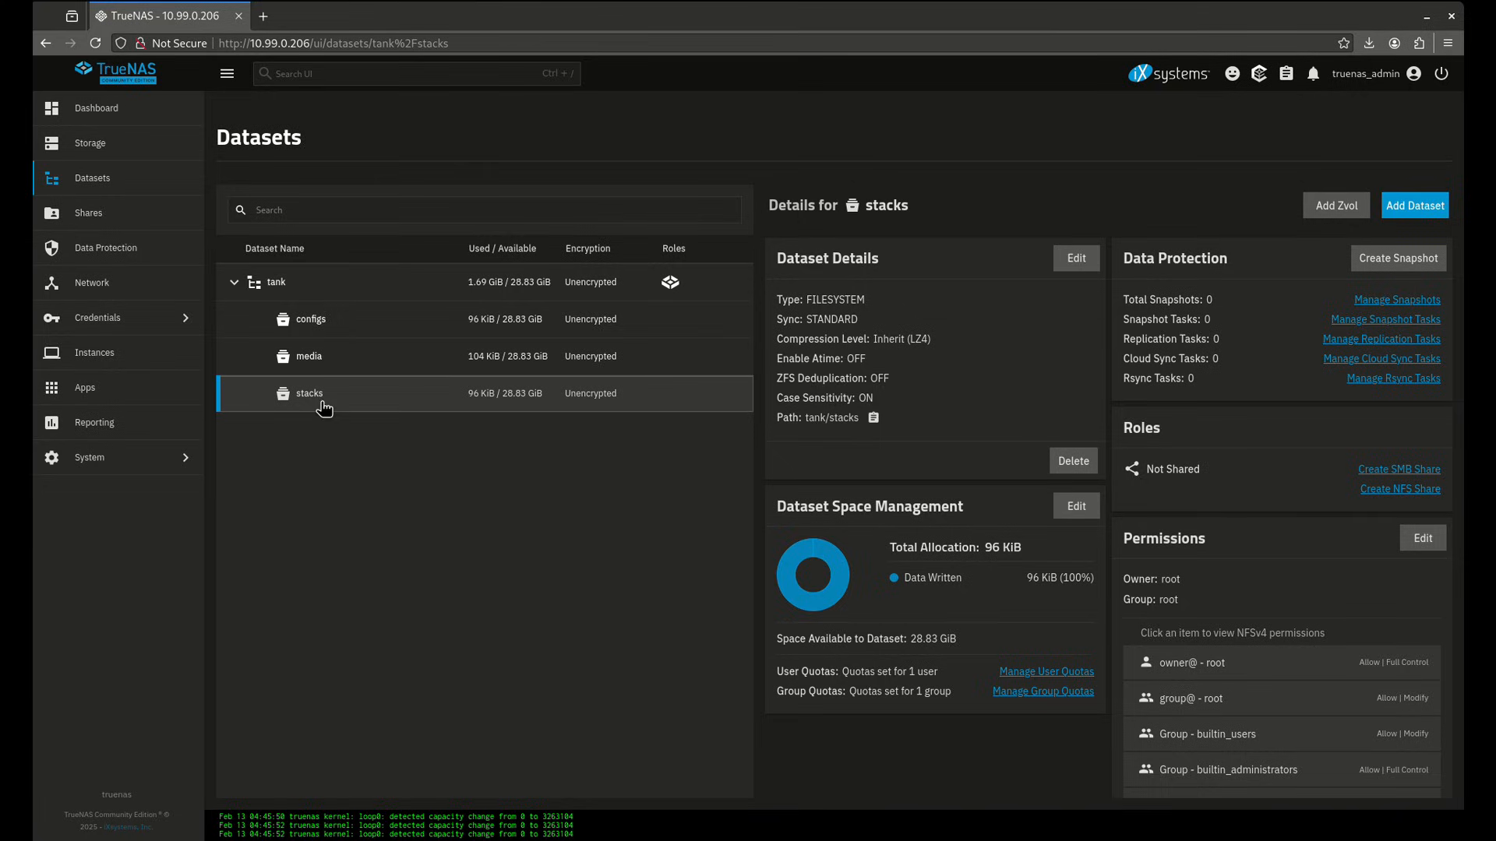
click(311, 319)
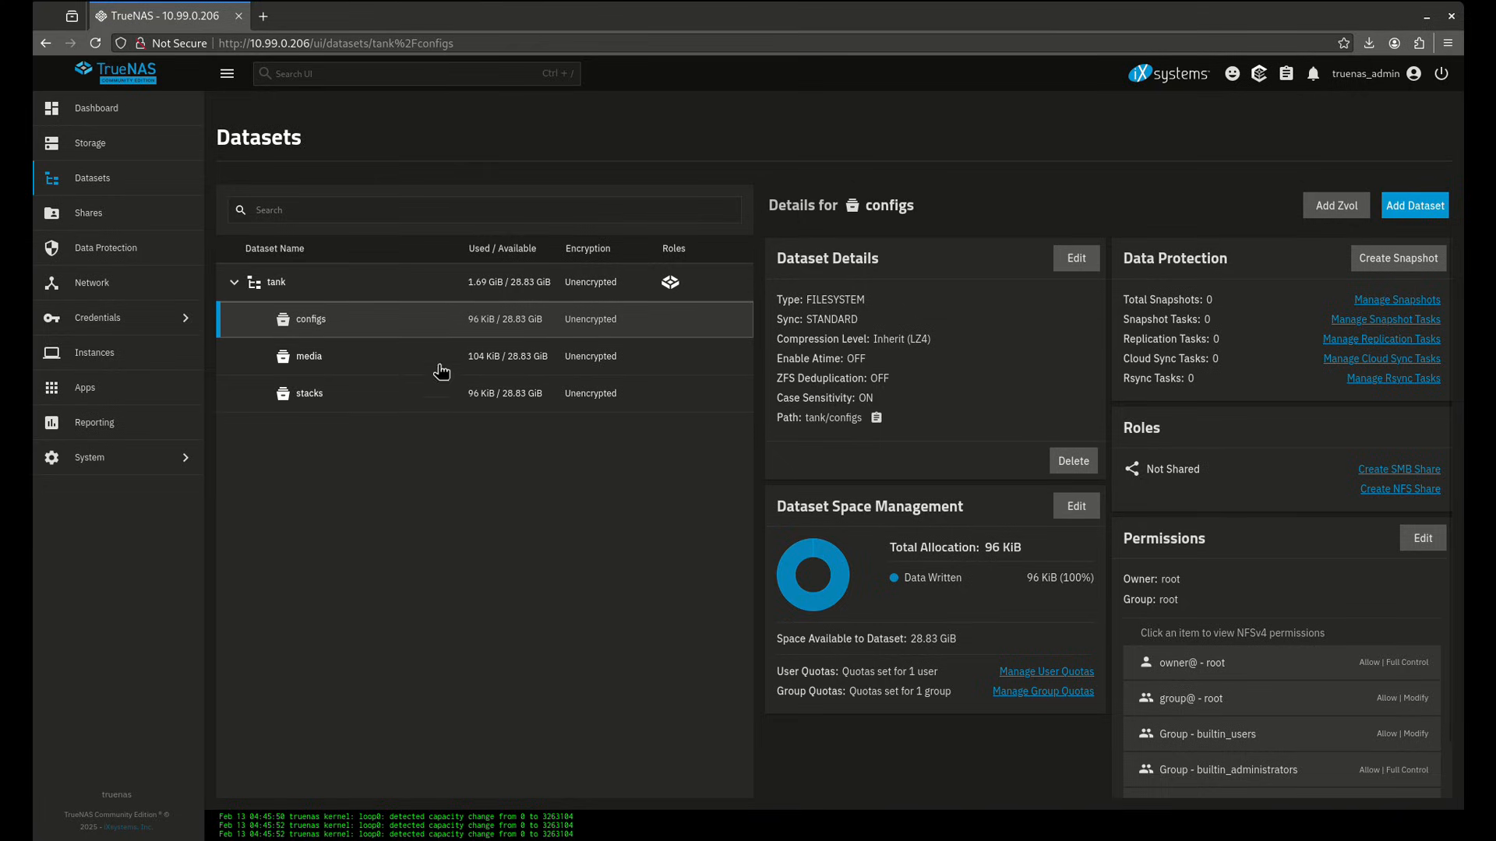
- Add a radarr child dataset under tank/configs with the Apps preset, then return to Apps
click(1415, 205)
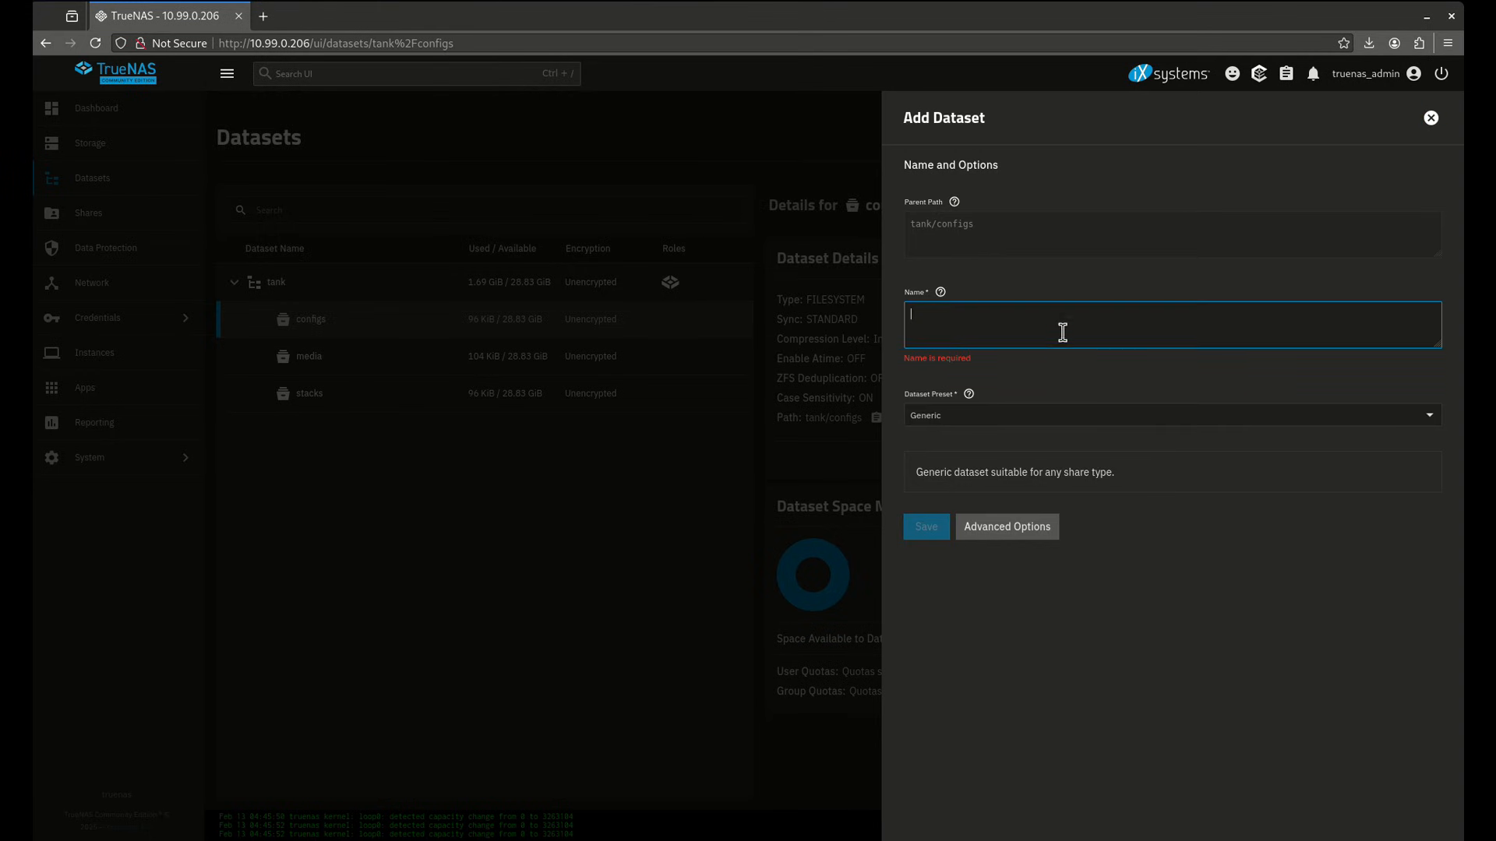
text(radarr)
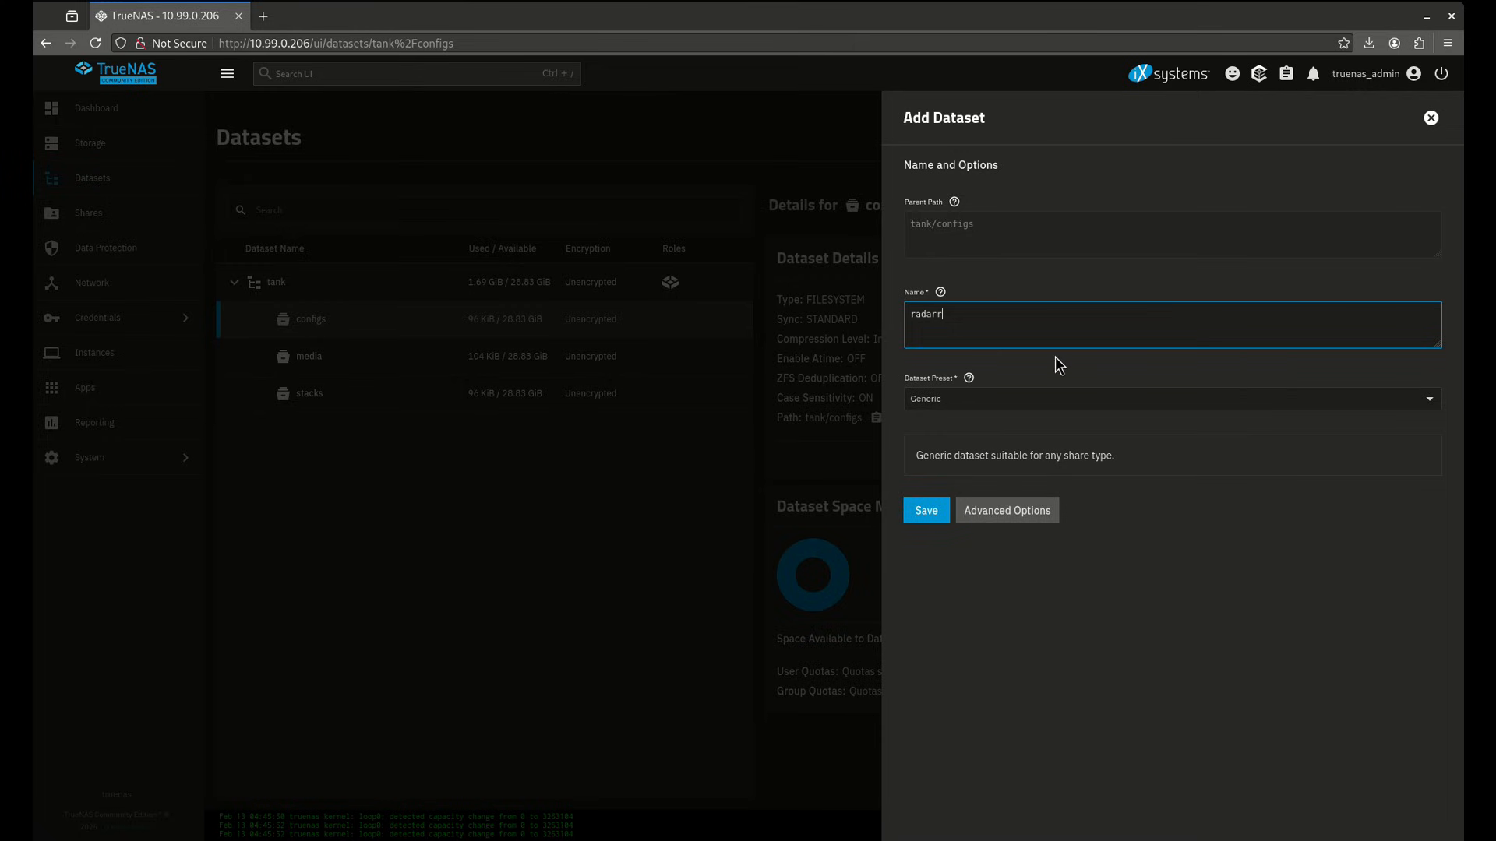
click(1170, 399)
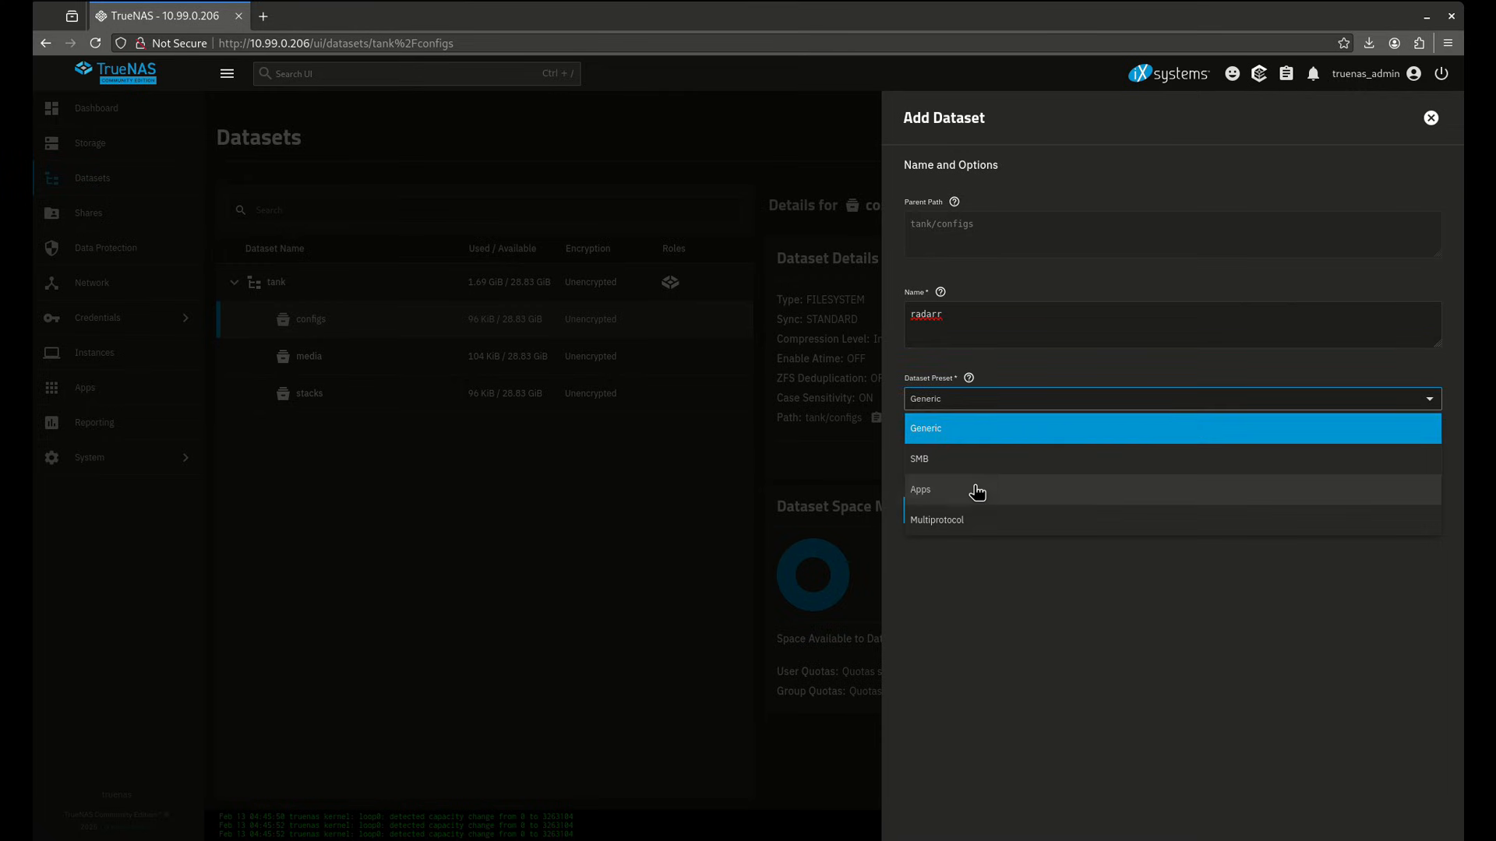
click(919, 490)
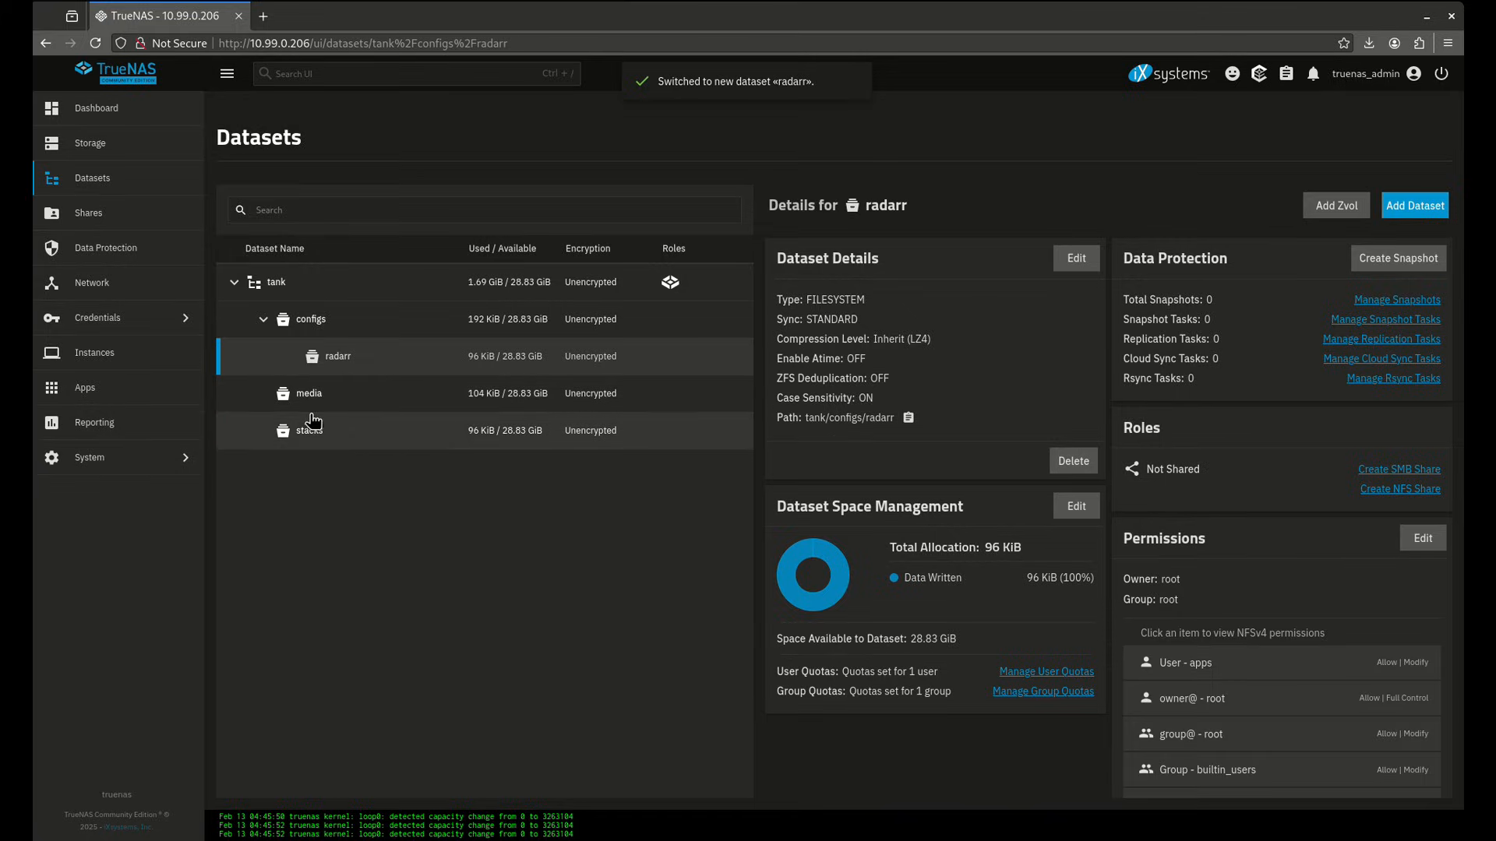
click(85, 388)
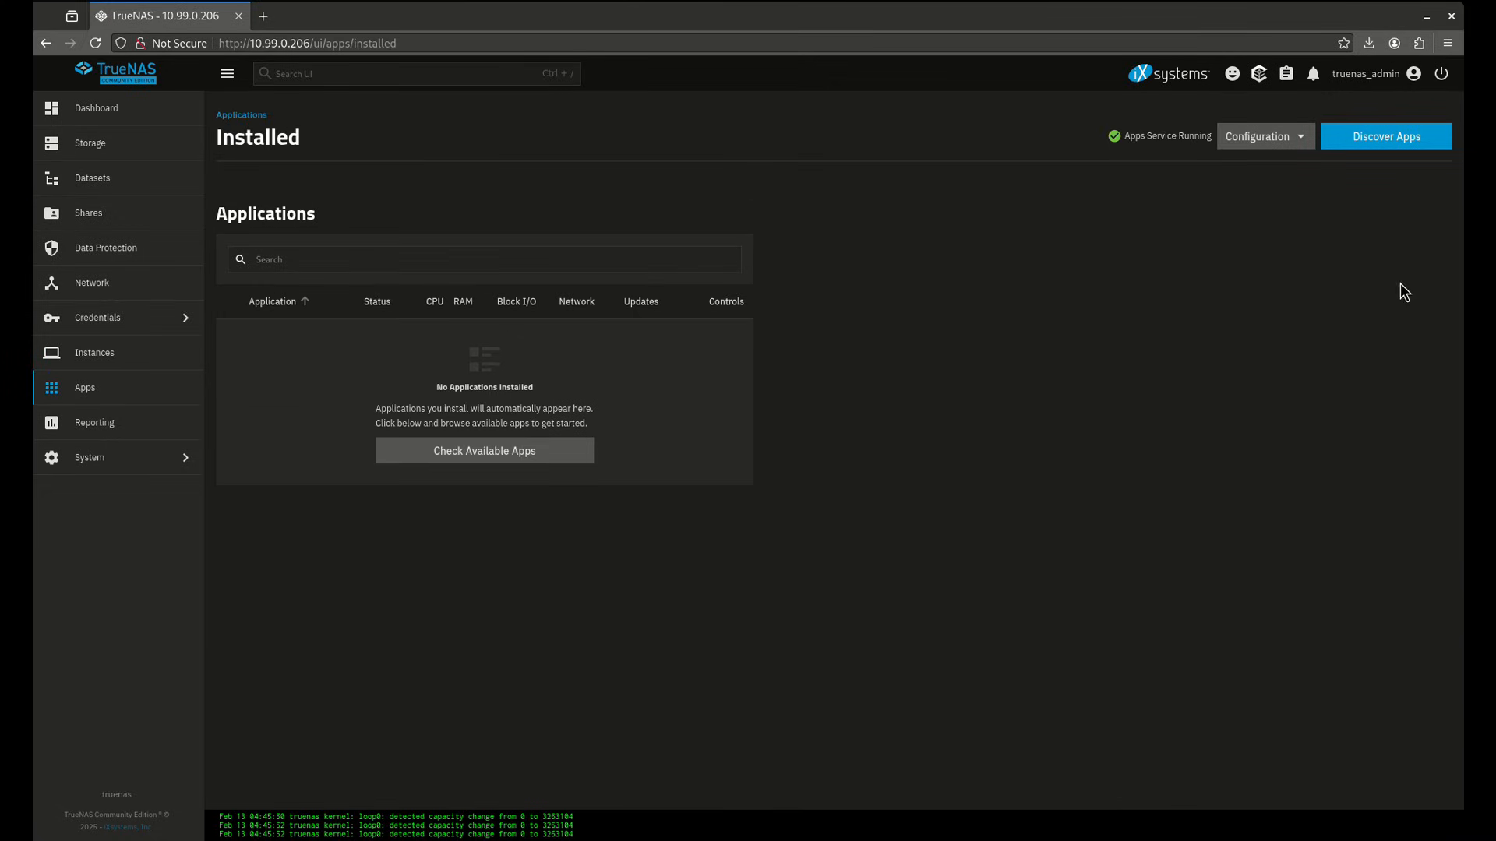
- Find Dockge in the app catalog and set its WebUI port to 5001
click(1385, 136)
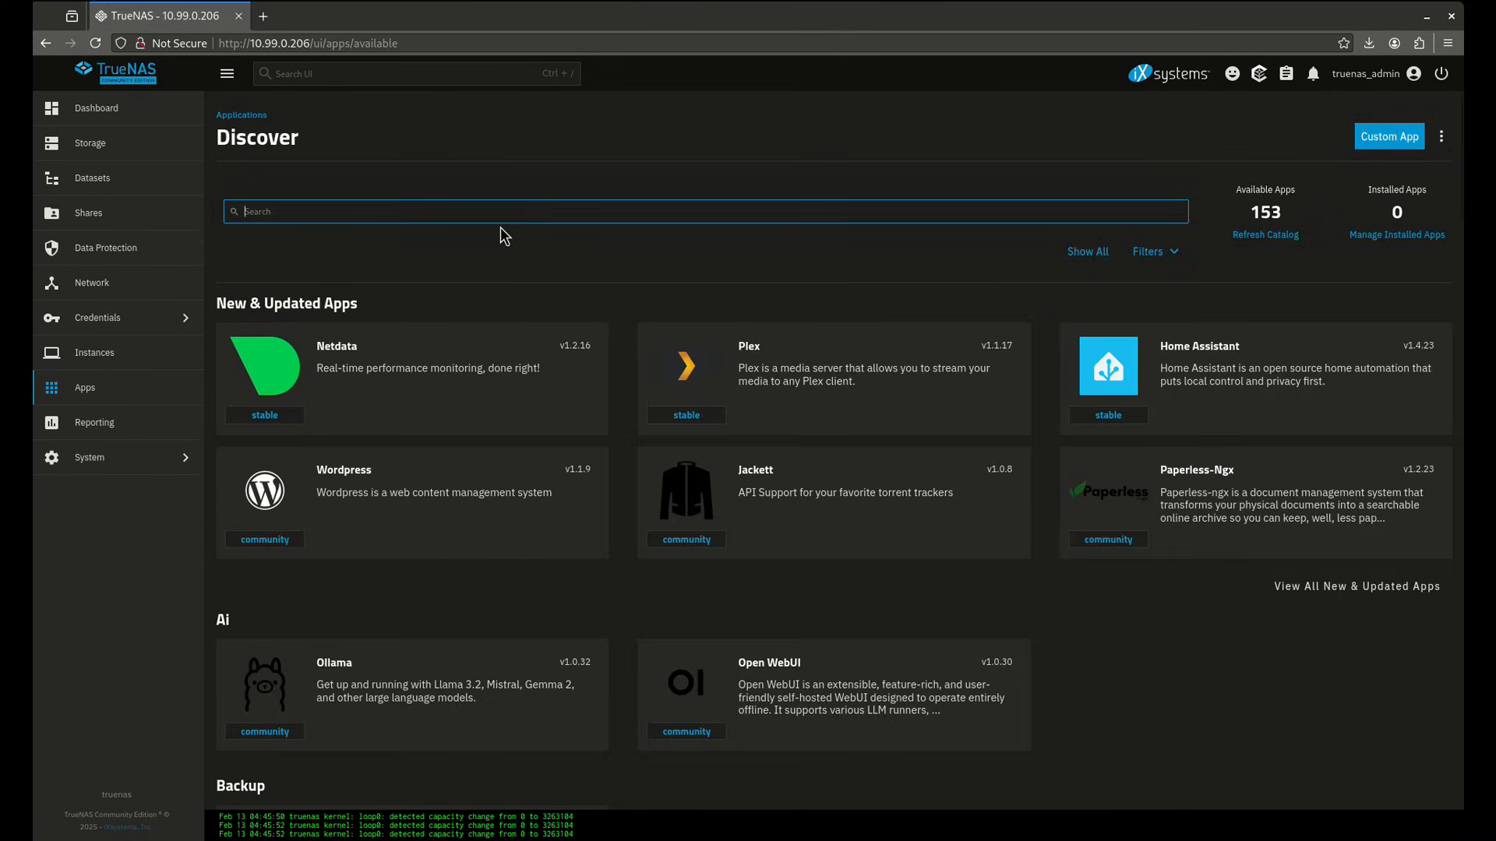
text(dock)
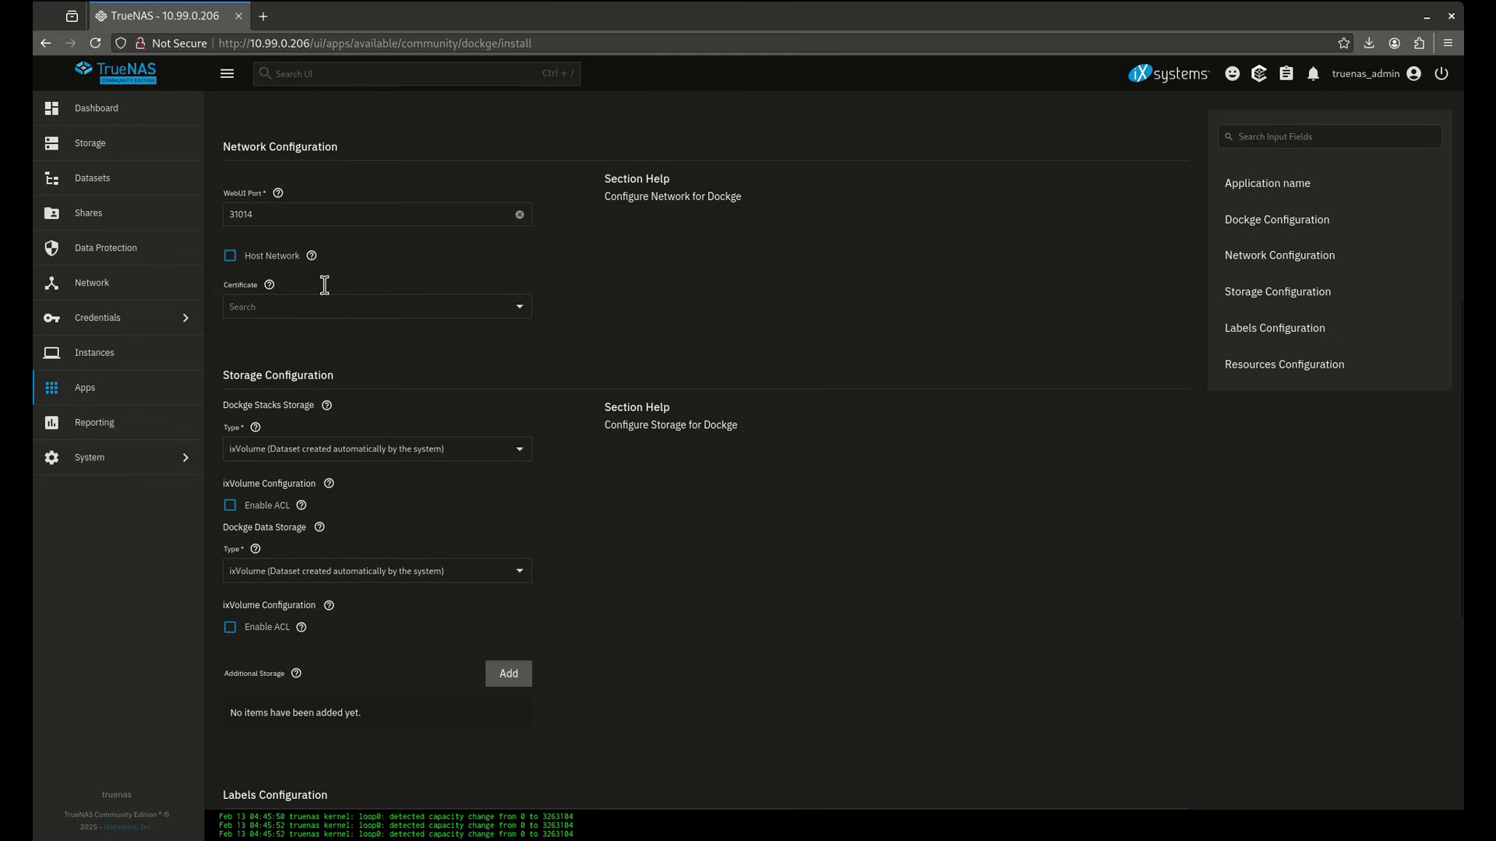
text(5001)
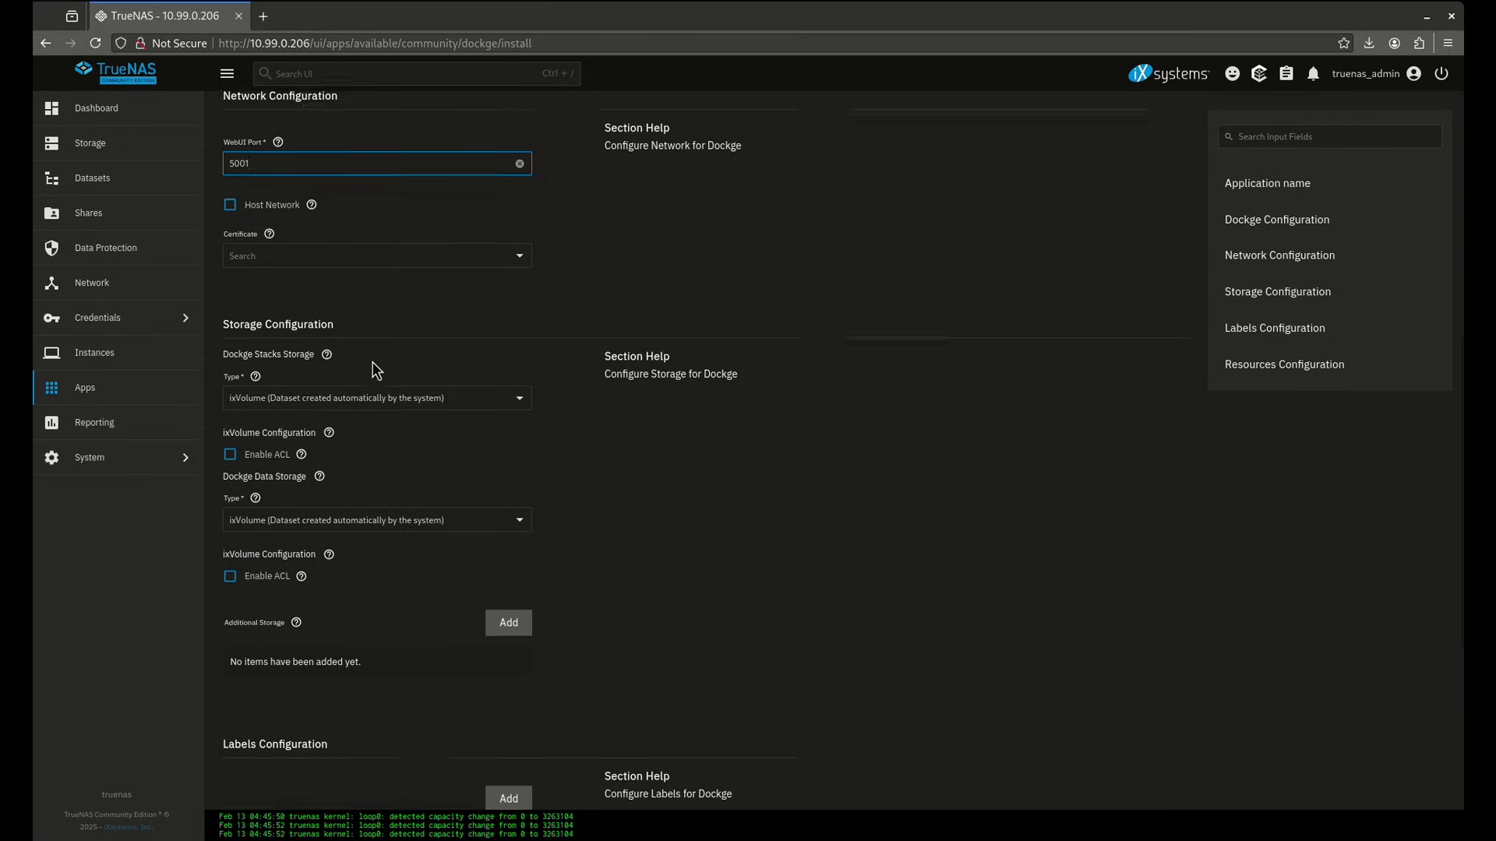
- Store Dockge stacks on host path /mnt/tank/stacks and install the app
scroll(down, 3)
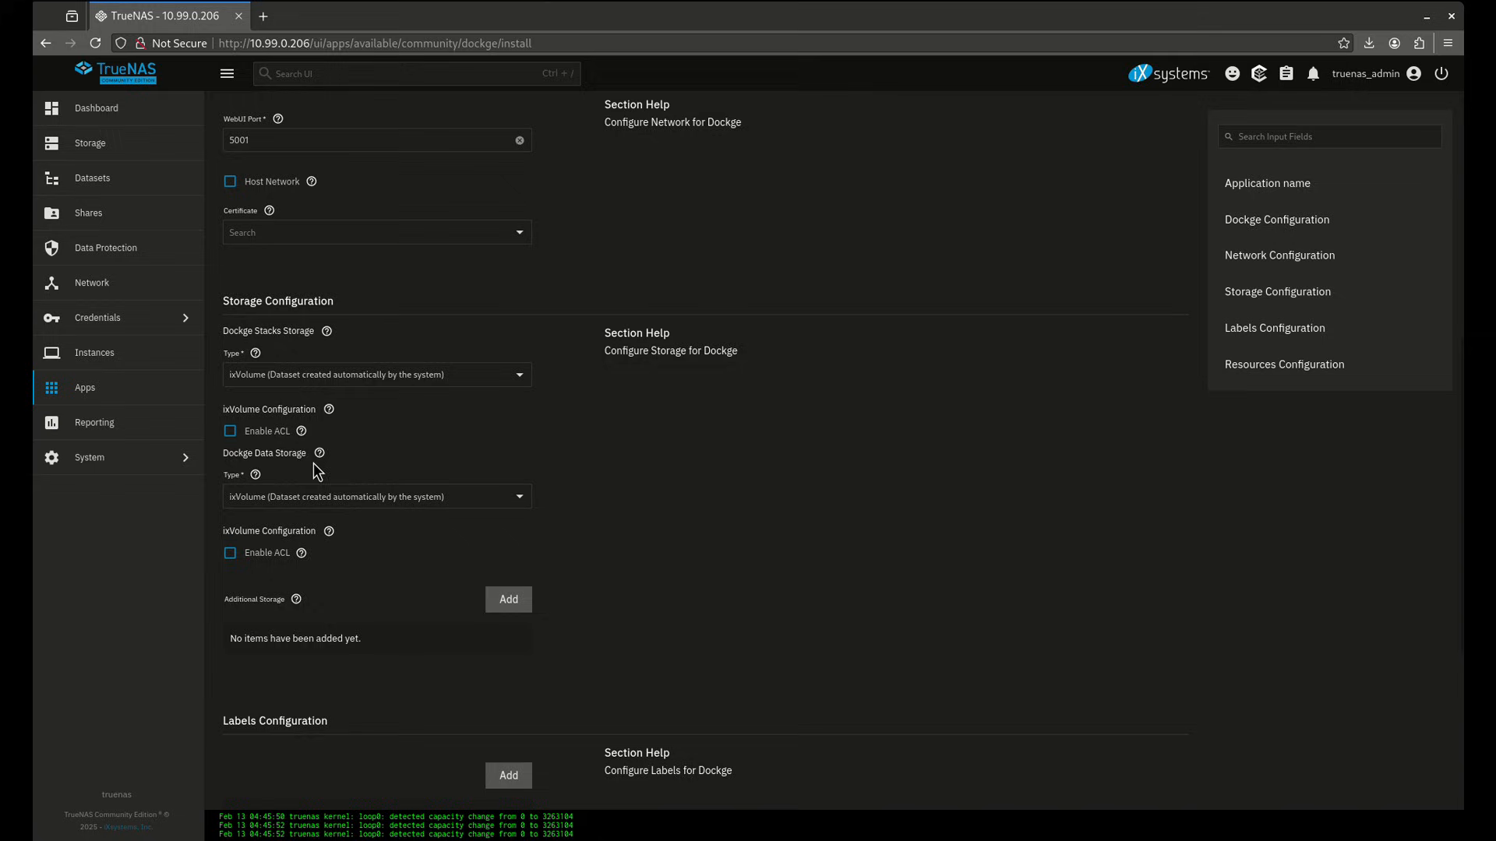
mouse_move(402, 382)
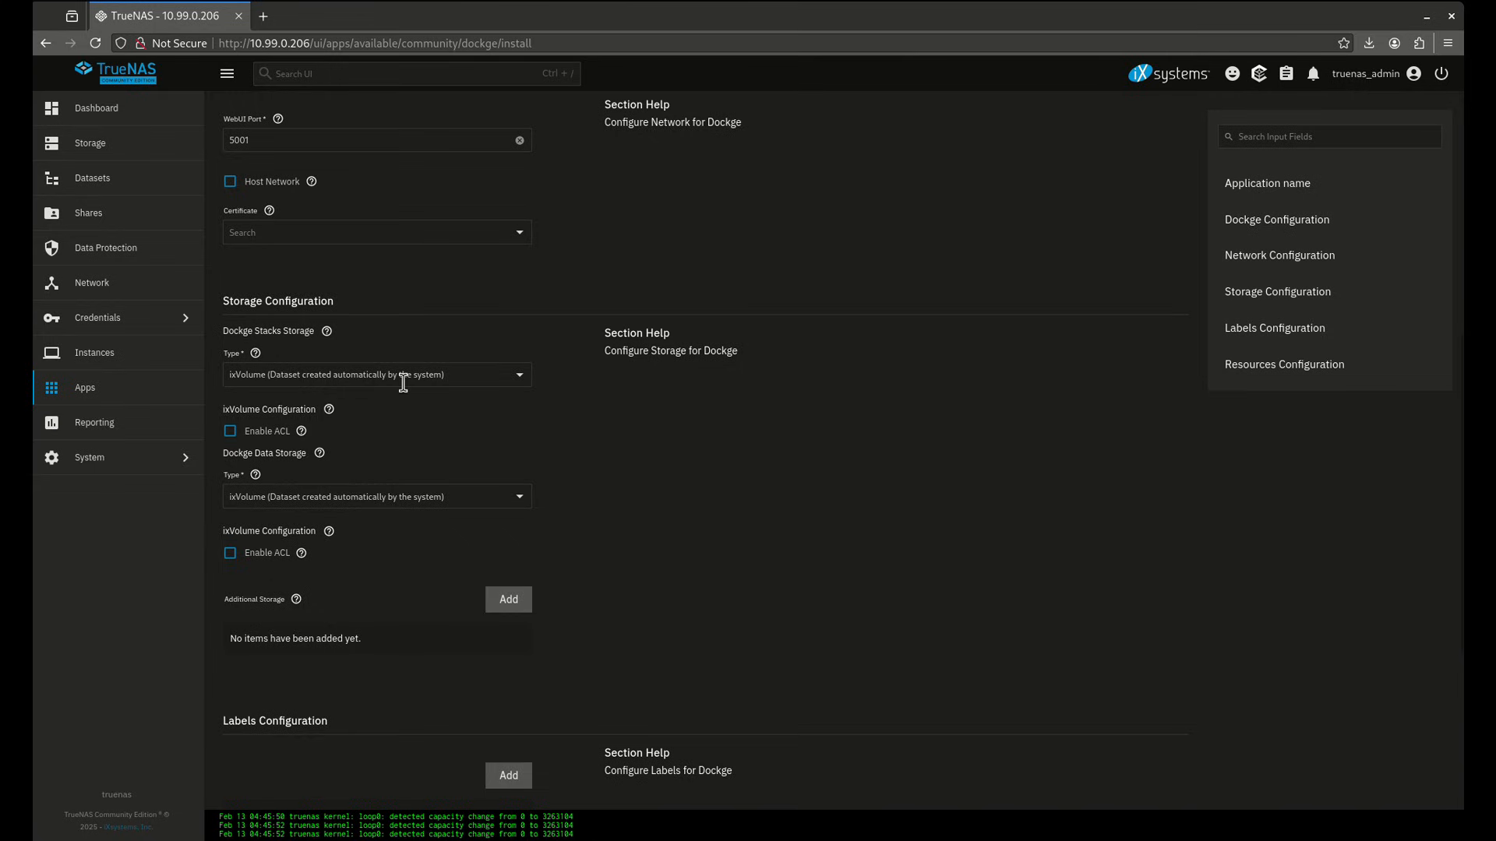
click(375, 374)
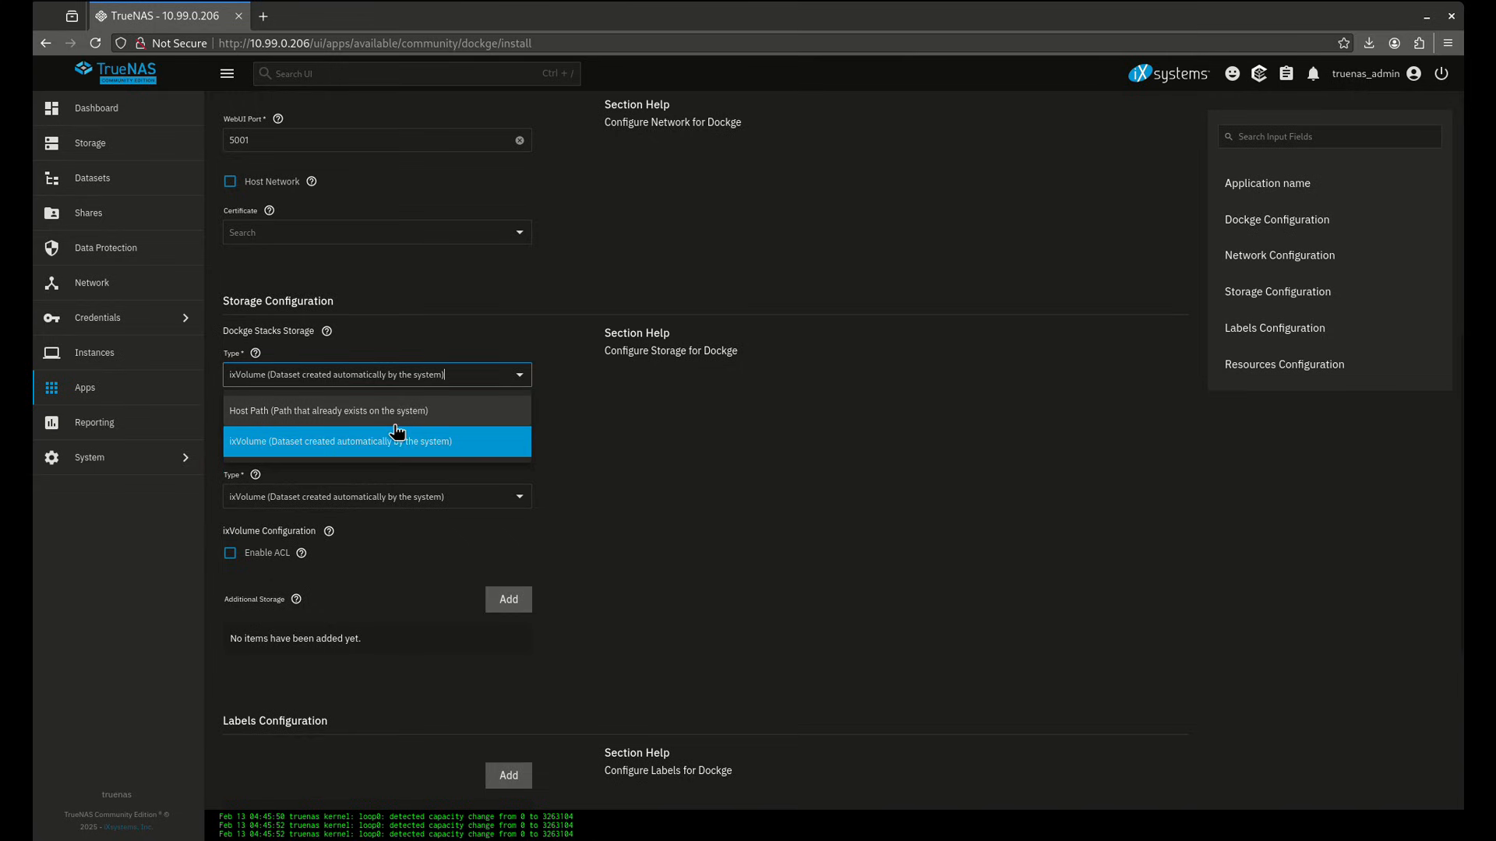
click(328, 410)
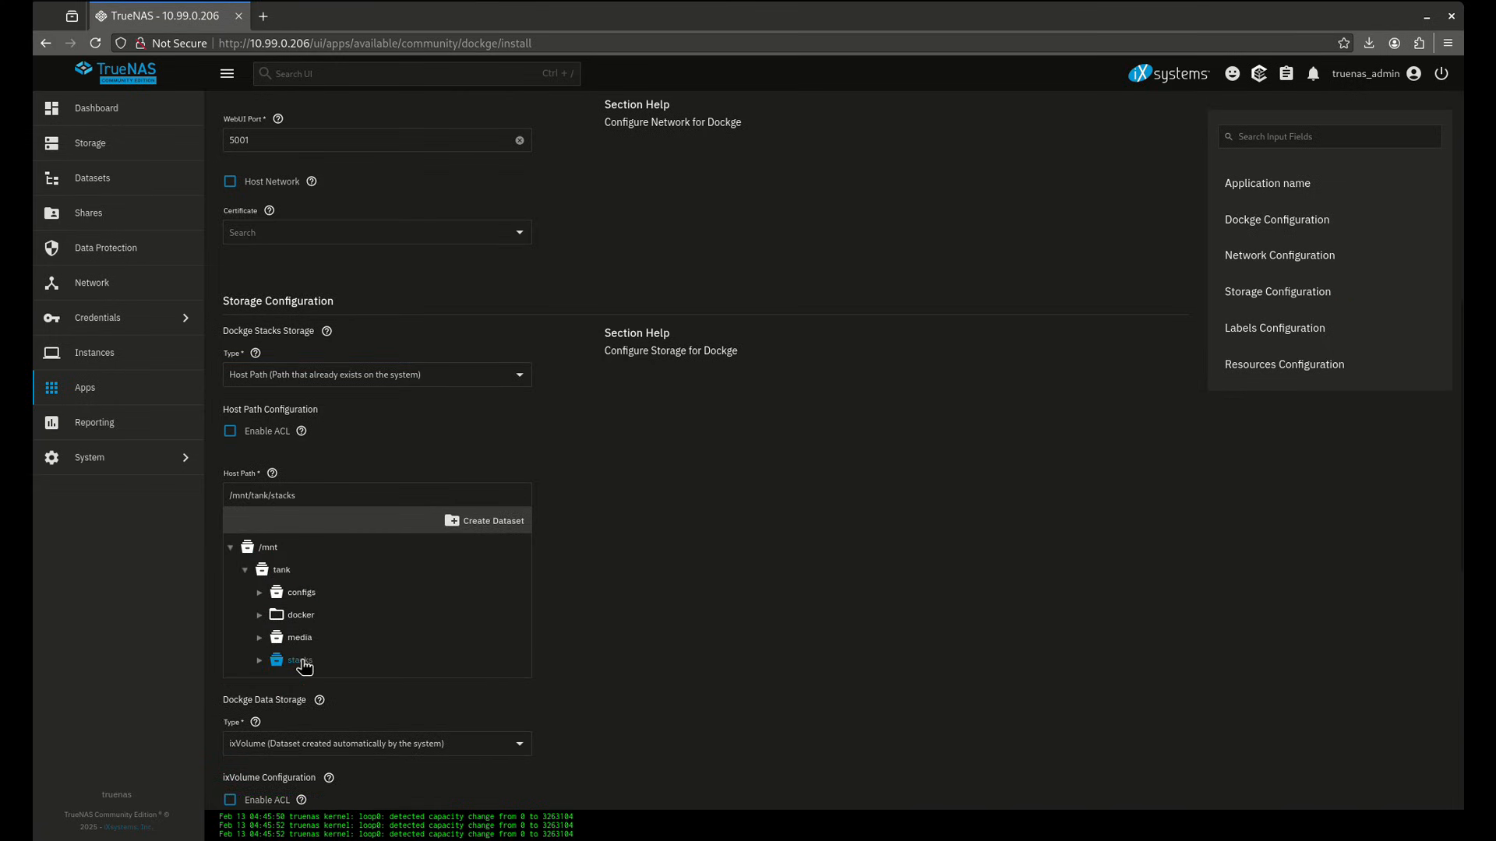
scroll(down, 3)
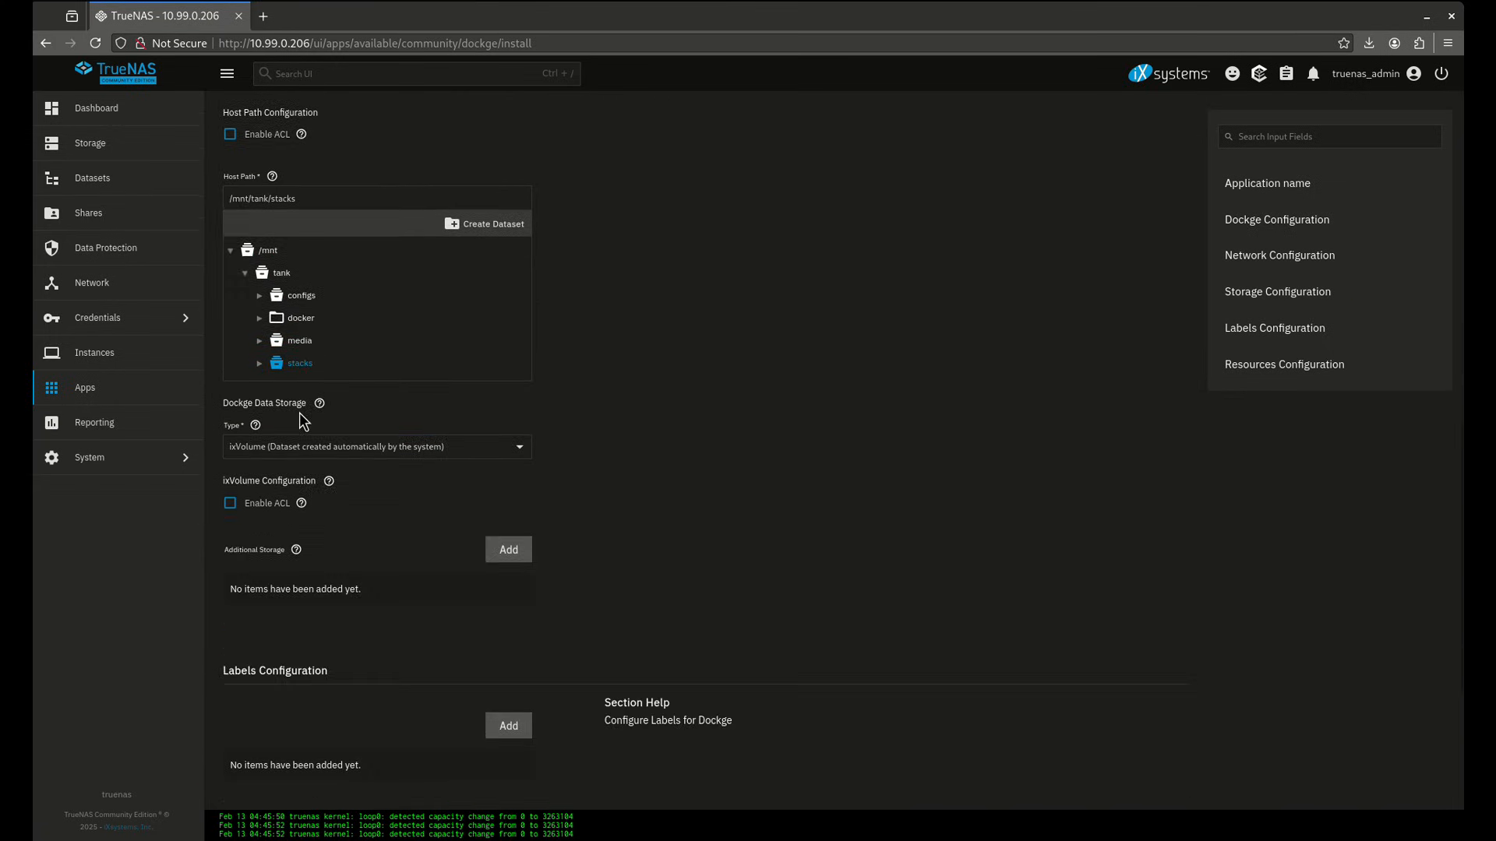
mouse_move(277, 450)
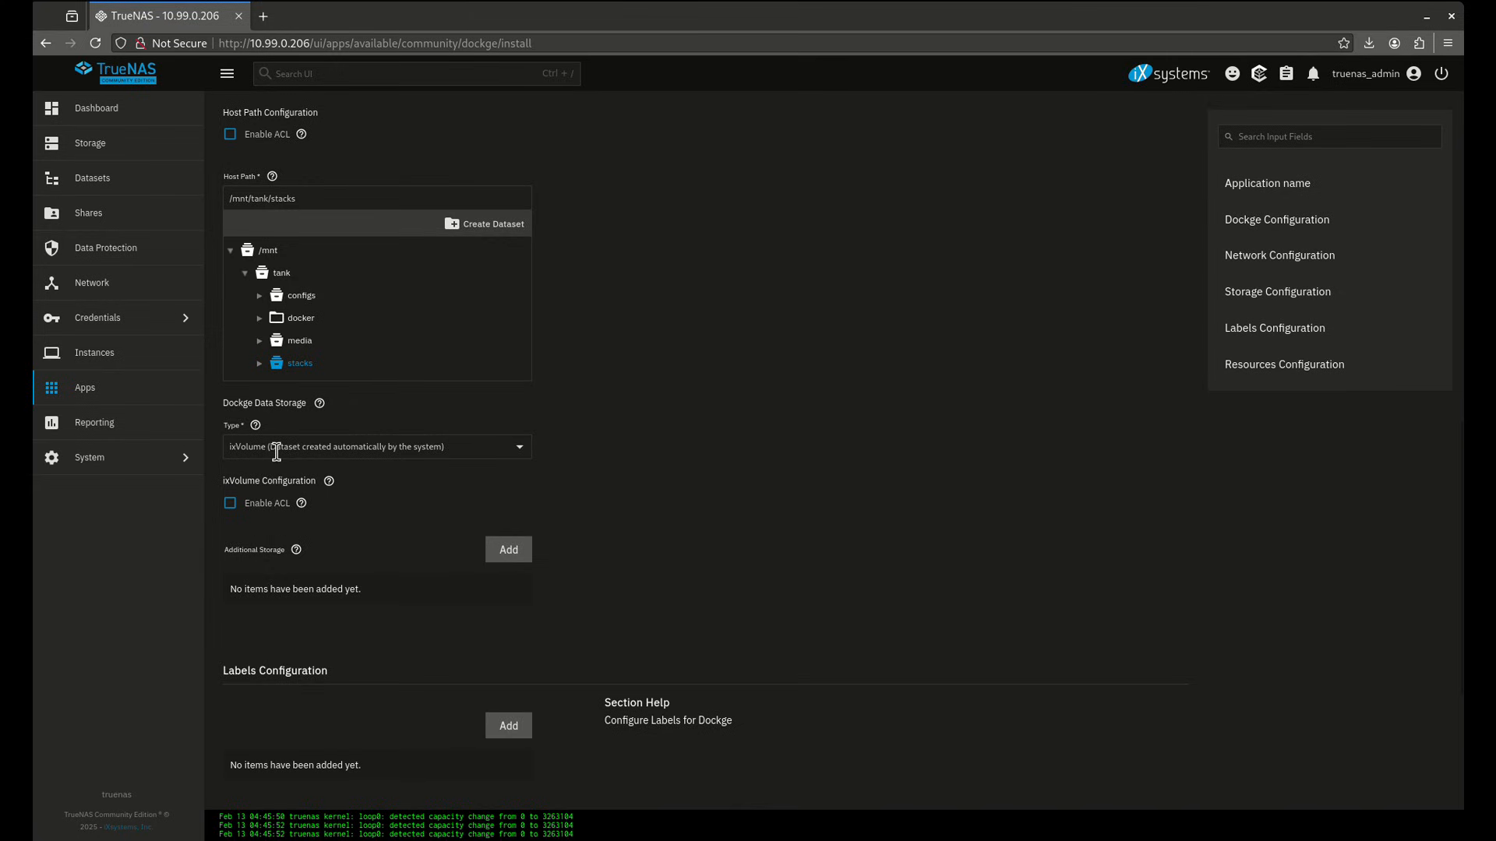
mouse_move(314, 373)
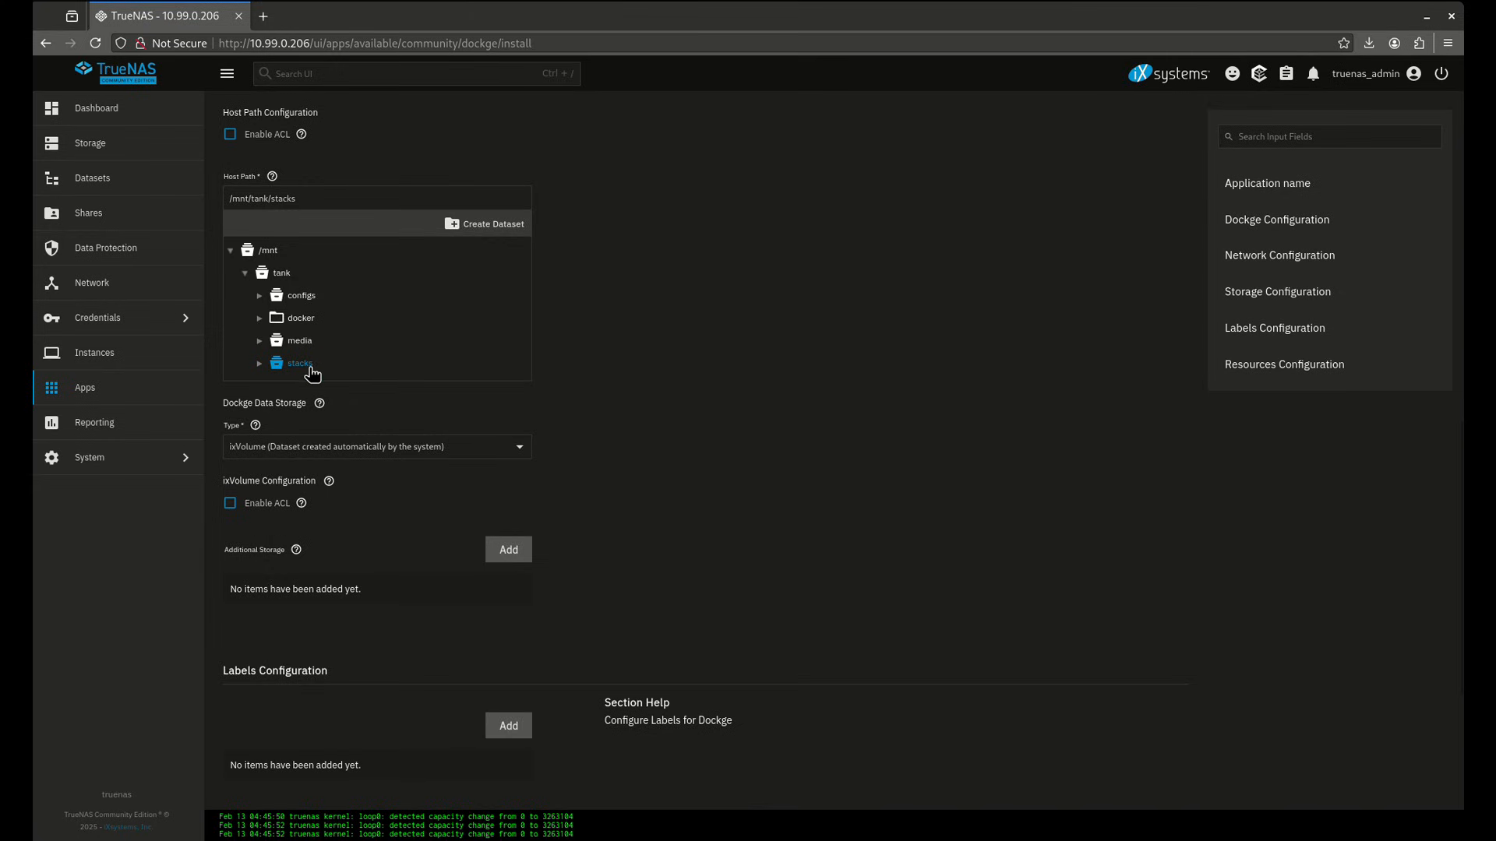
scroll(down, 3)
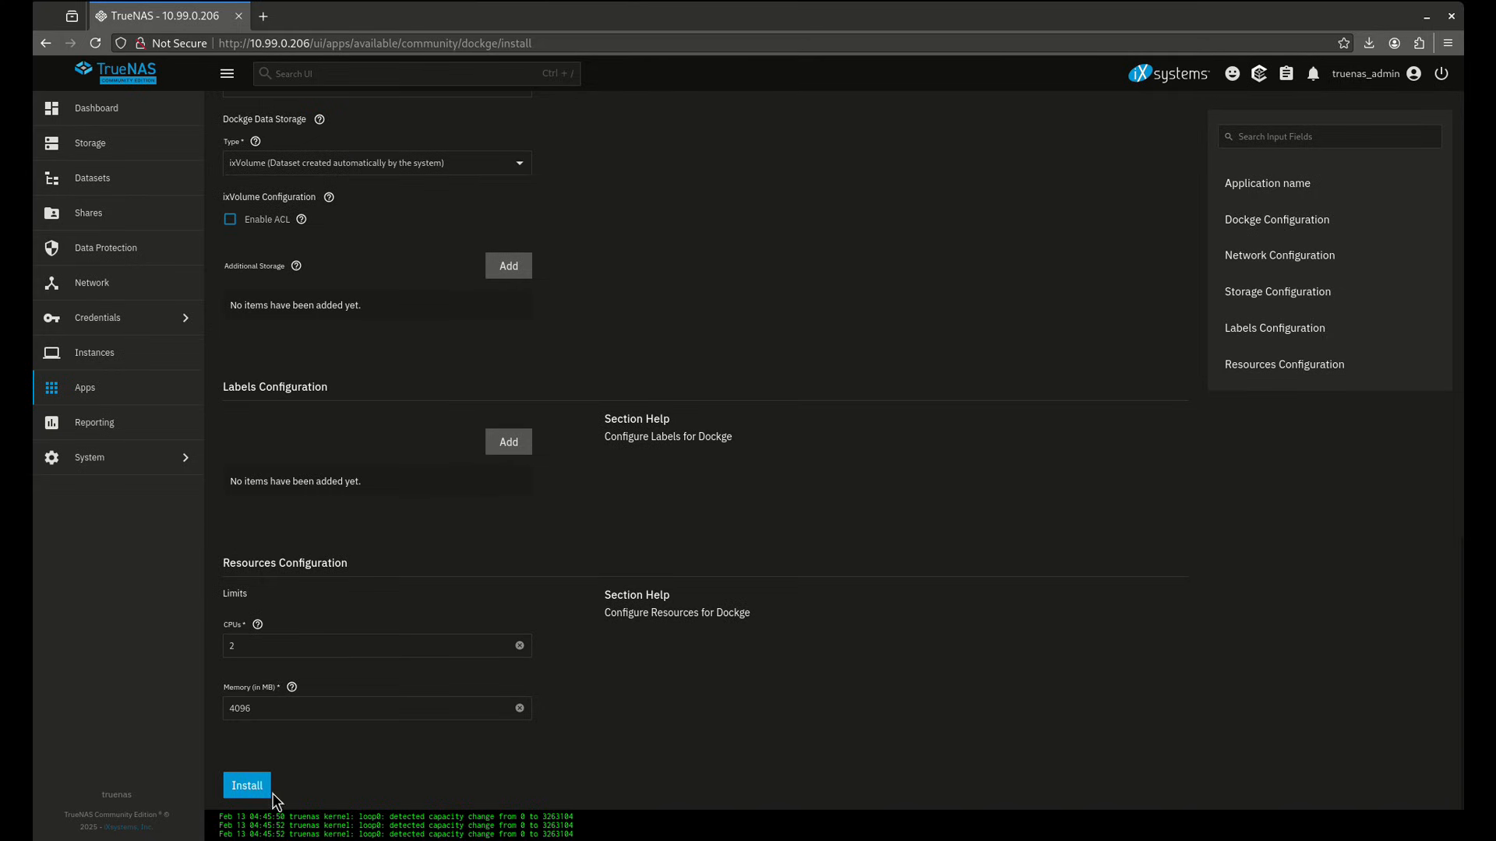
click(246, 785)
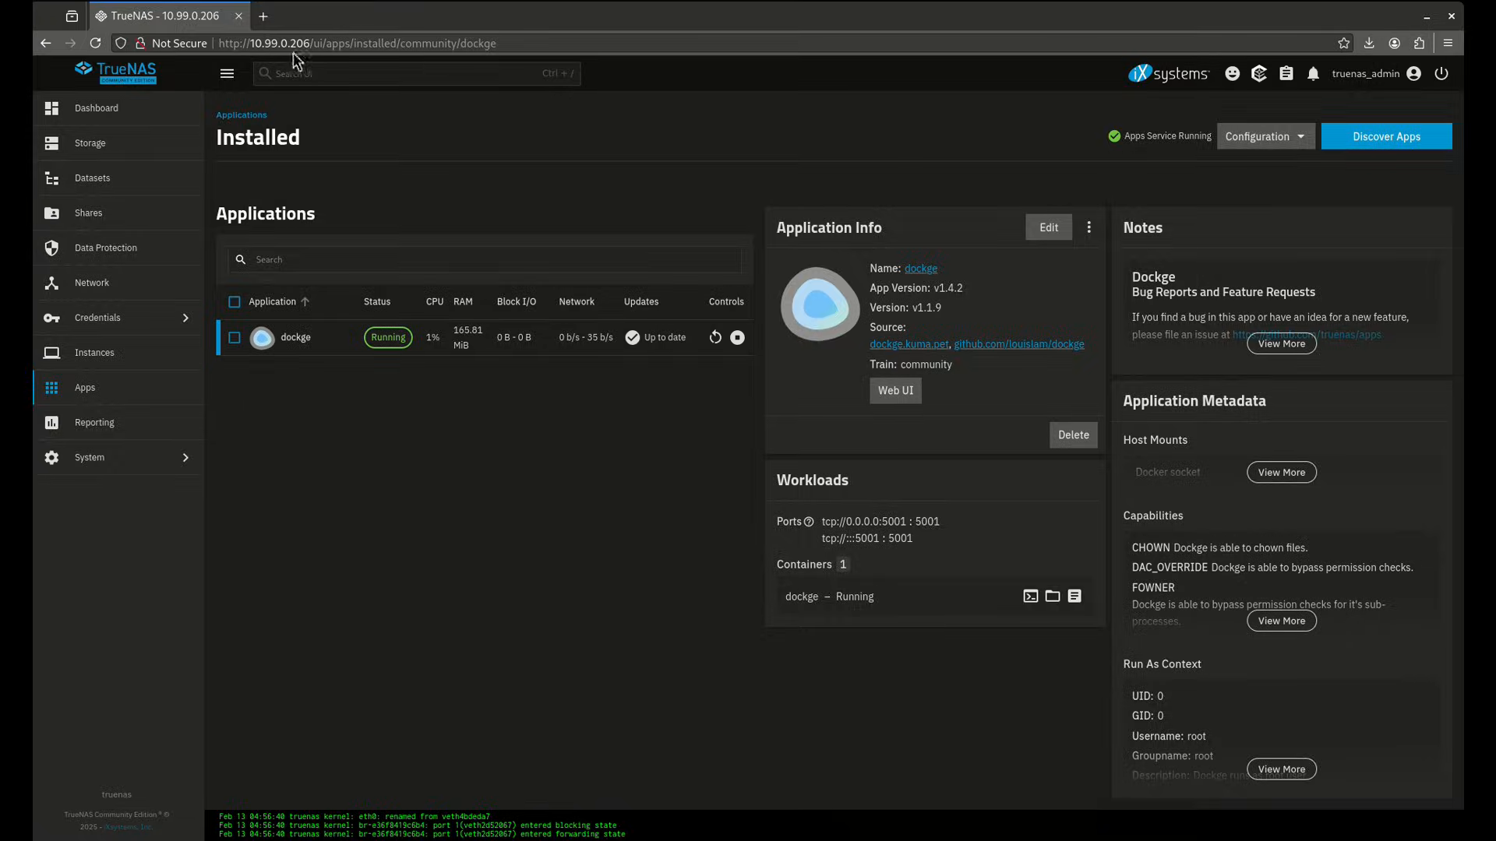
- Open the Servers@Home Wiki Radarr guide and its Docker Compose example in a new tab
text(wiki.serversatho.me/)
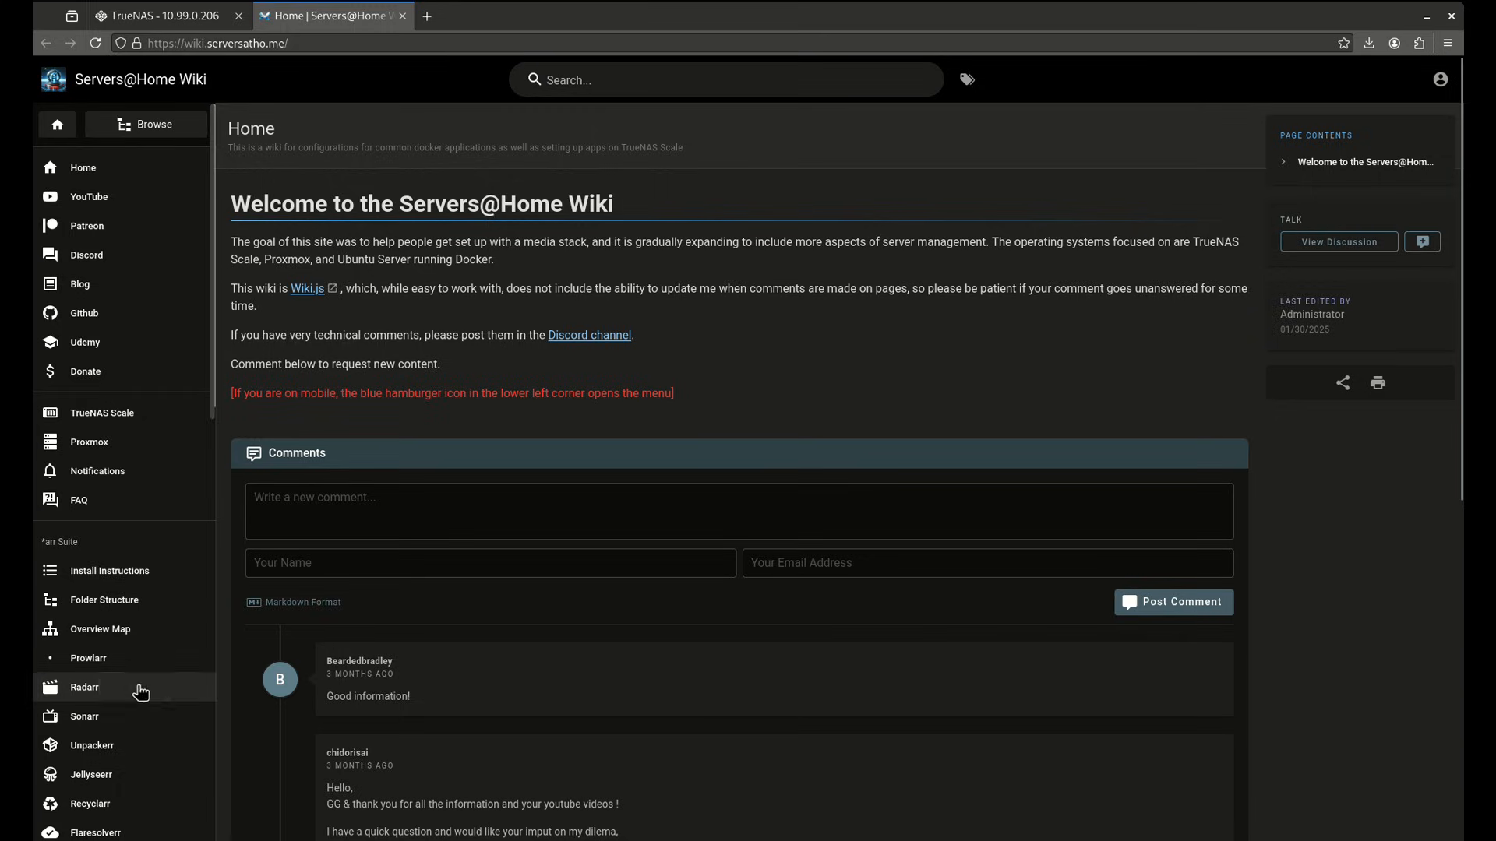
click(84, 688)
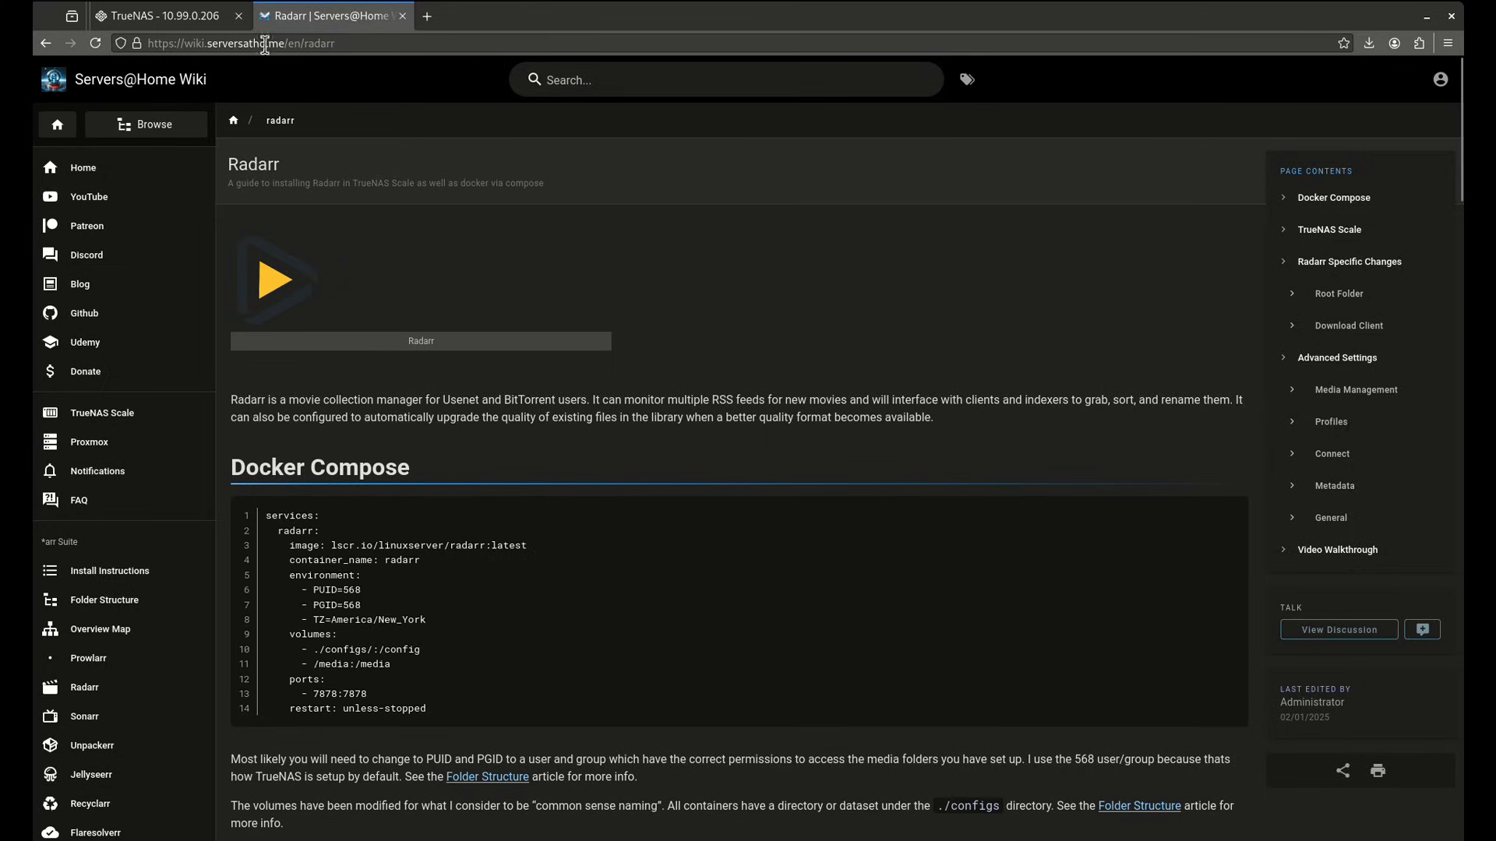
click(166, 15)
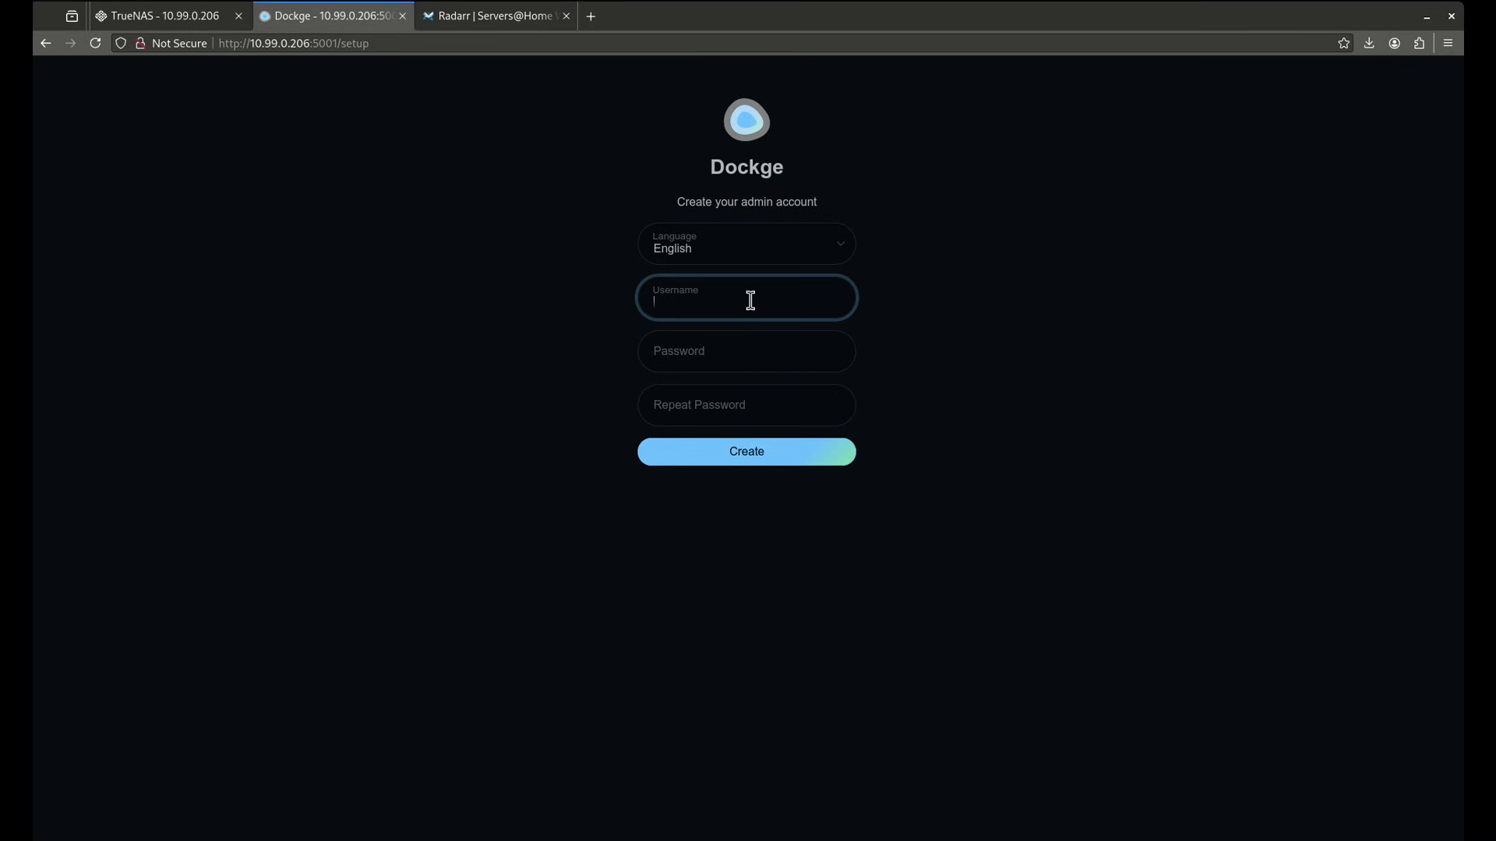
- Create the Dockge admin account with username admin and a password
text(admin)
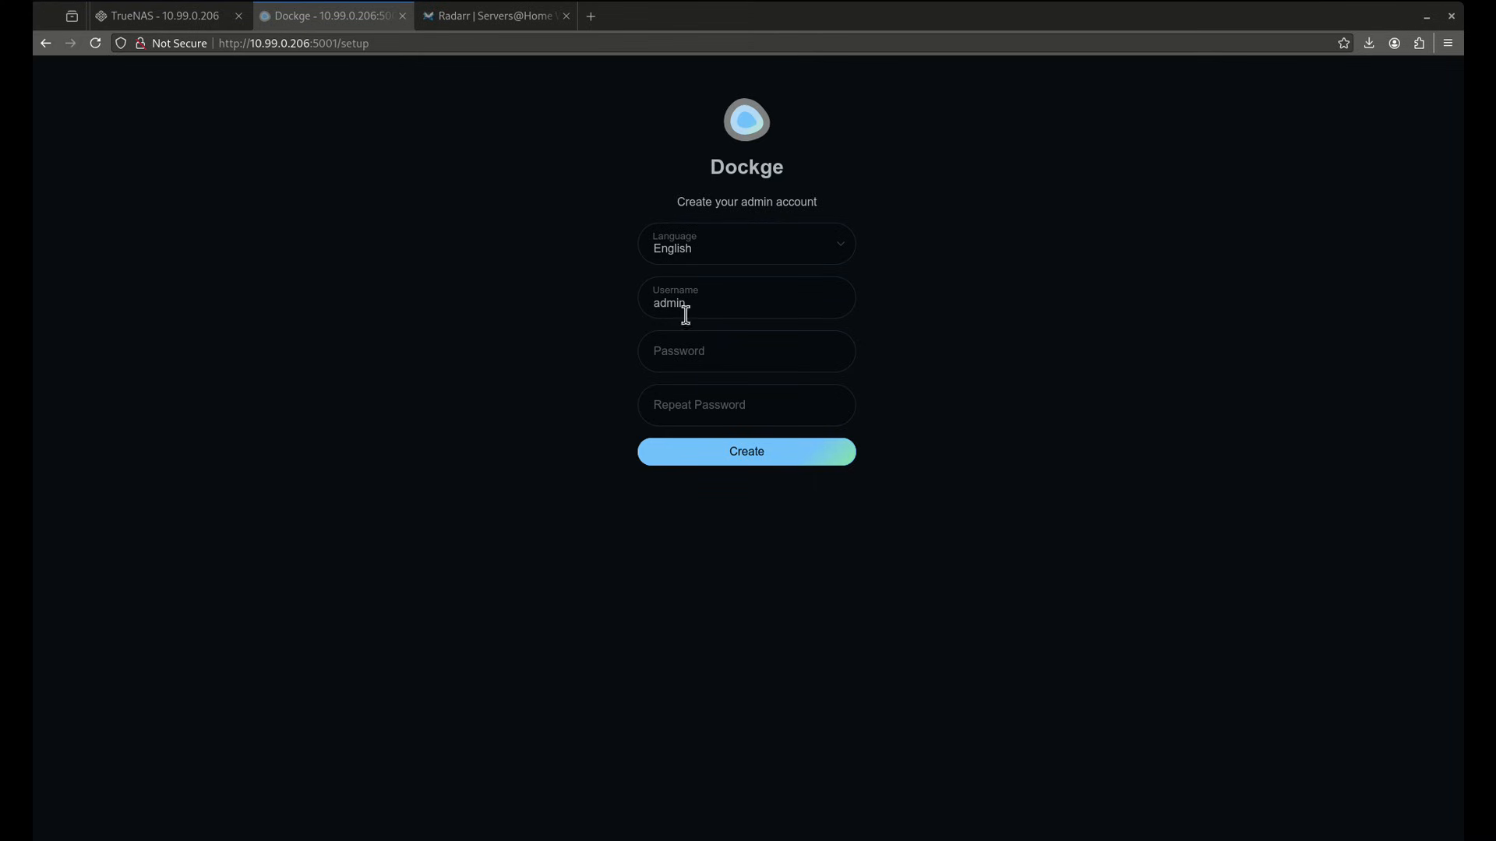
text(••••••••••••••)
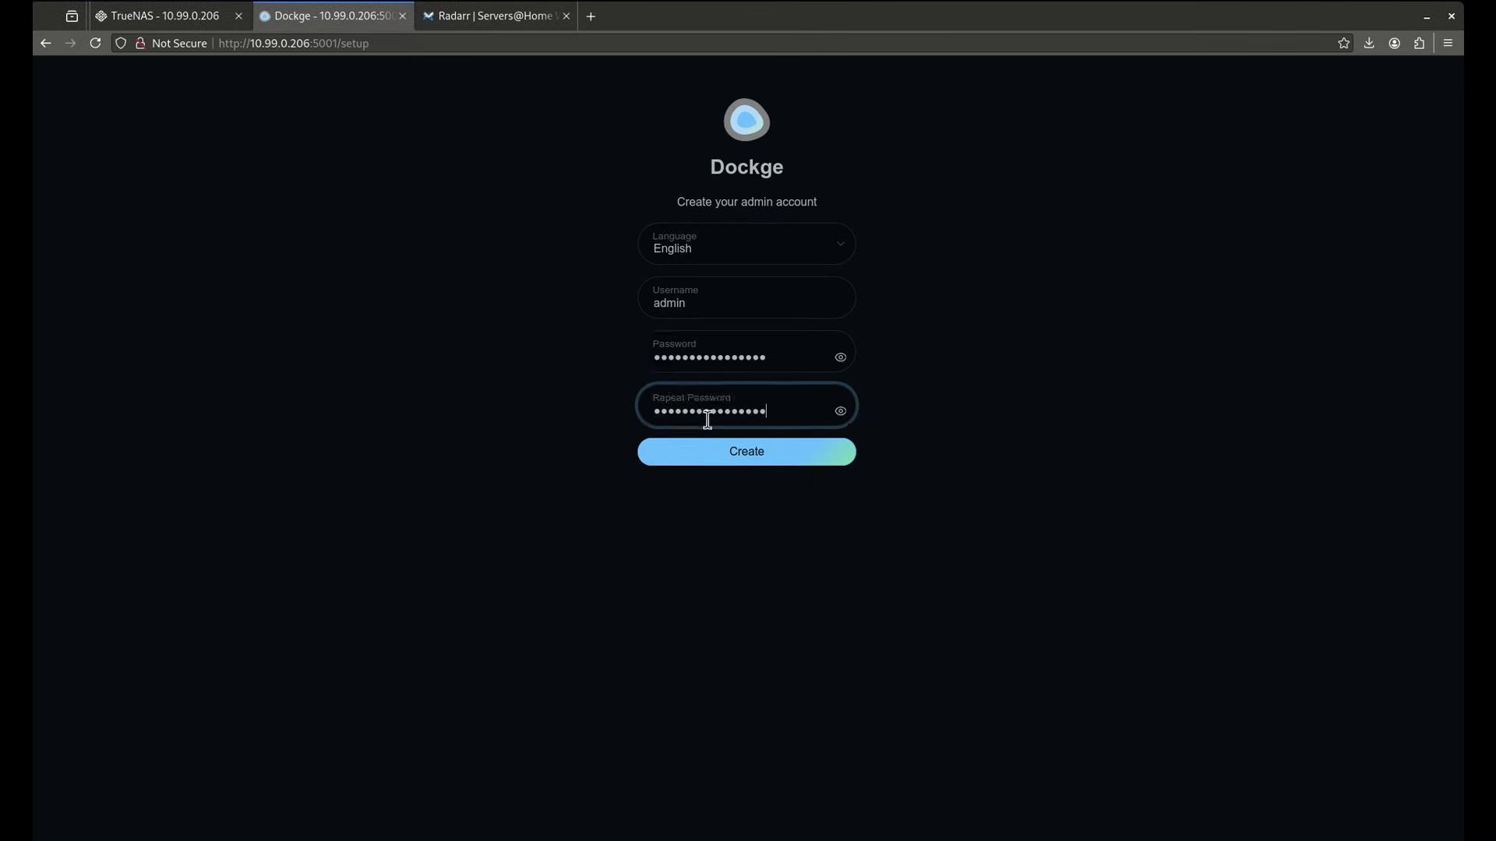
click(746, 451)
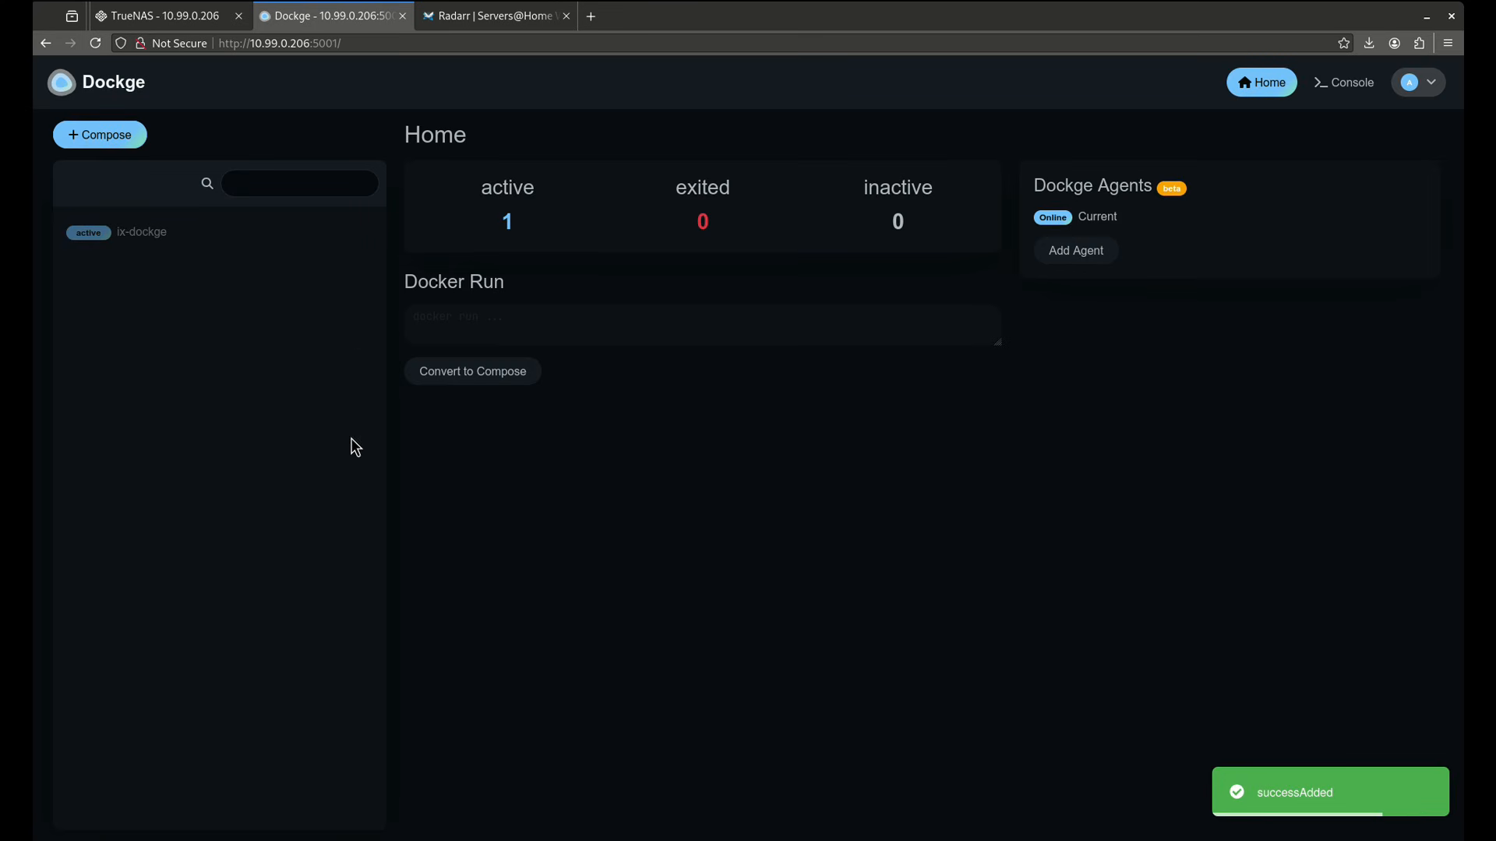
- Check the Radarr wiki and TrueNAS tabs, then open the ix-dockge stack in Dockge
click(496, 15)
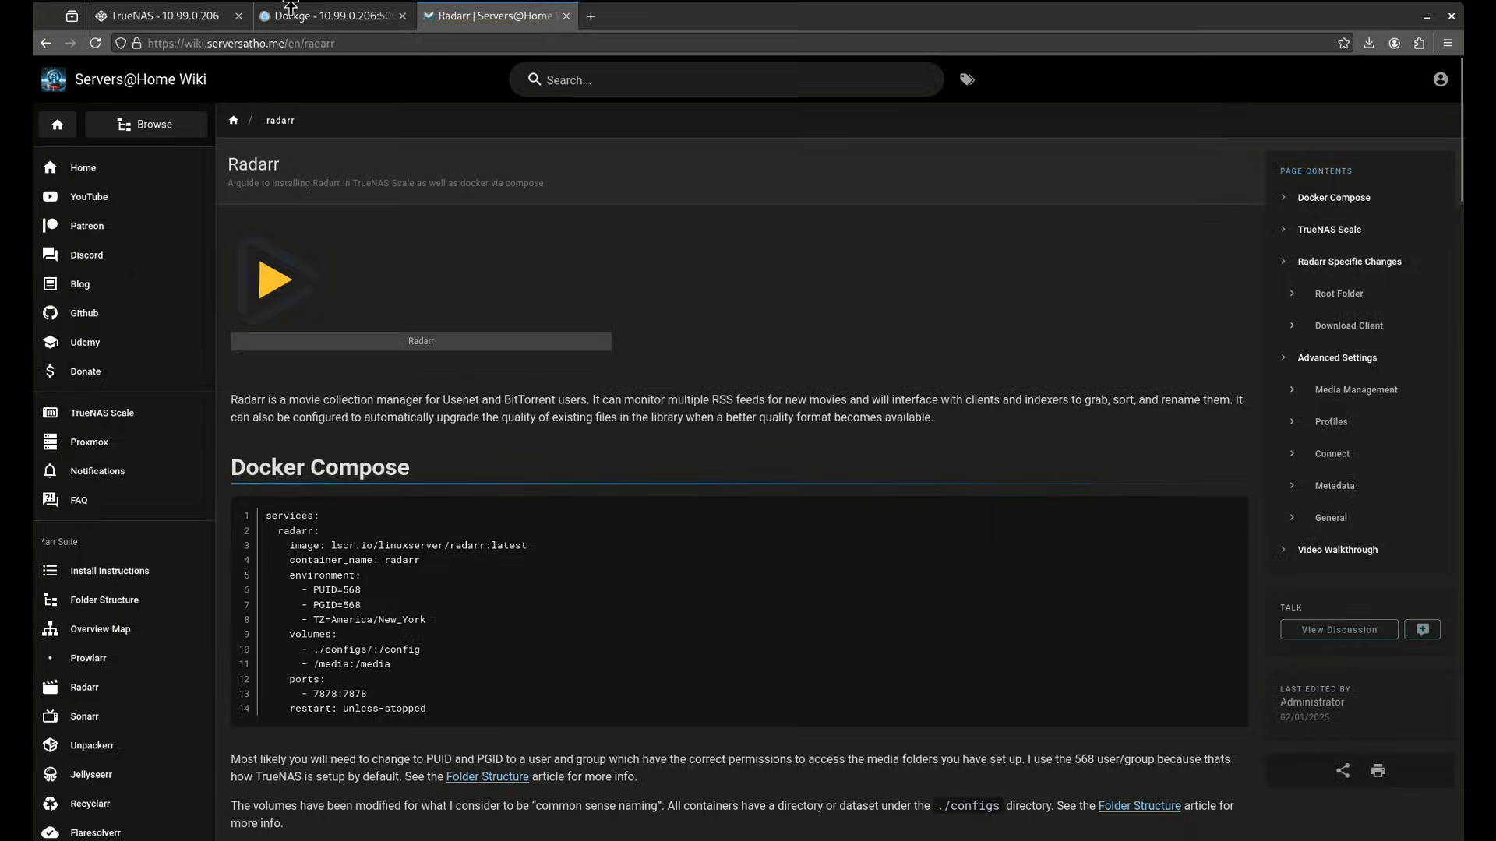
click(332, 15)
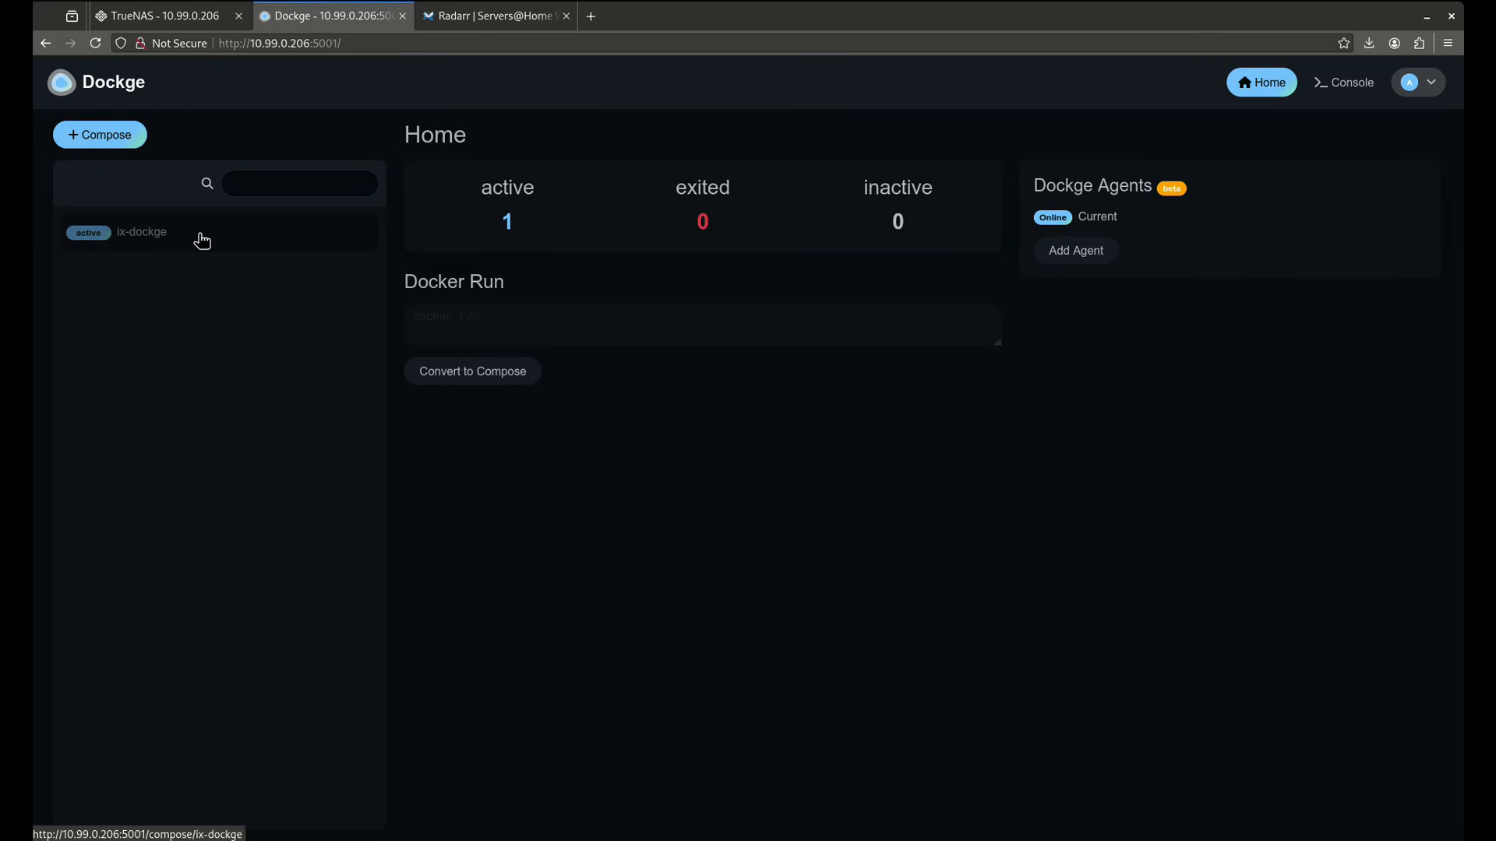
mouse_move(183, 91)
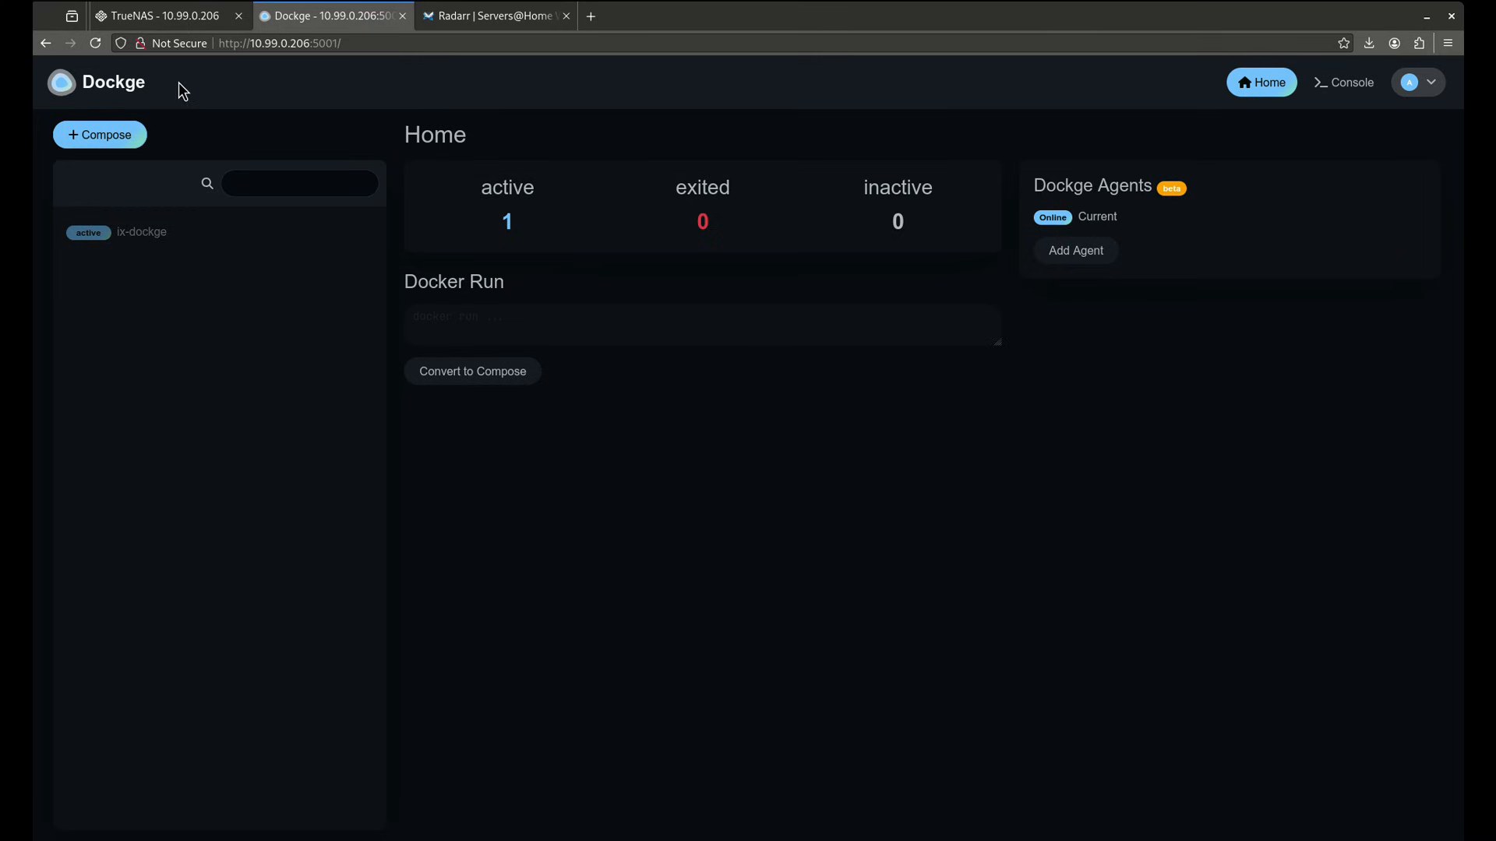
mouse_move(182, 92)
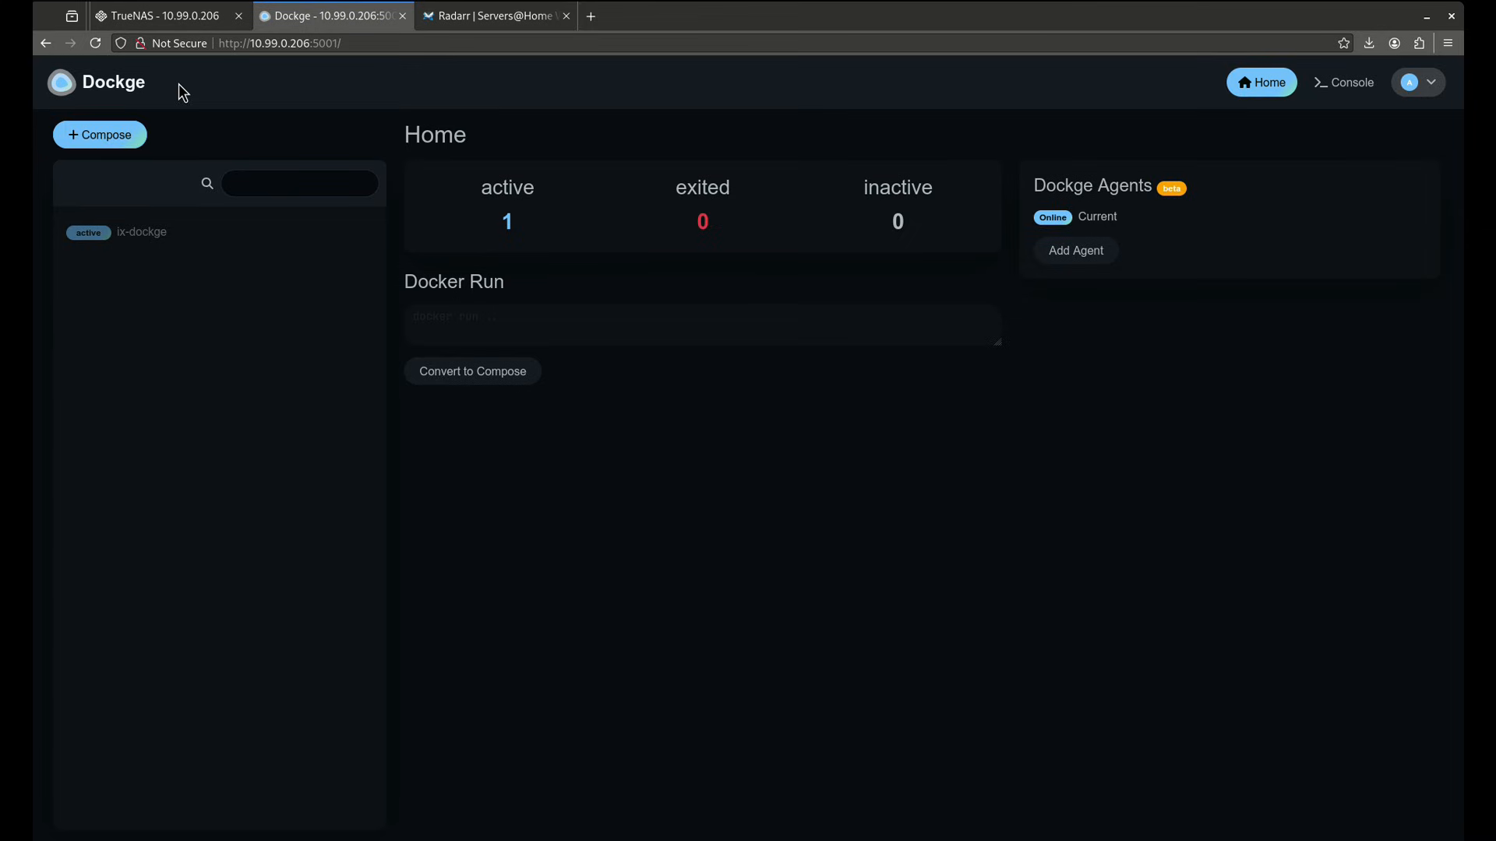
mouse_move(171, 246)
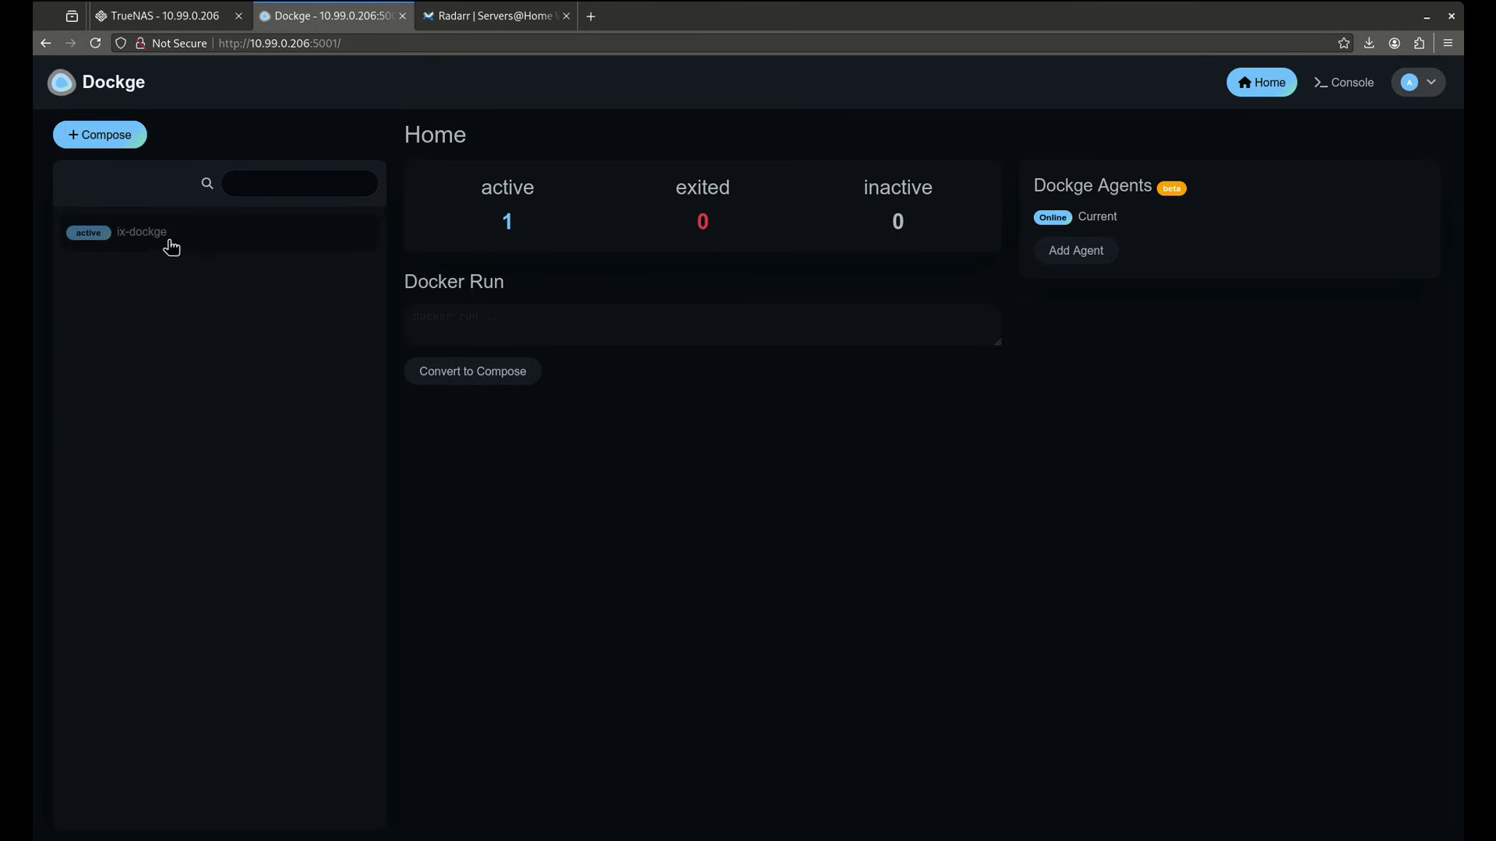
click(162, 16)
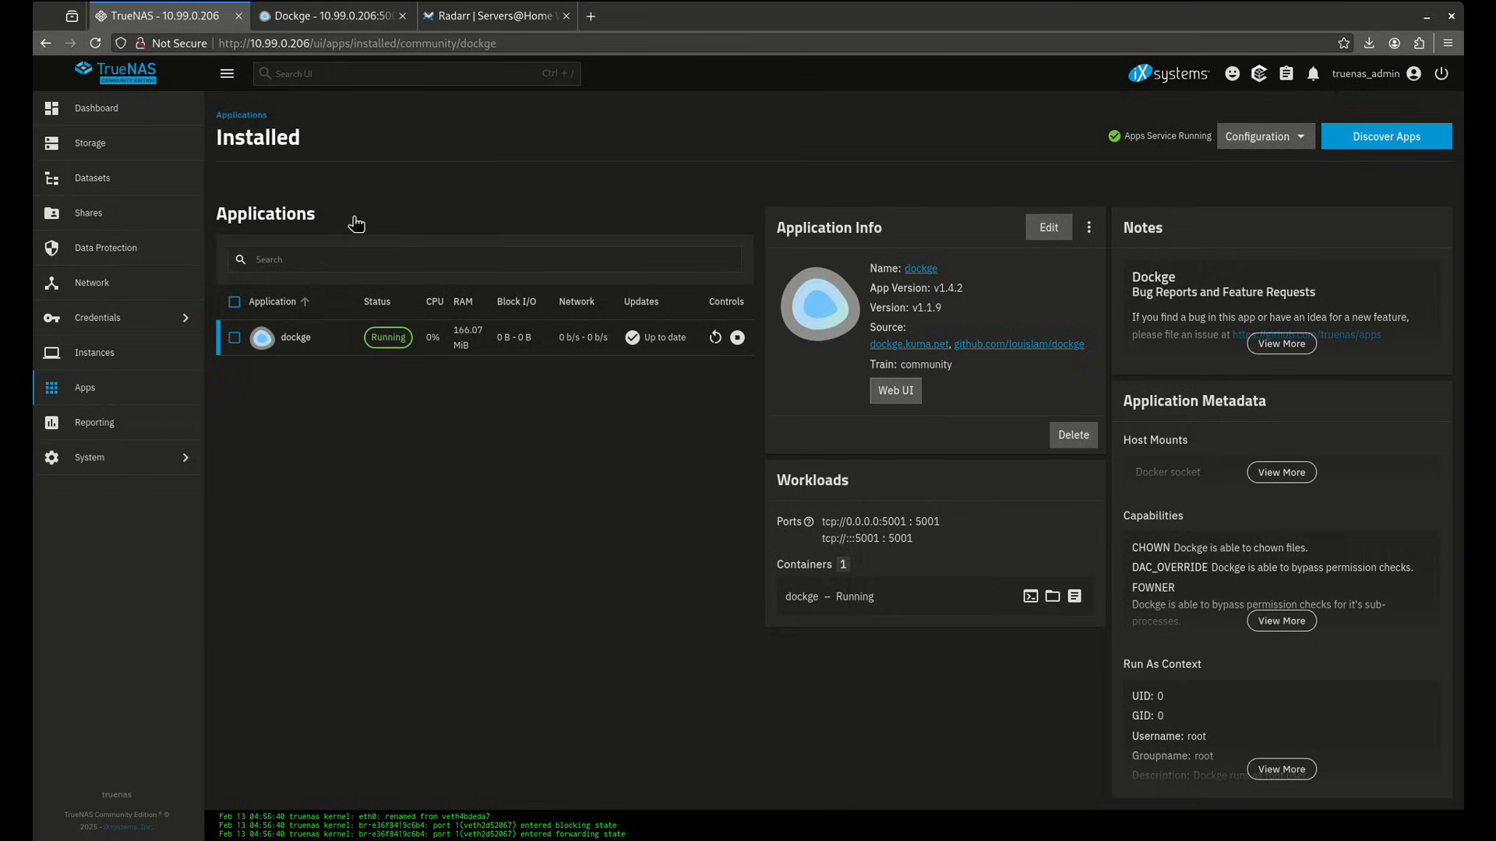
mouse_move(303, 106)
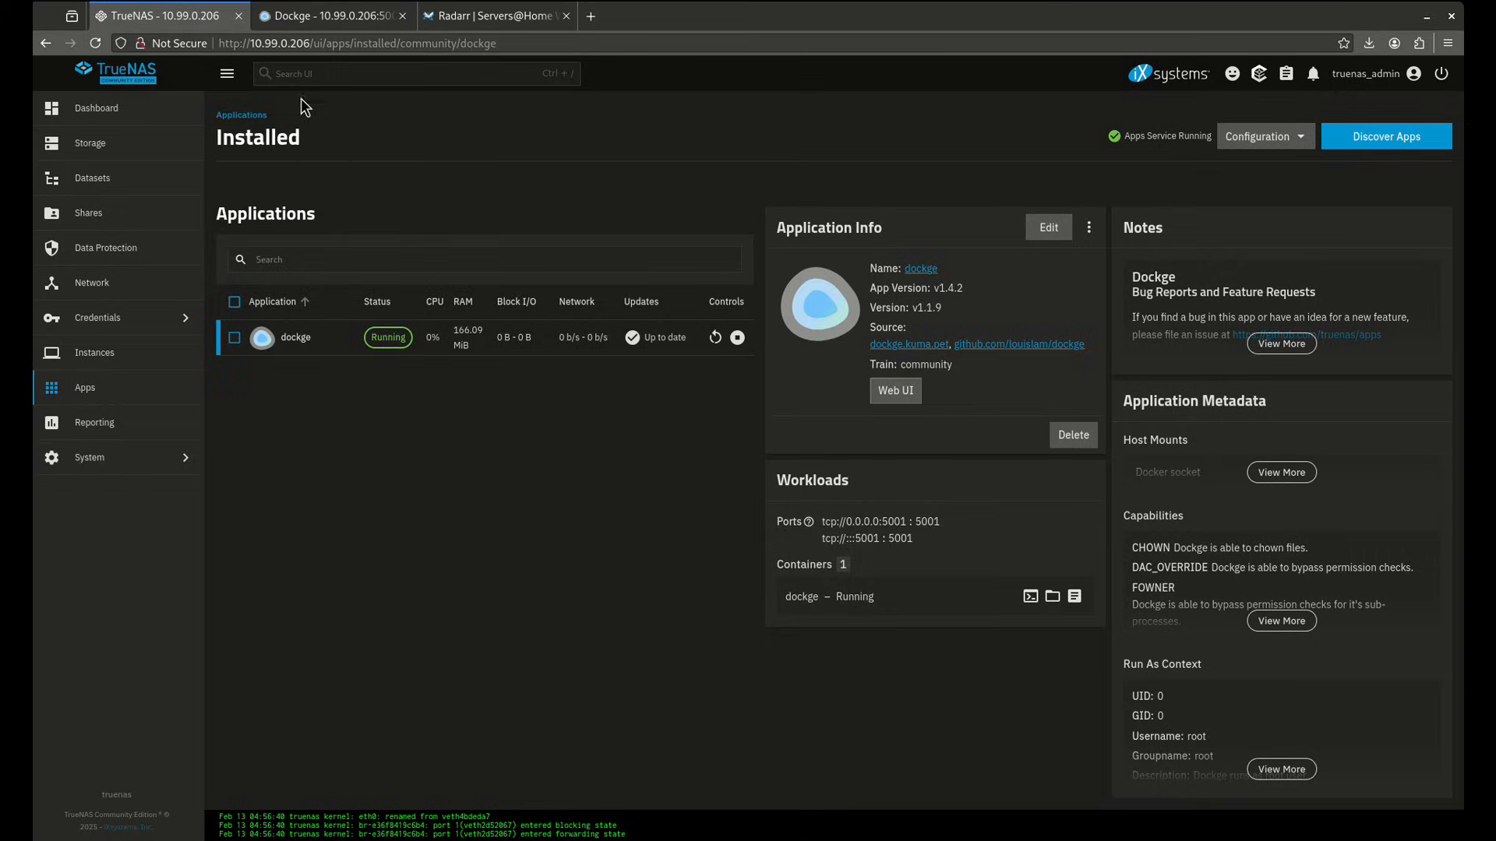
click(333, 16)
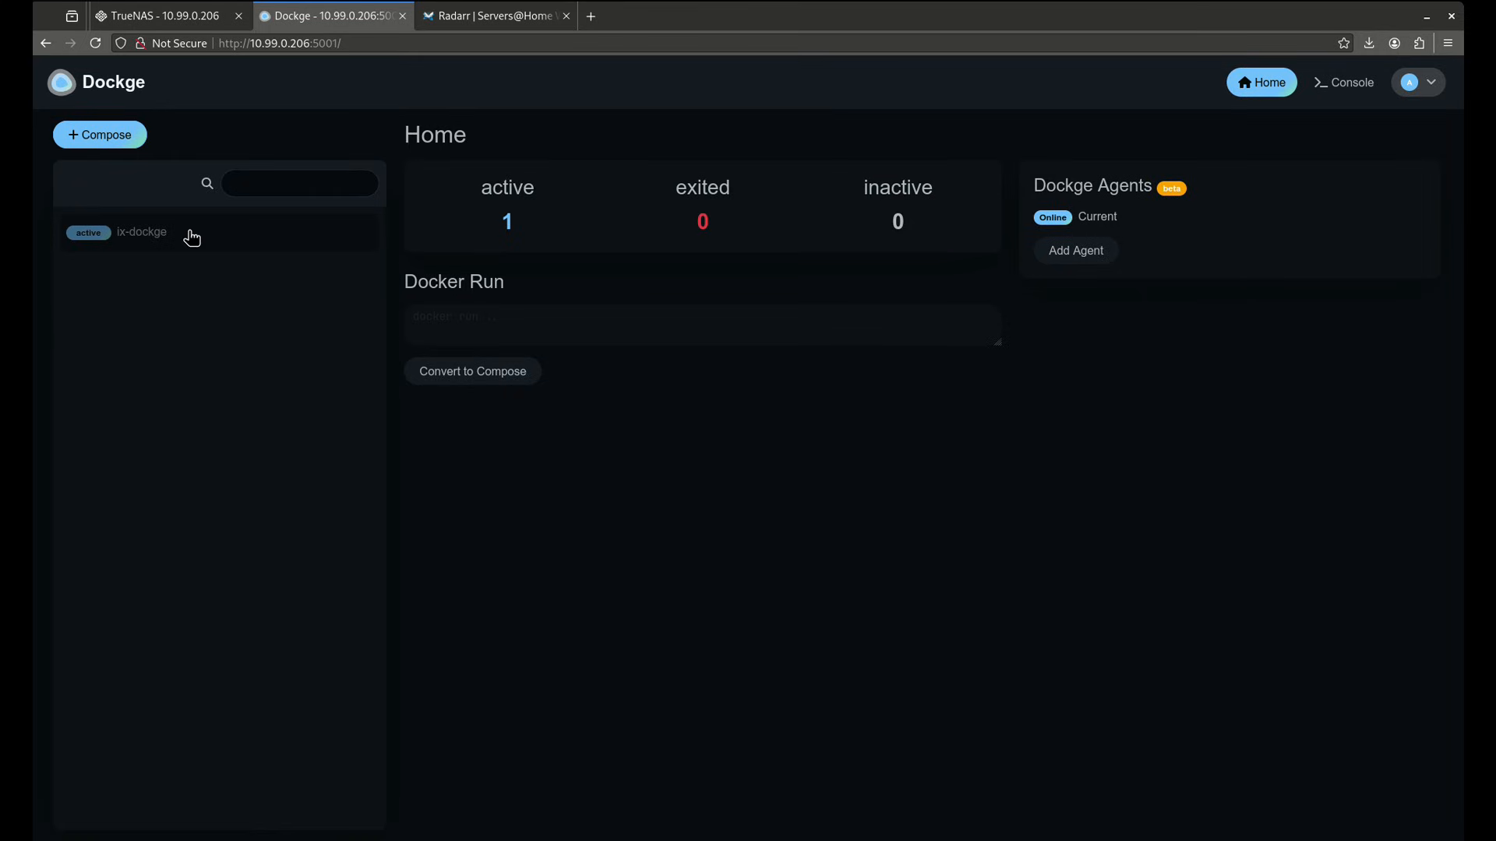
click(141, 233)
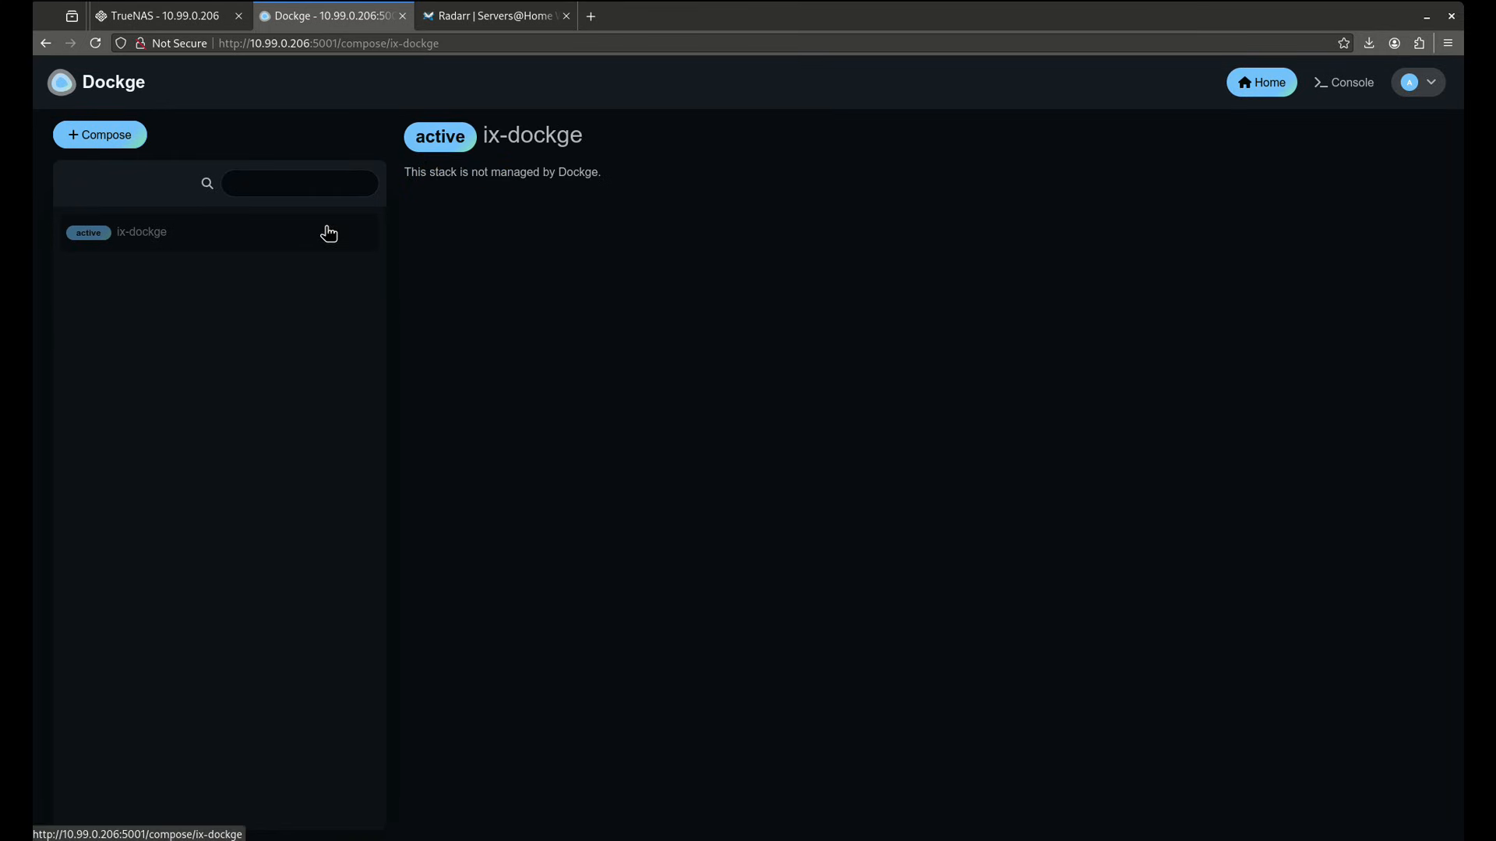
mouse_move(314, 208)
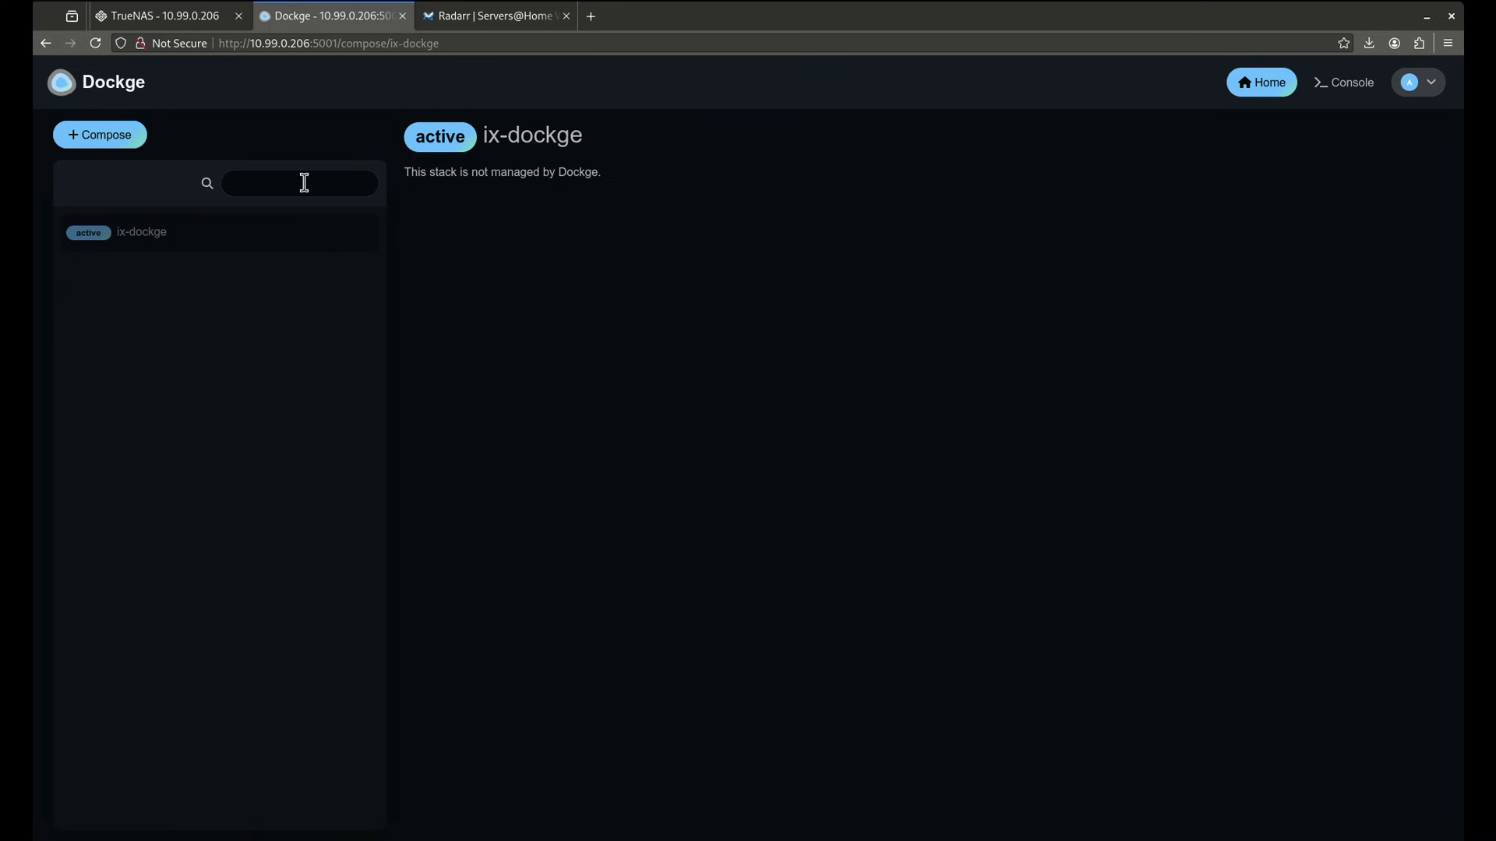
mouse_move(522, 277)
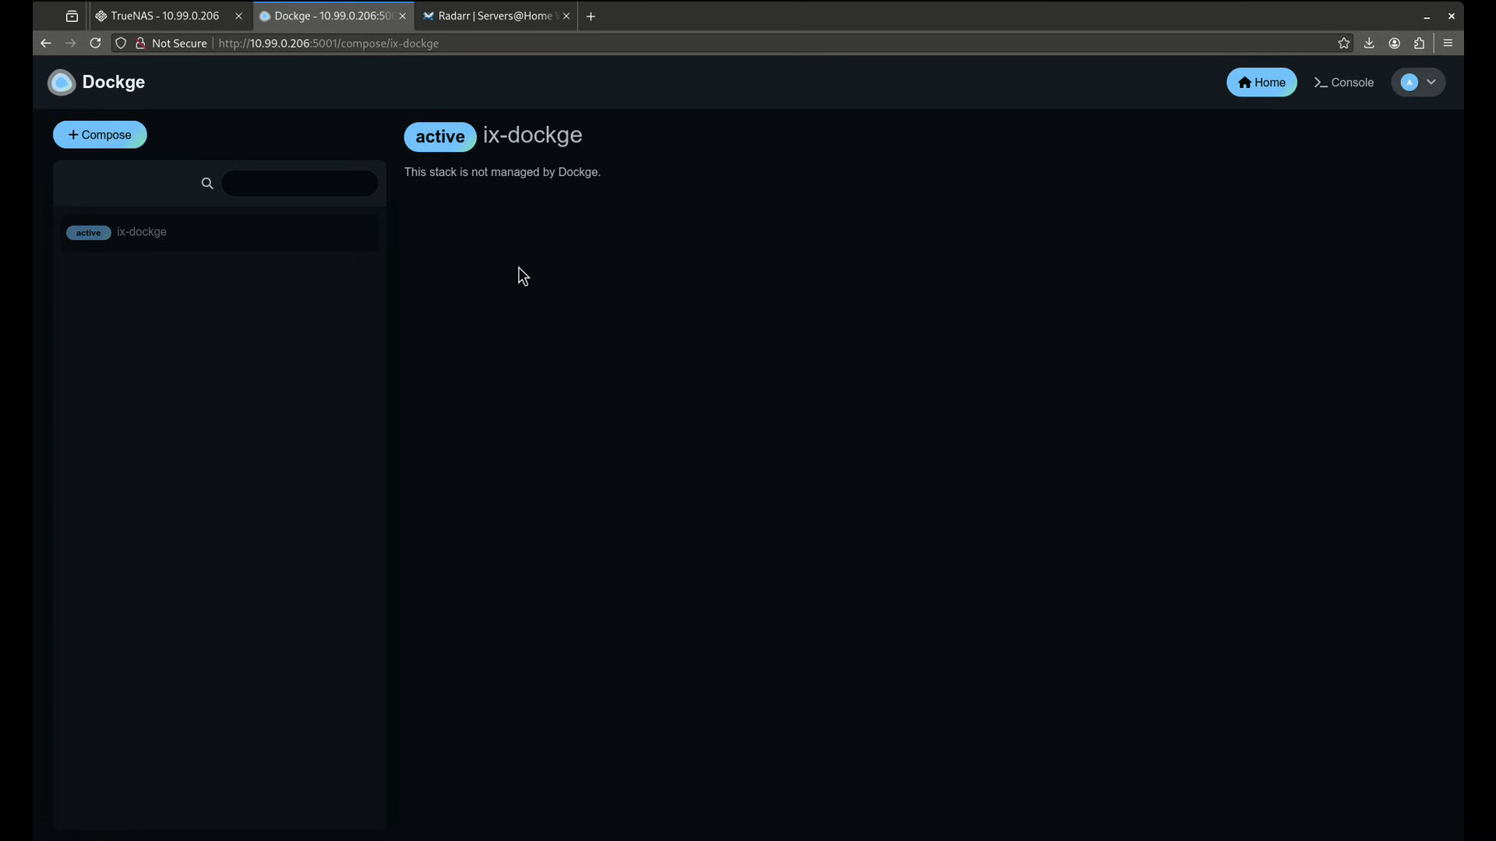
mouse_move(511, 140)
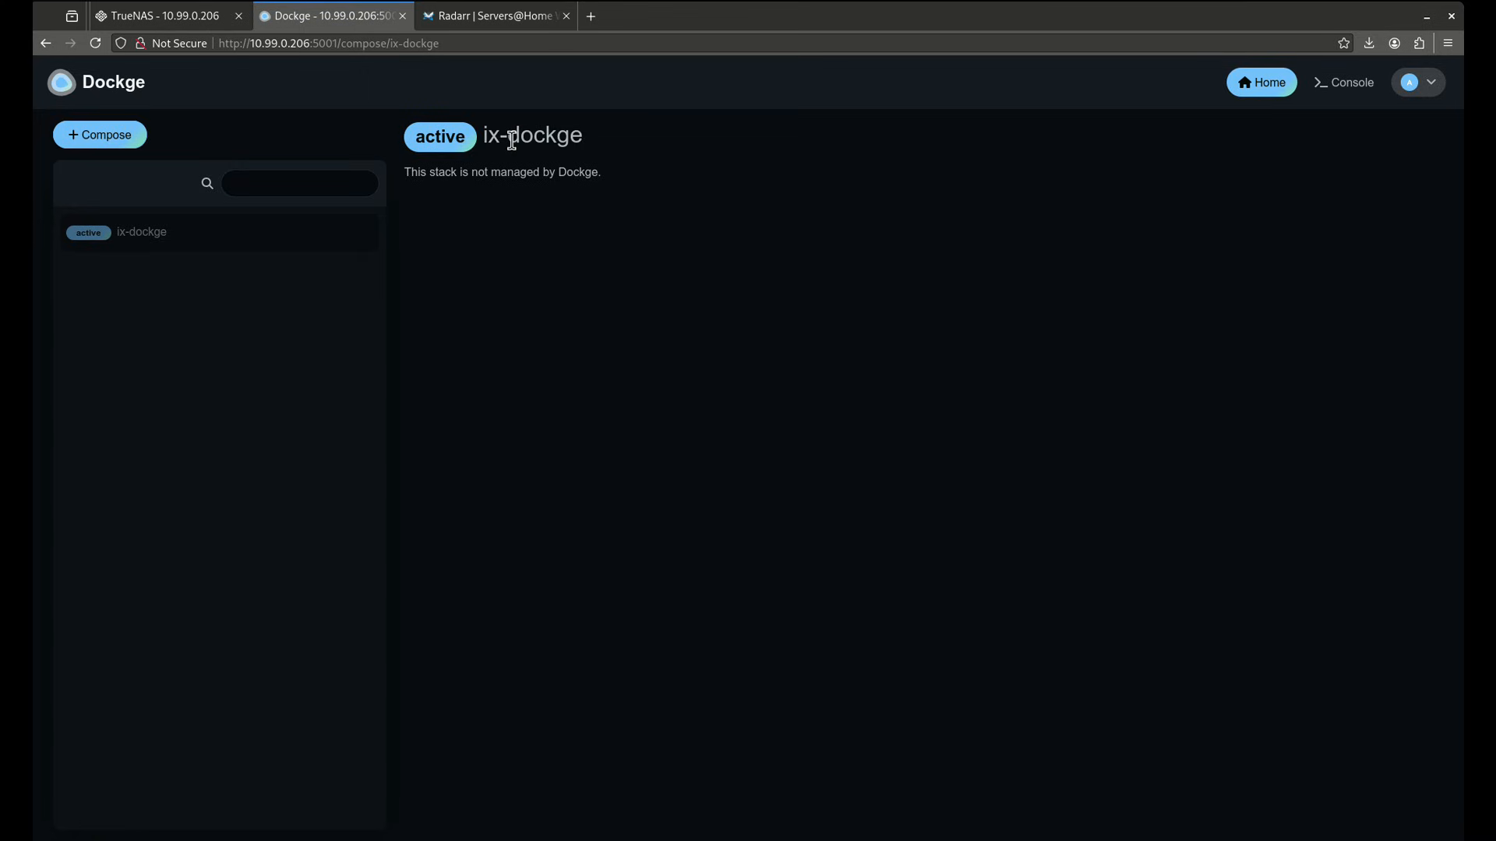
mouse_move(565, 275)
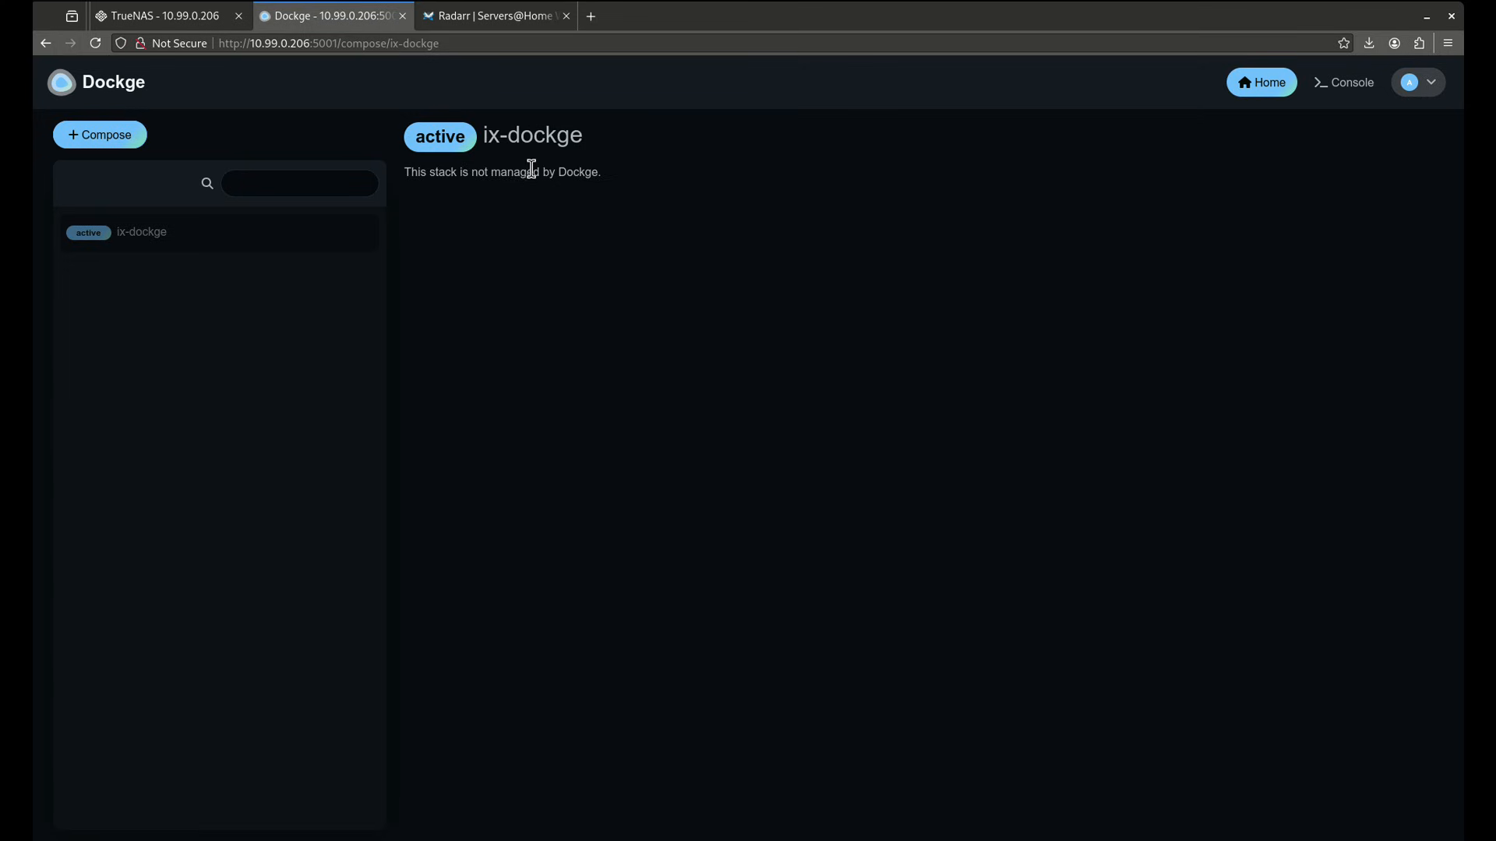
mouse_move(218, 77)
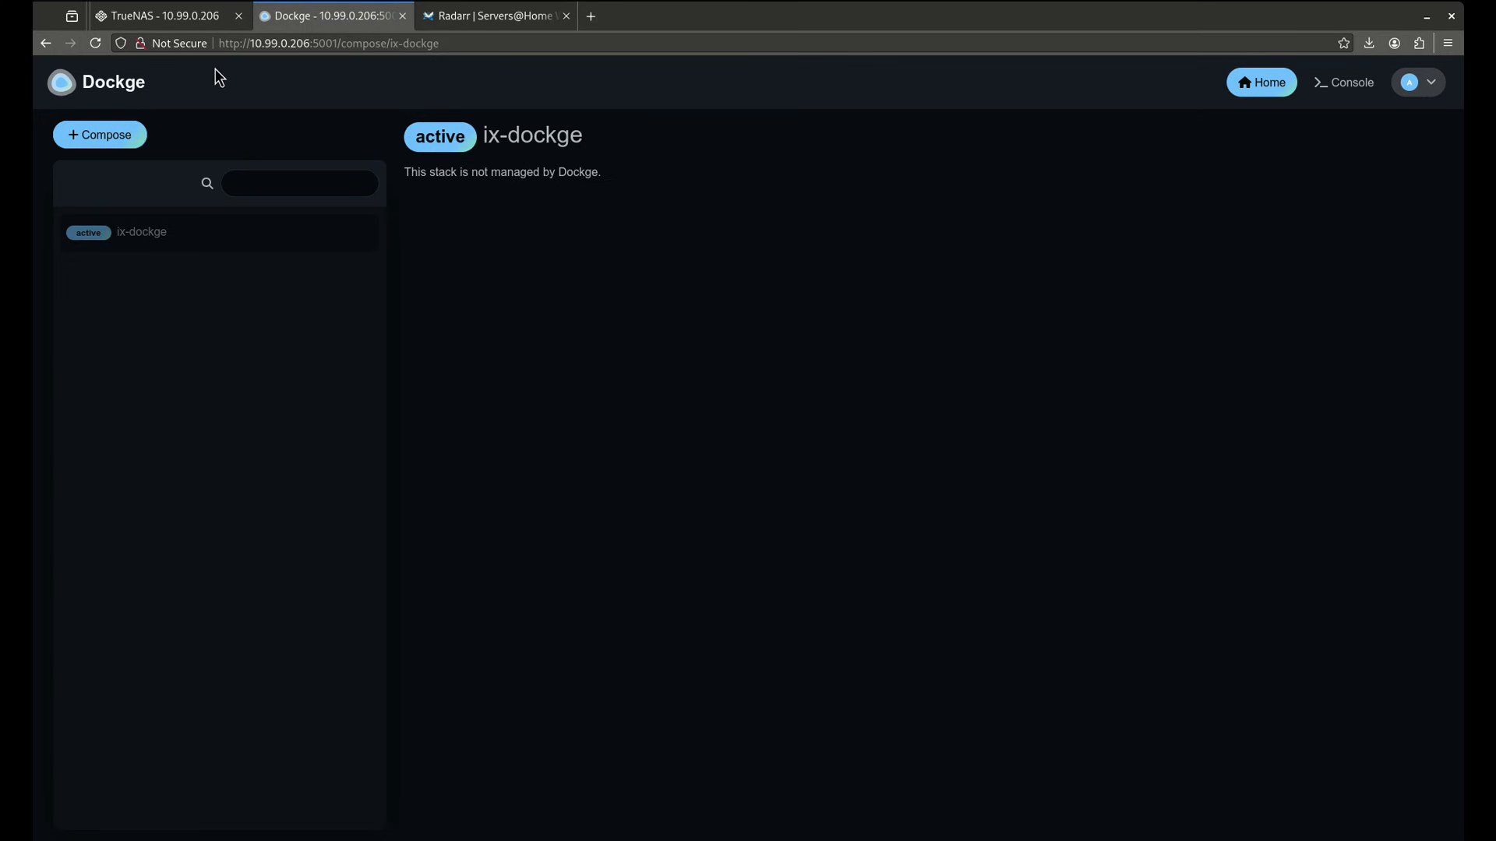
- Draft a radarr stack with the linuxserver Radarr compose file (PUID 568, port 7878)
click(99, 135)
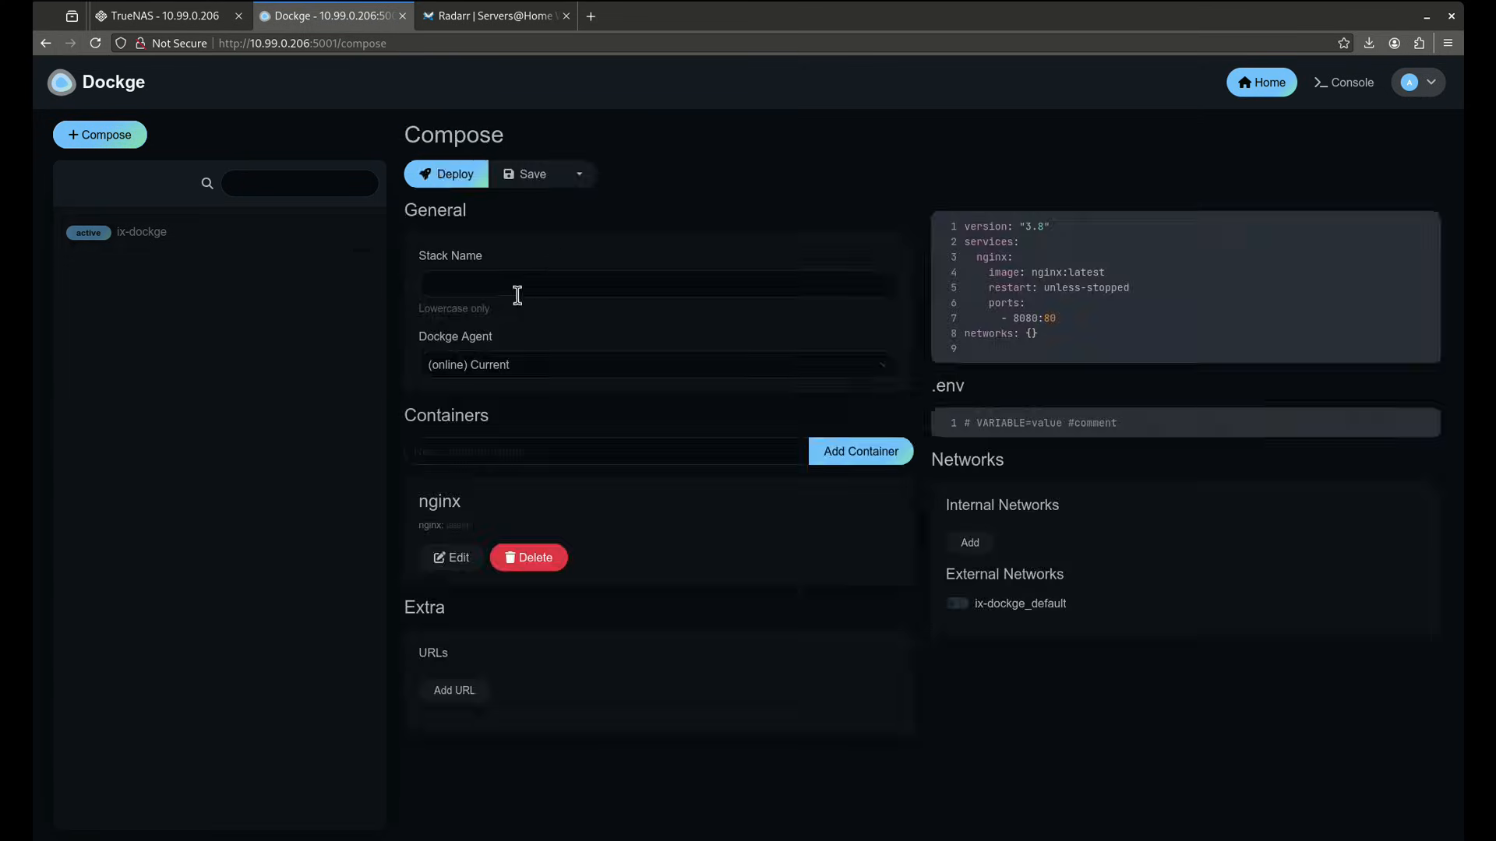
text(rada)
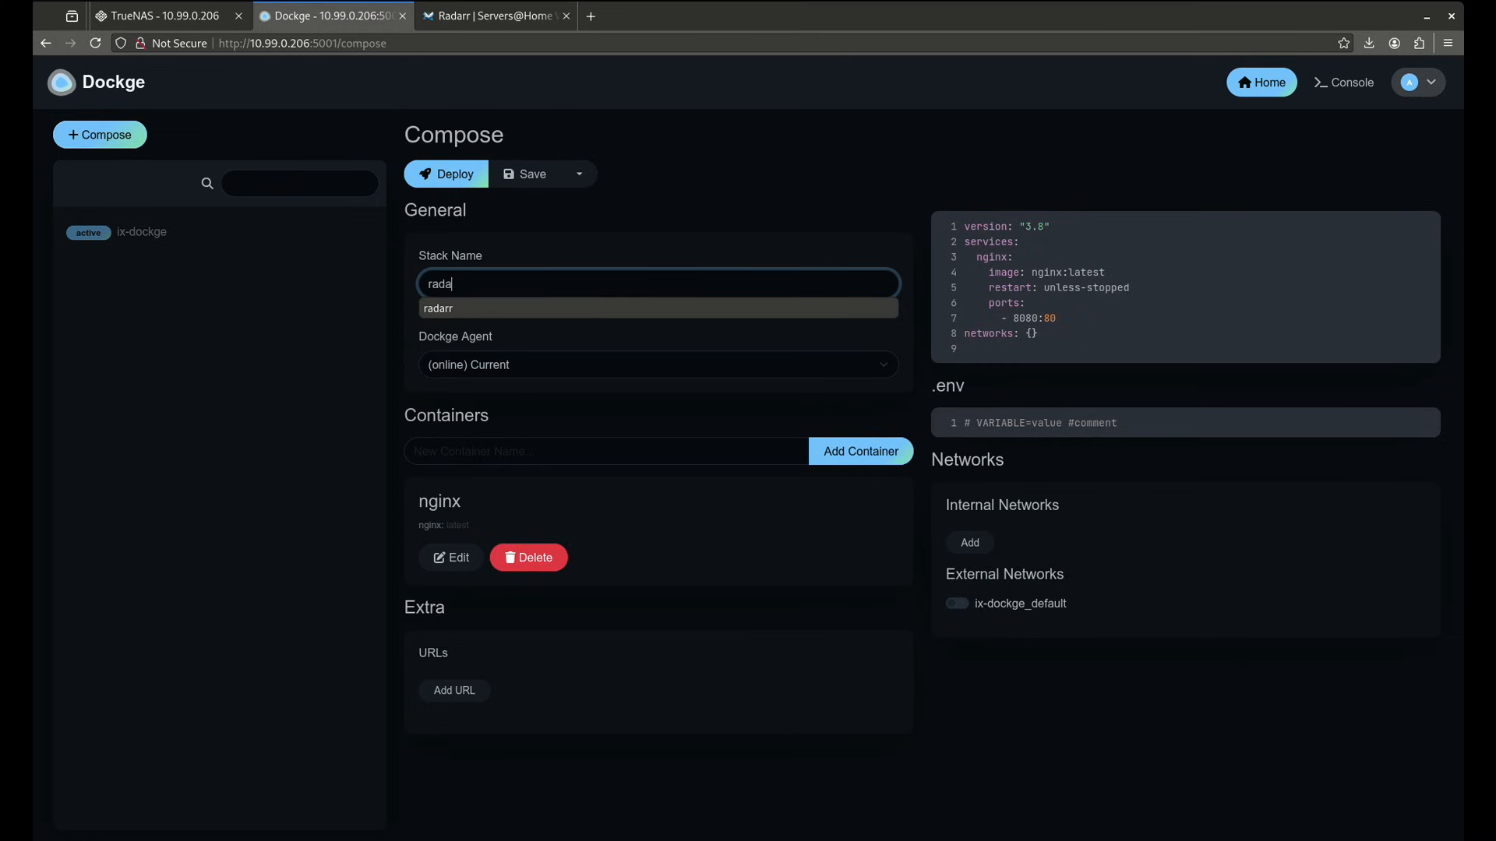
click(437, 307)
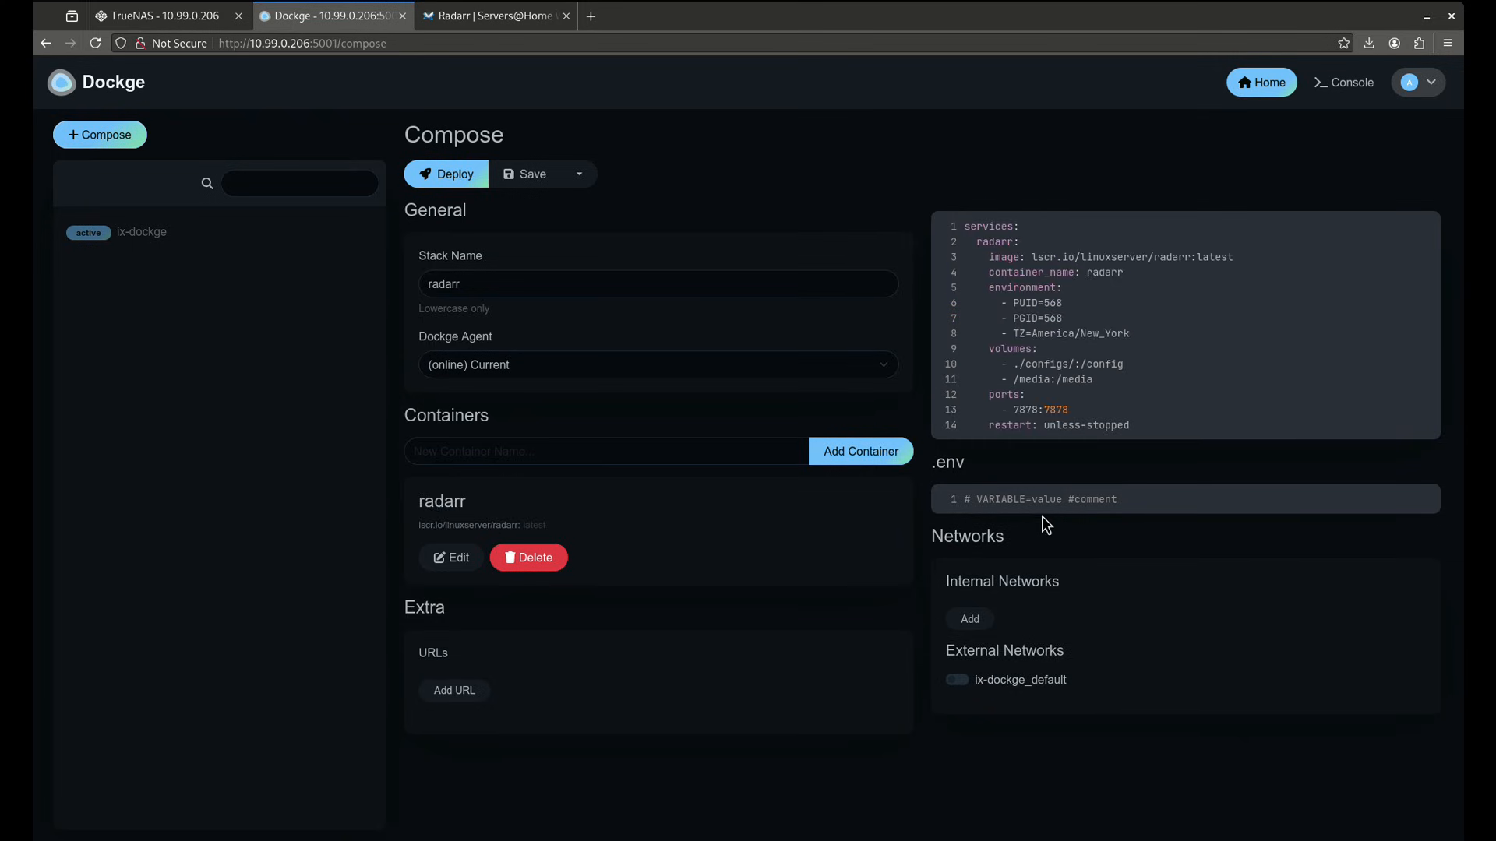
mouse_move(1095, 493)
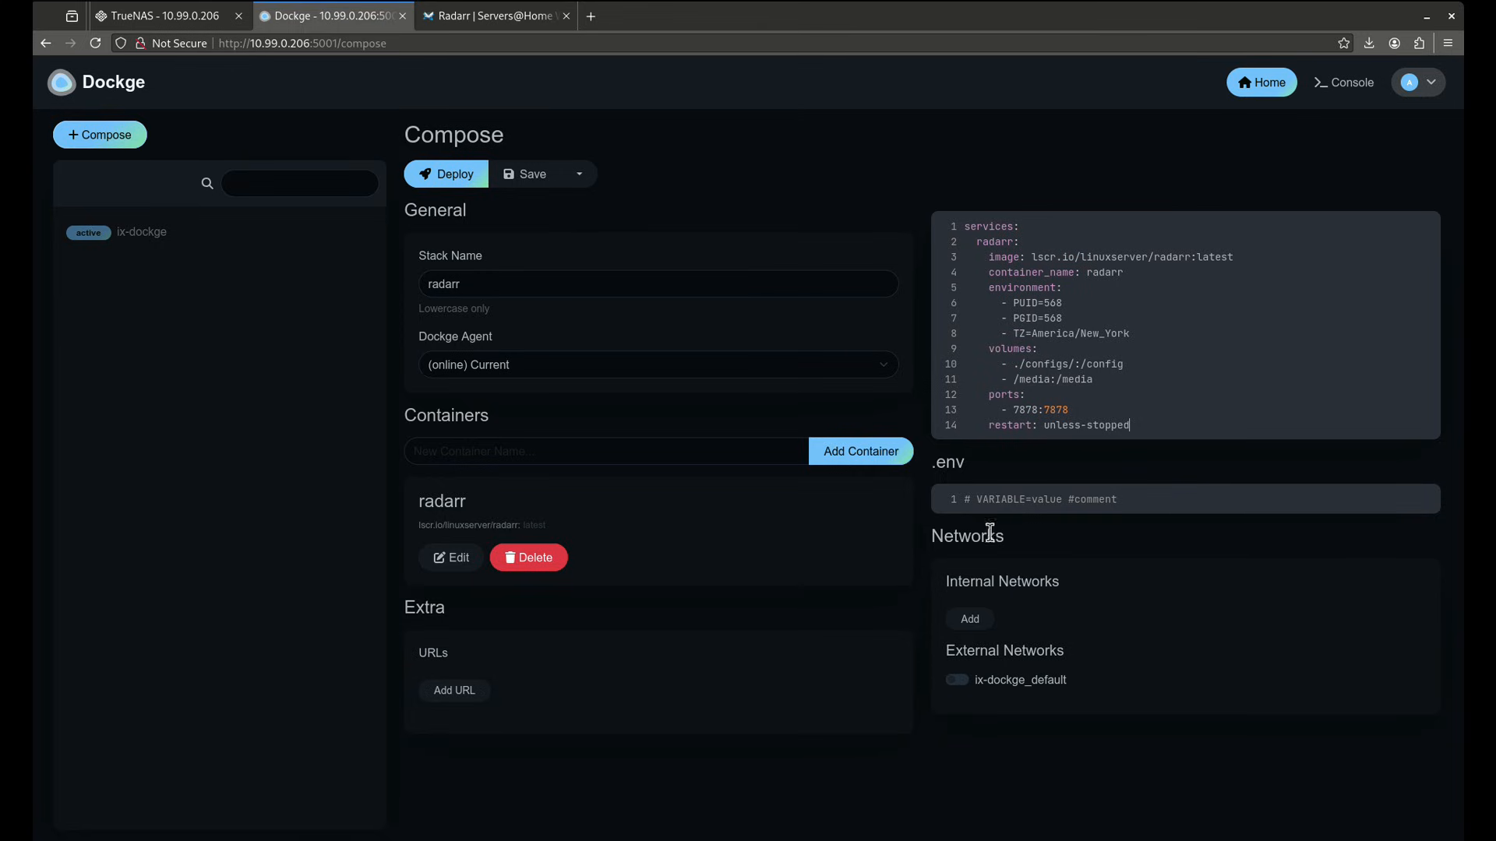
double_click(966, 535)
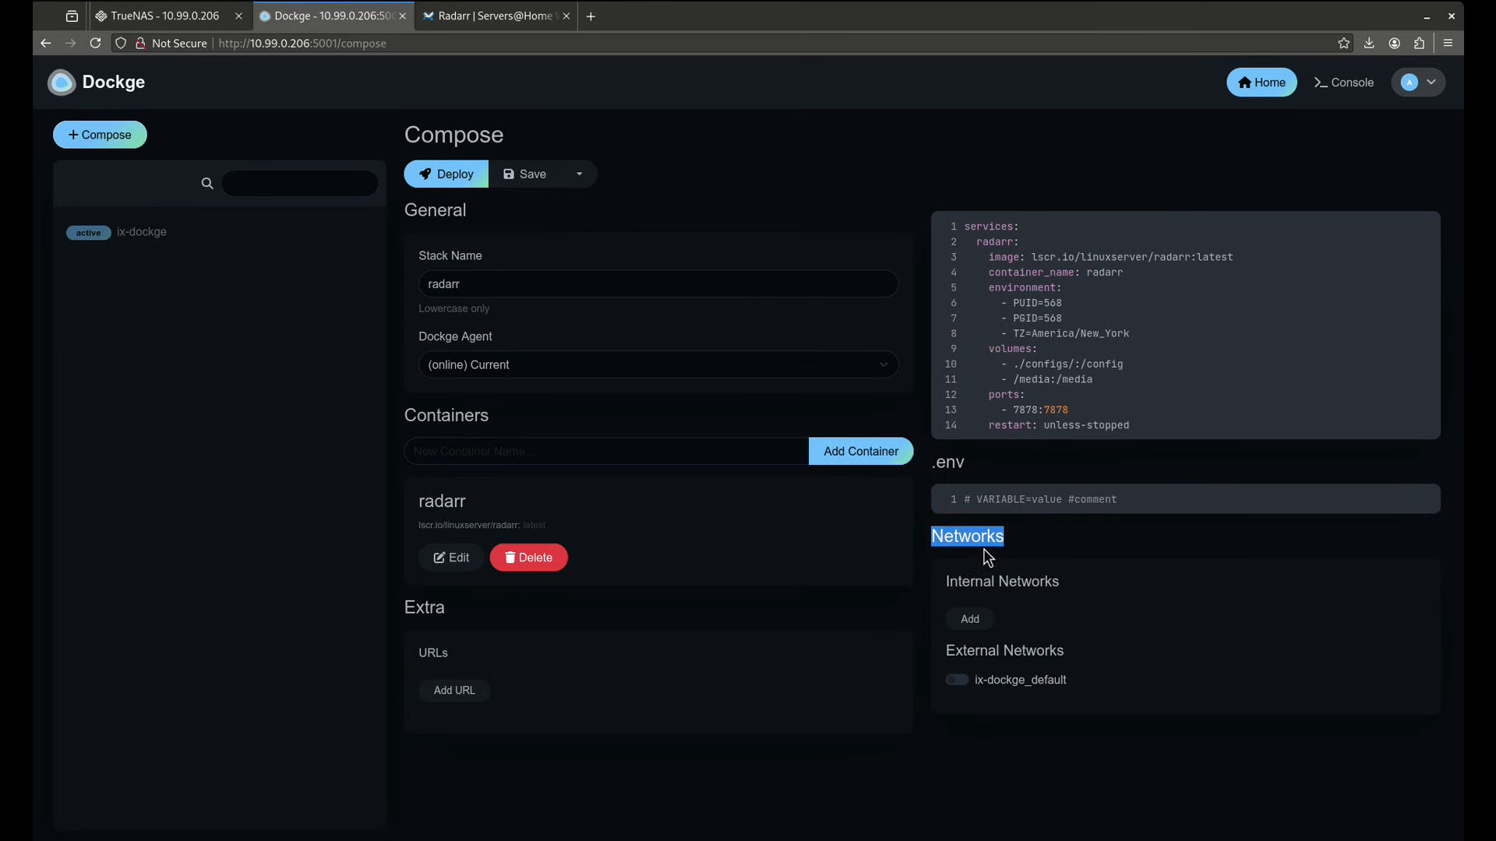
mouse_move(448, 251)
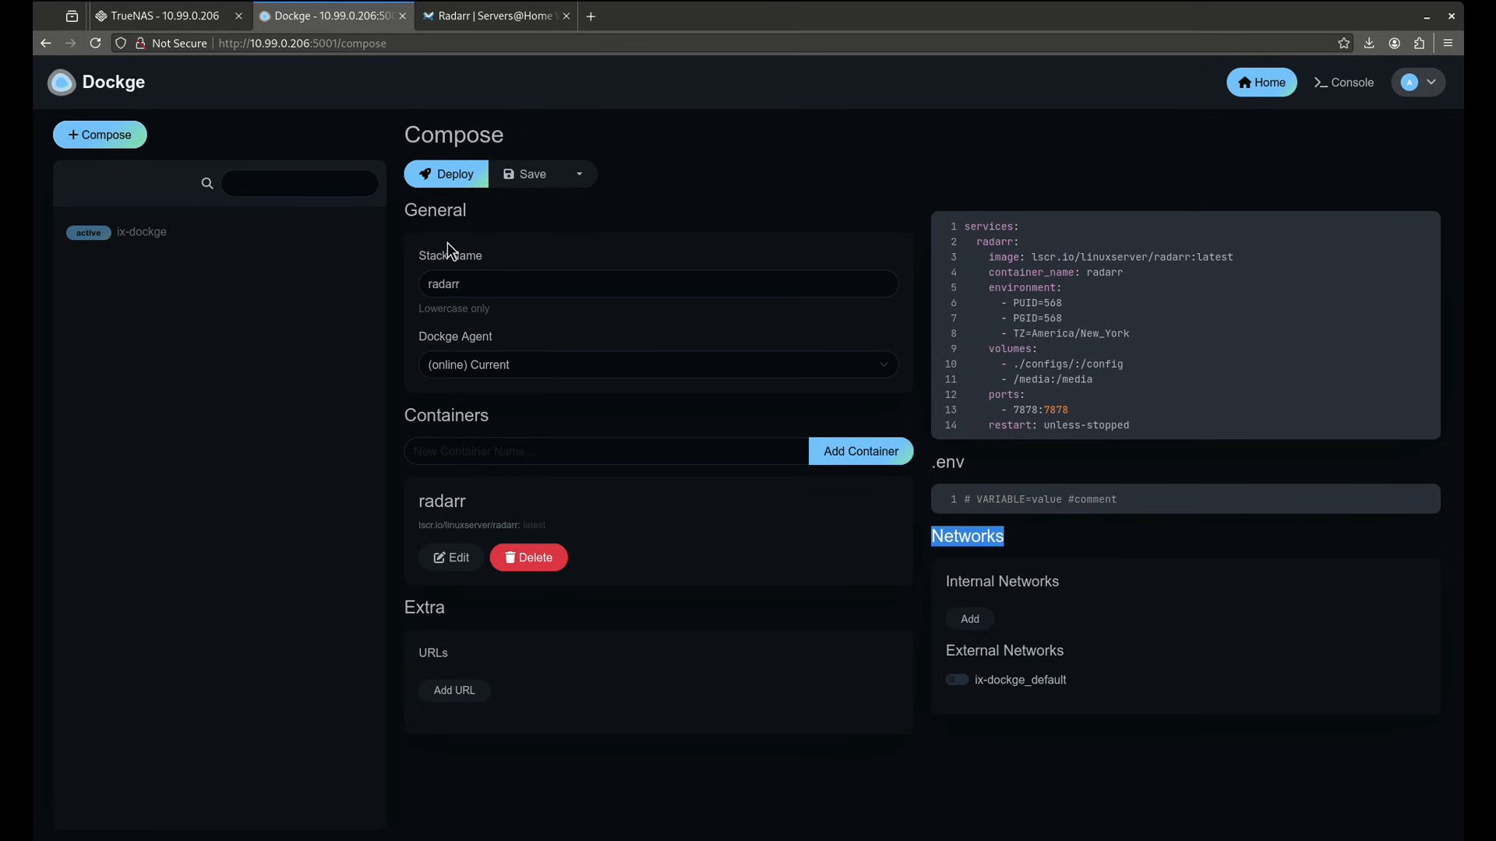
mouse_move(262, 302)
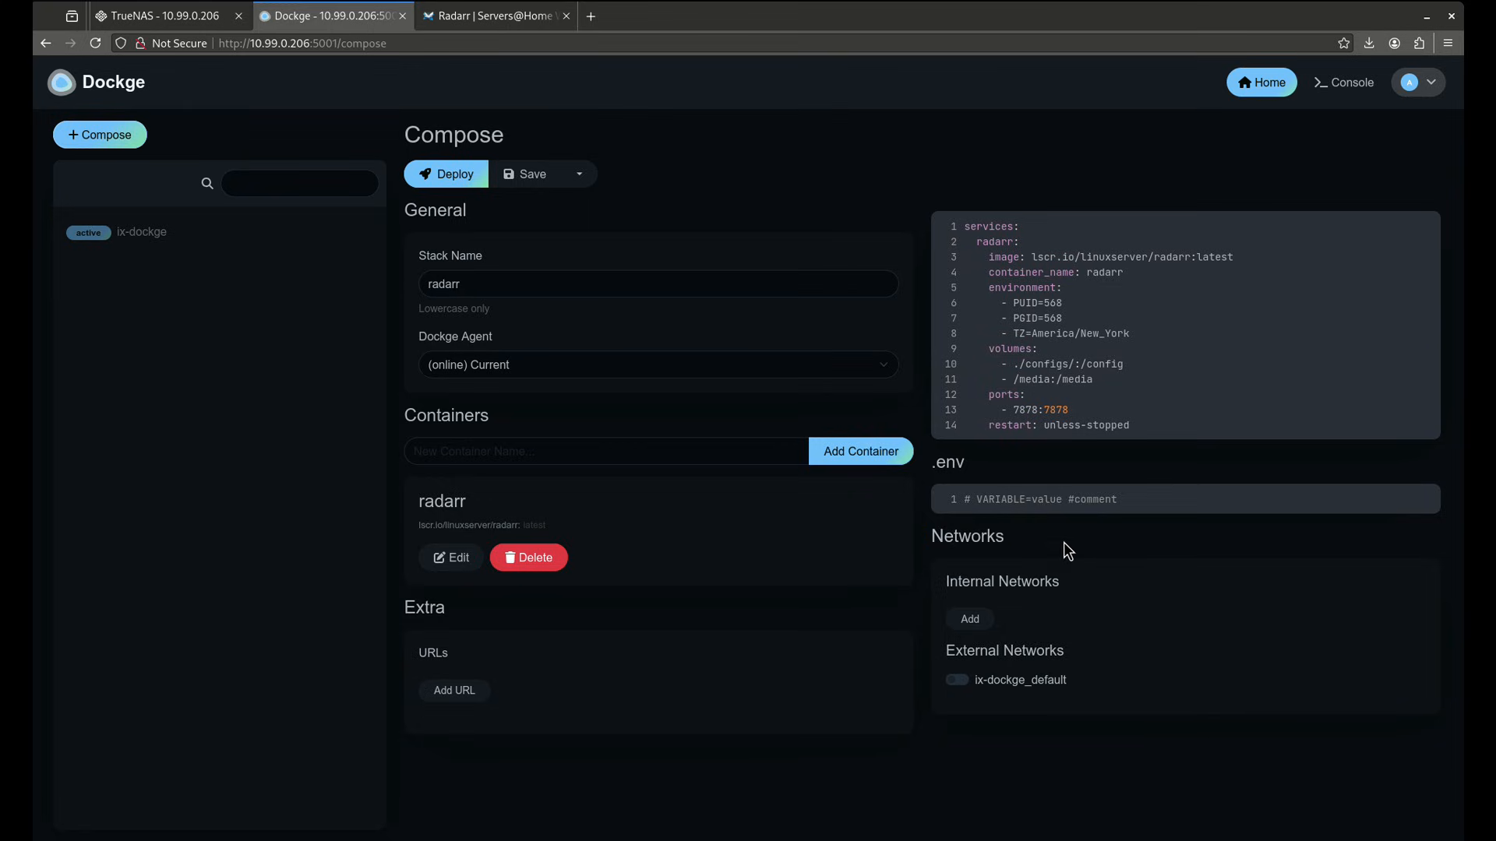
mouse_move(1109, 383)
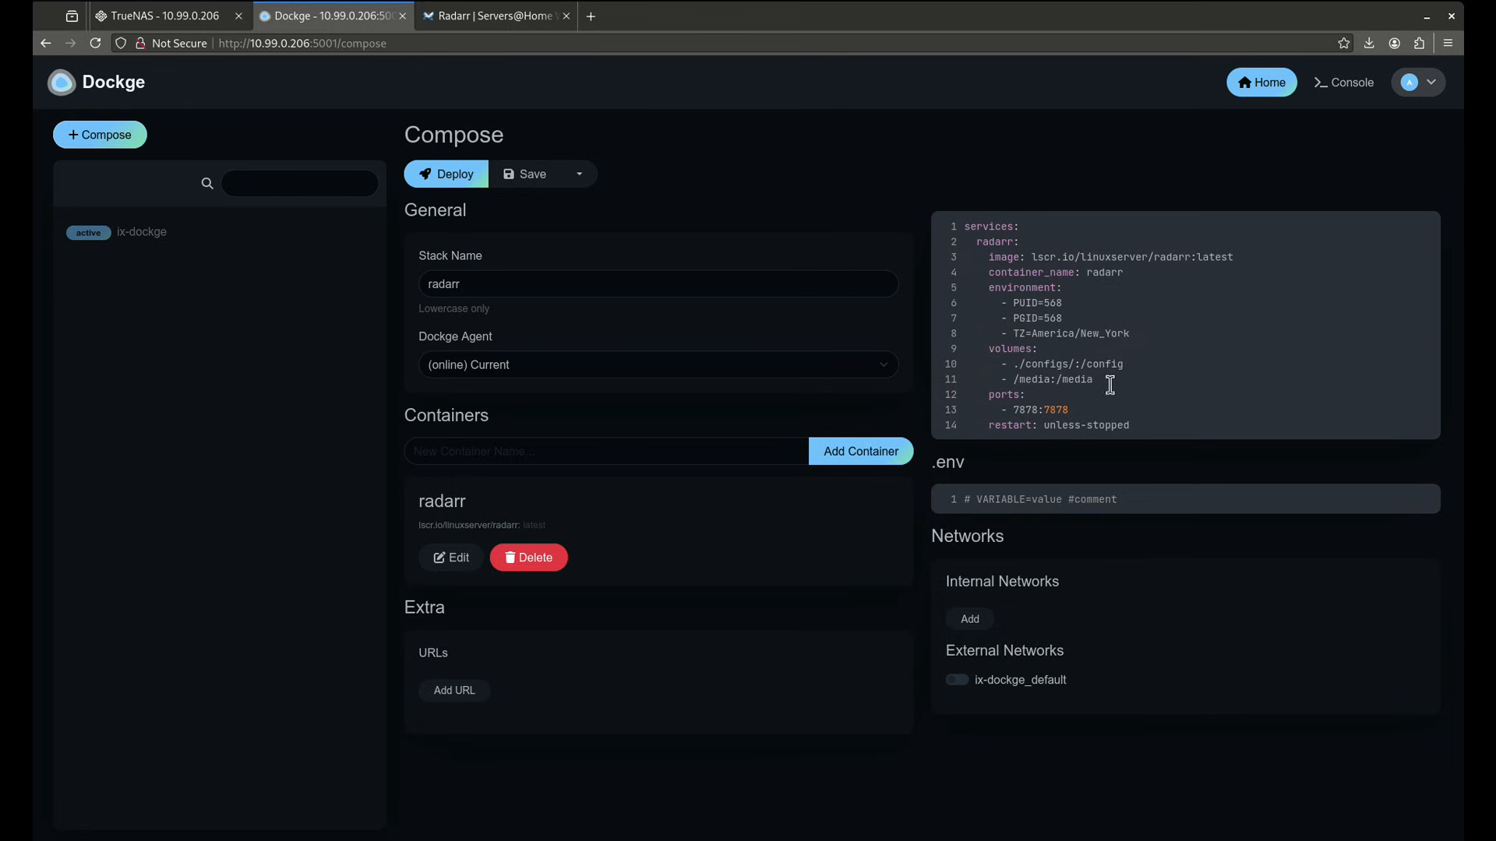
mouse_move(1039, 256)
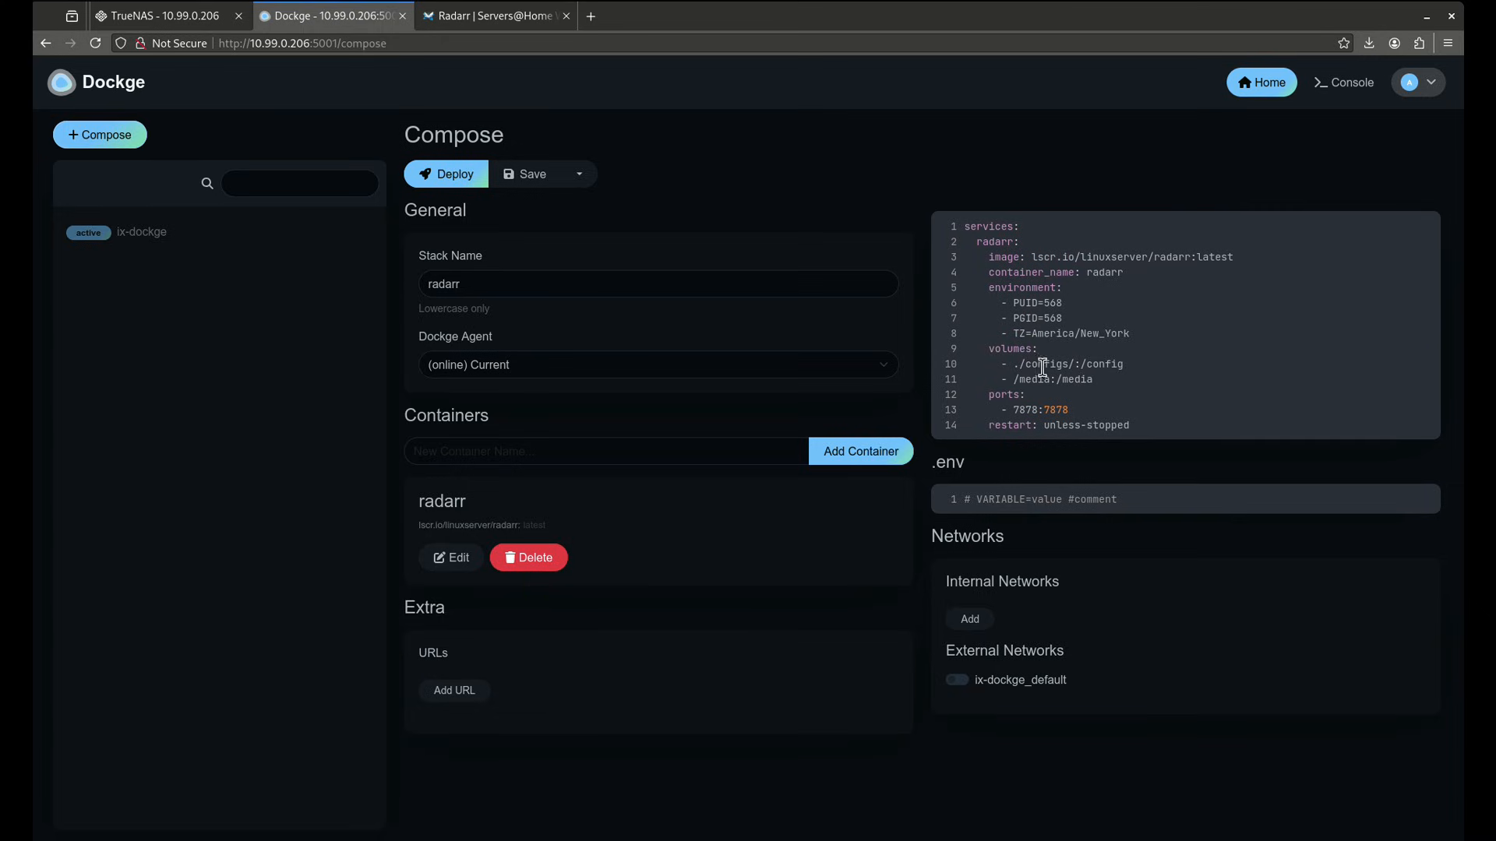
mouse_move(1046, 378)
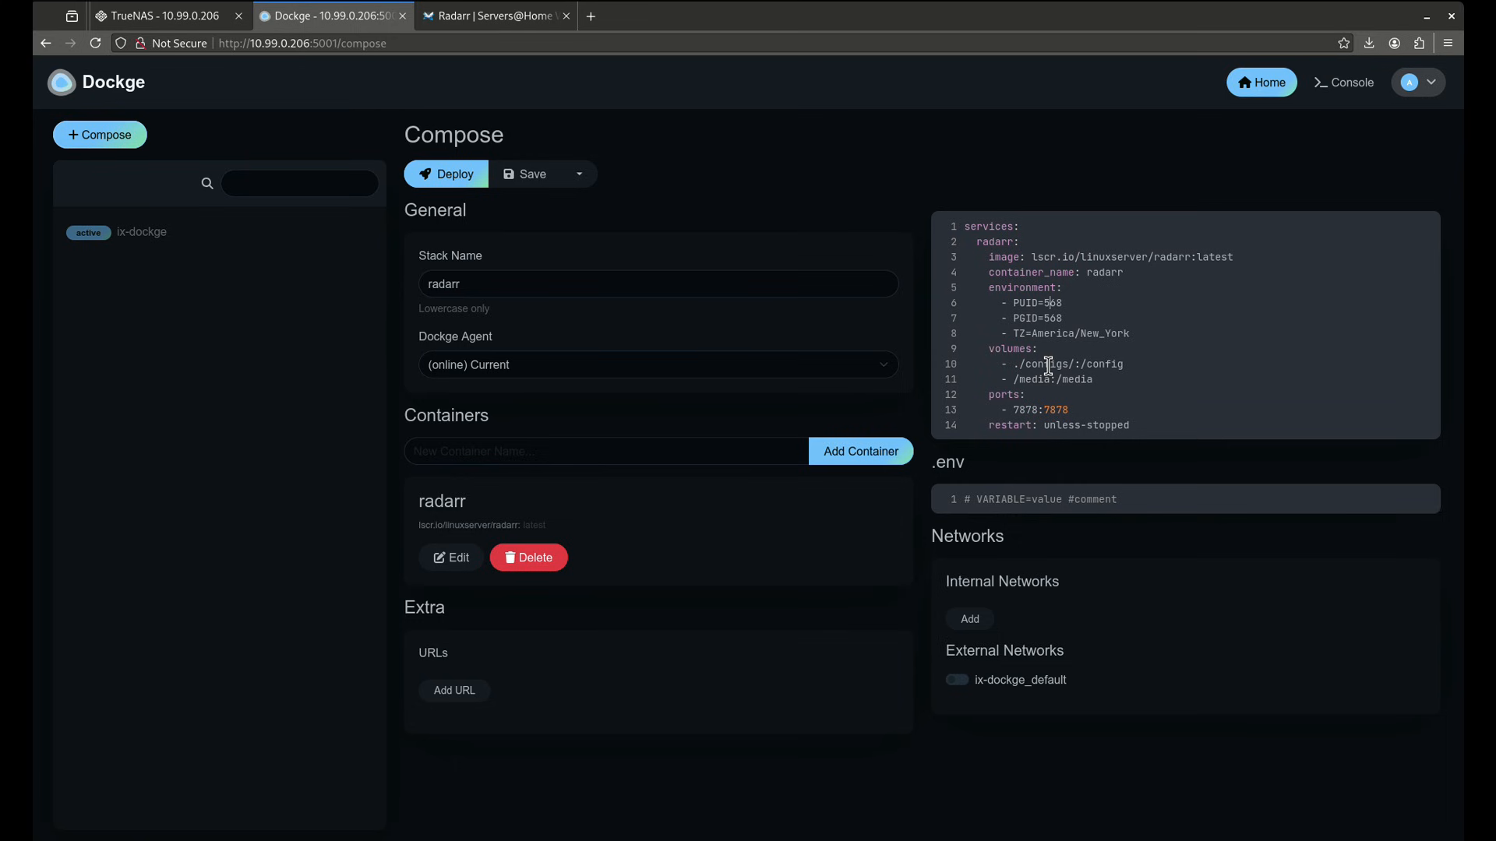
click(167, 15)
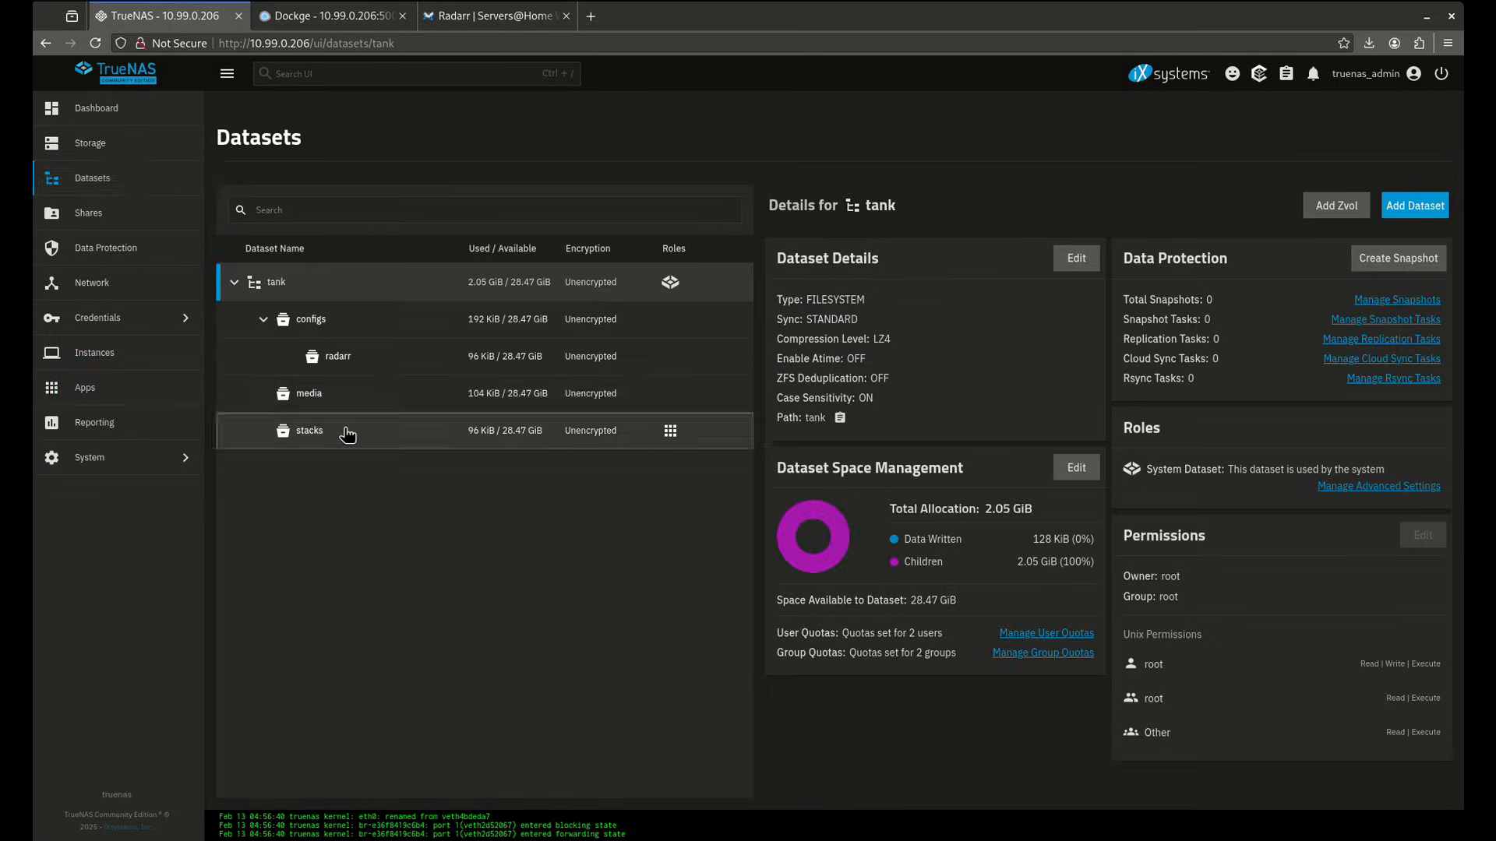
- Compare the Dockge radarr draft with the tank/configs/radarr dataset details in TrueNAS
click(332, 16)
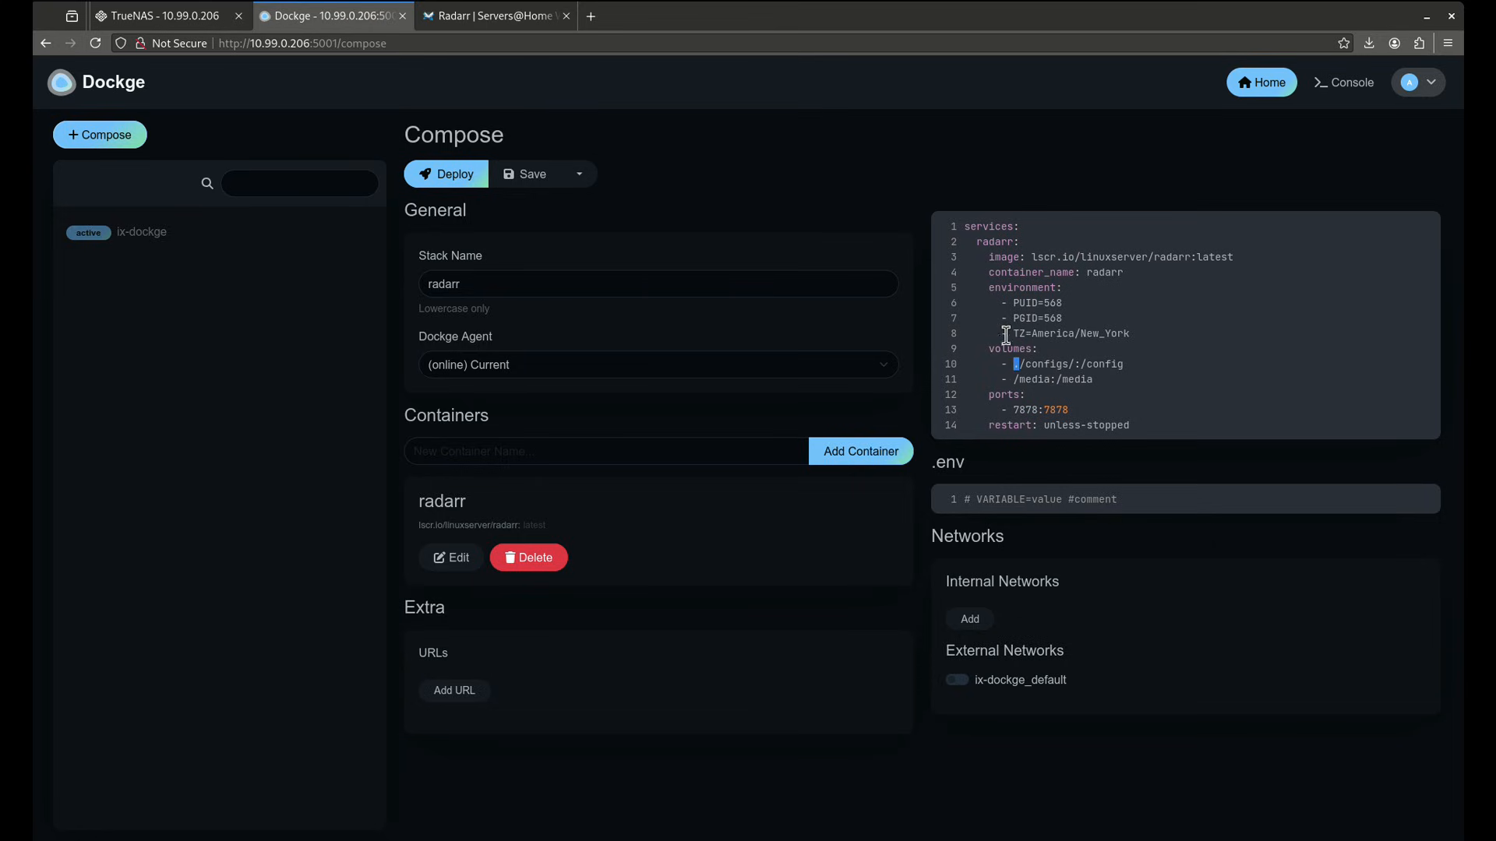
click(162, 16)
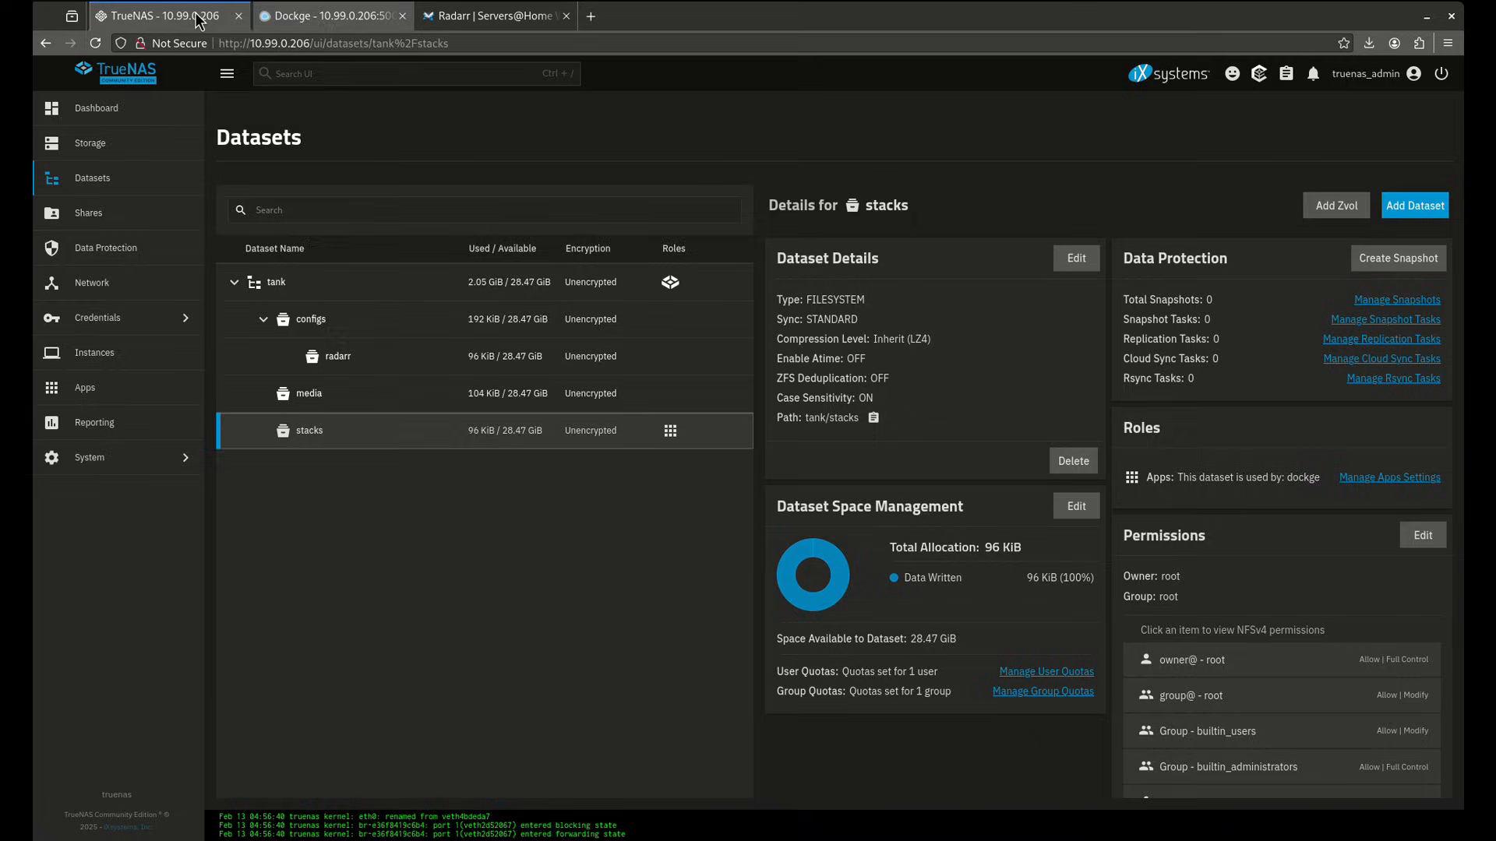
click(339, 356)
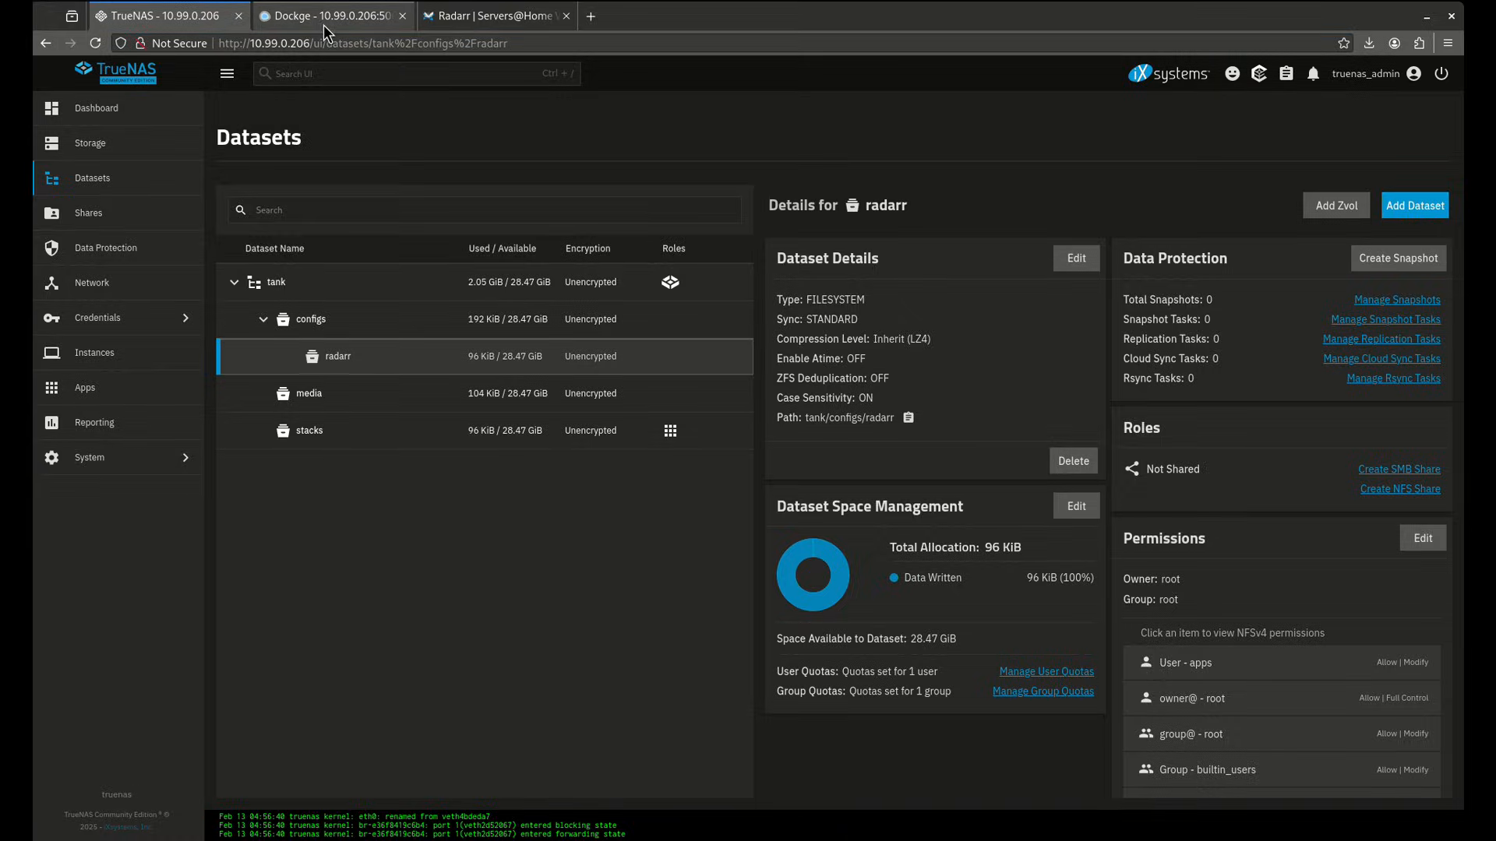
- Point the radarr config volume at /mnt/tank/configs/radarr, checking the dataset paths in TrueNAS
click(332, 16)
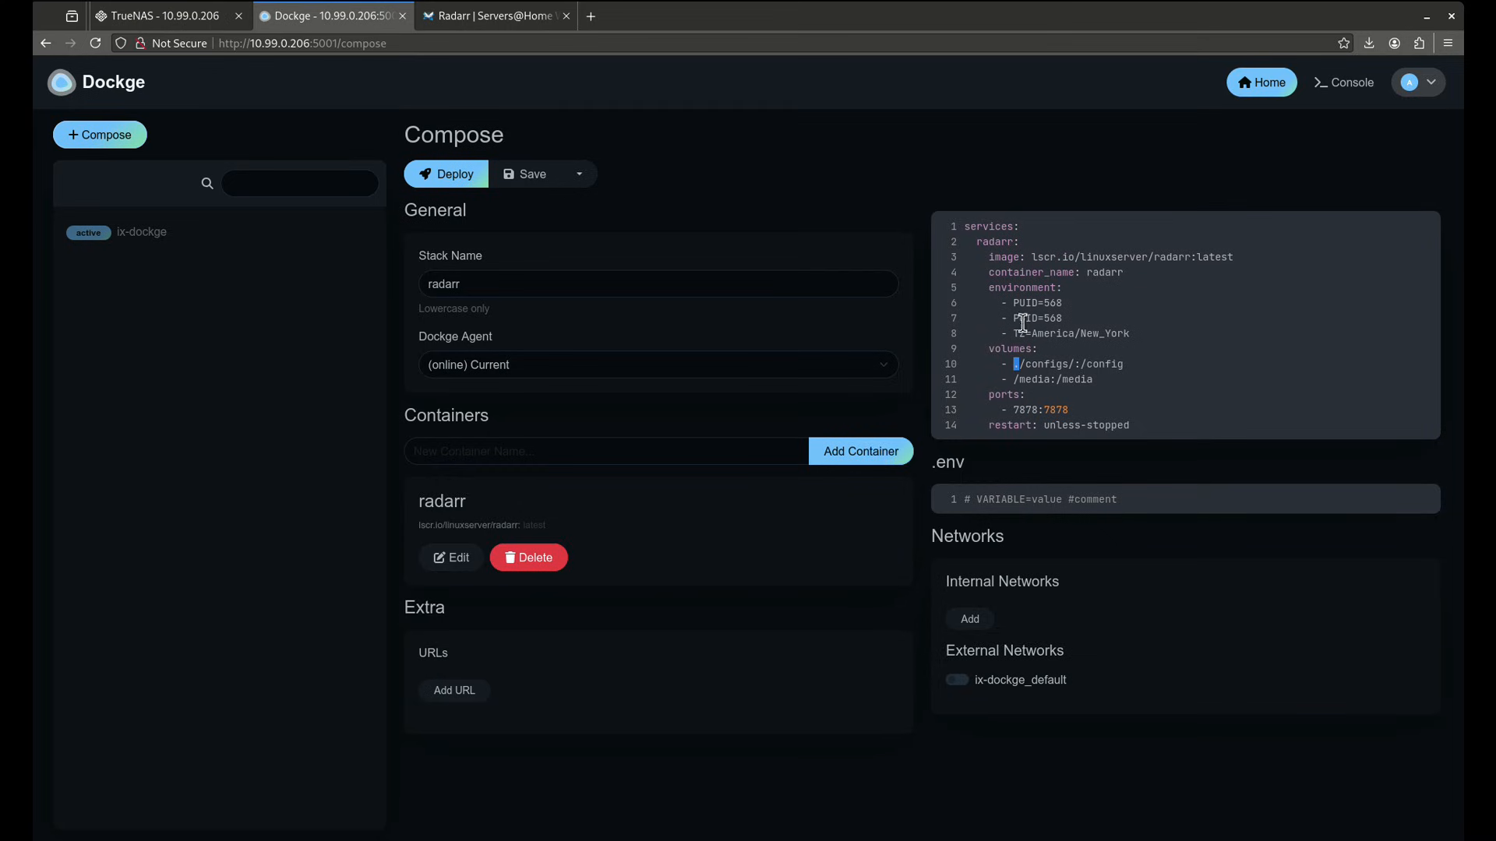
text(/mnt/tank)
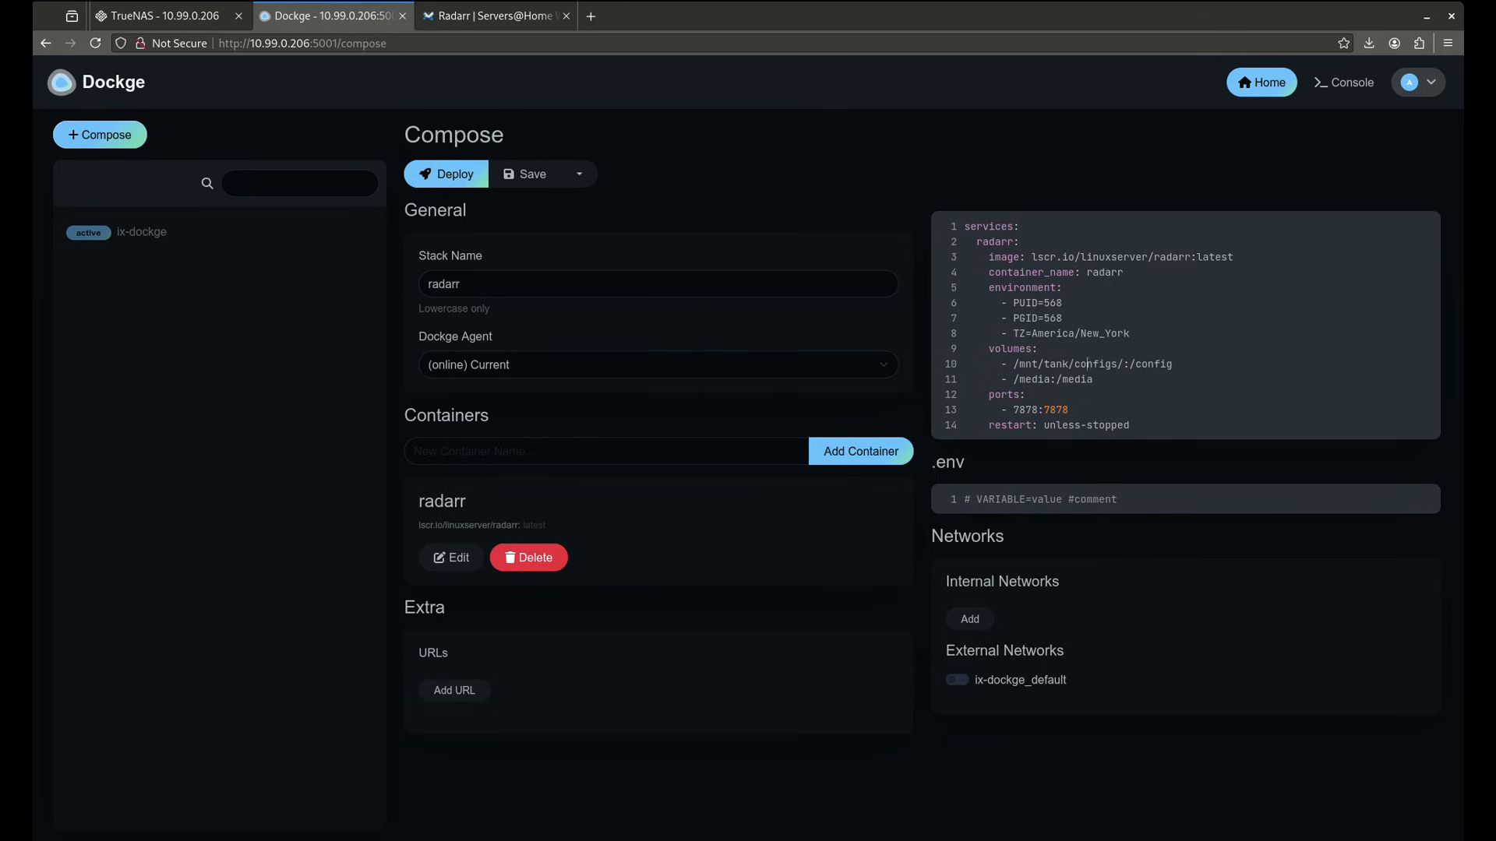
text(radarr)
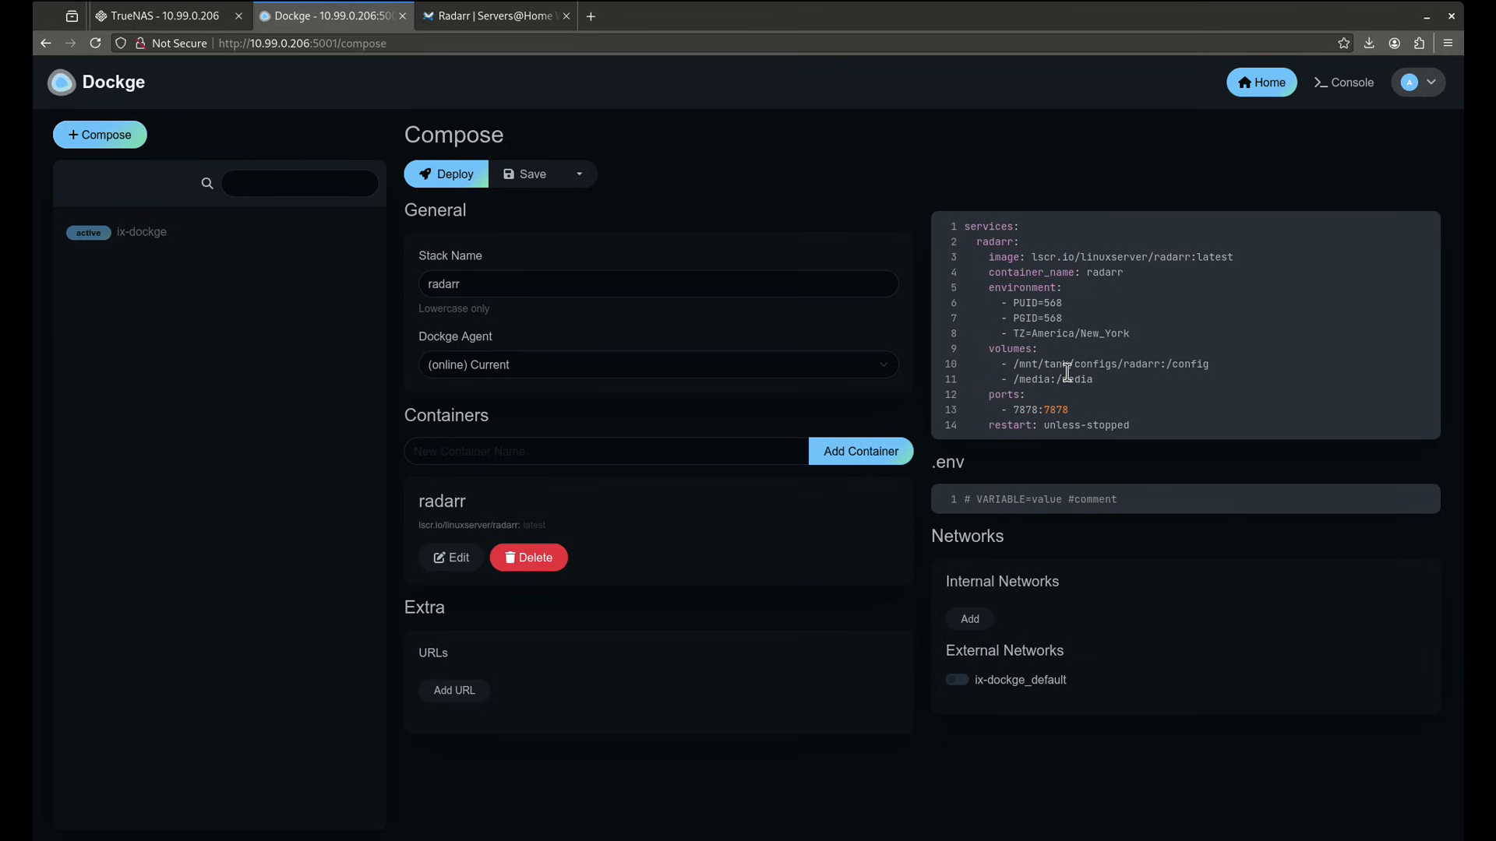
click(157, 15)
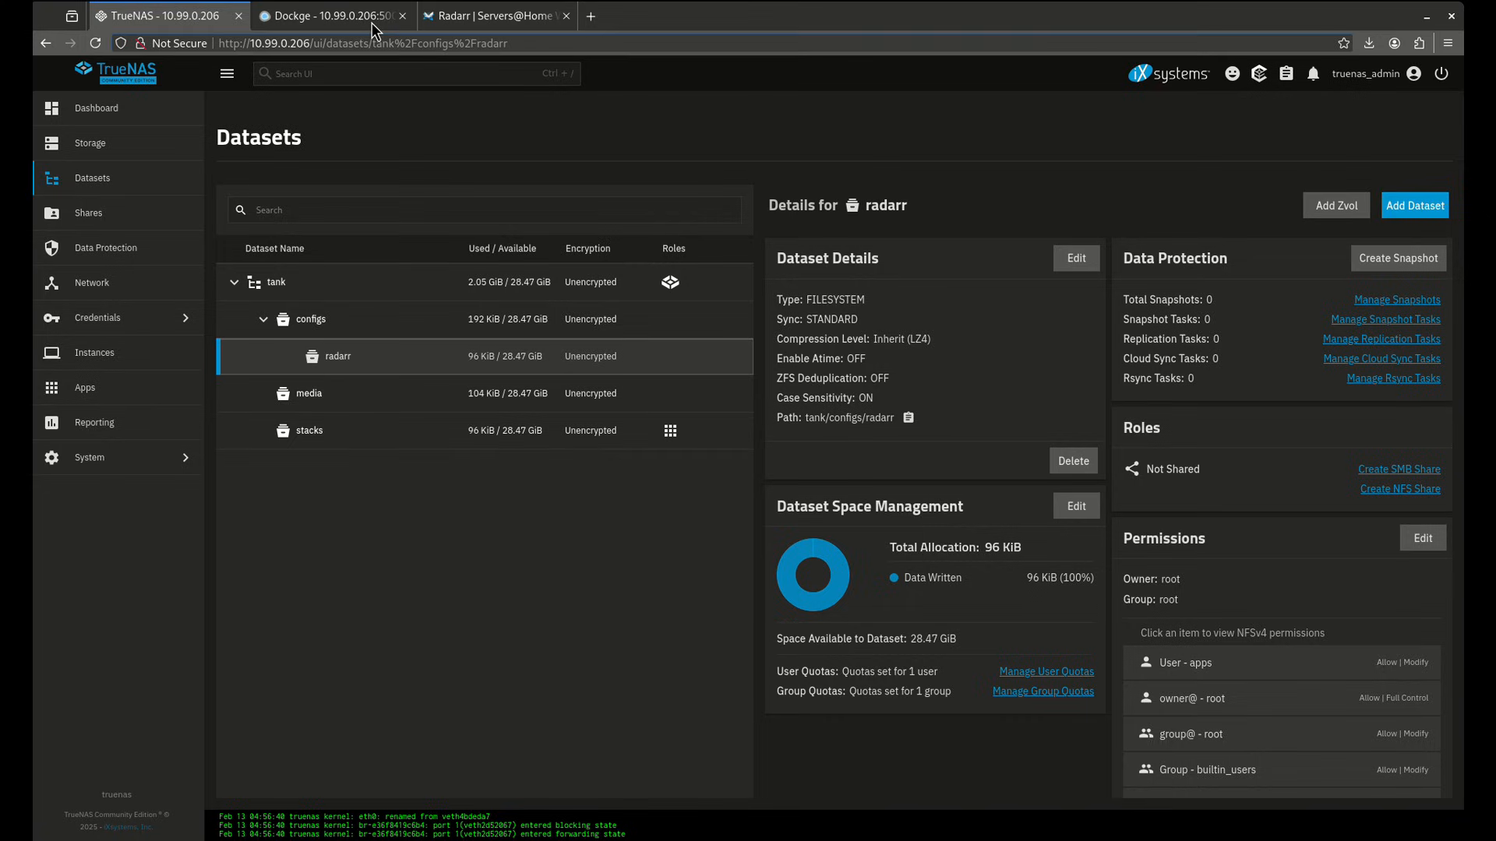
click(332, 16)
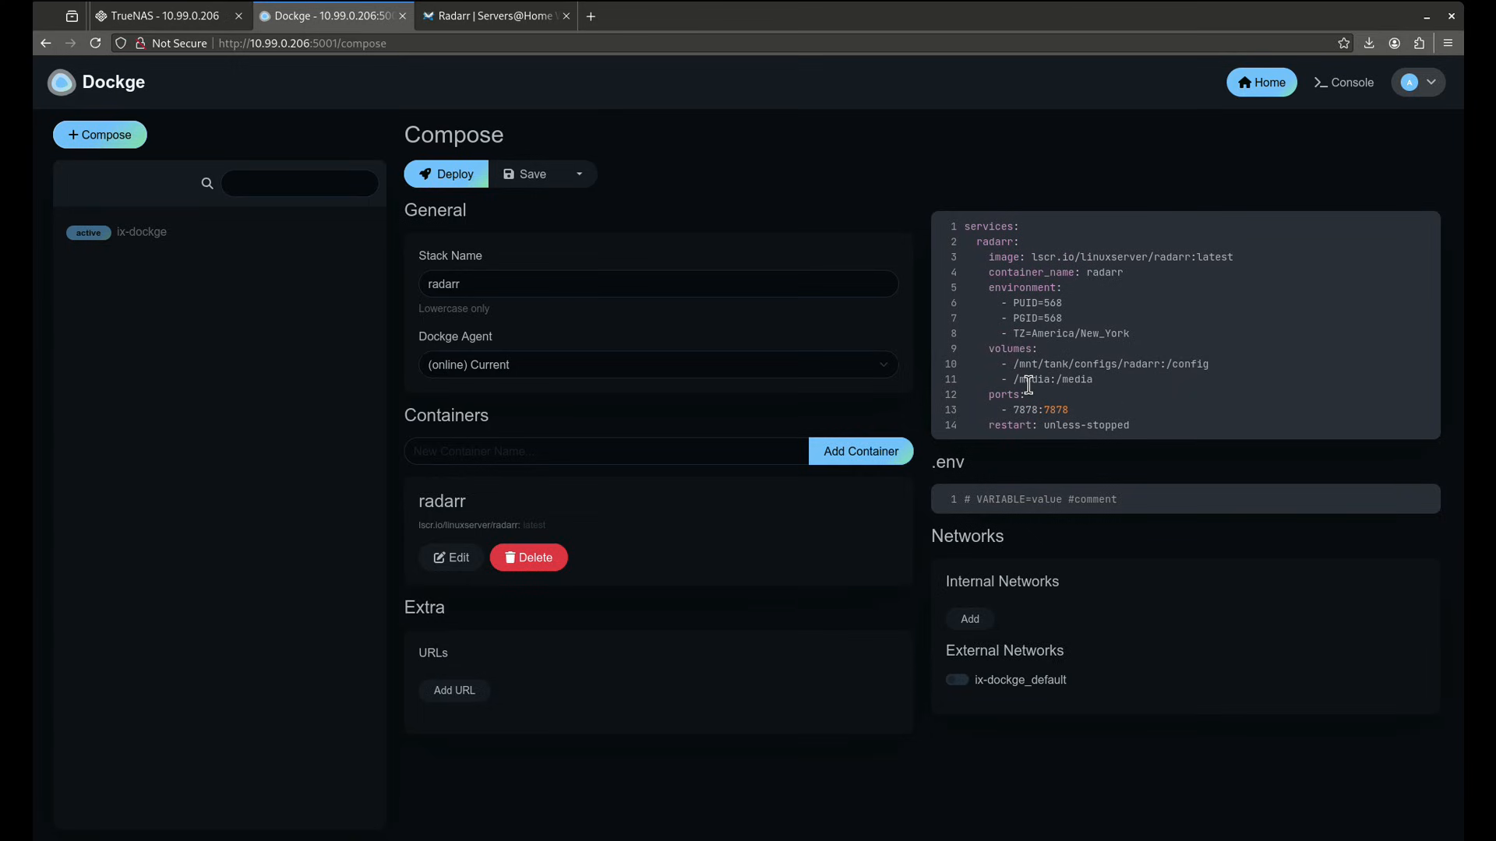
- Set the media volume to /mnt/tank/media and deploy the radarr stack
click(162, 15)
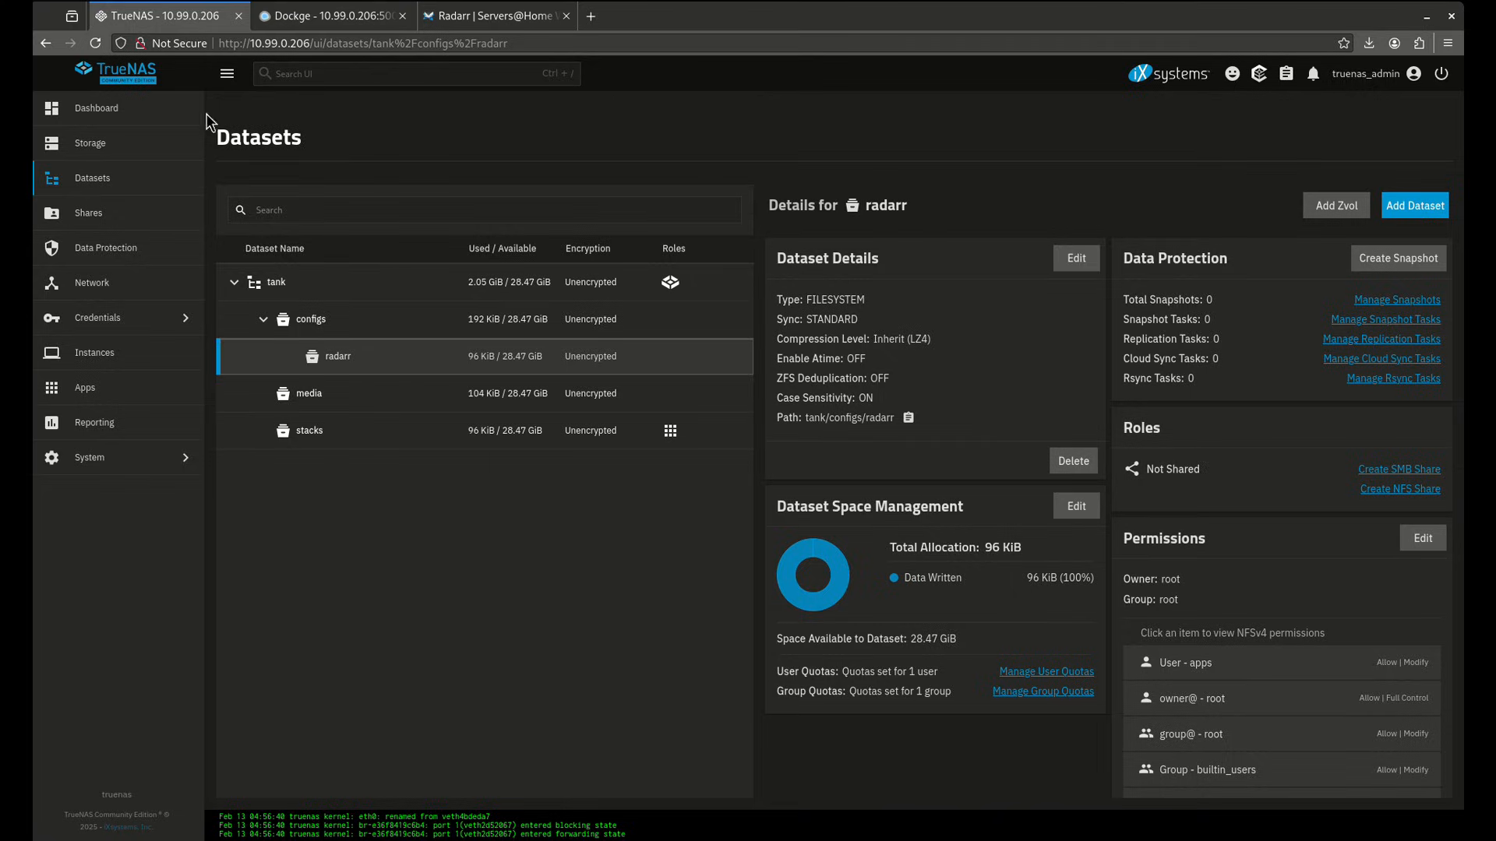
mouse_move(276, 272)
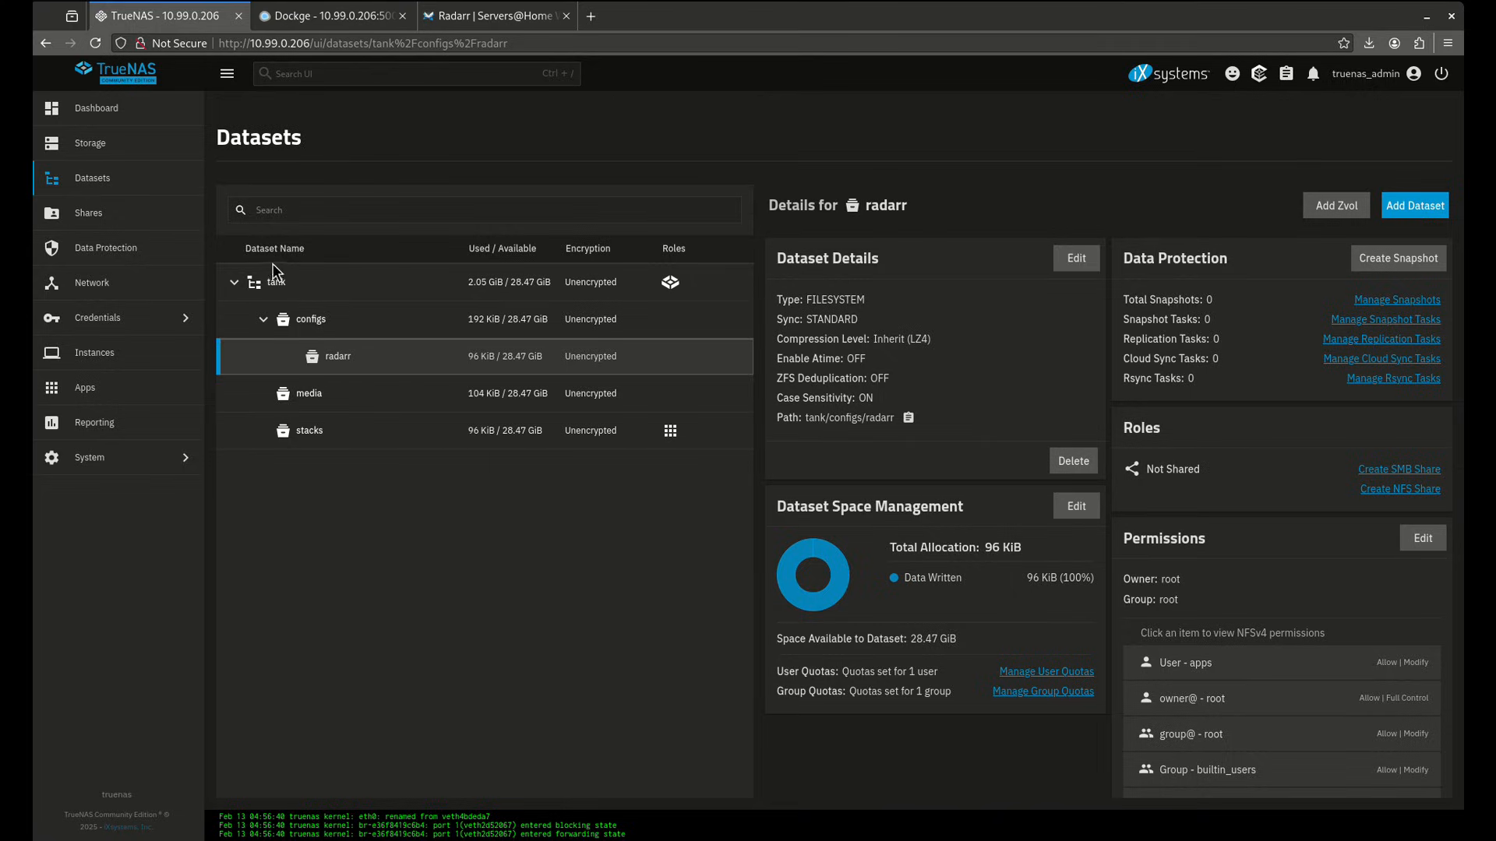
click(307, 392)
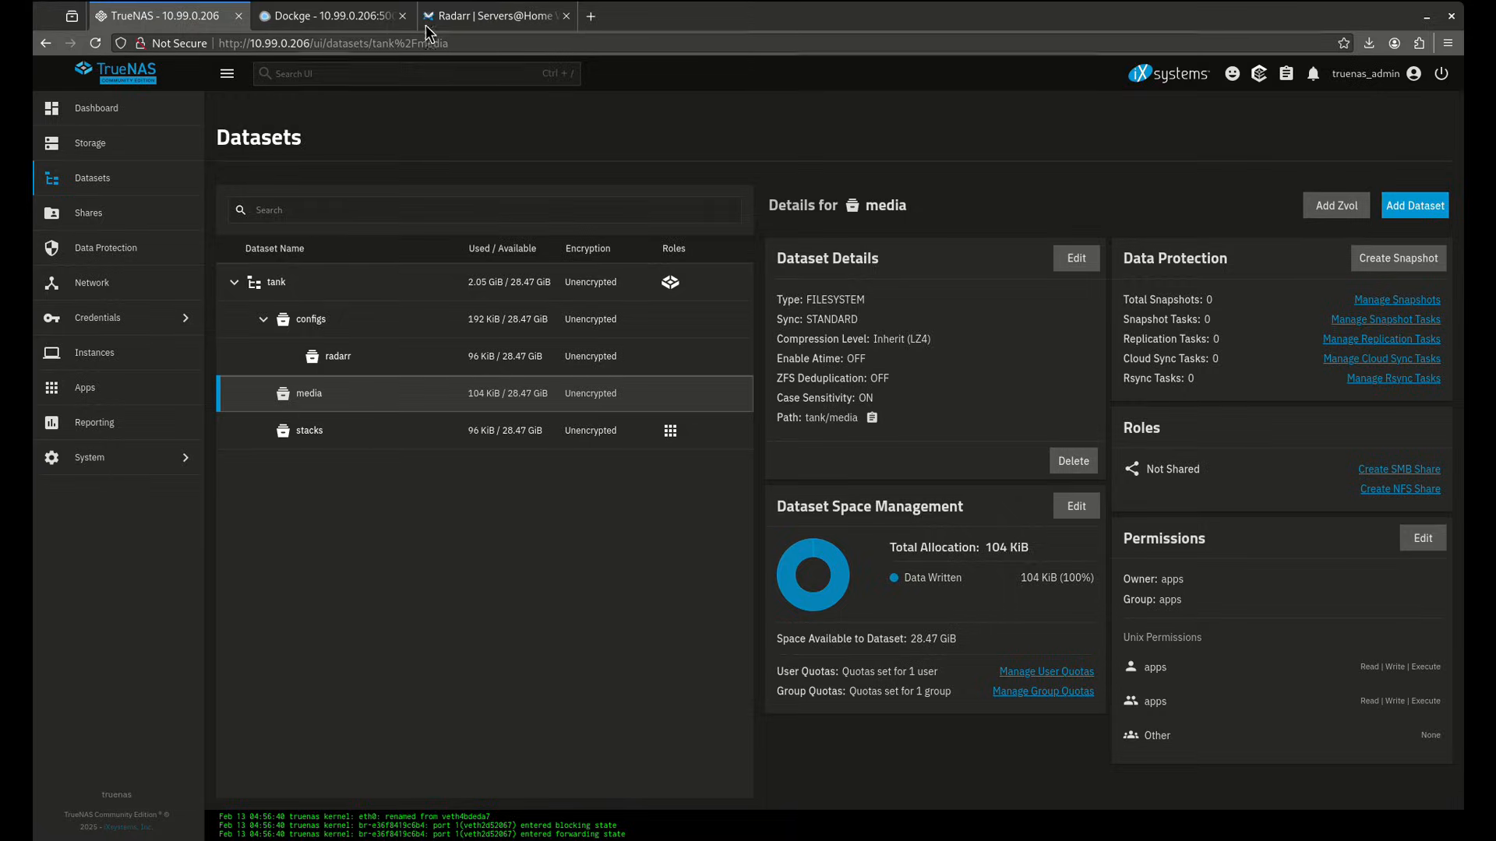
click(328, 15)
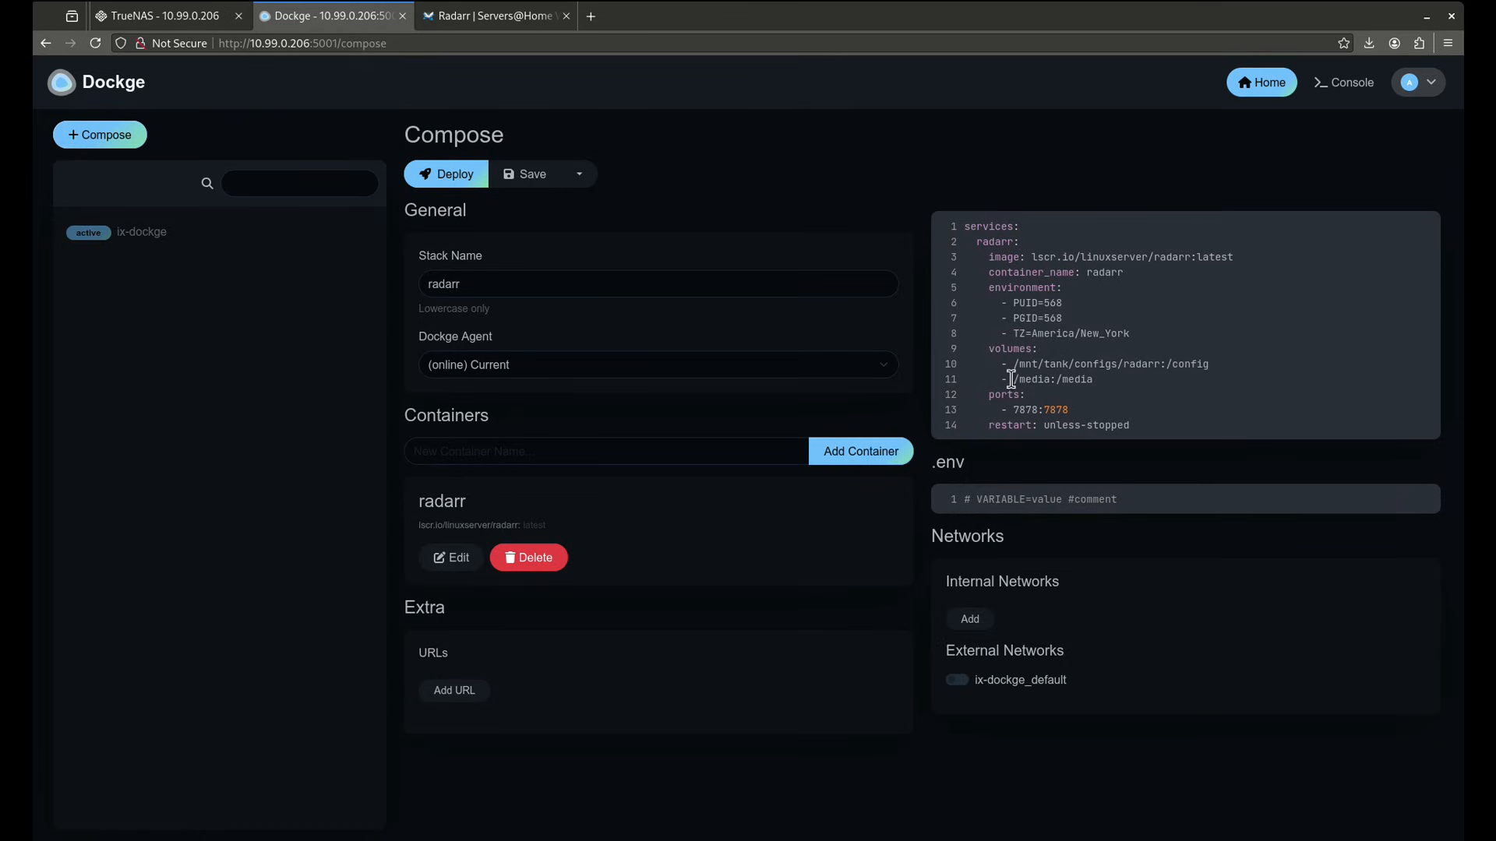
text(/mnt/tank)
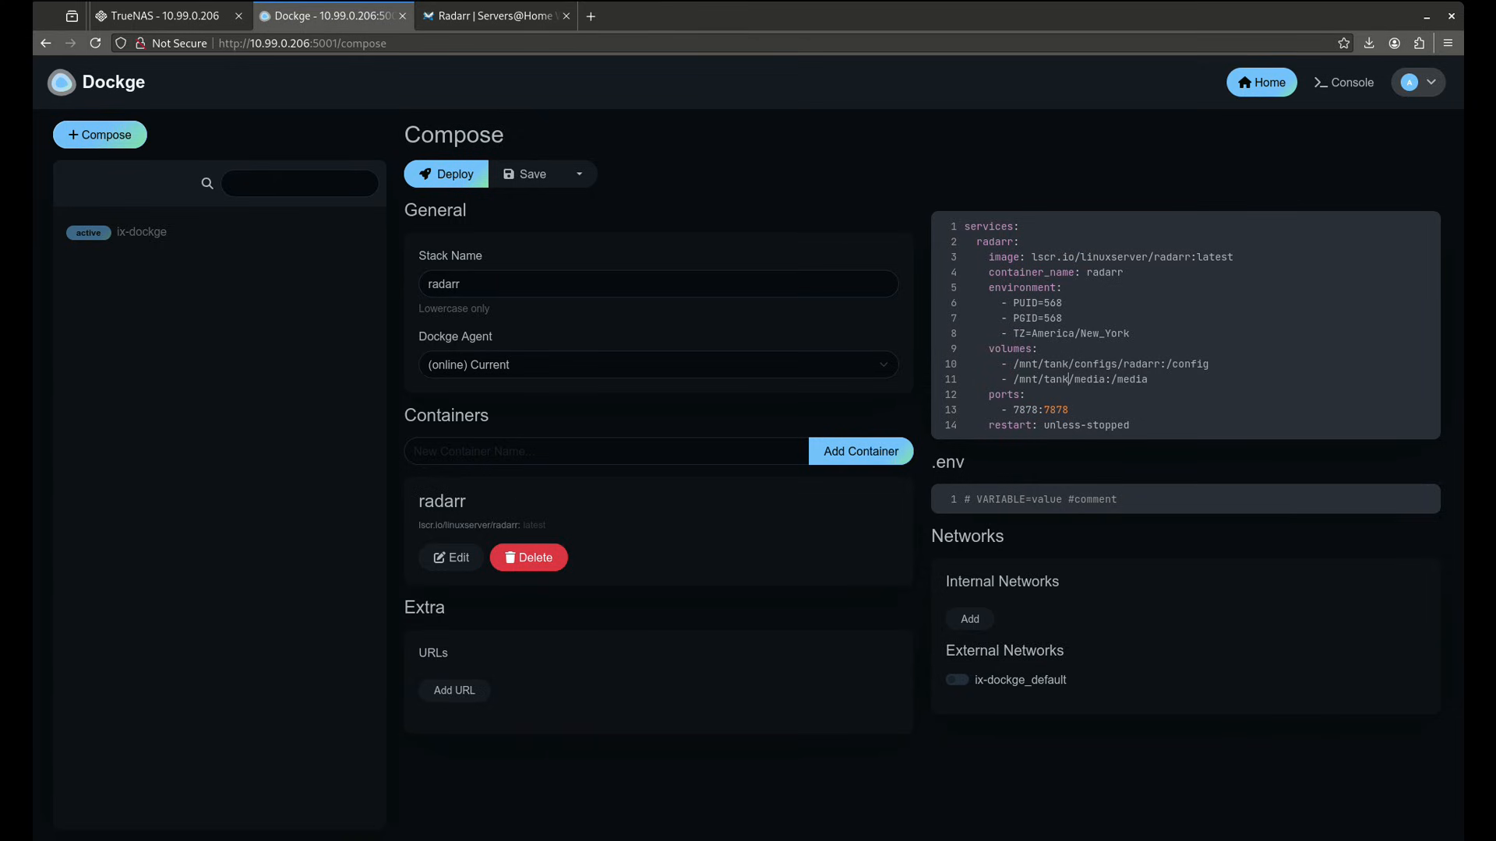
mouse_move(1013, 462)
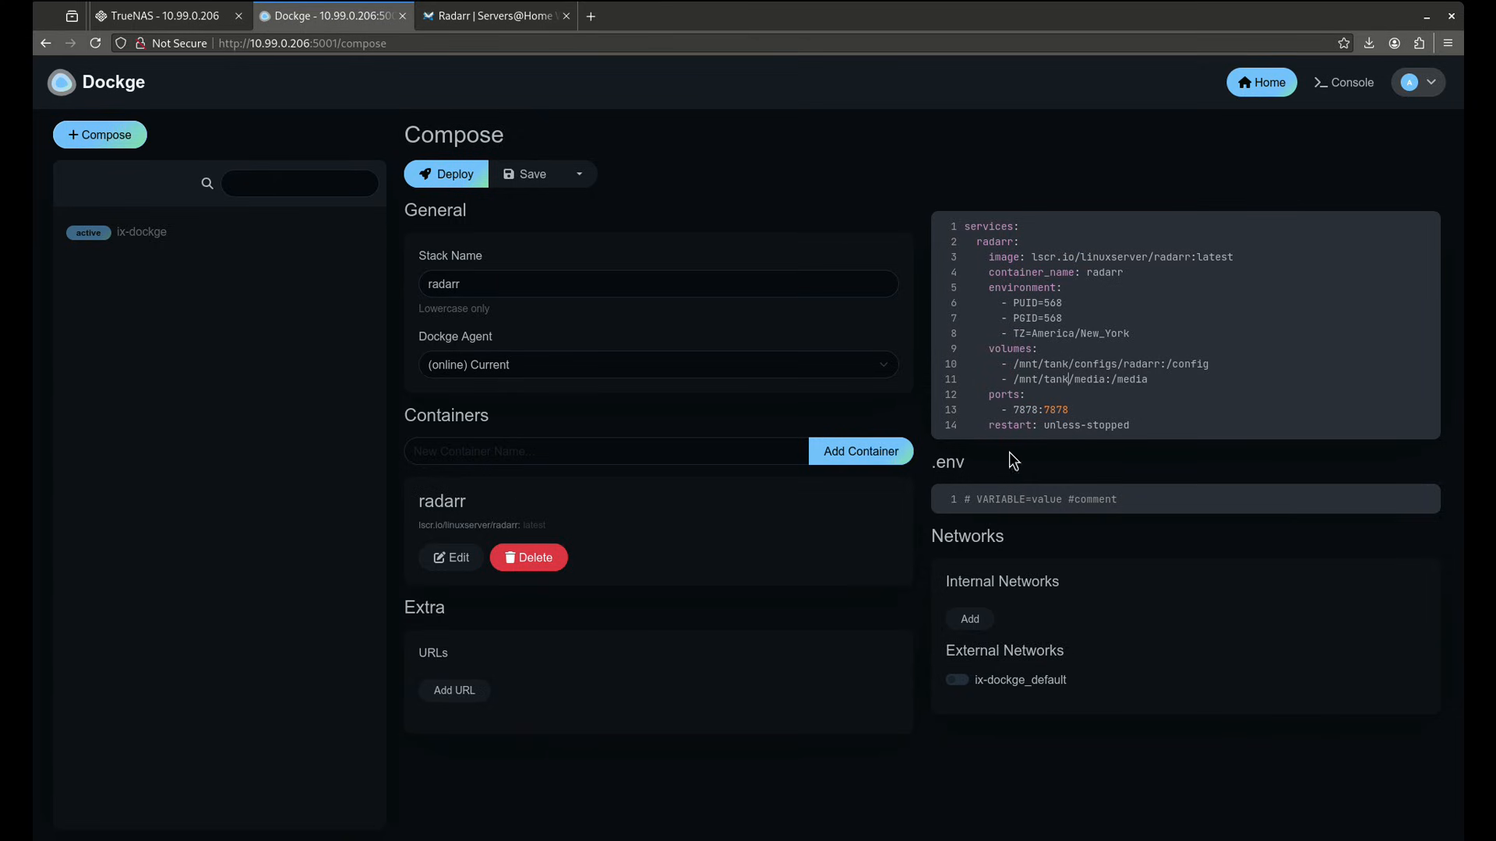
click(446, 174)
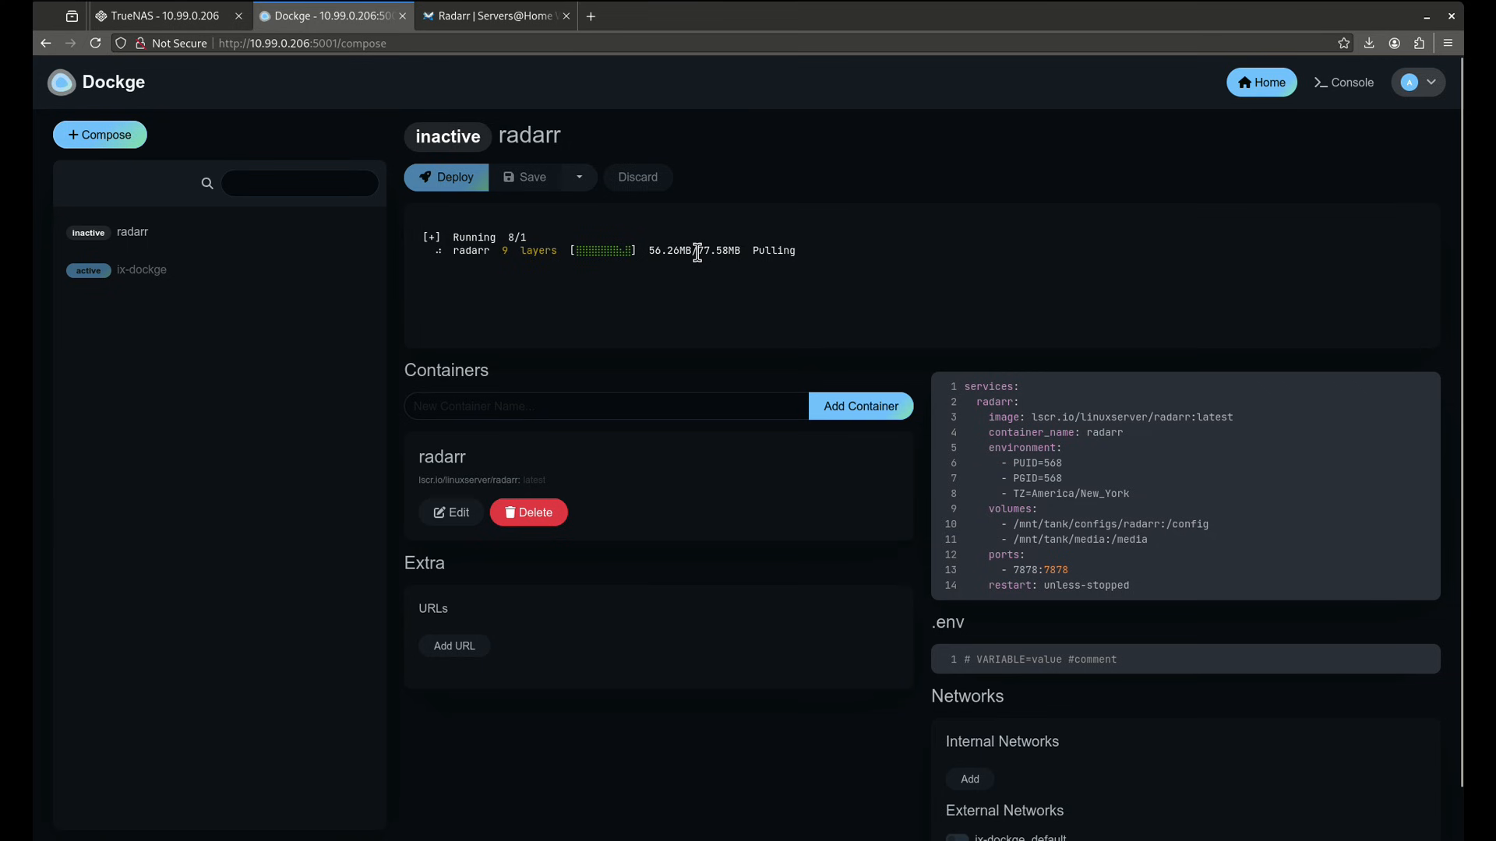
- Open a bash shell in the running radarr container, then go back to the two-stack home dashboard
click(446, 177)
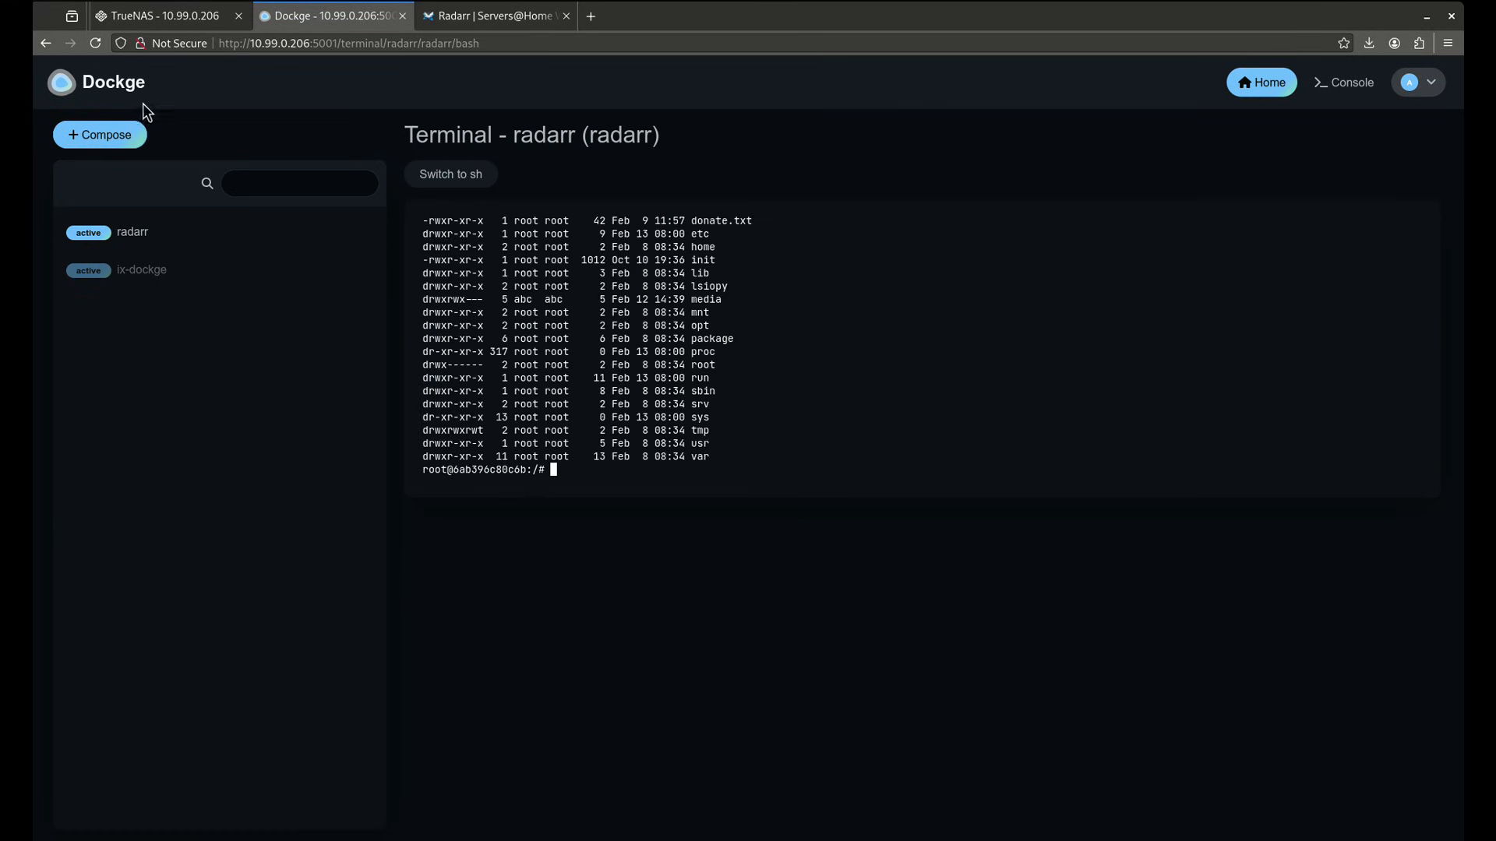
click(1261, 82)
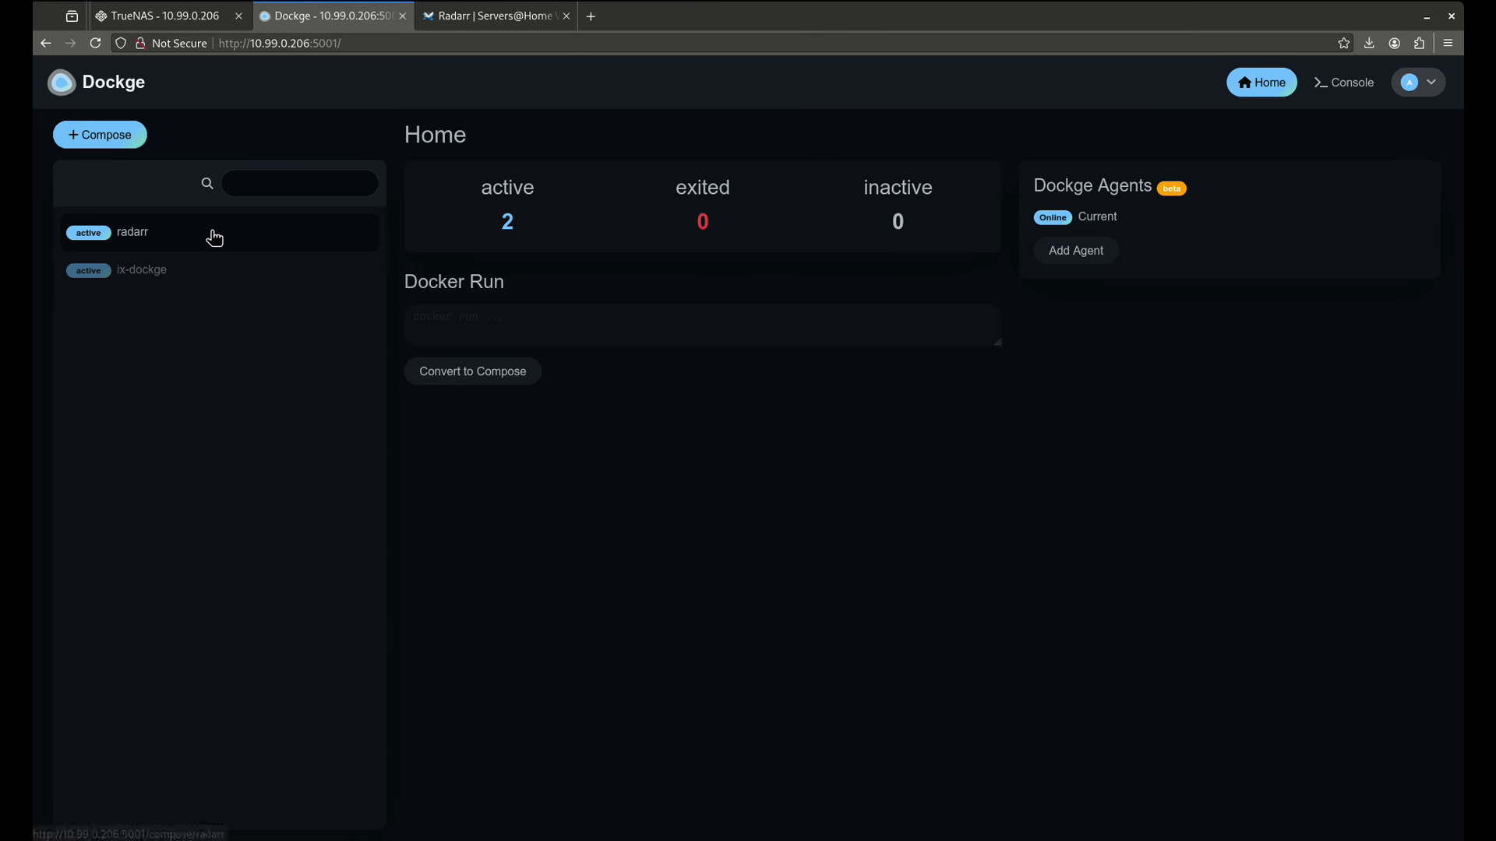
click(133, 232)
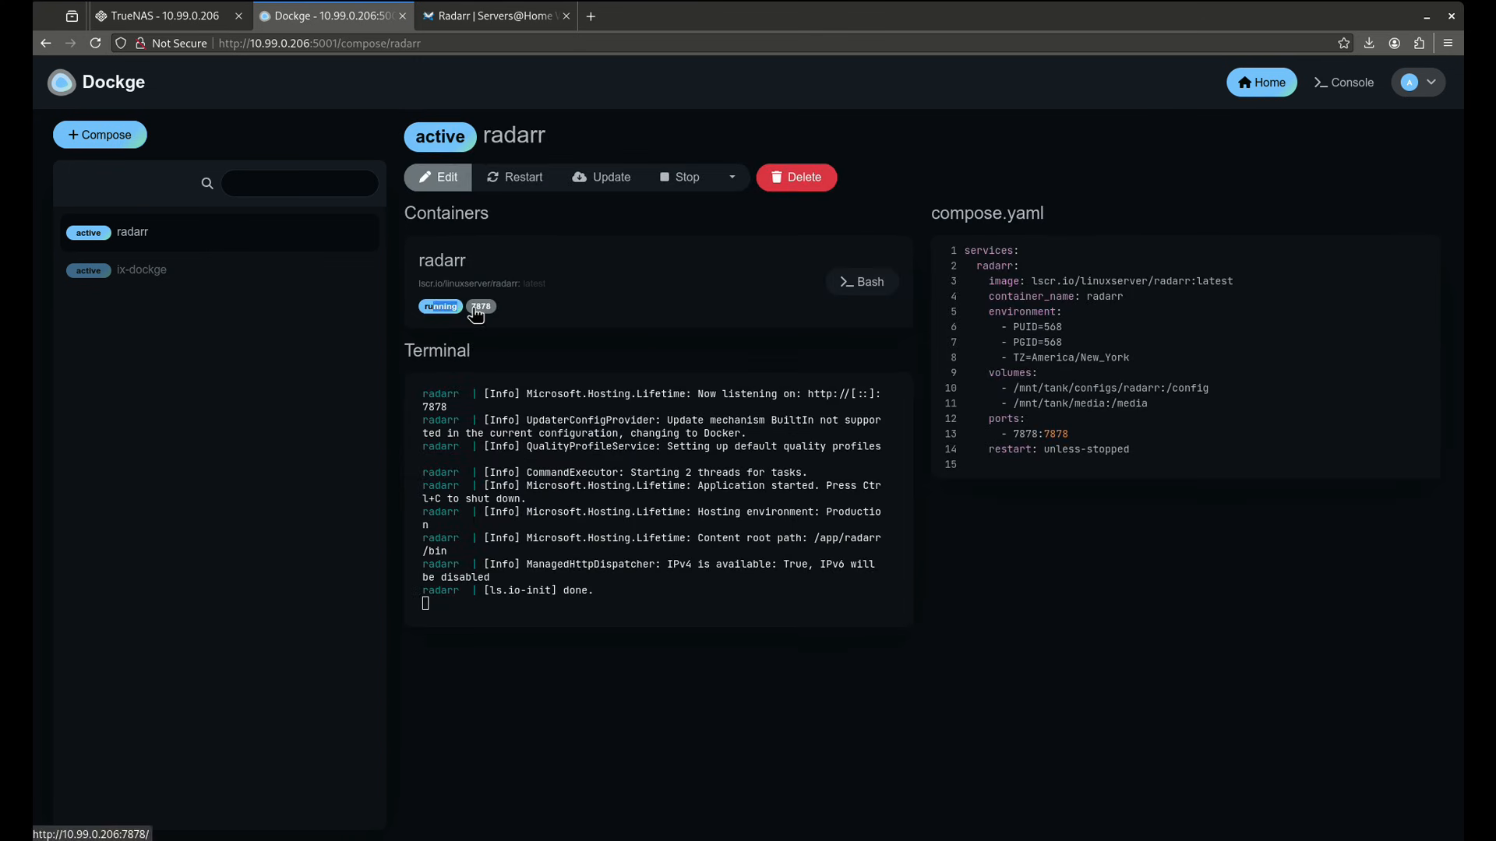
mouse_move(526, 318)
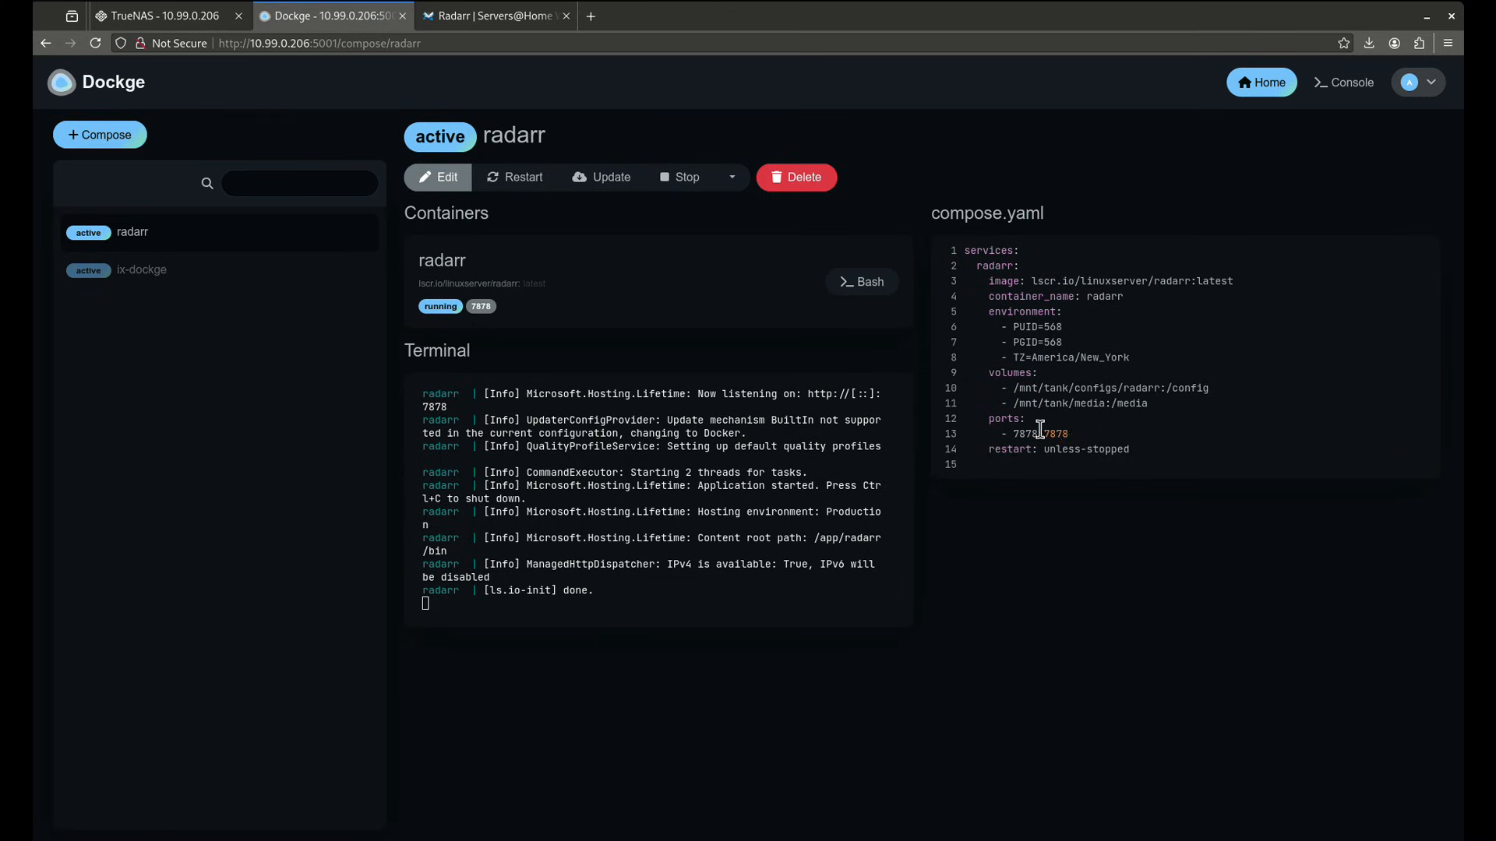
click(496, 16)
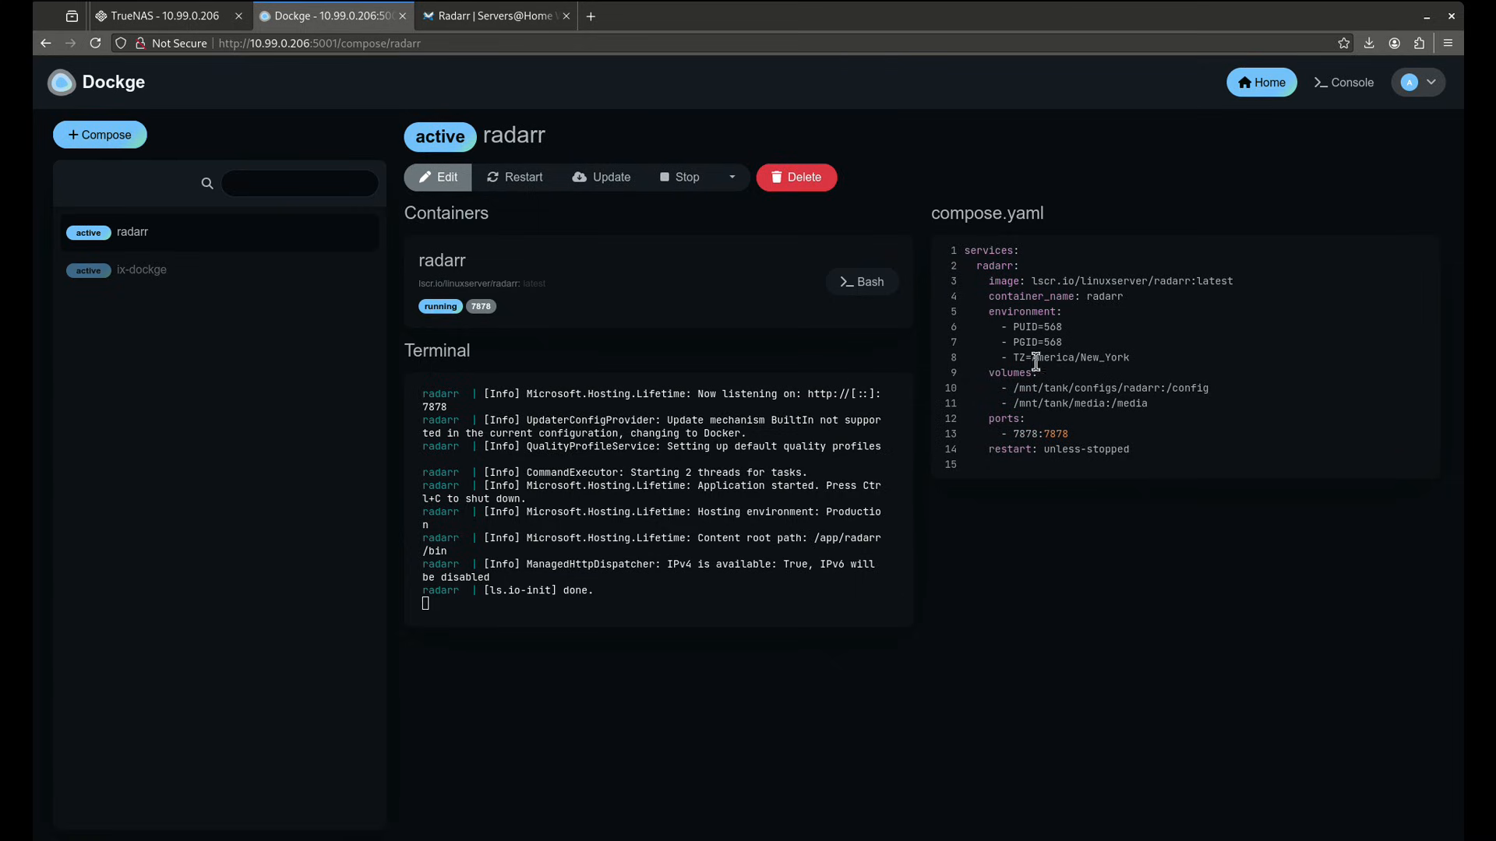
mouse_move(977, 327)
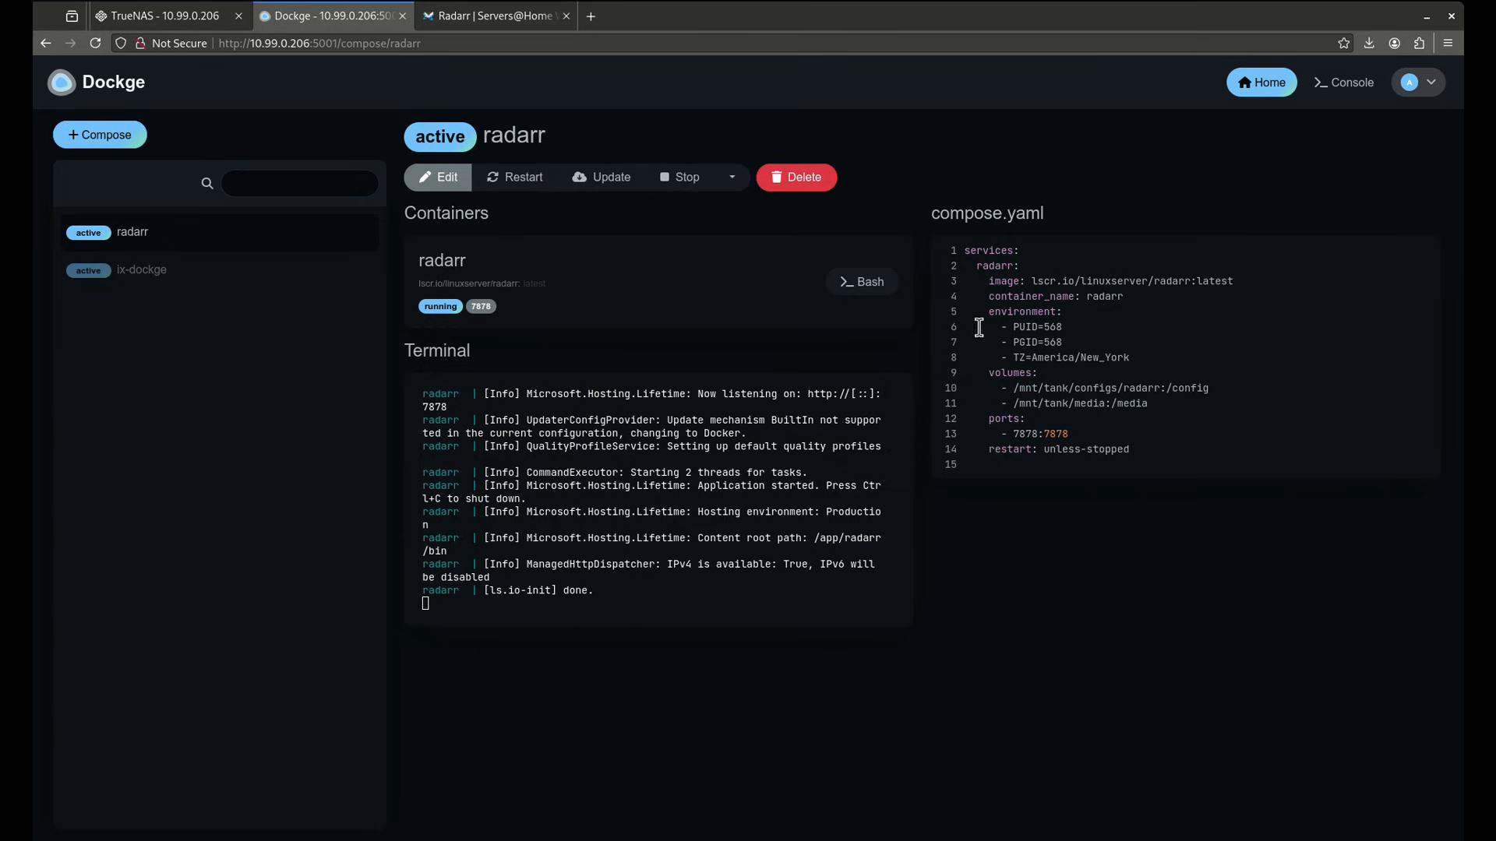
mouse_move(1004, 373)
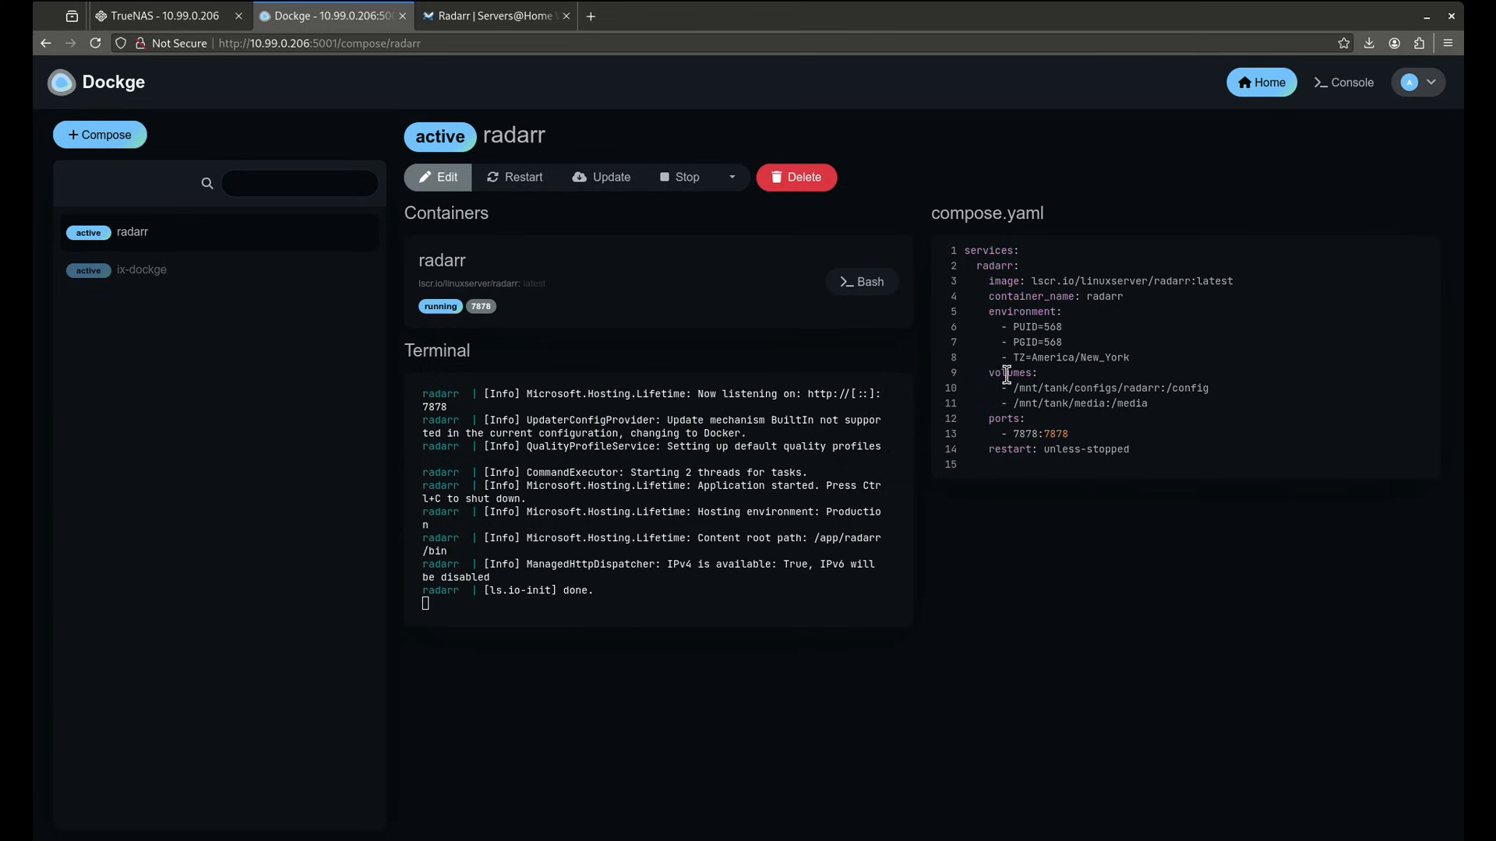
mouse_move(935, 259)
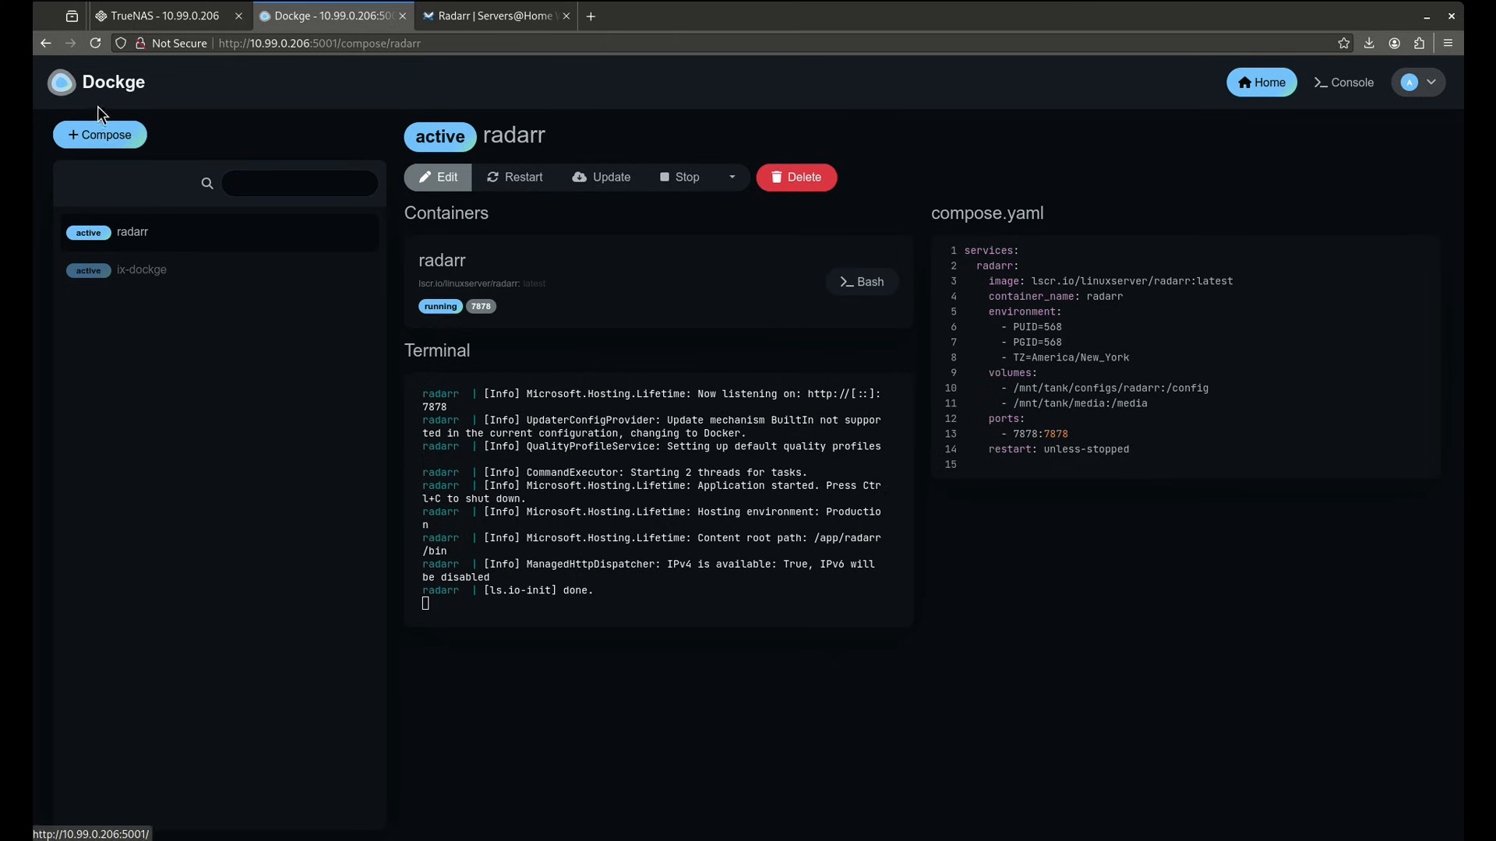
click(99, 135)
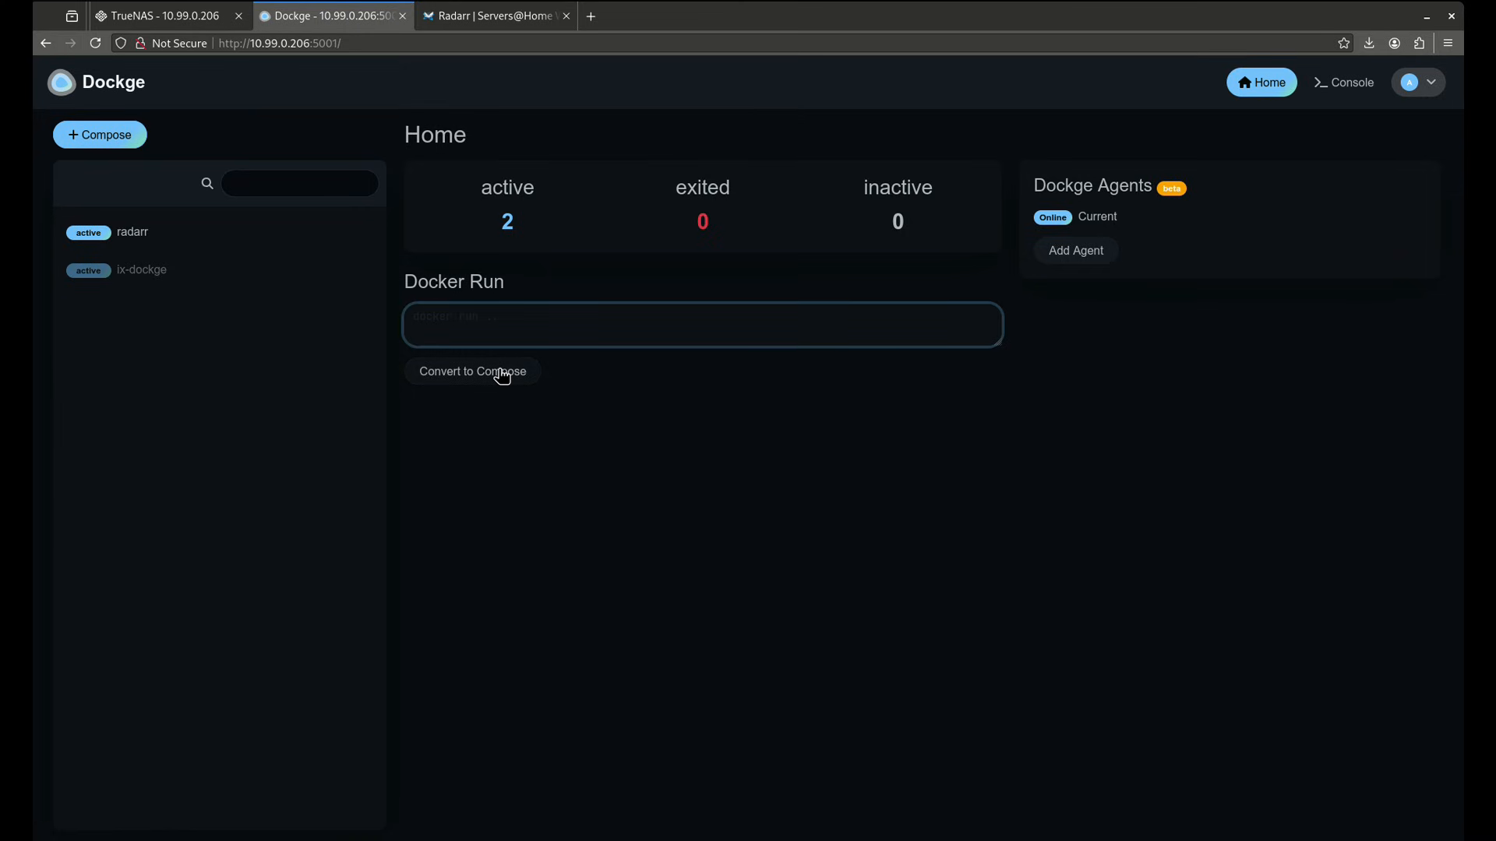
- Open the Add Agent form under Dockge Agents on the home page
click(472, 371)
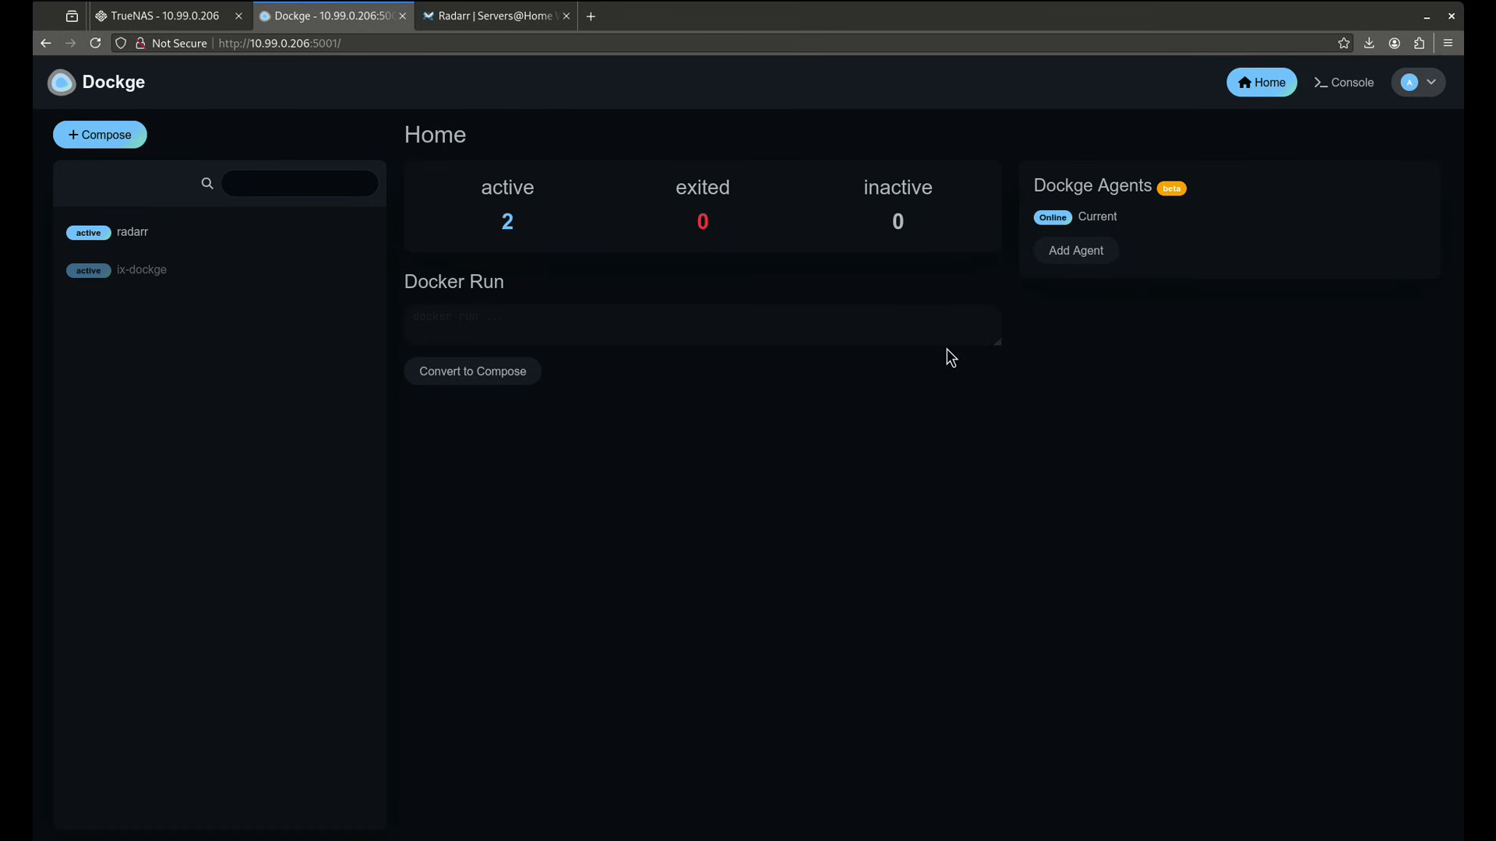
click(1074, 250)
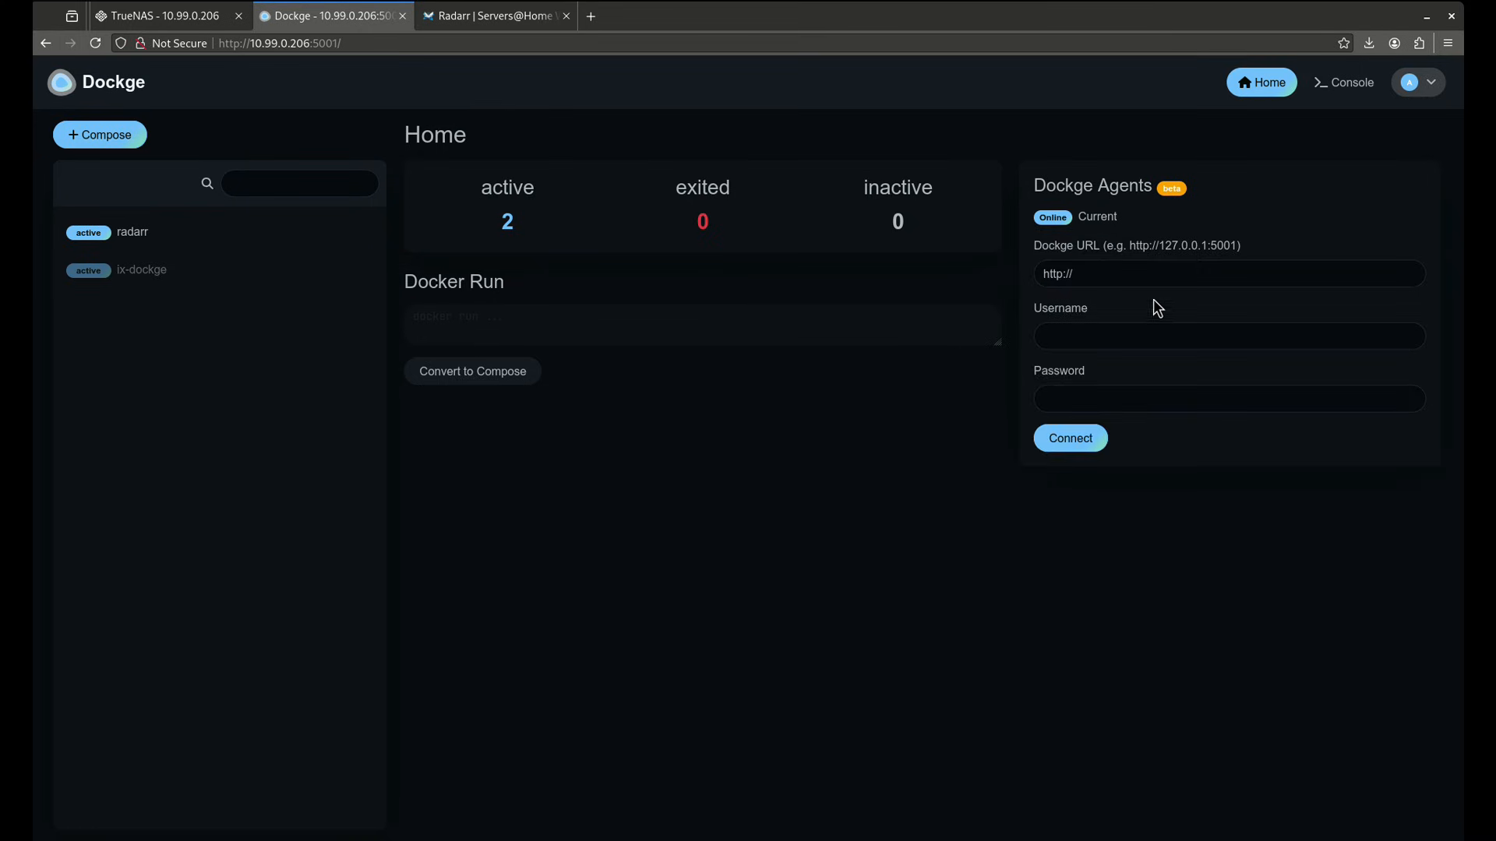
- Abandon the agent username and password fields, view the radarr stack, then switch back to TrueNAS
click(1228, 336)
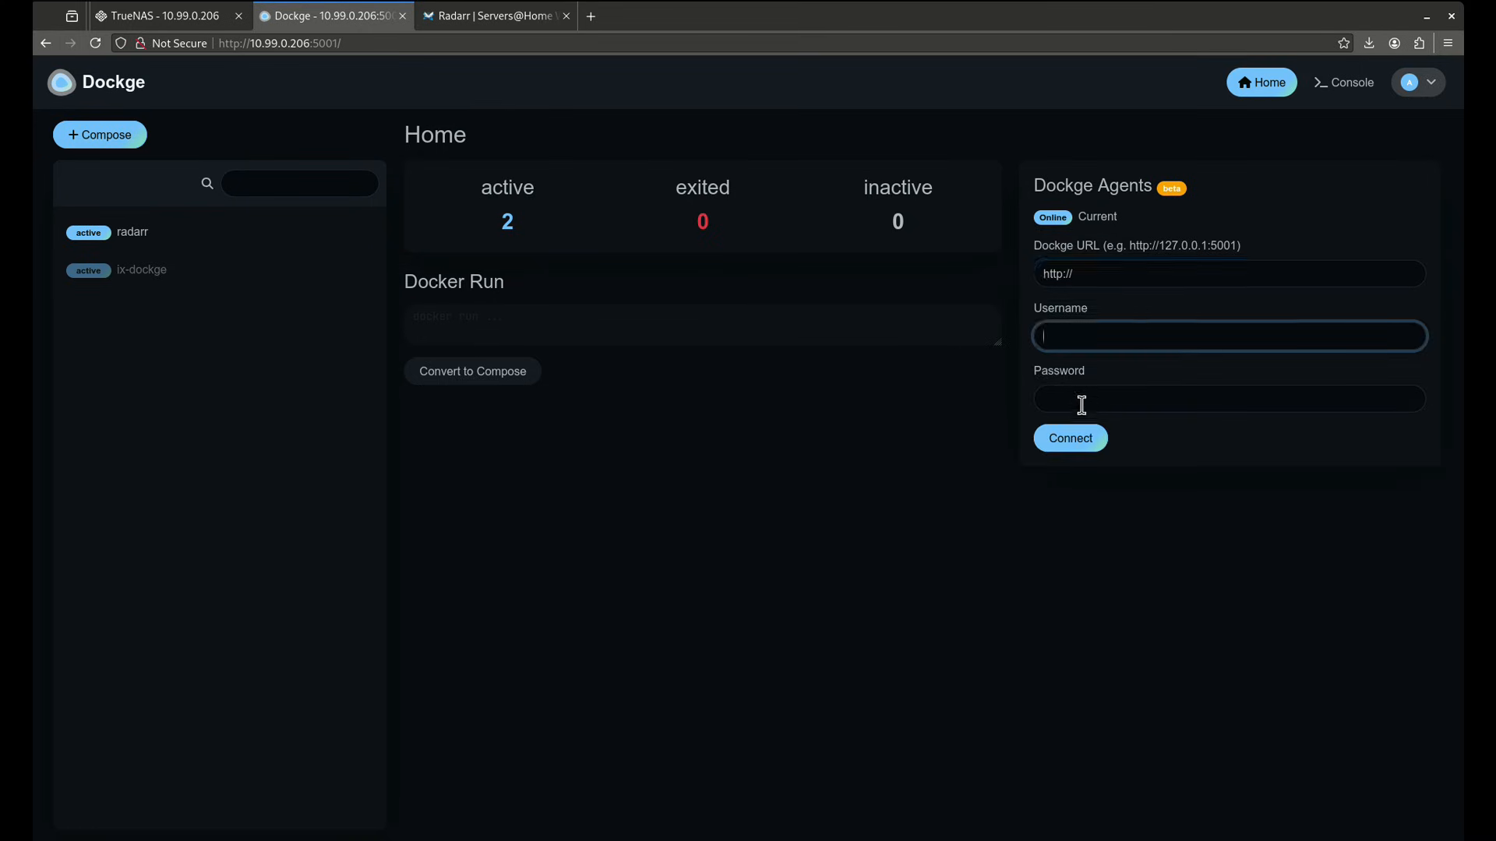
click(1228, 399)
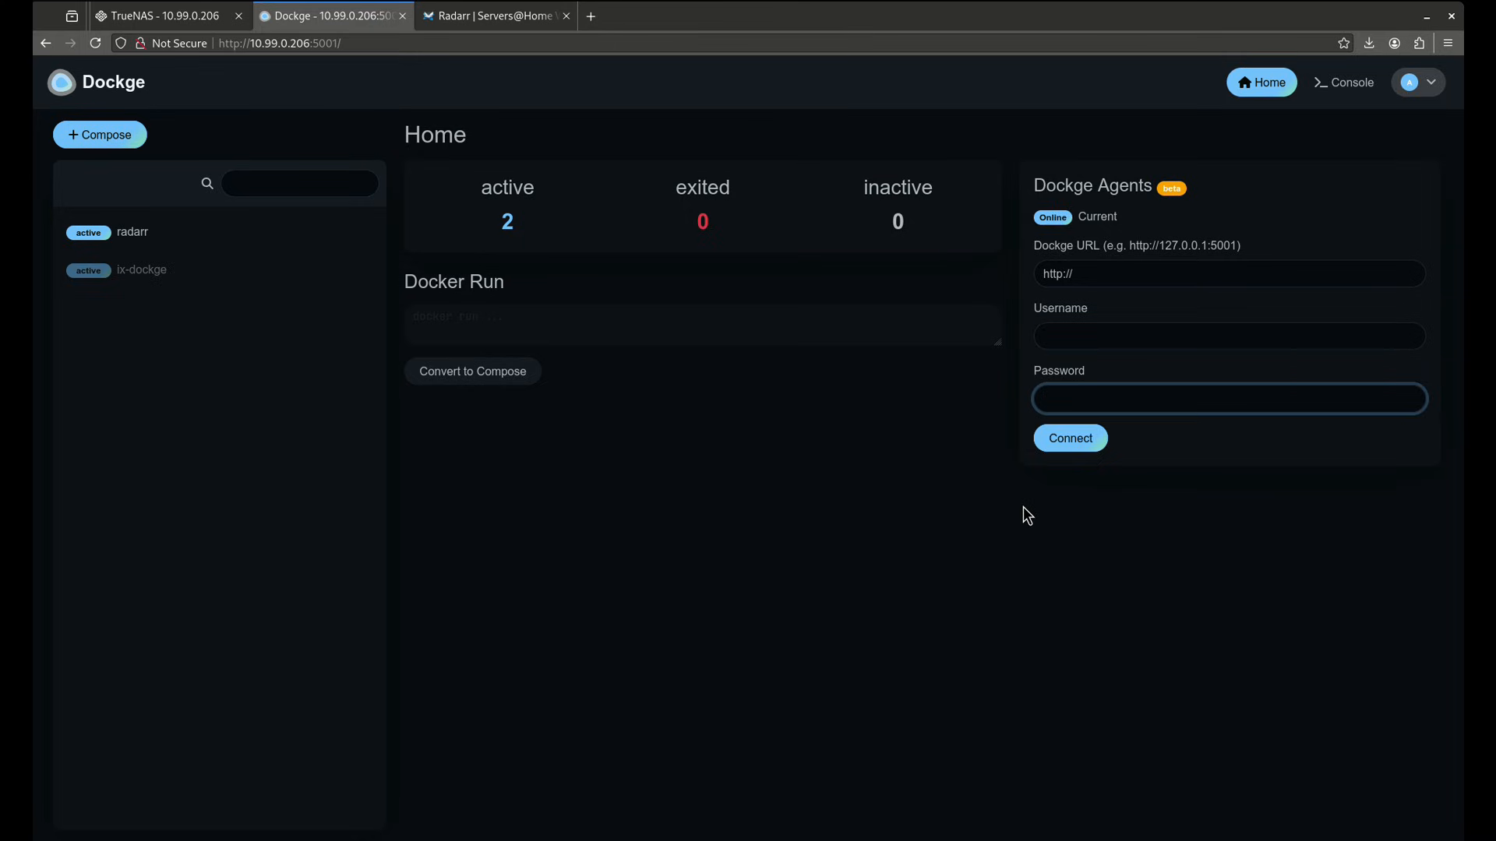
mouse_move(1030, 449)
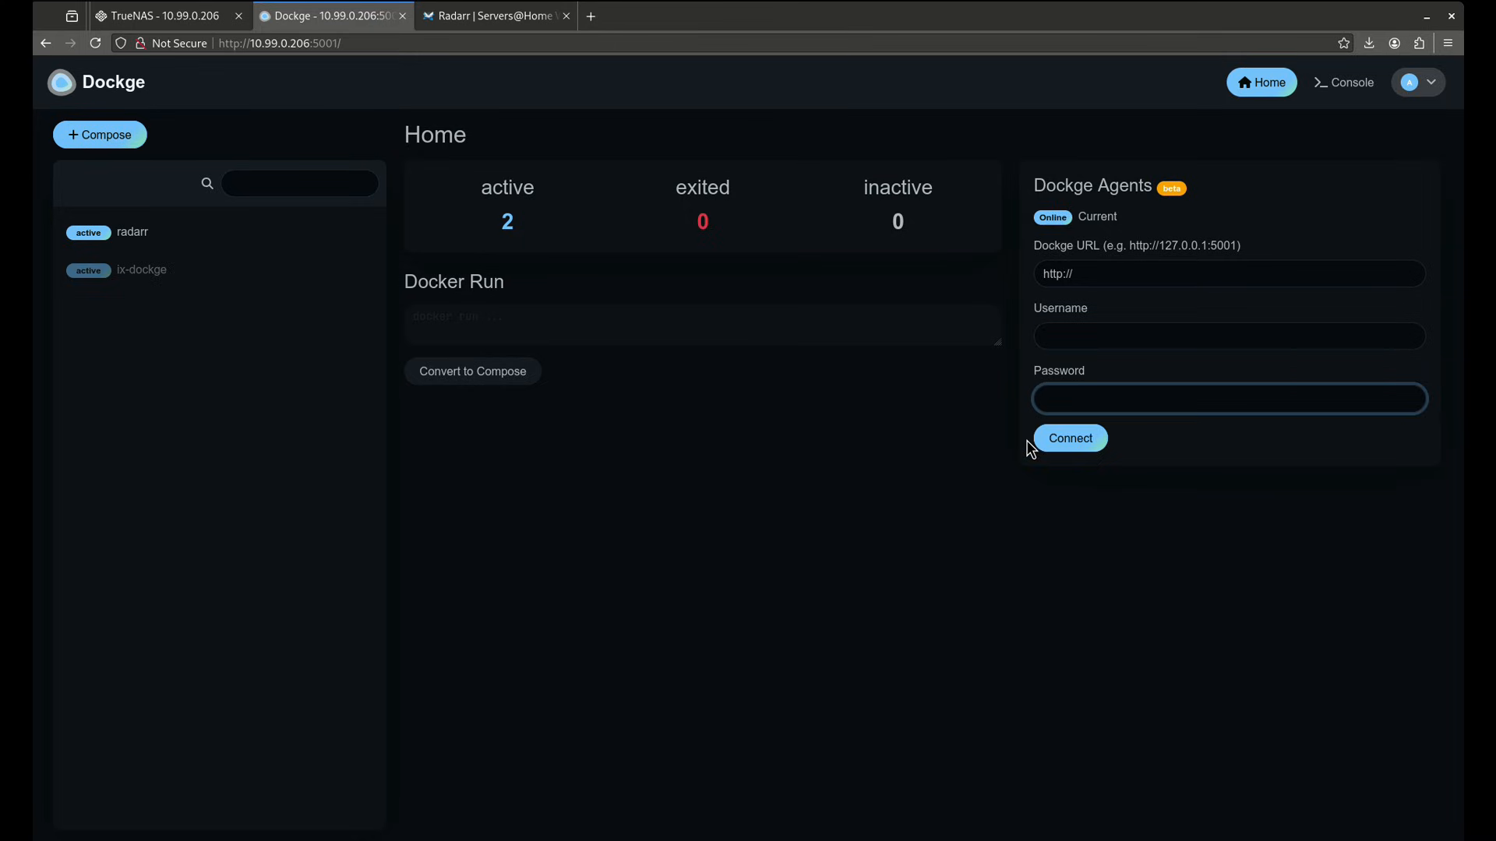
click(1228, 398)
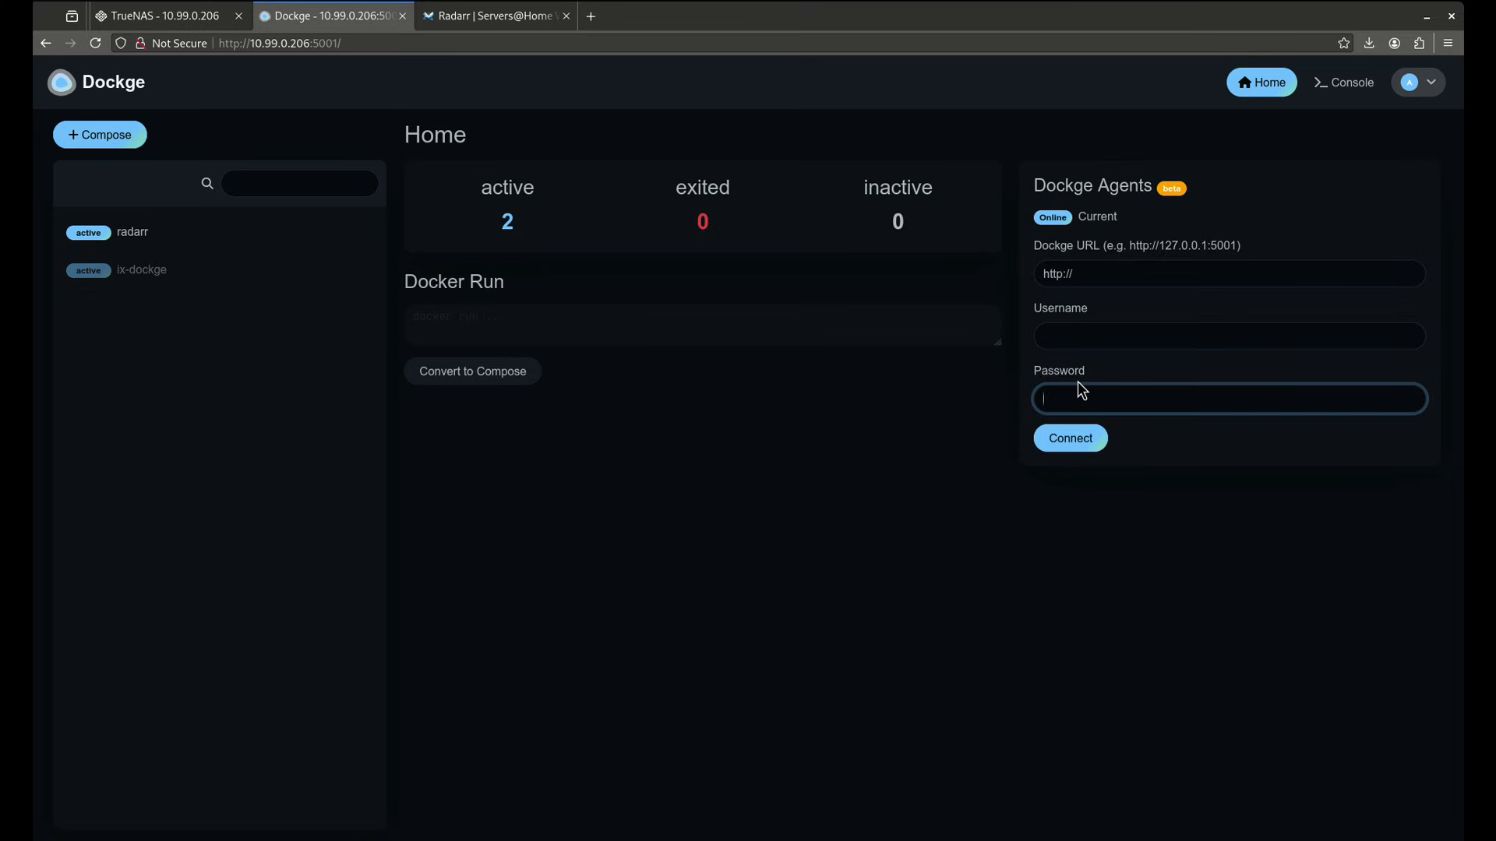
mouse_move(921, 475)
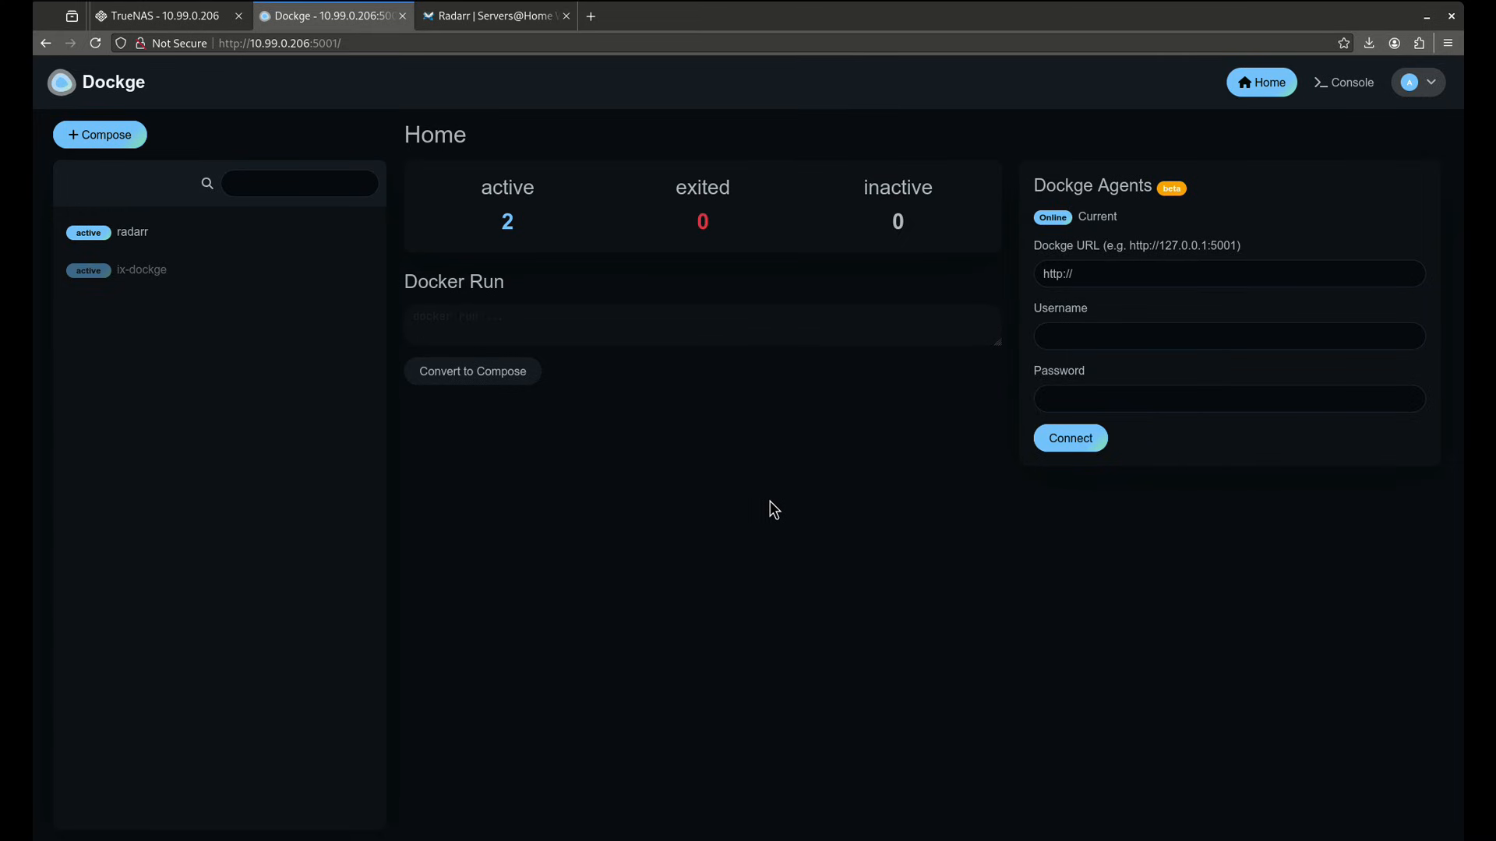
mouse_move(1104, 194)
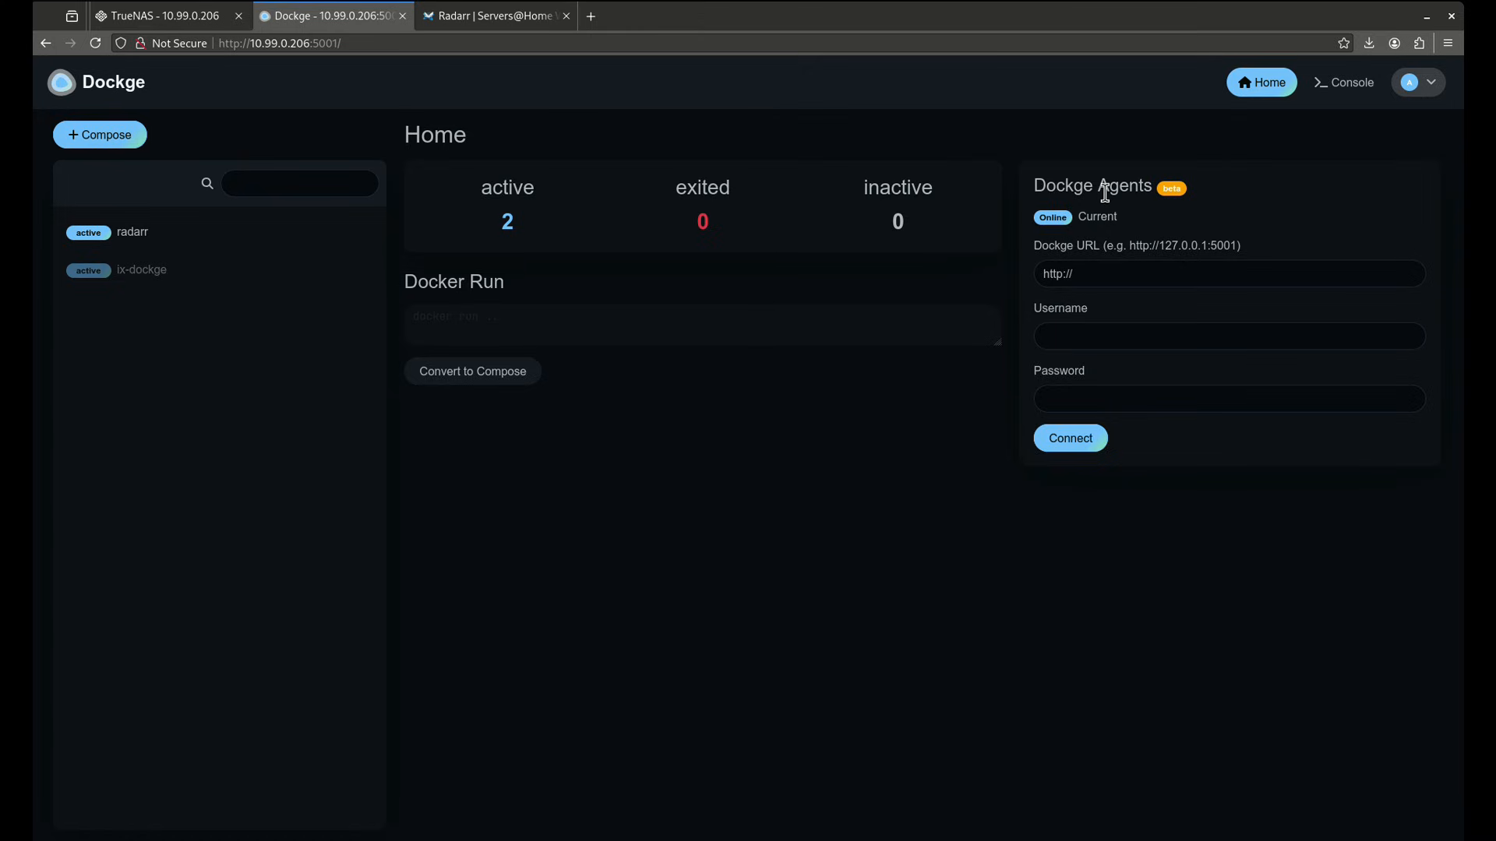
mouse_move(896, 289)
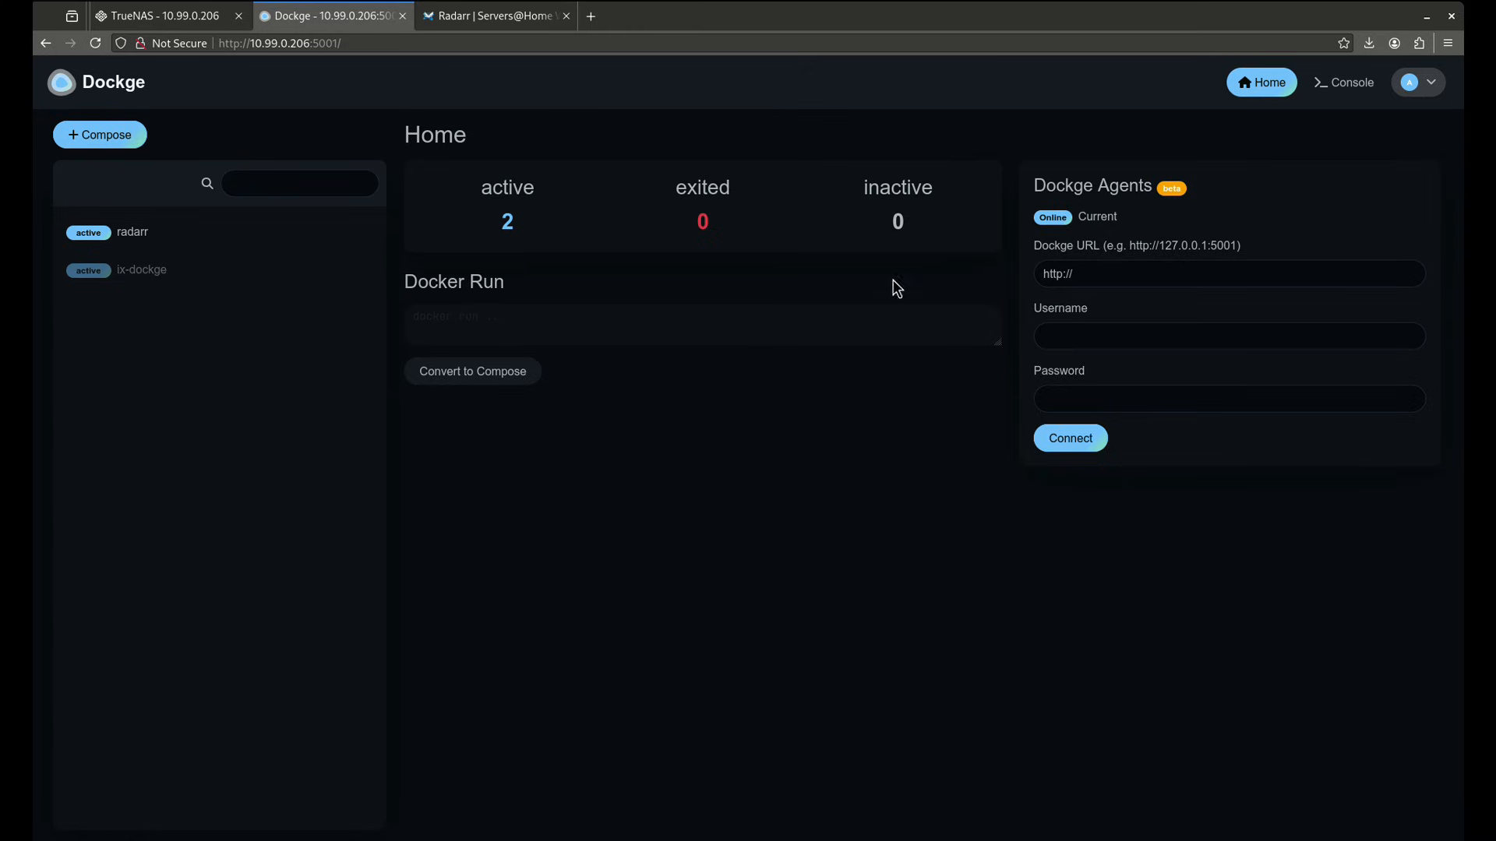
mouse_move(99, 135)
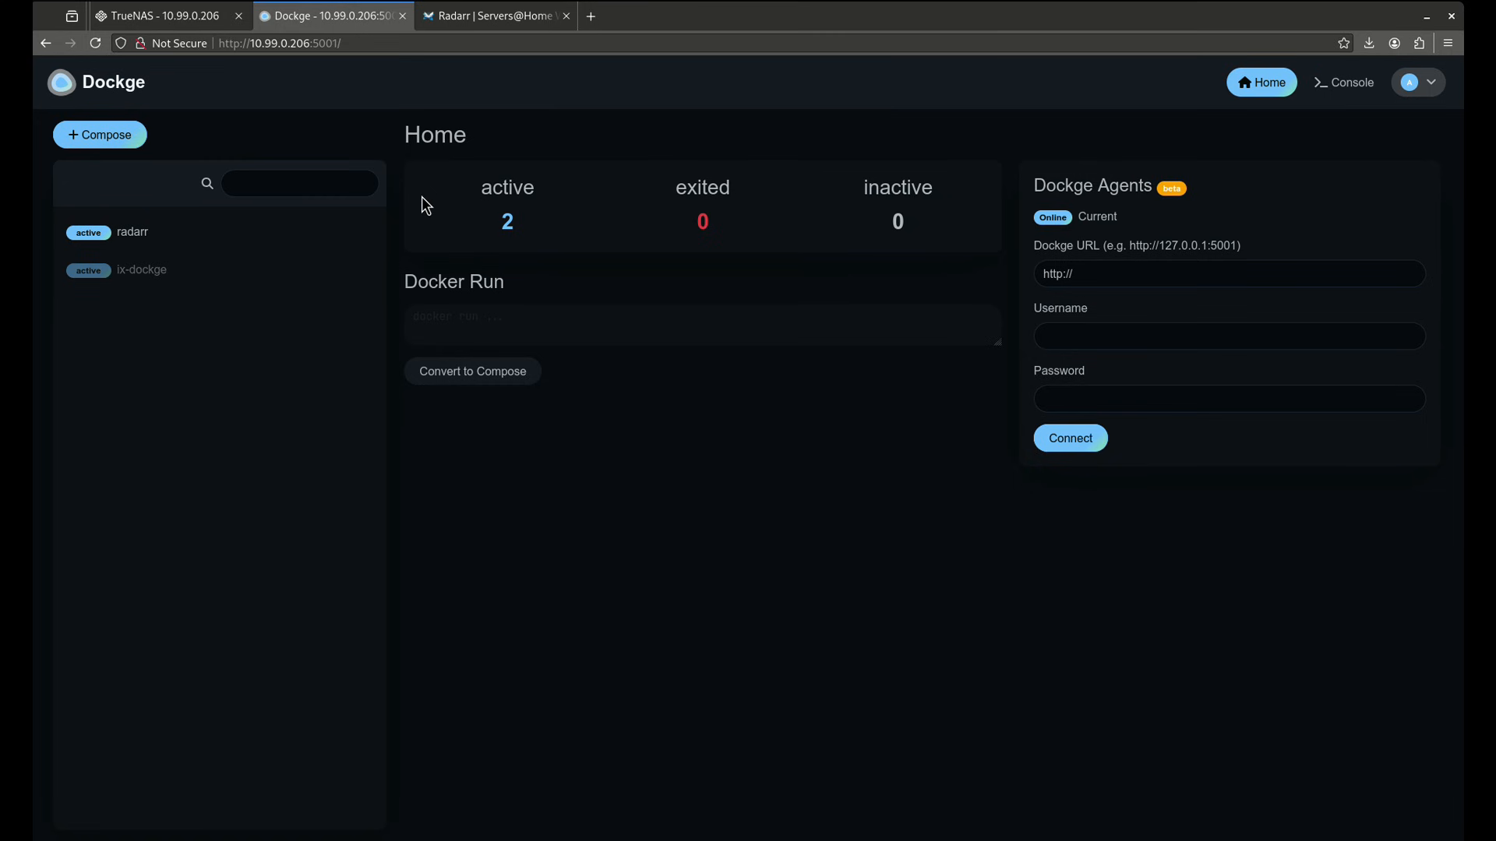
click(132, 233)
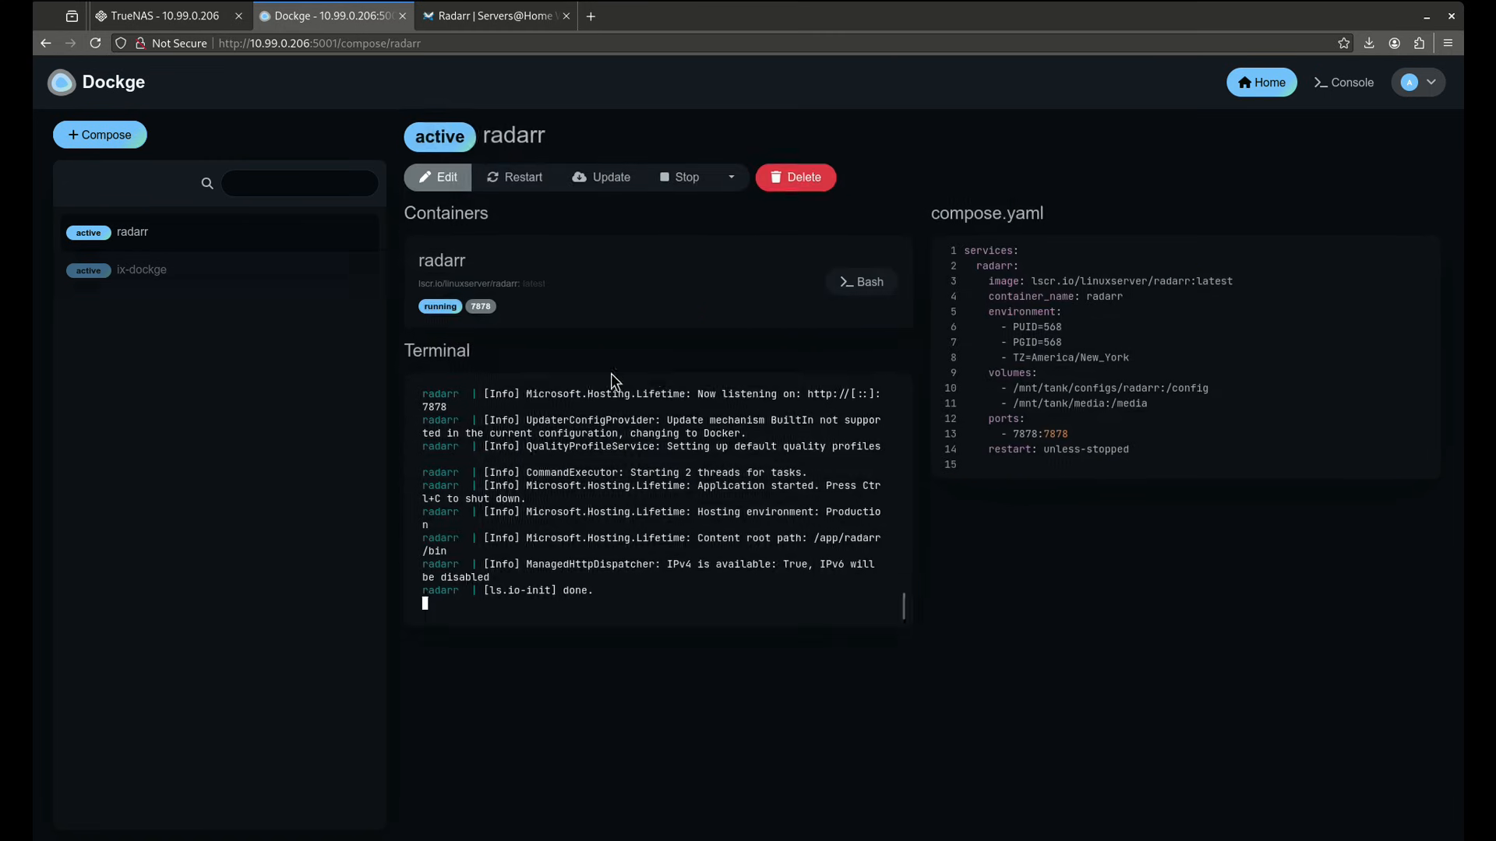
click(162, 16)
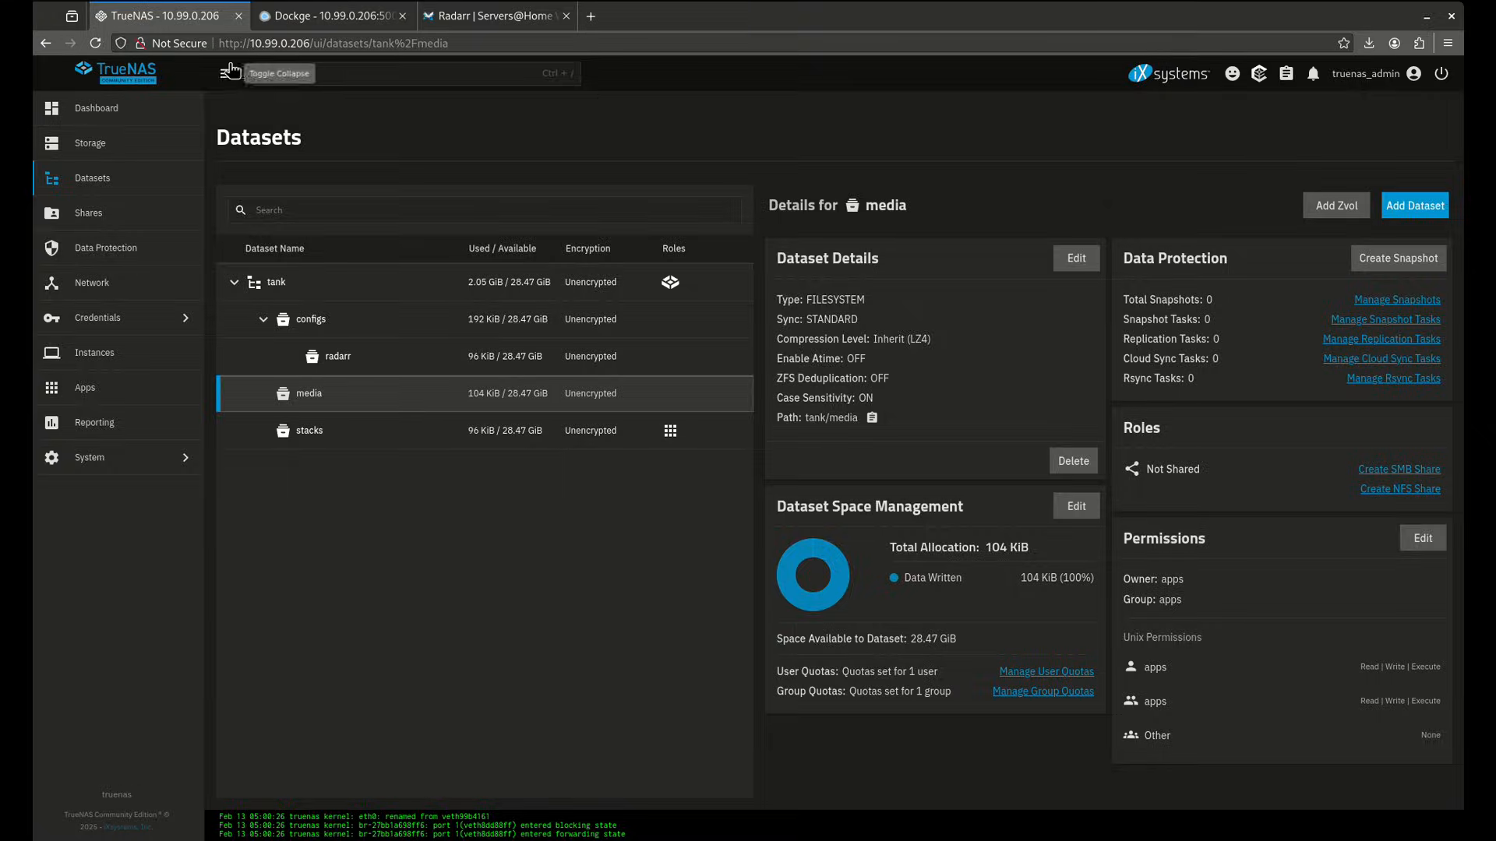
- Show the TrueNAS installed apps list with Dockge running and up to date
click(84, 388)
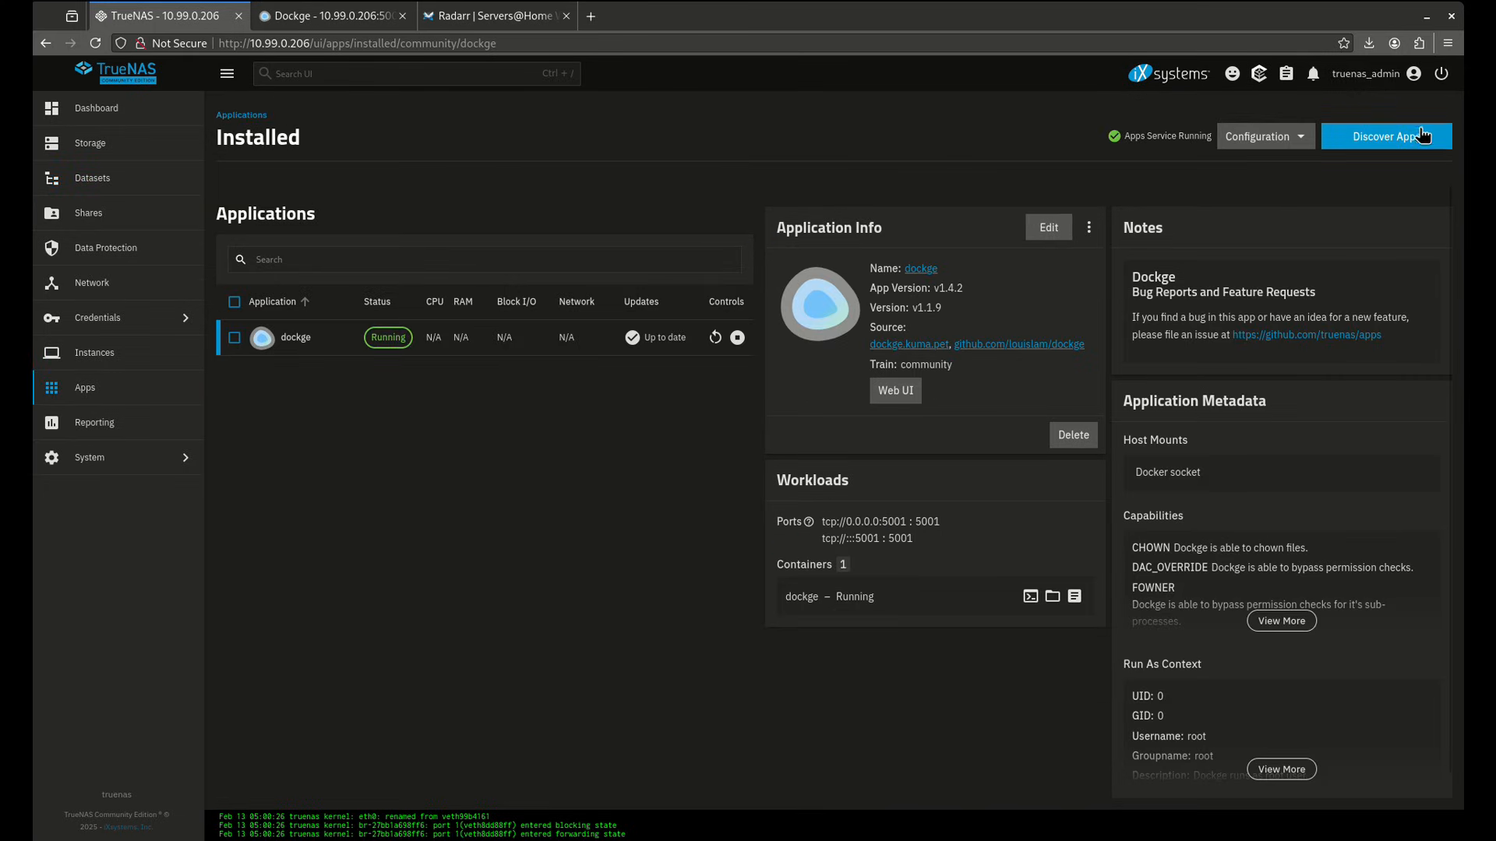
click(1386, 136)
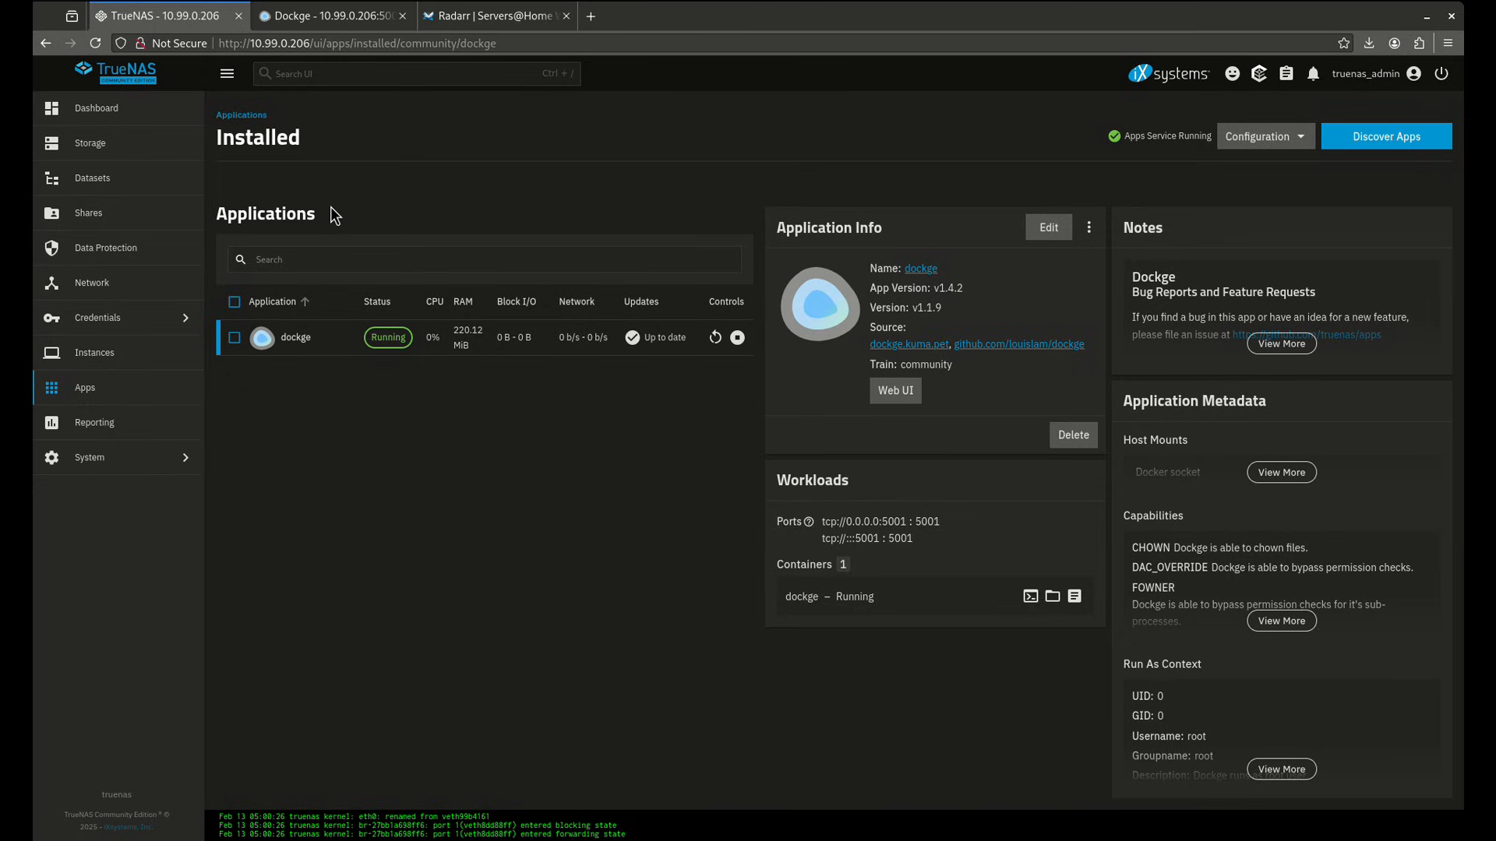
mouse_move(517, 385)
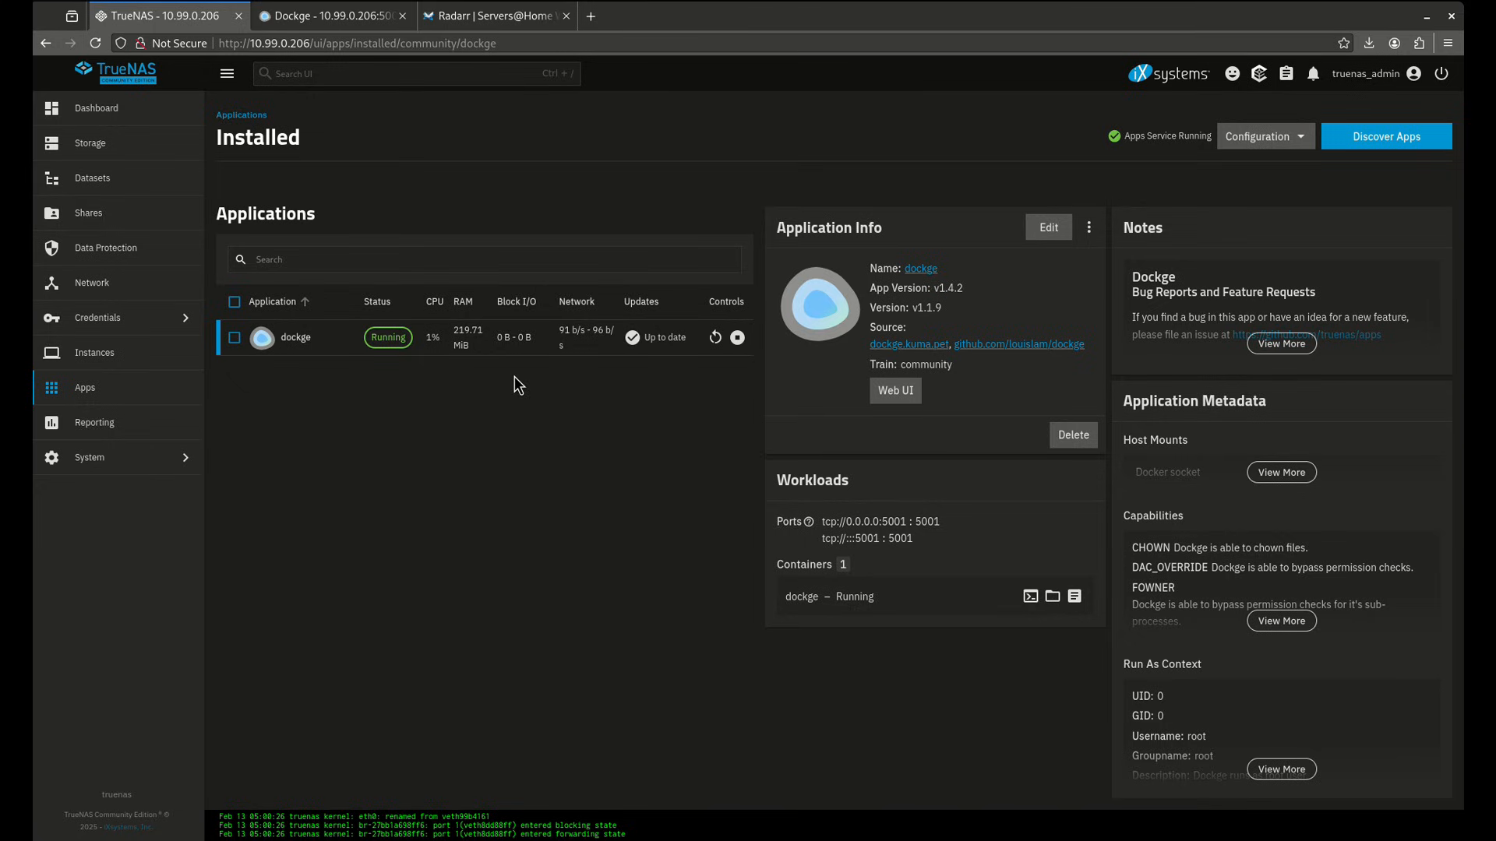